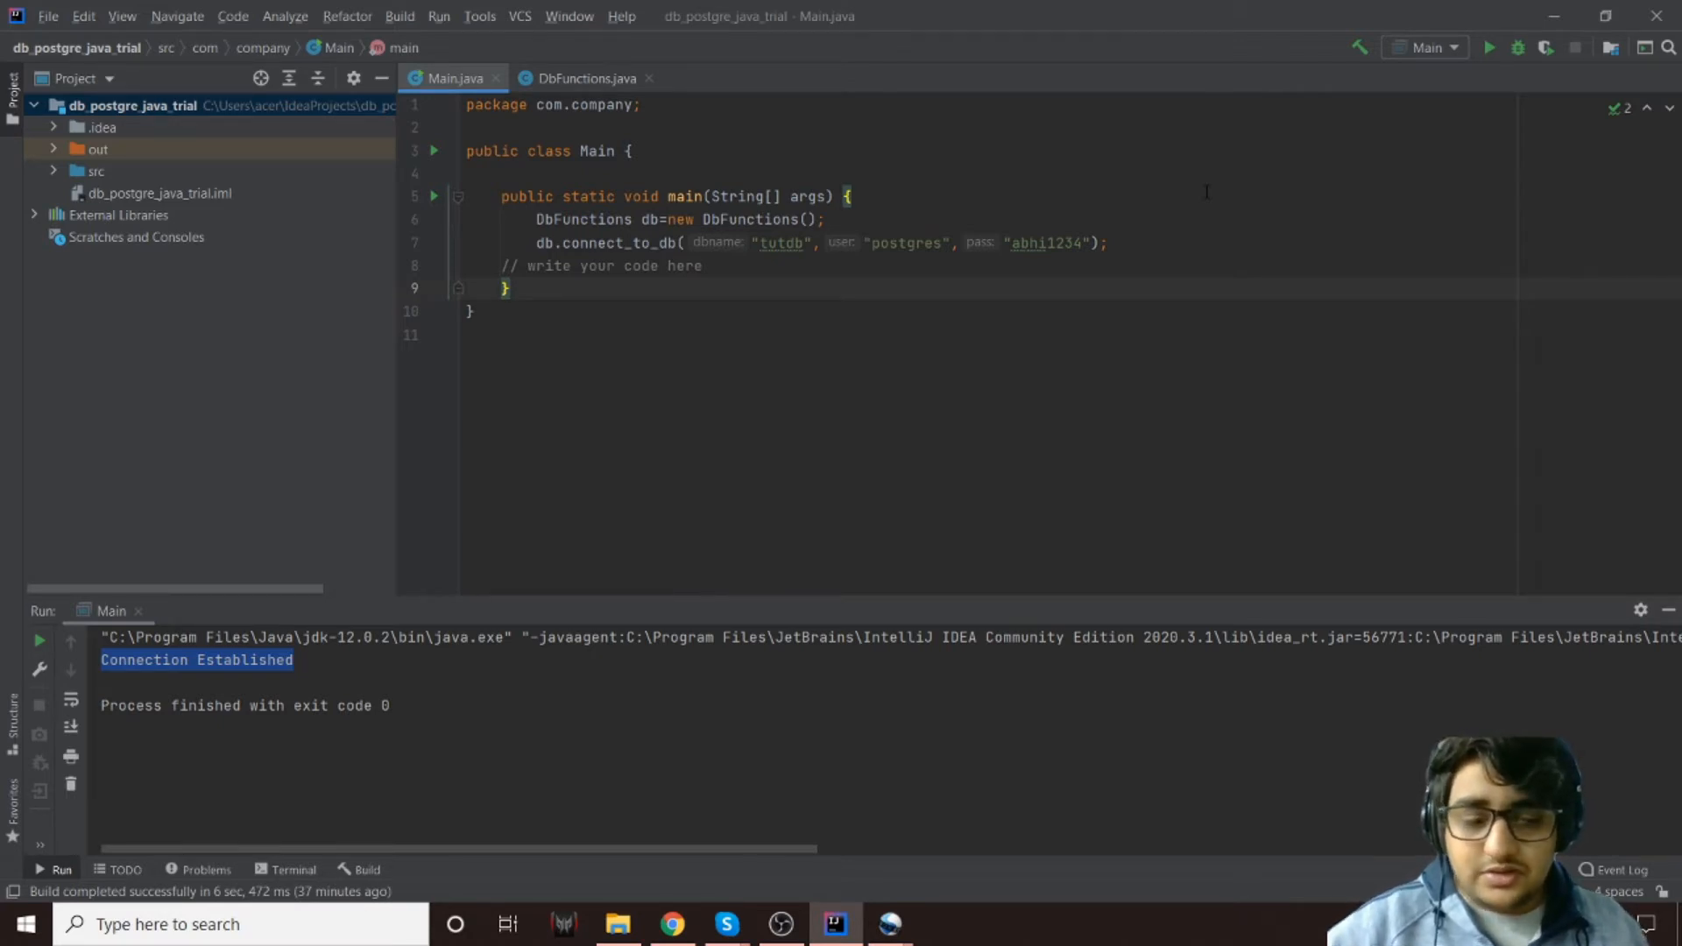
Discard a half-typed 'public' line in Main.java and switch to DbFunctions.java
key("Enter")
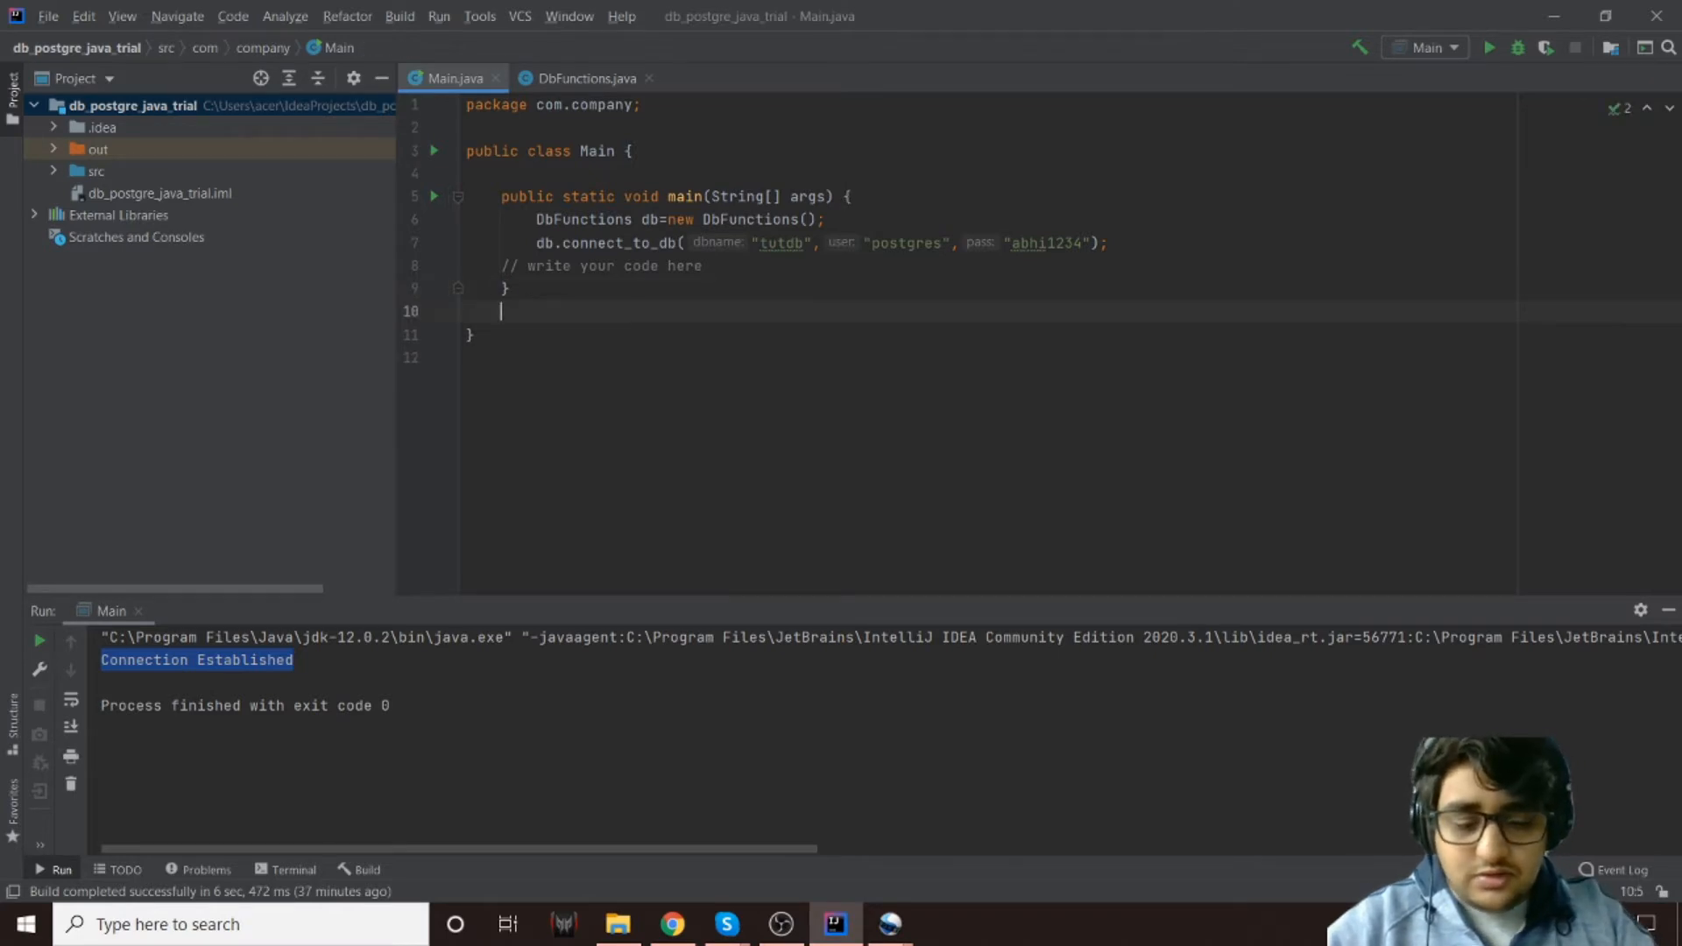
type("public")
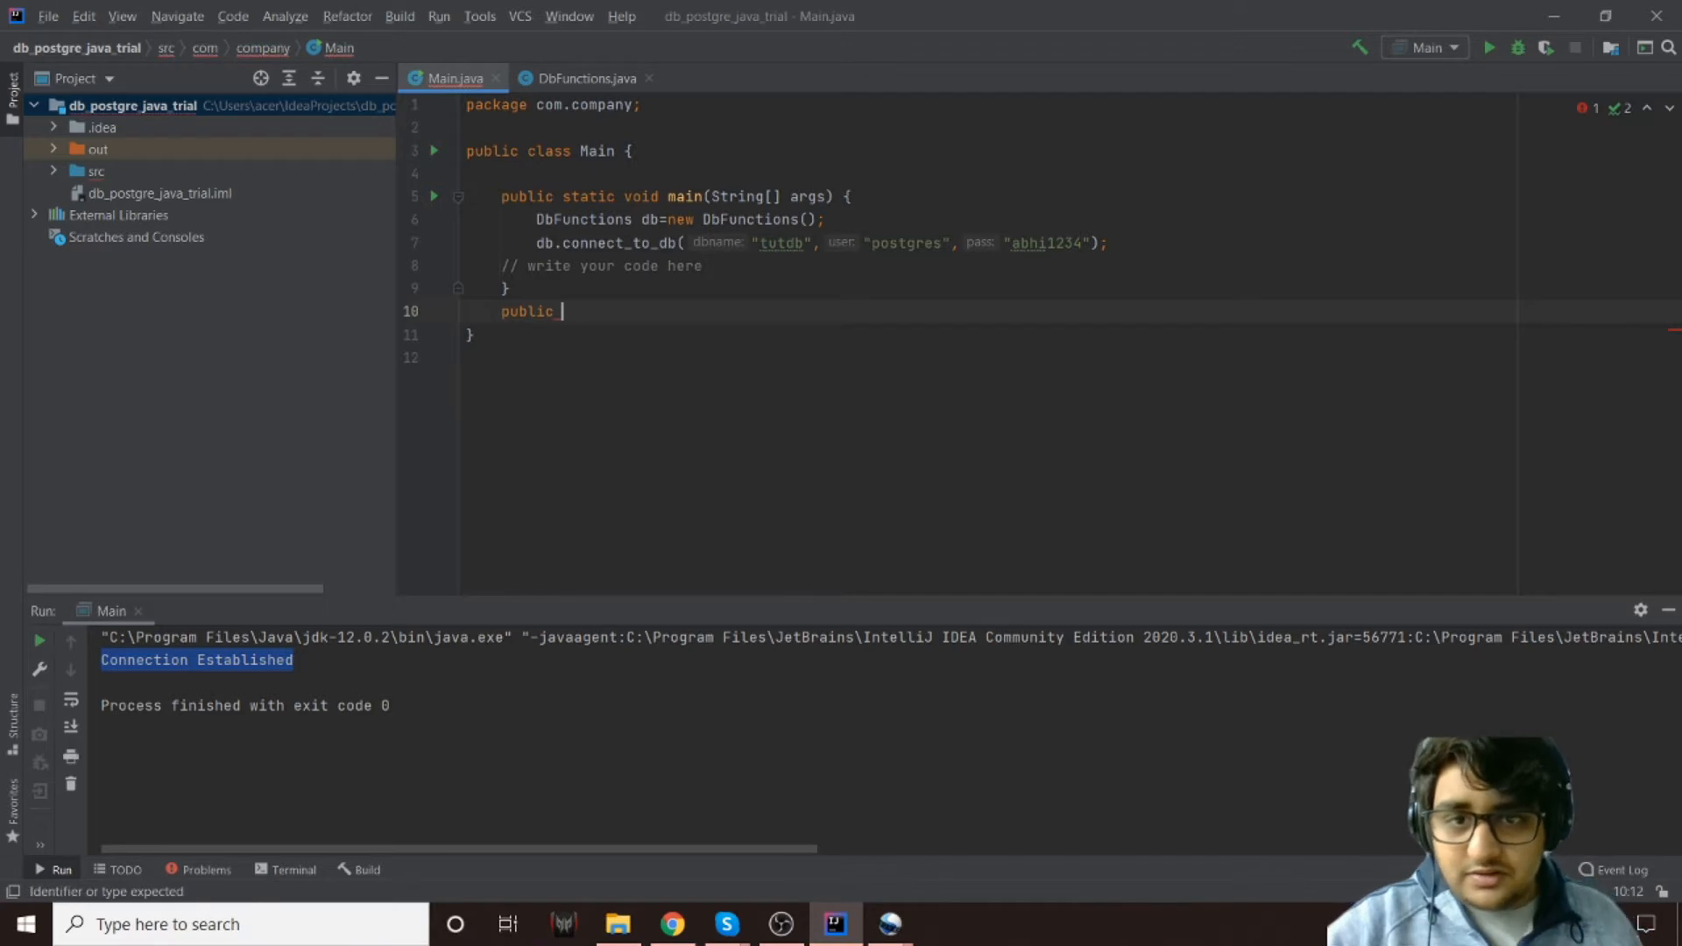
key("backspace")
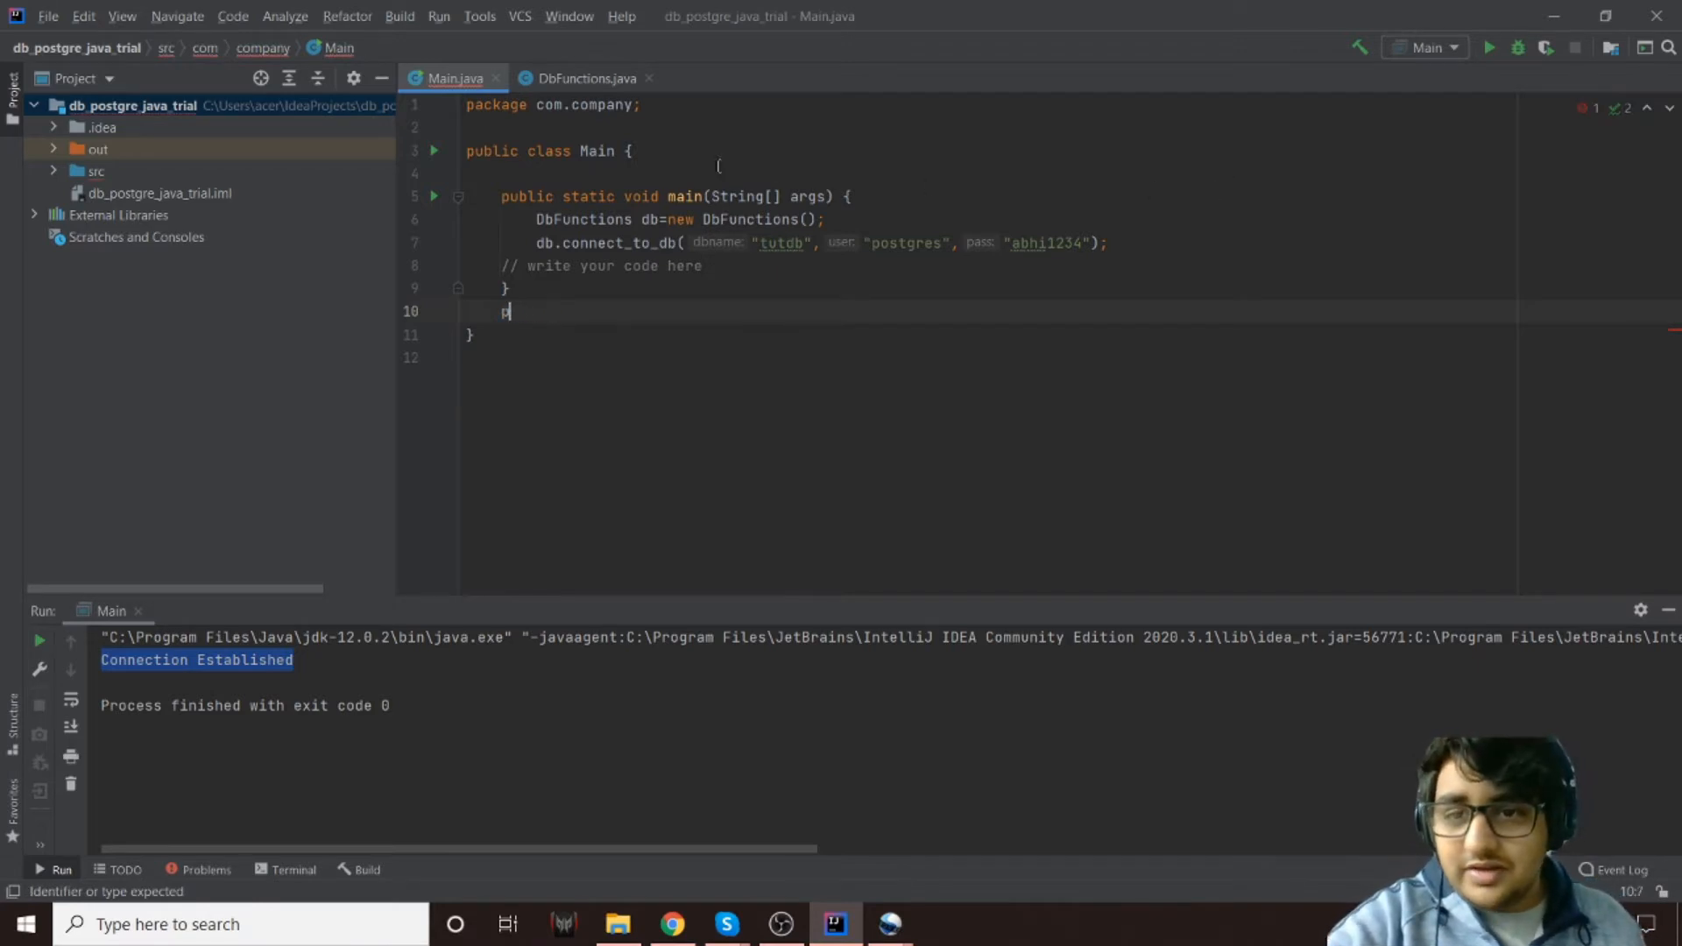
left_click(583, 77)
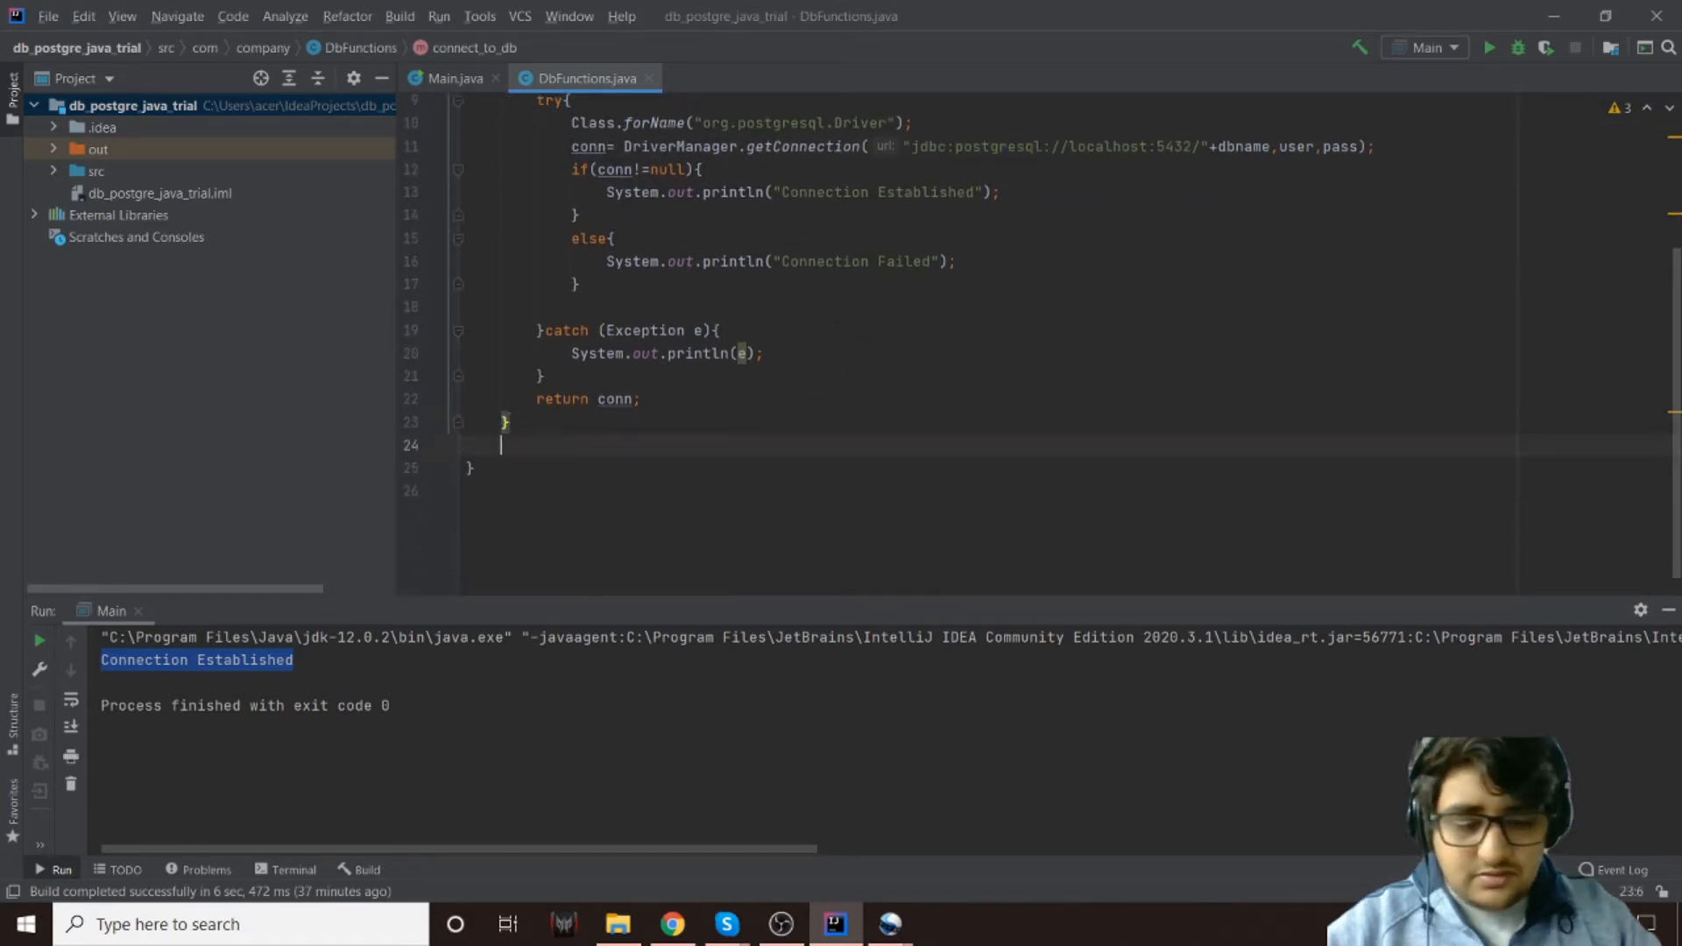
Declare public void createTable(Connection conn, String table_name){ below connect_to_db
type("public")
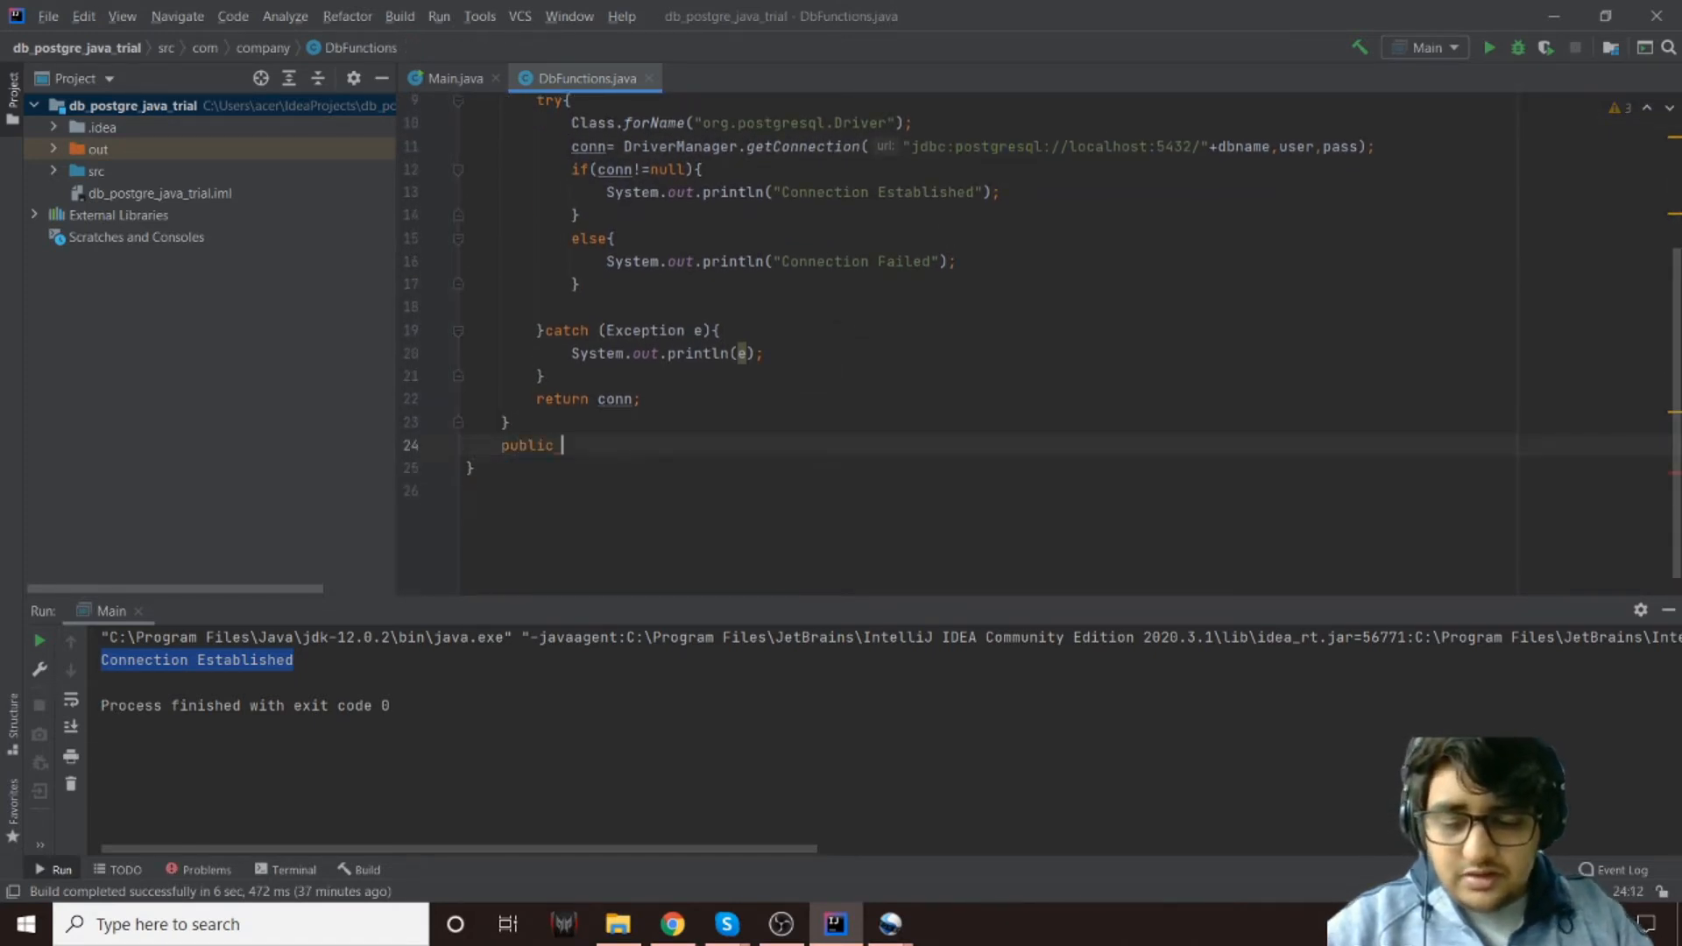
type("void")
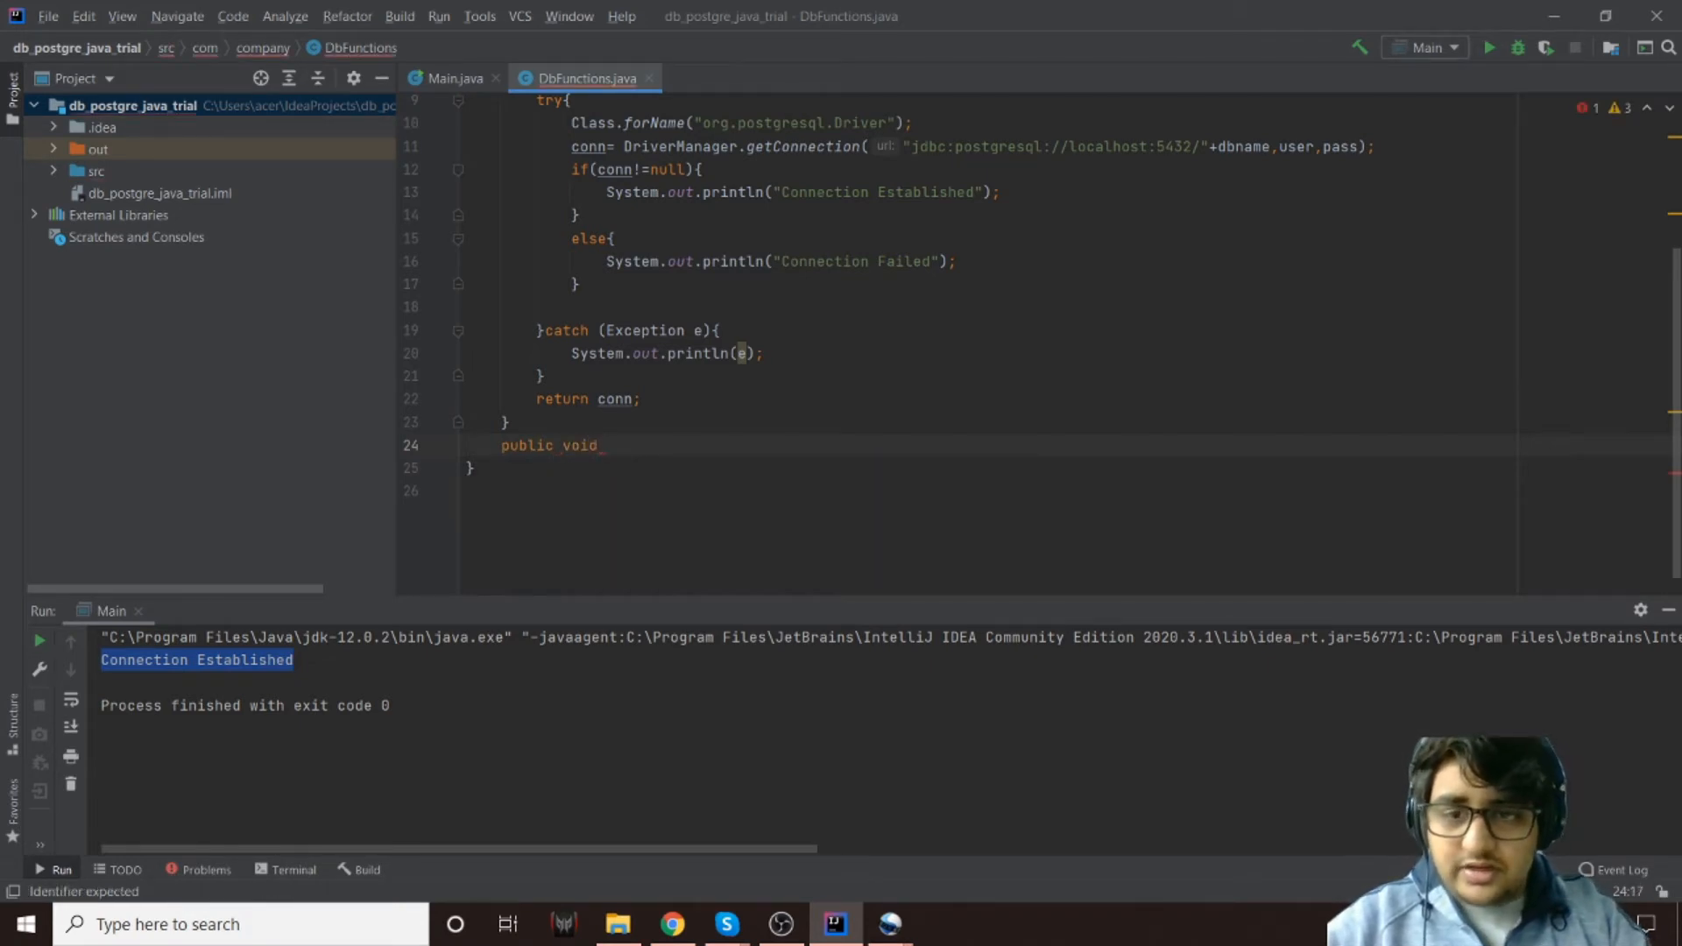
type("create")
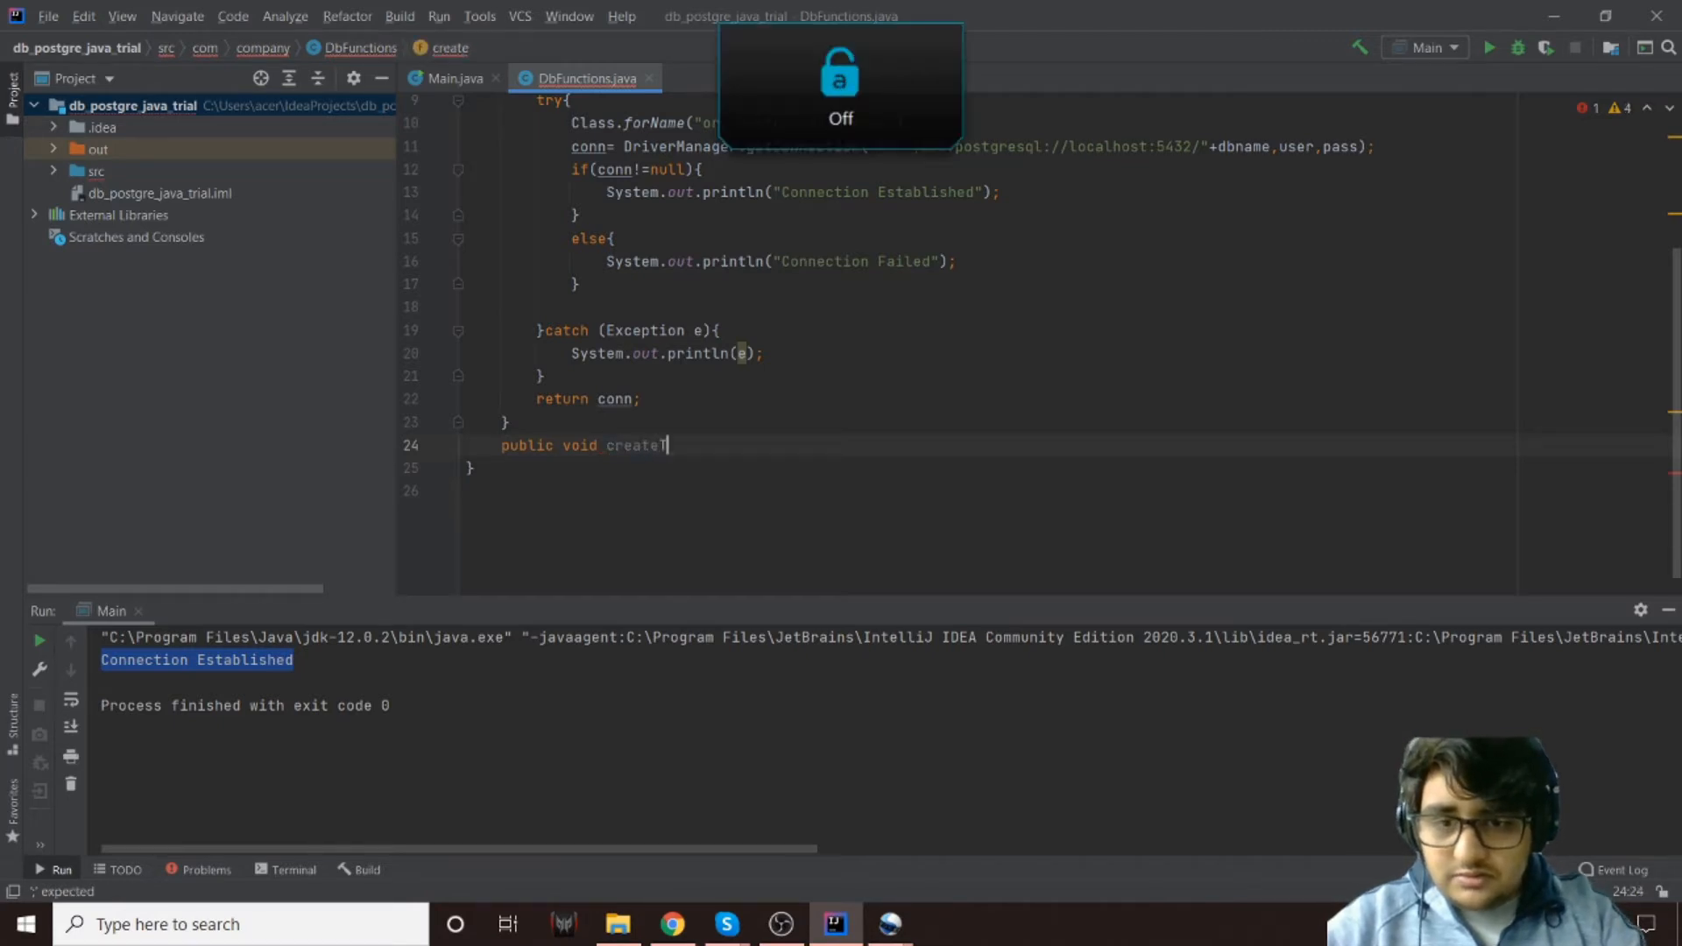
type("Table")
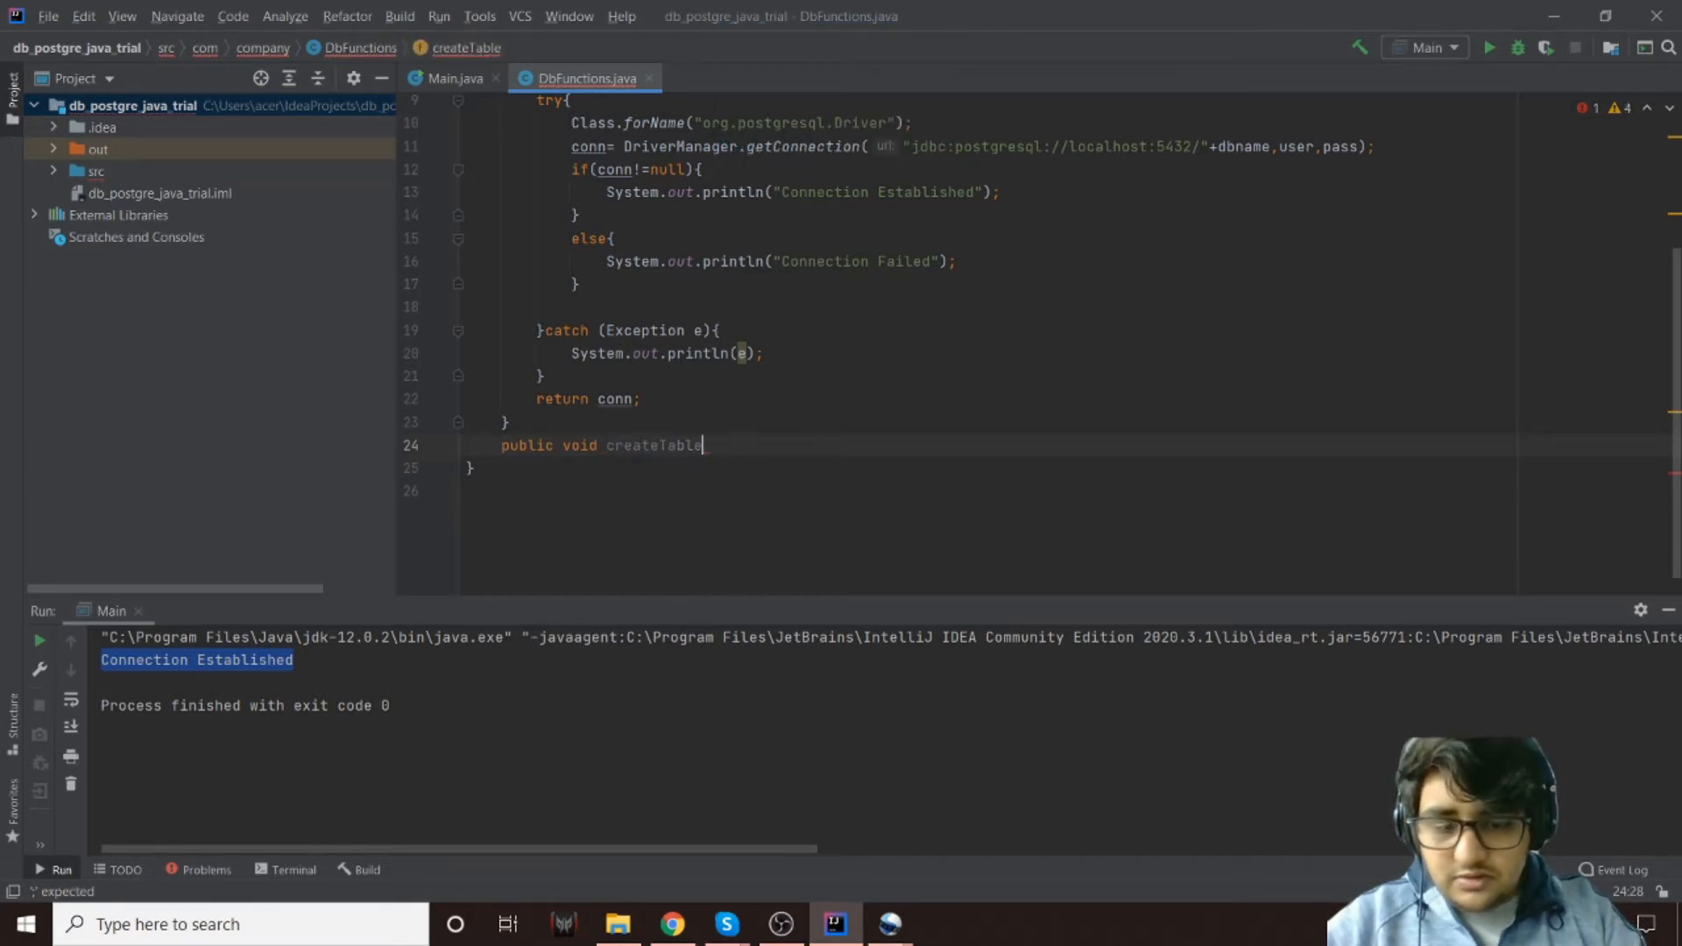
type("(Connection conn, S")
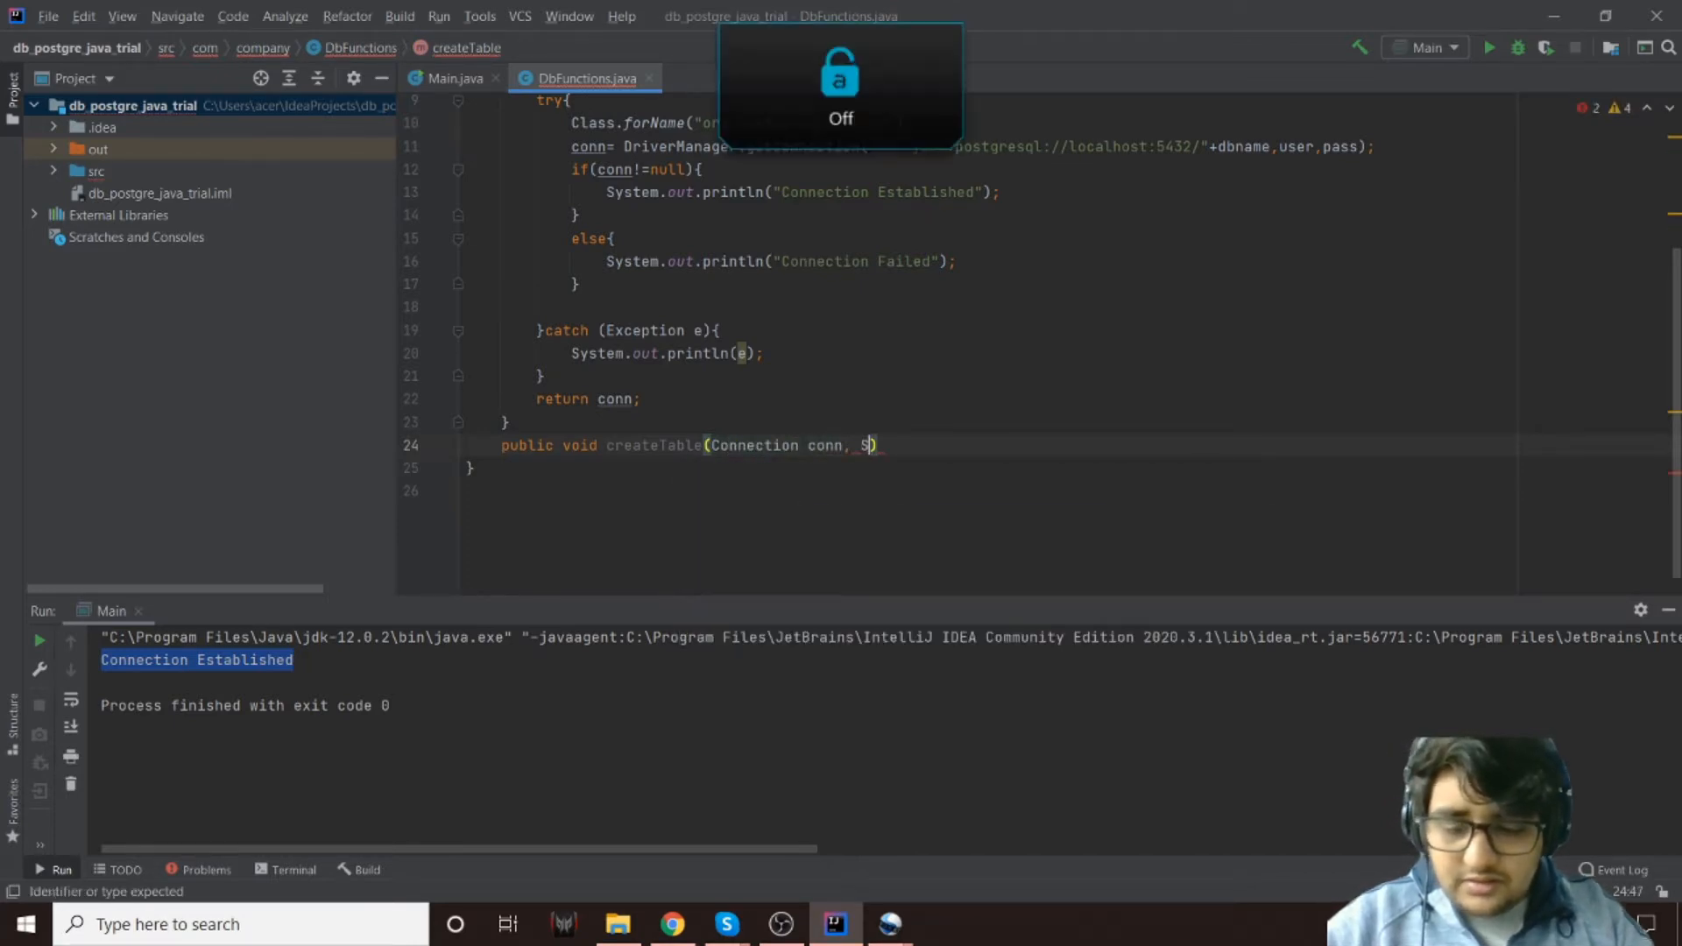
type("tring")
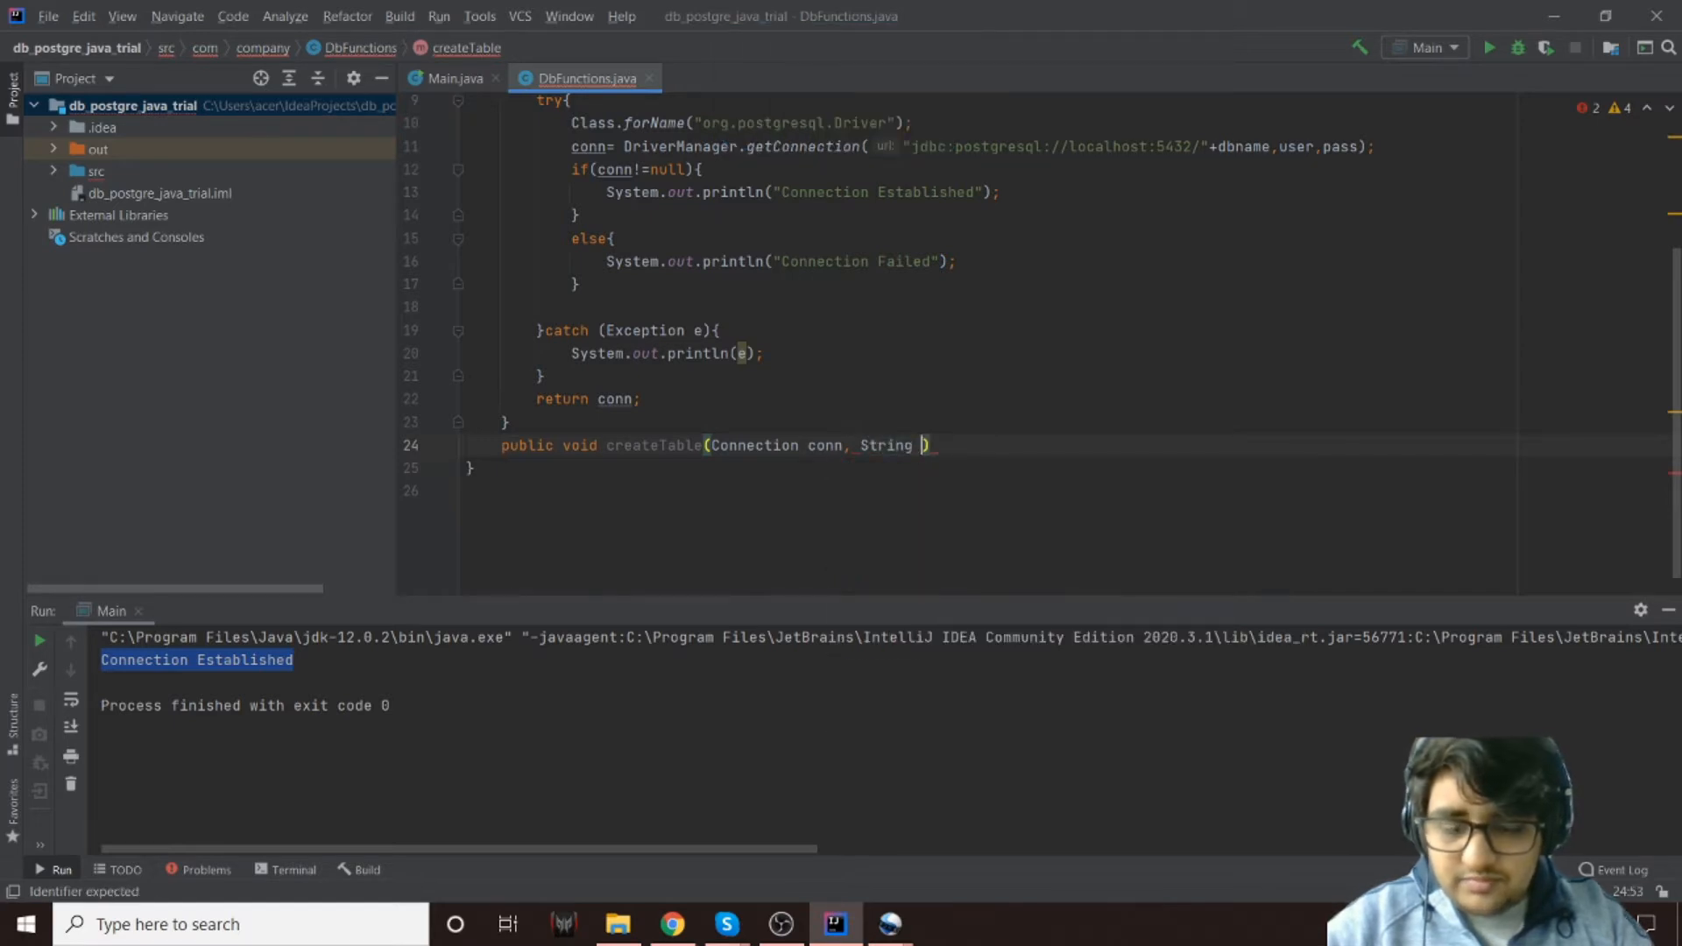
type("table")
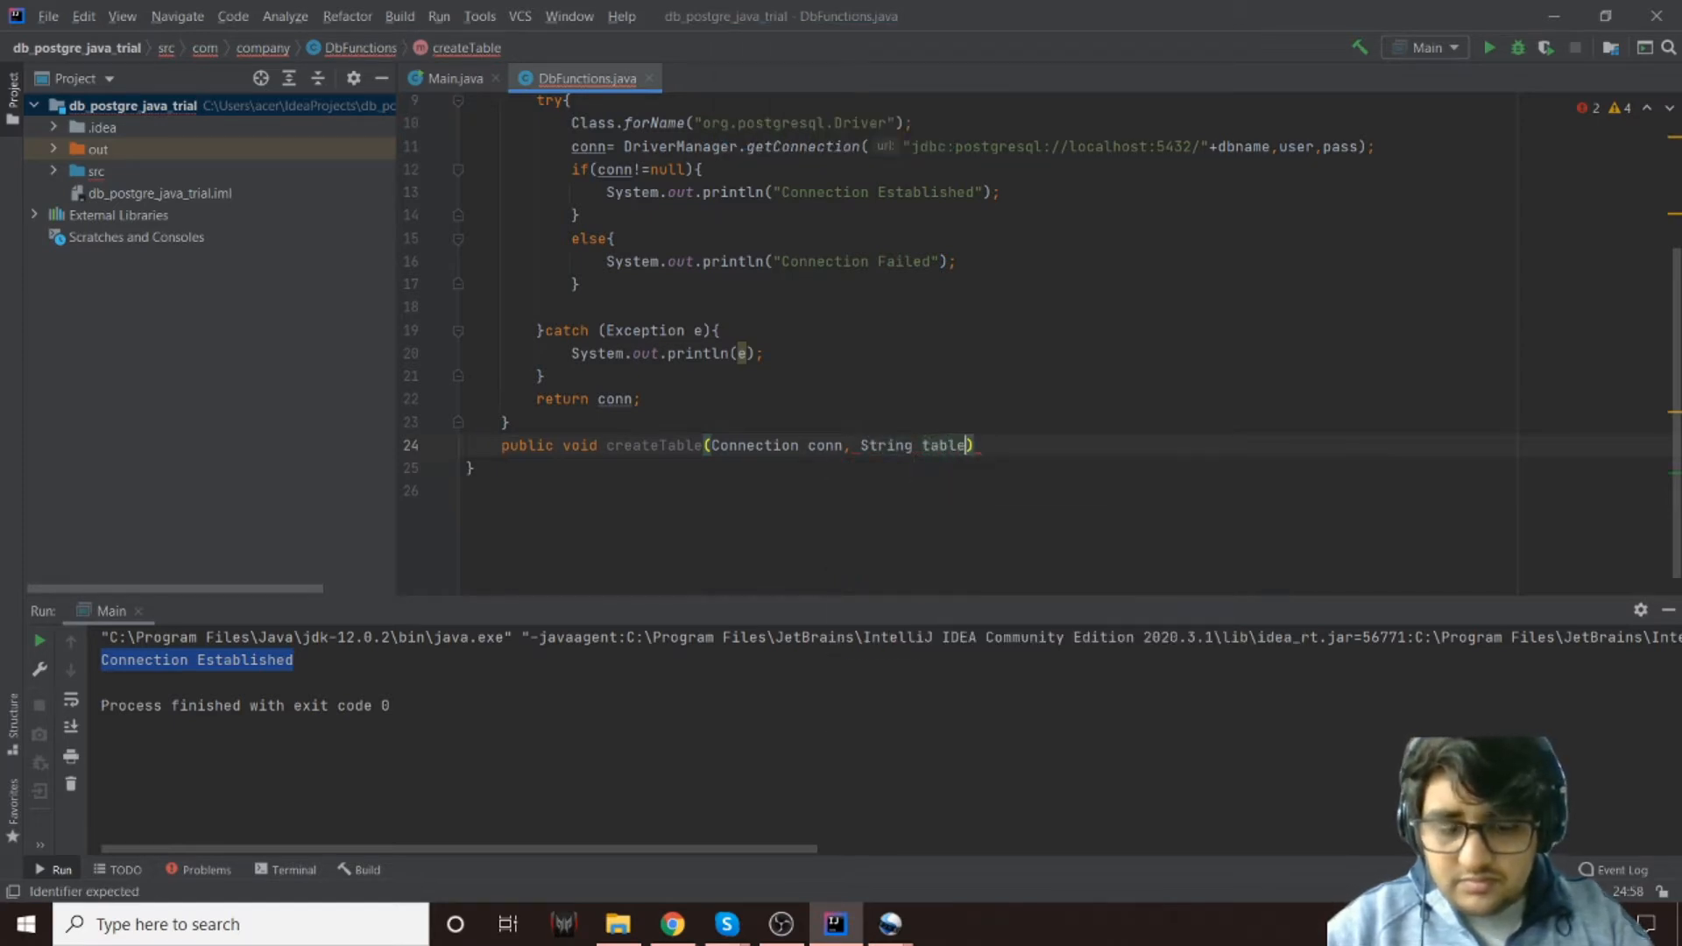
type("_name")
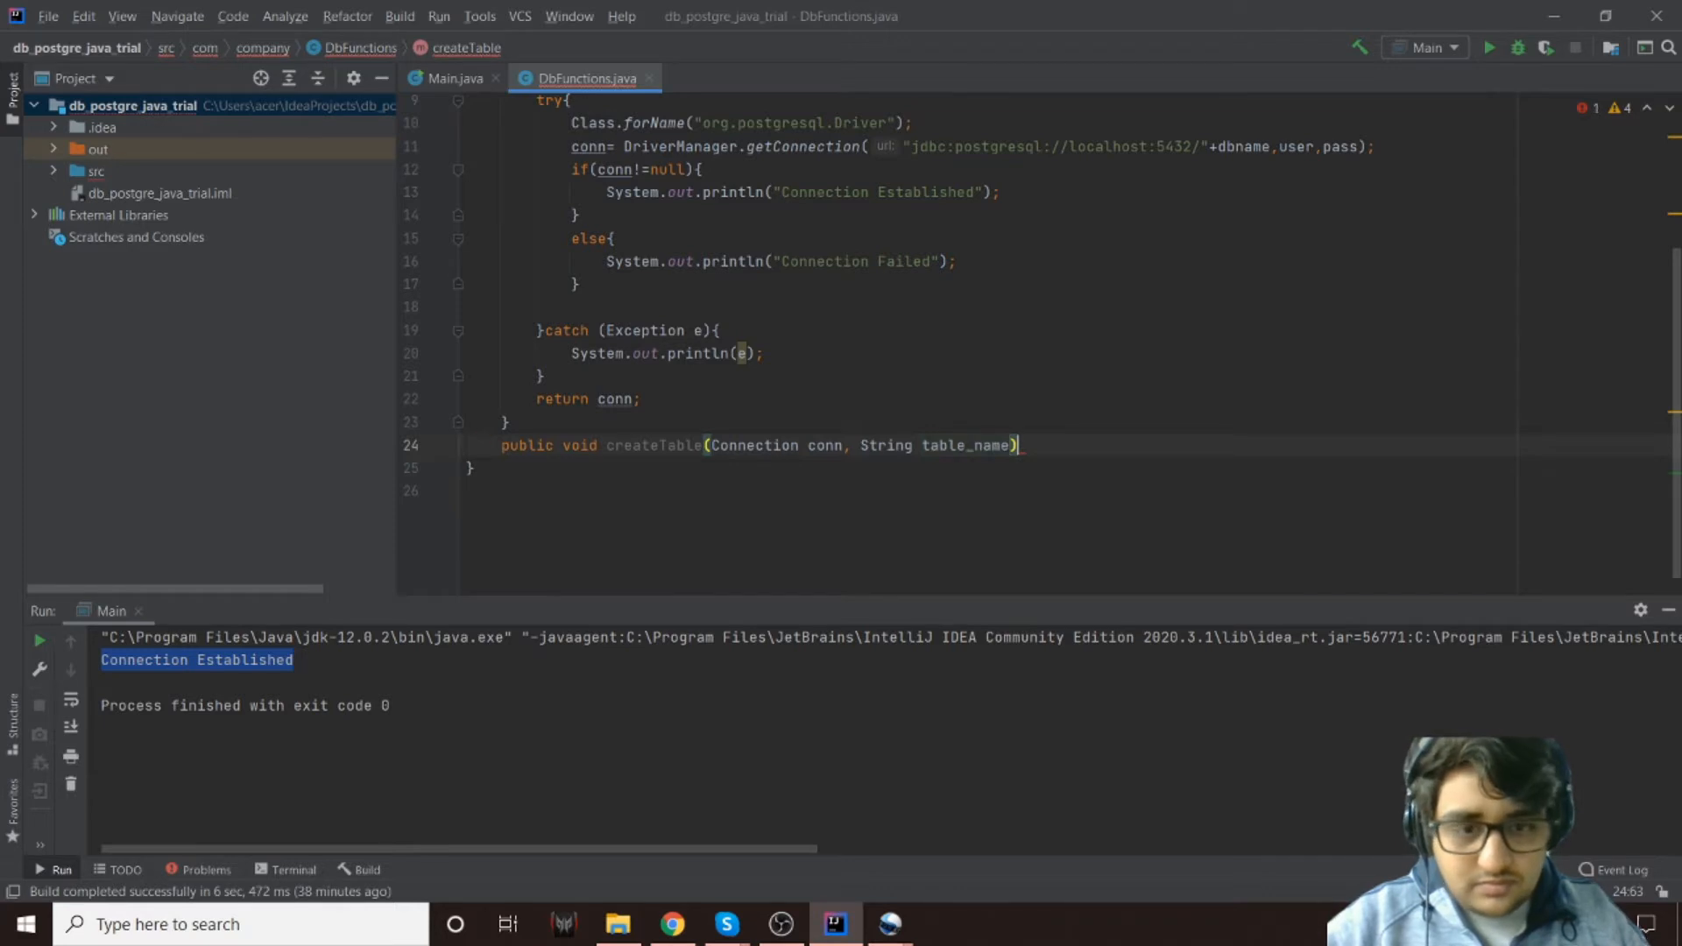
type("{")
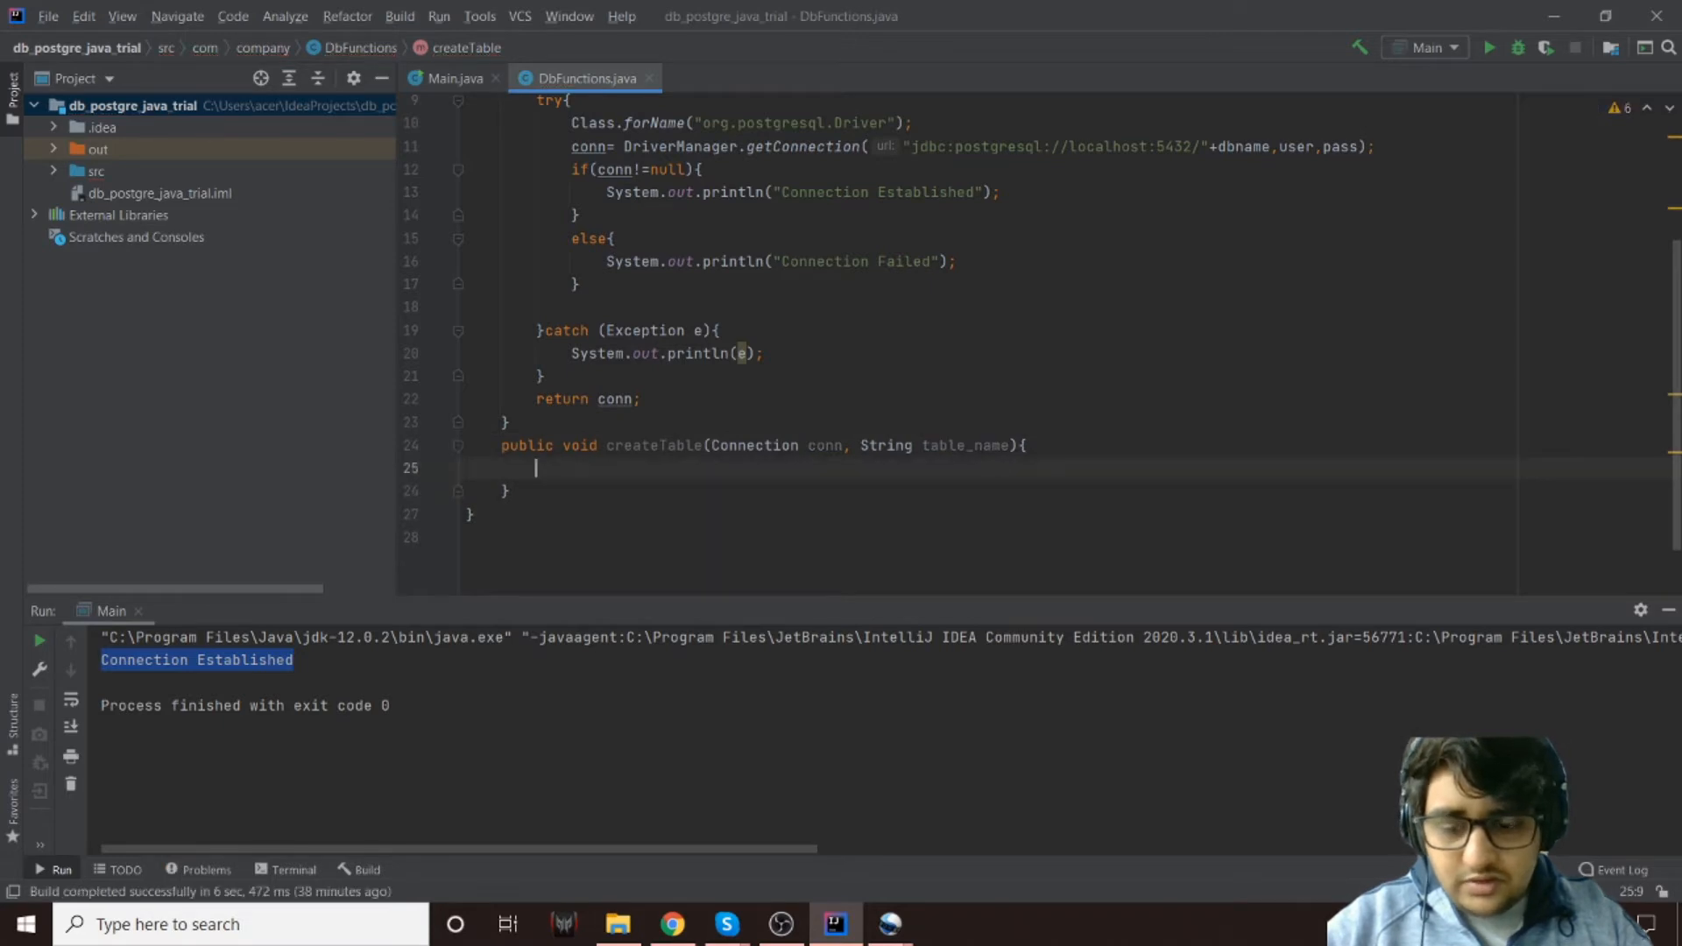
Declare 'Statement statement;' inside createTable and begin a try block
type("Statement")
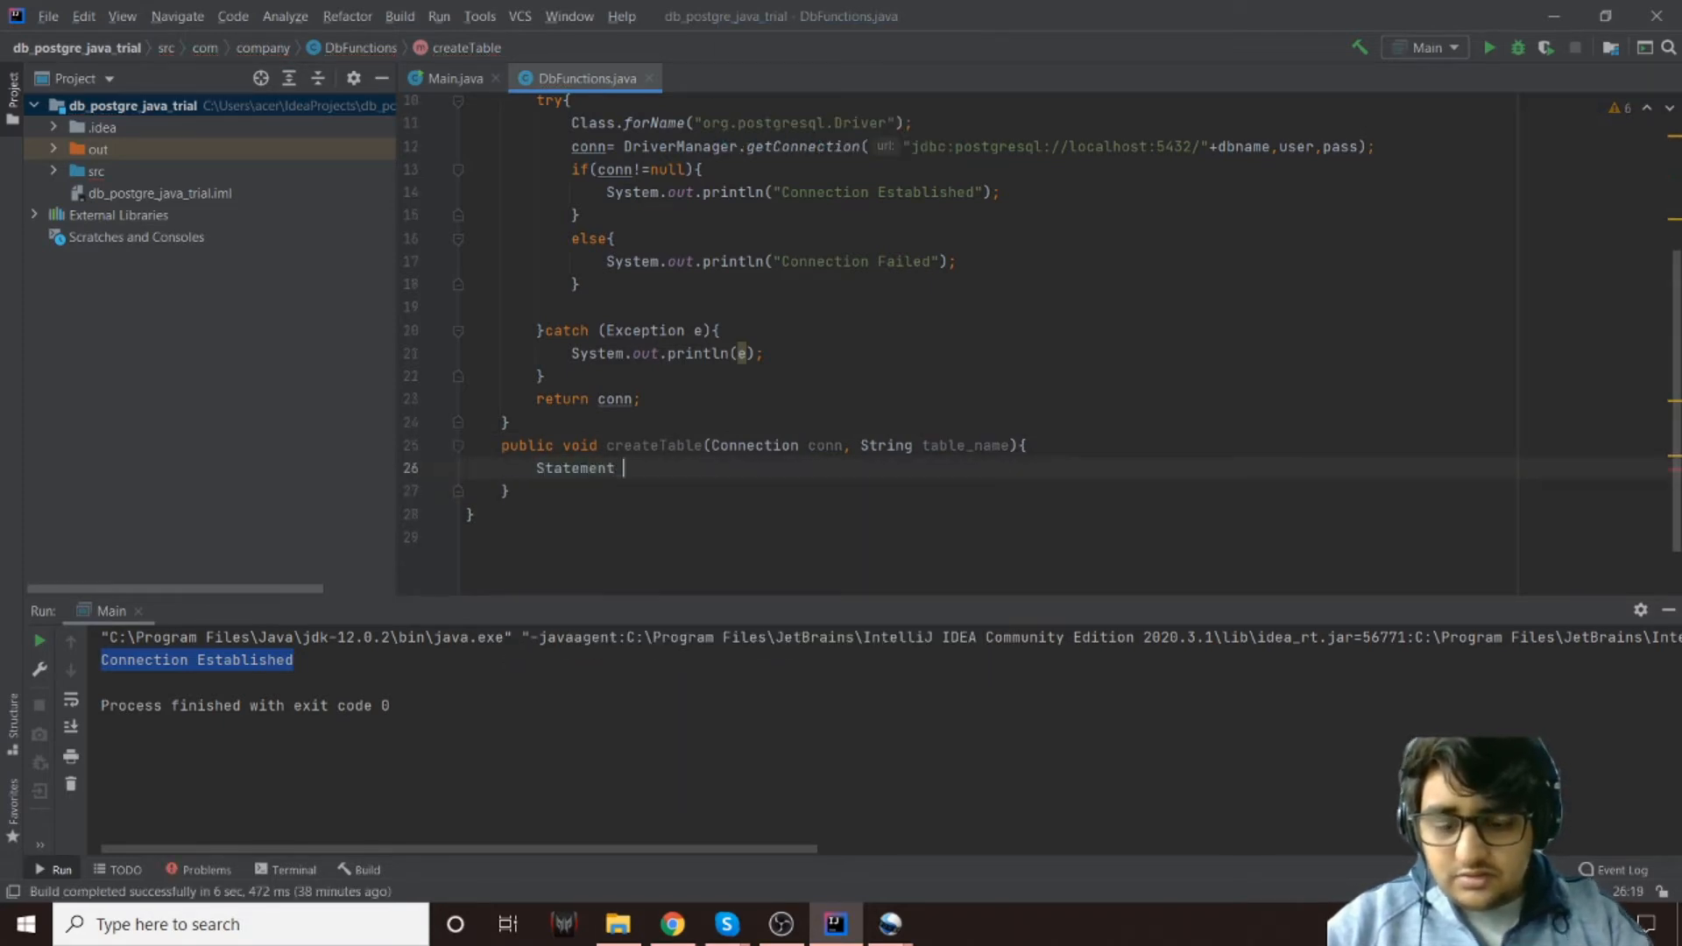
type("statement")
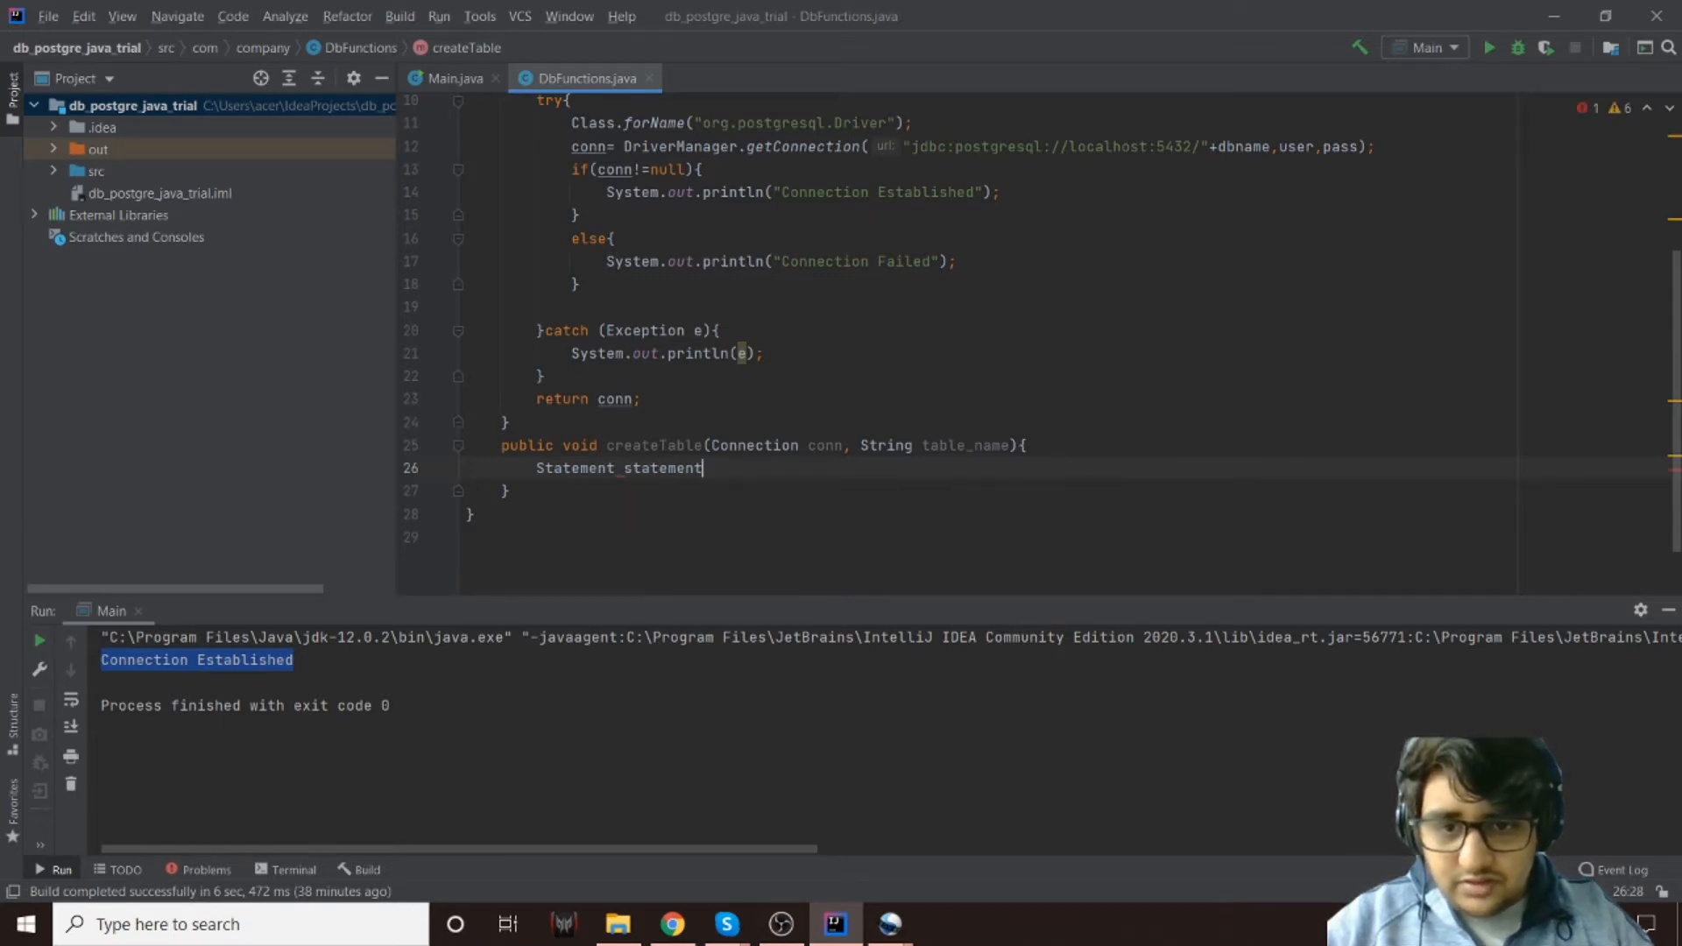
type("try")
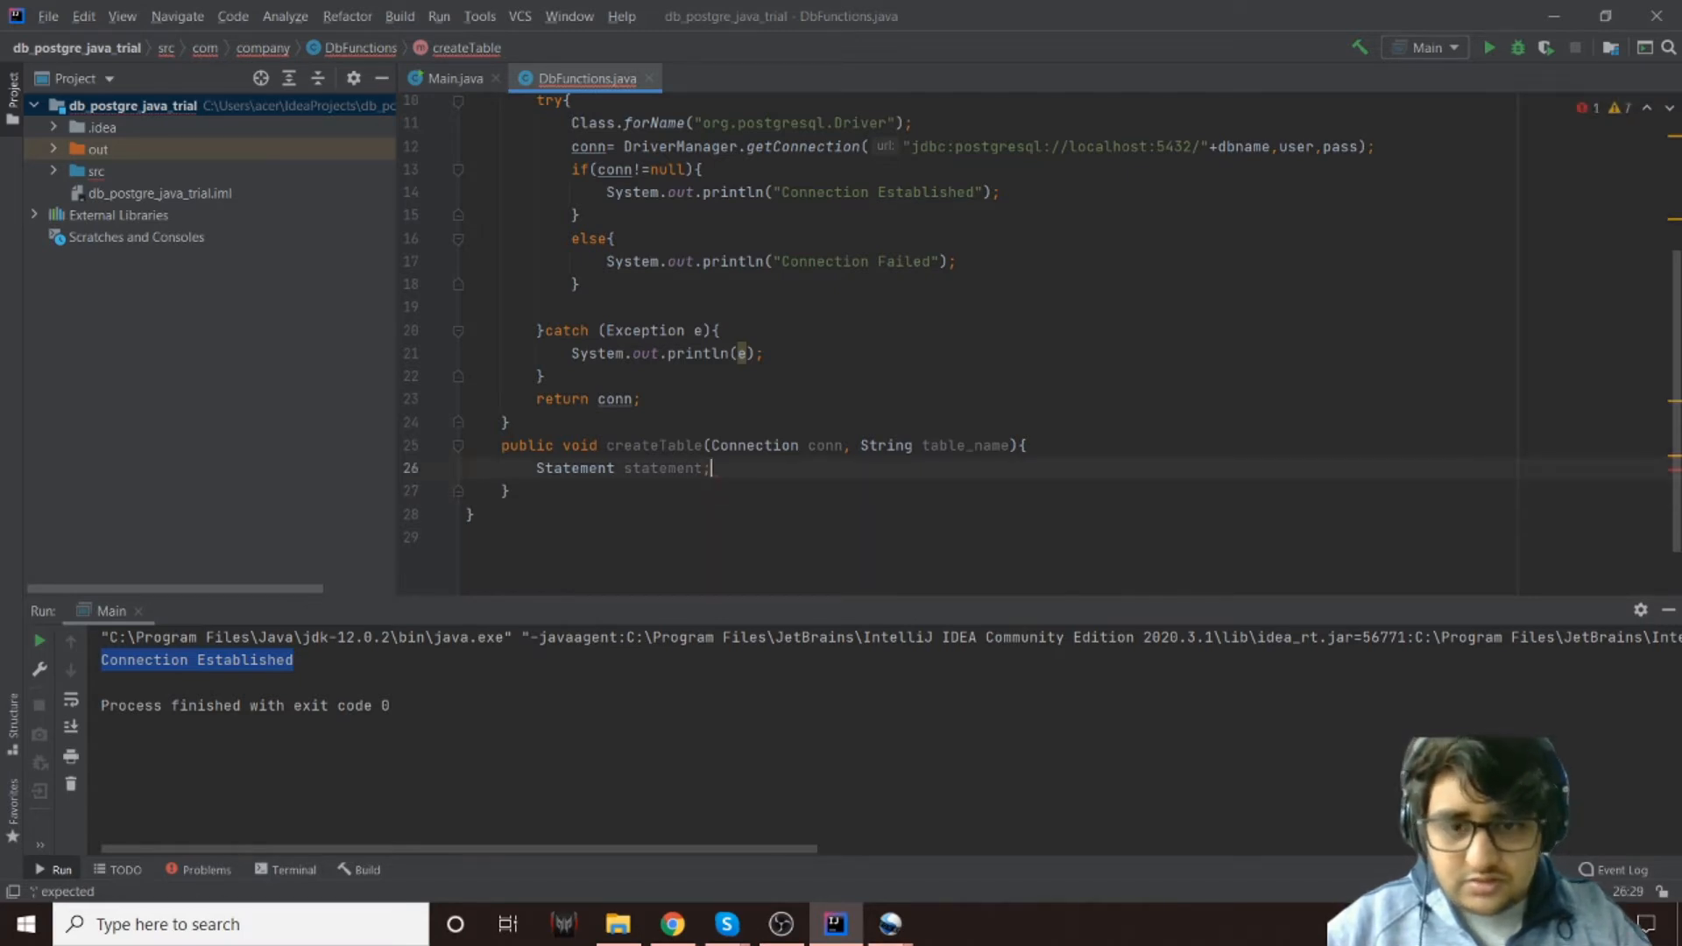
Add a try{ } block closed by catch (Exception e){ in createTable
key("Return")
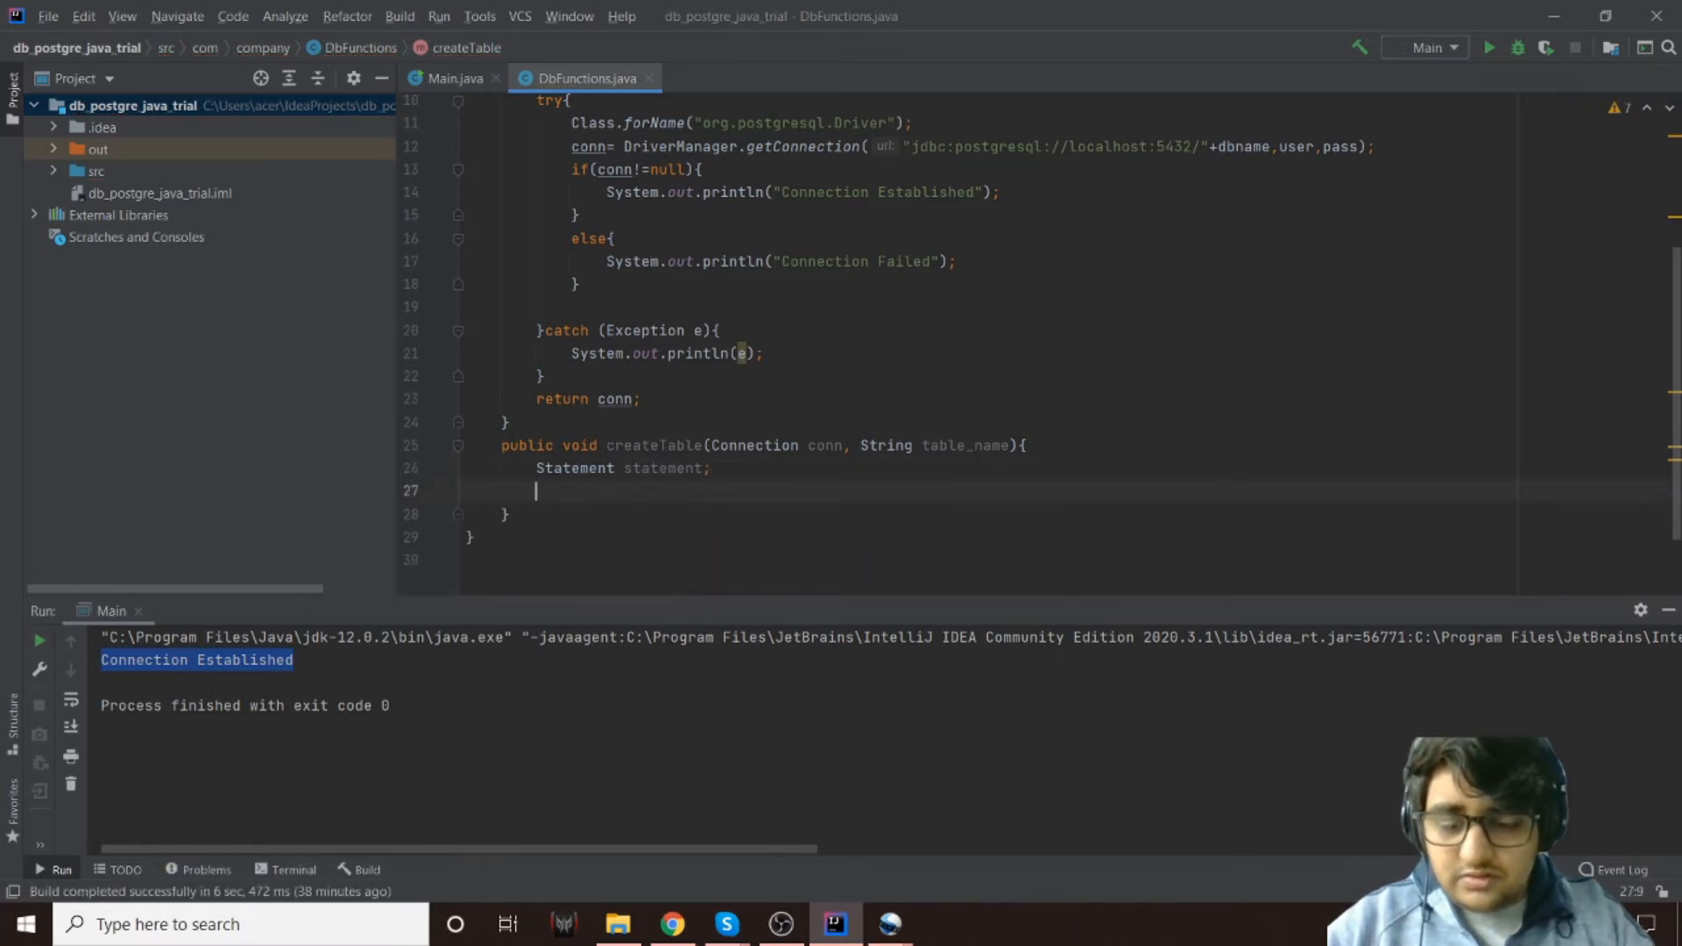
type("try{")
type("}c")
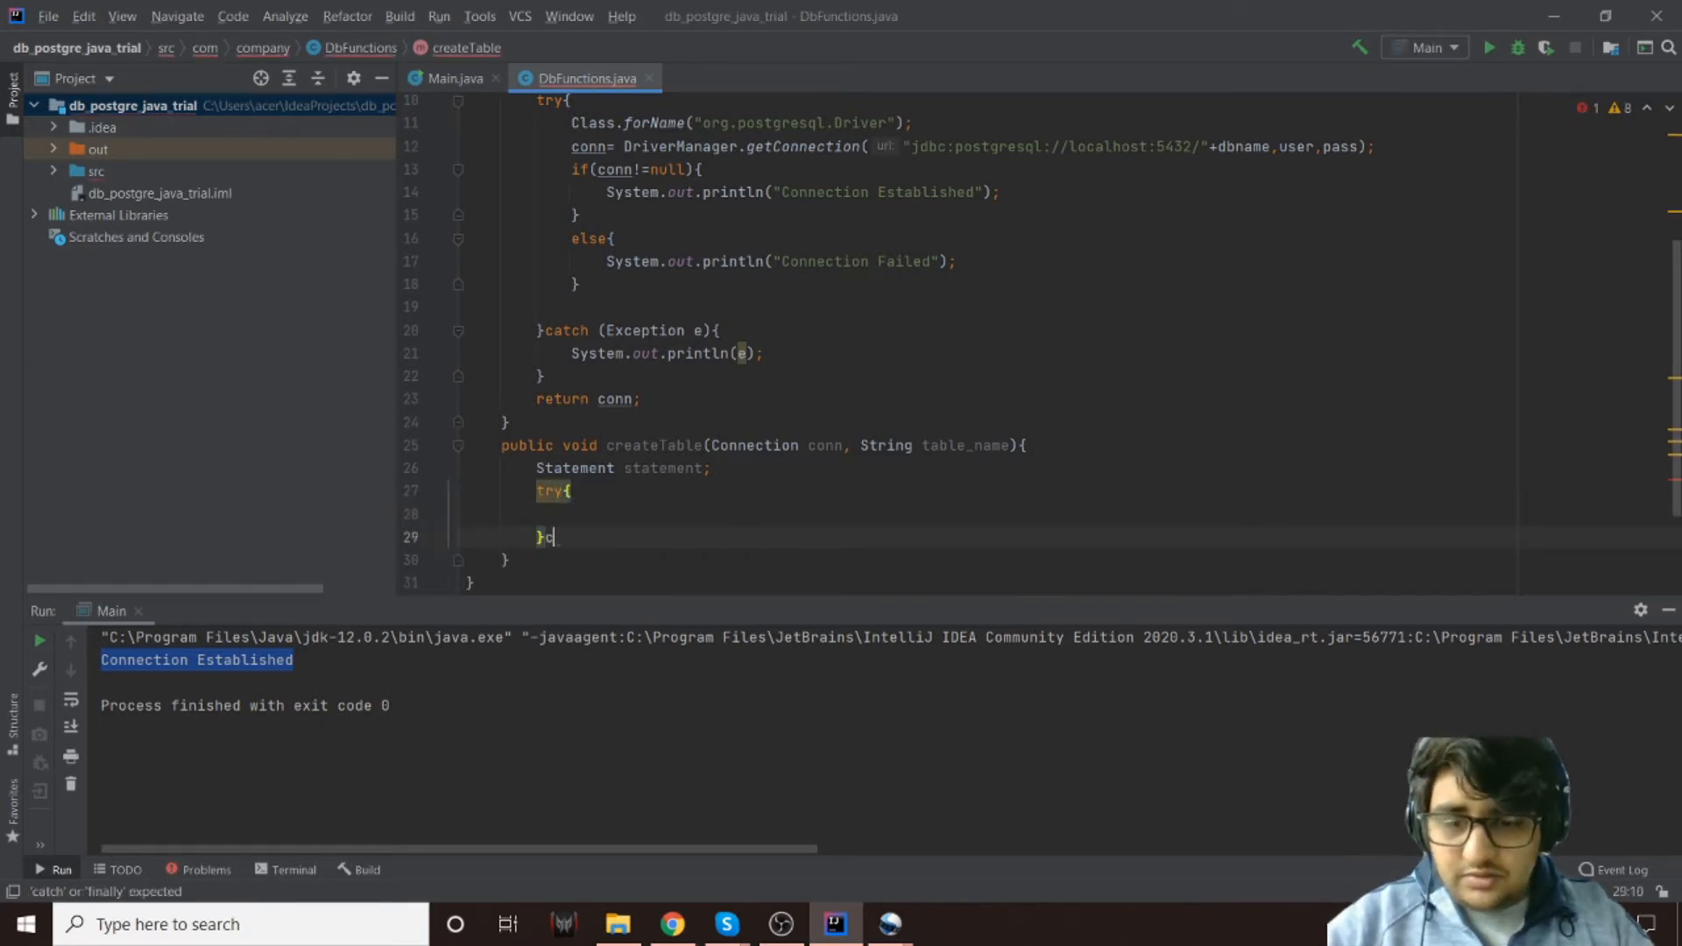
type("atch ()")
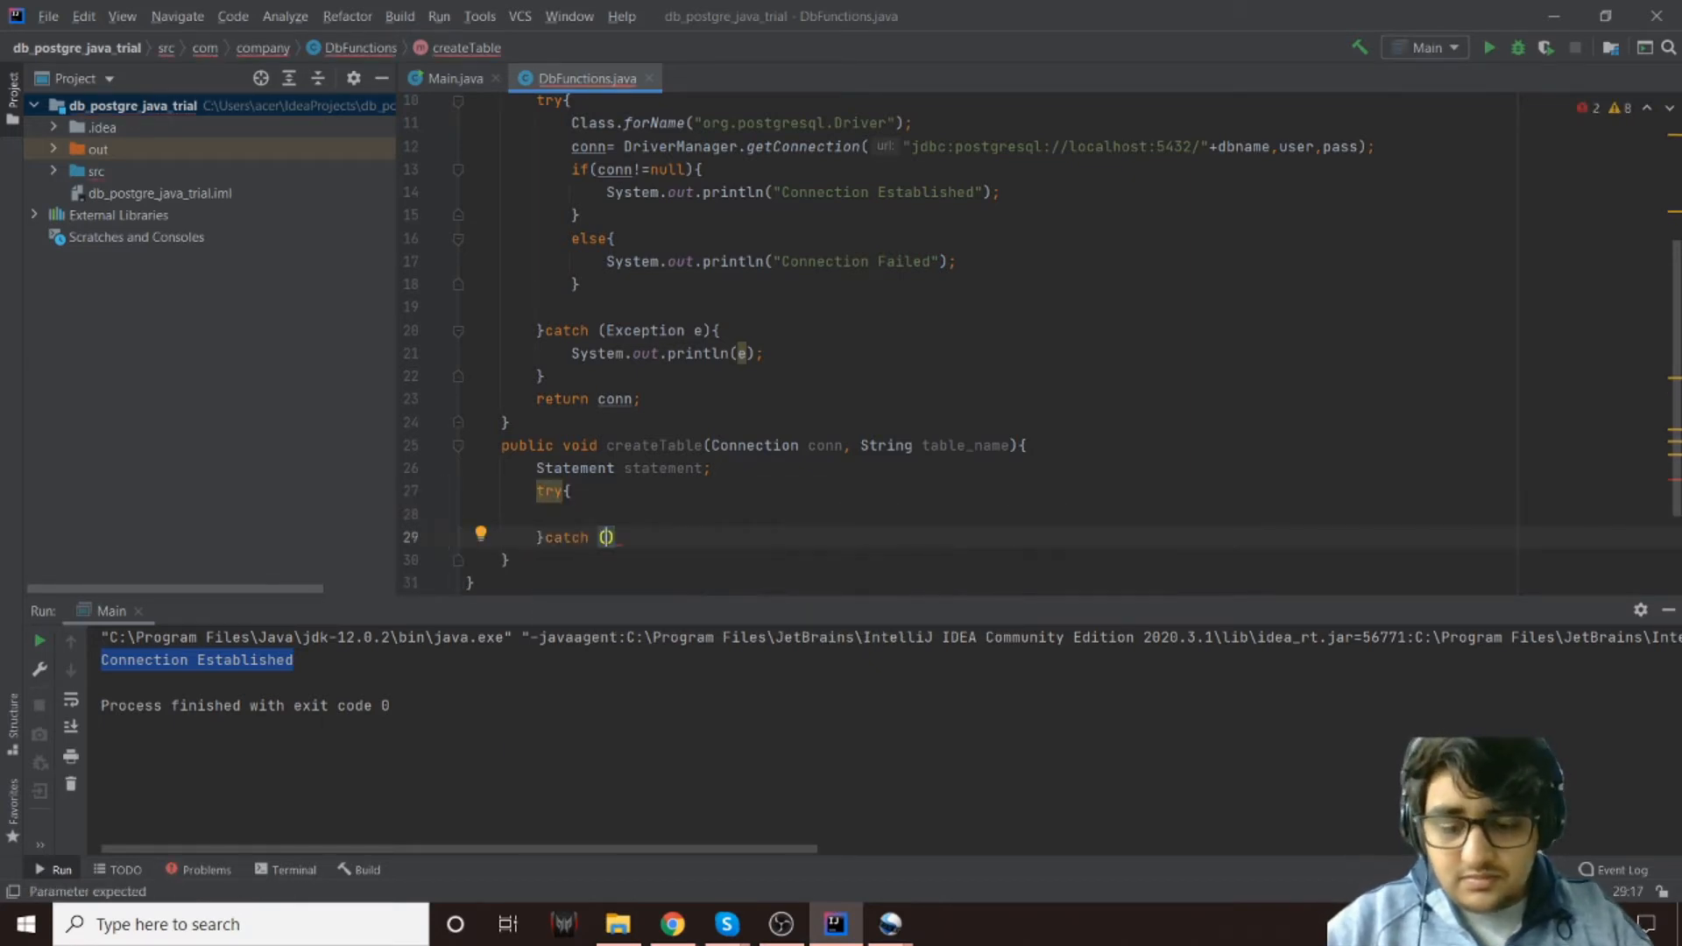
type("Except")
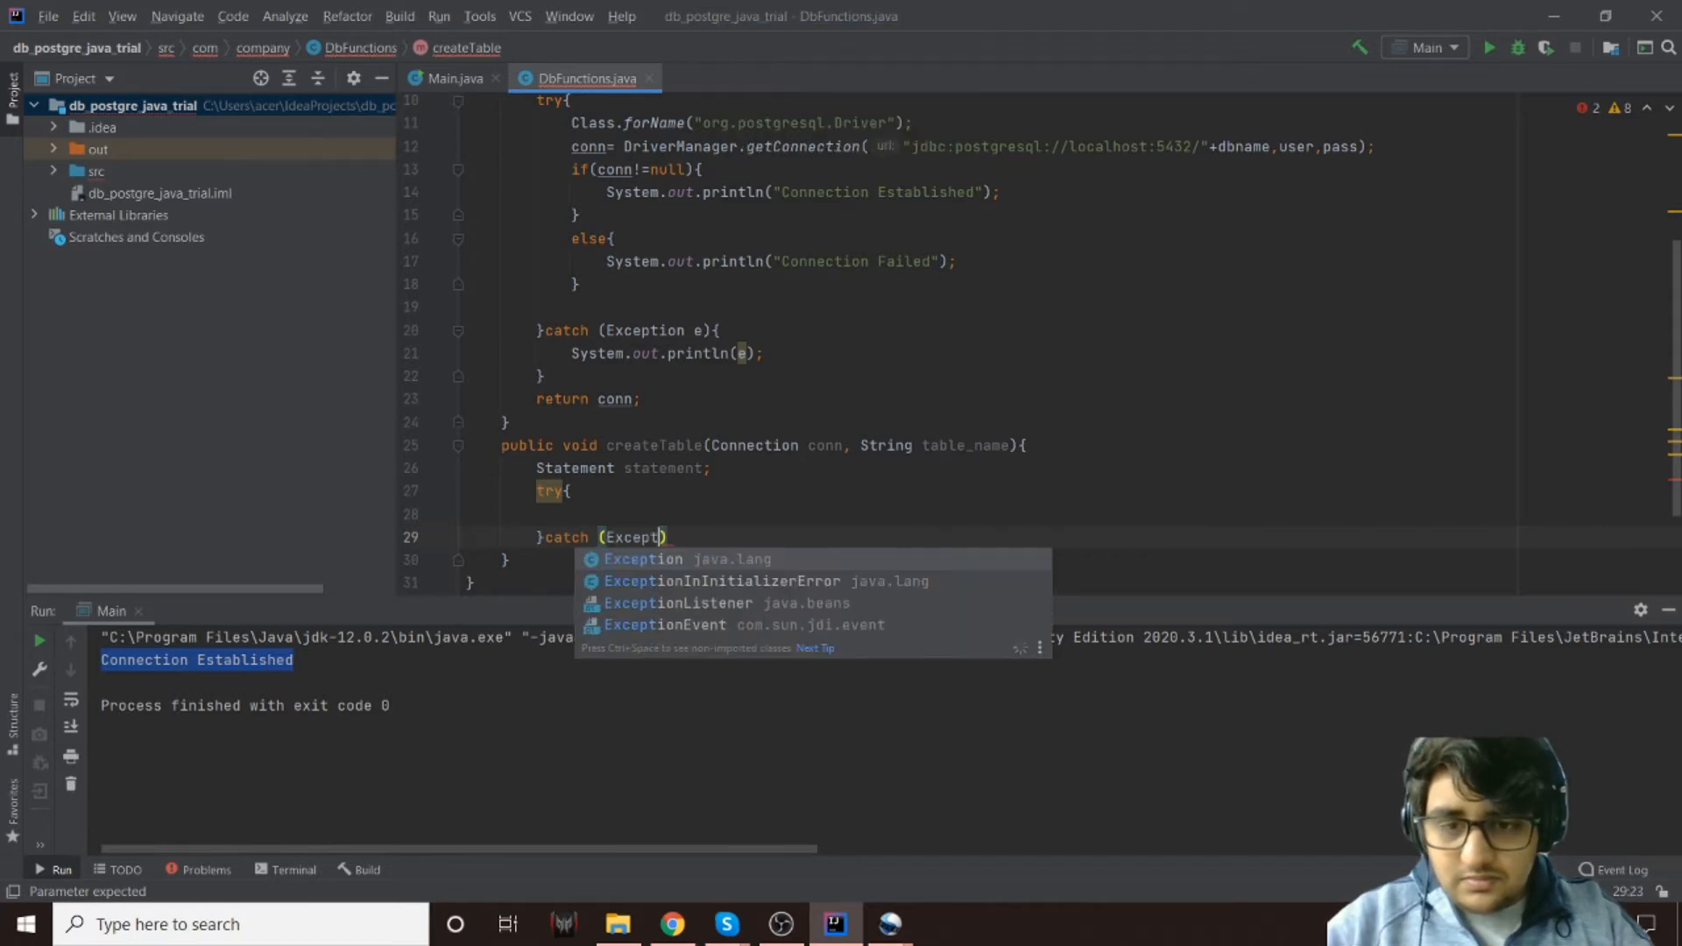
left_click(643, 559)
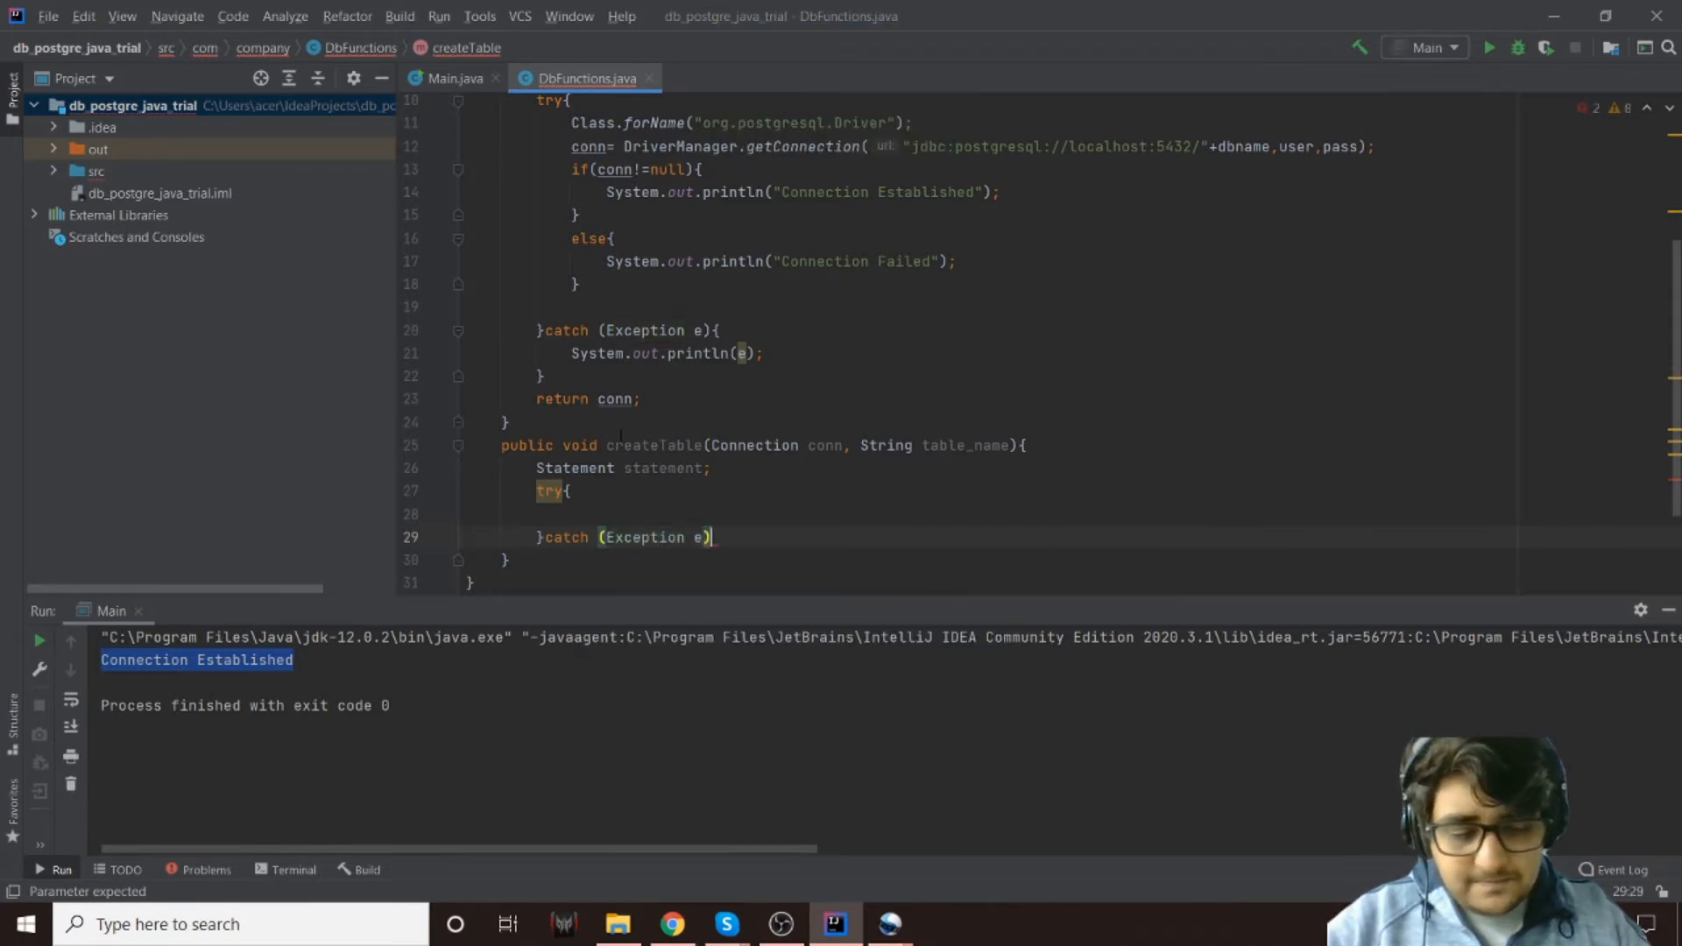
Print the exception with System.out.println(e) in the catch block
type("Sys")
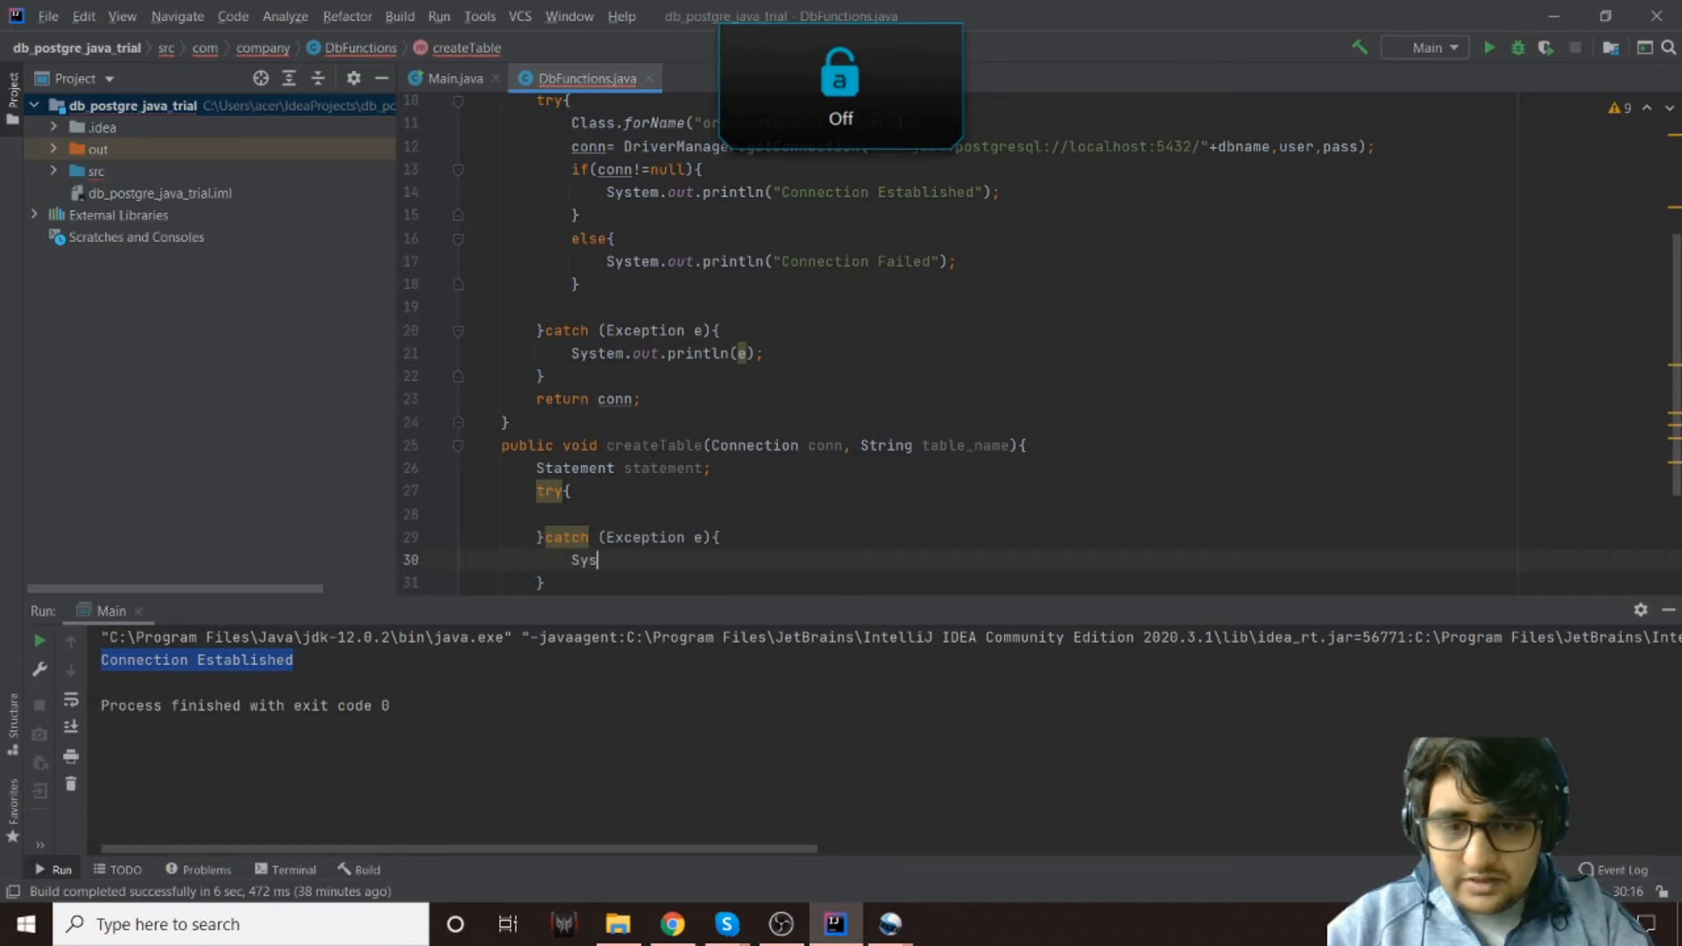
type("tem")
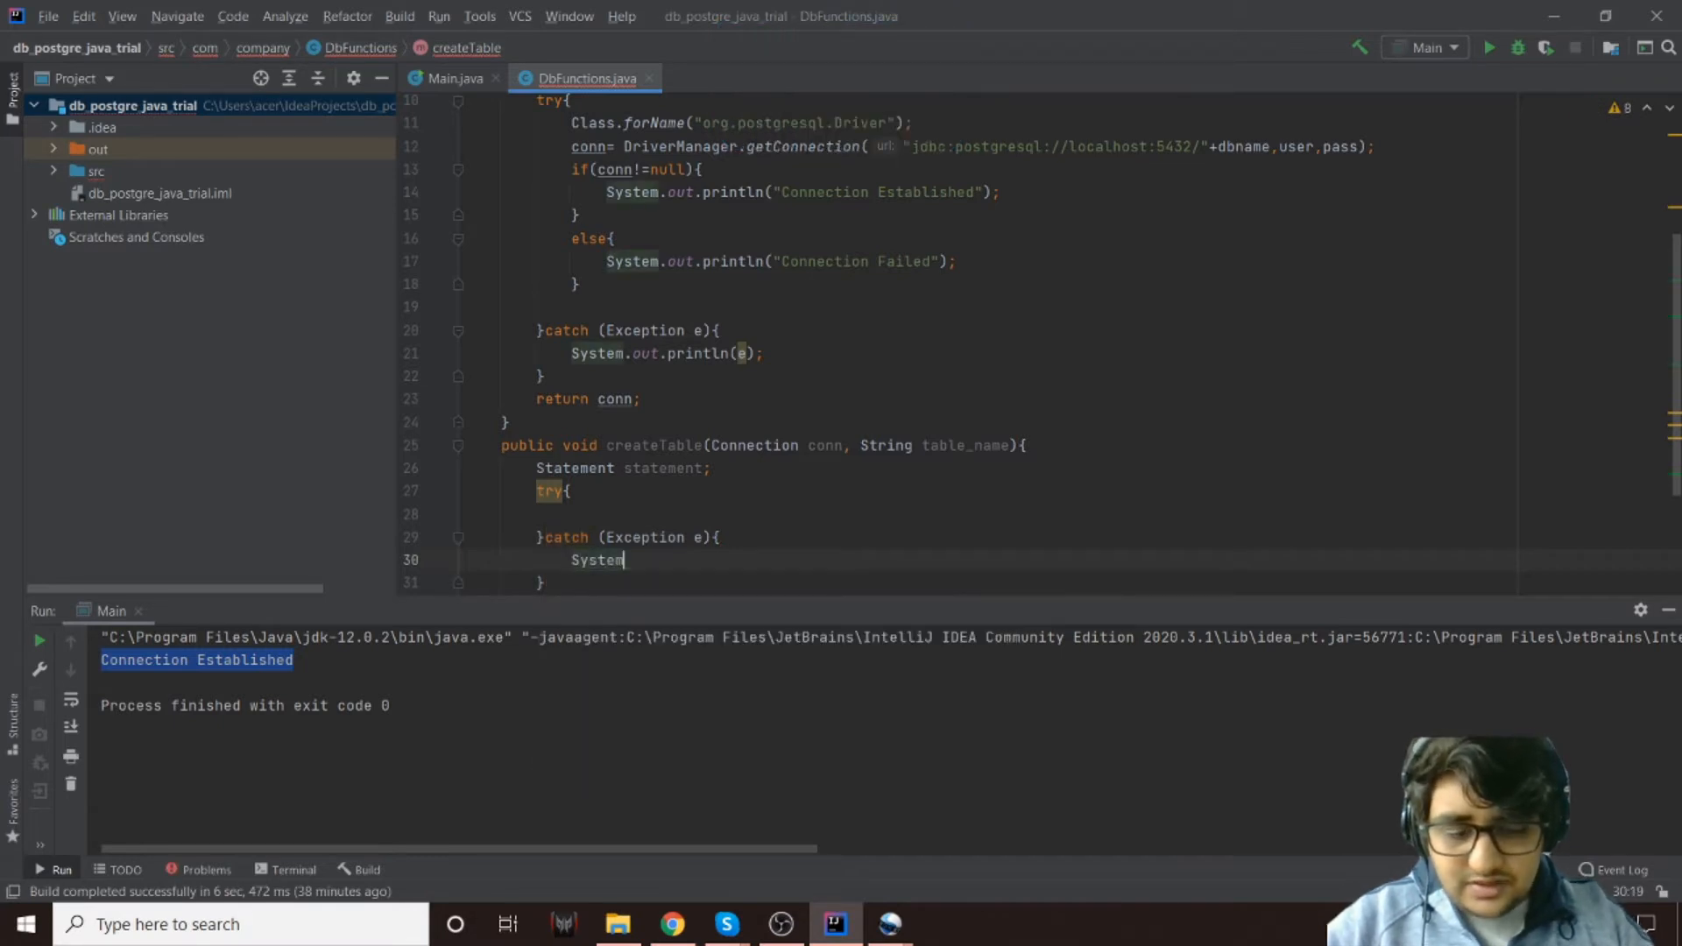
type(".out.println(e);")
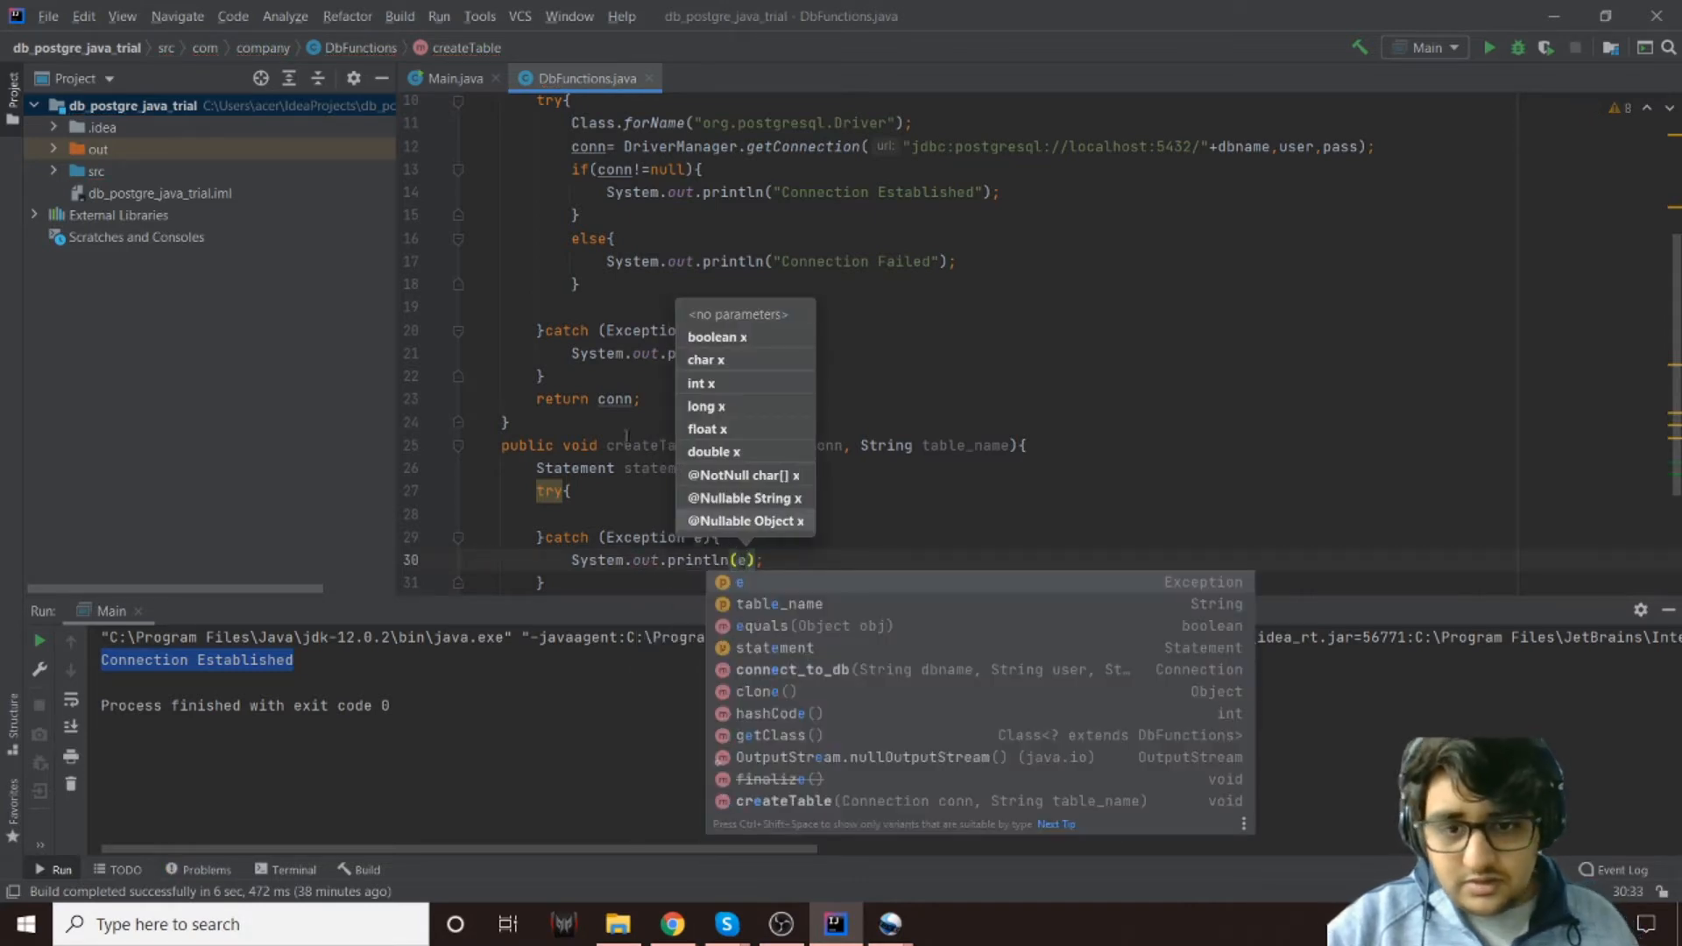
Start String query="create table "+table_name+"(empid SERIAL" in the try block
key("Escape")
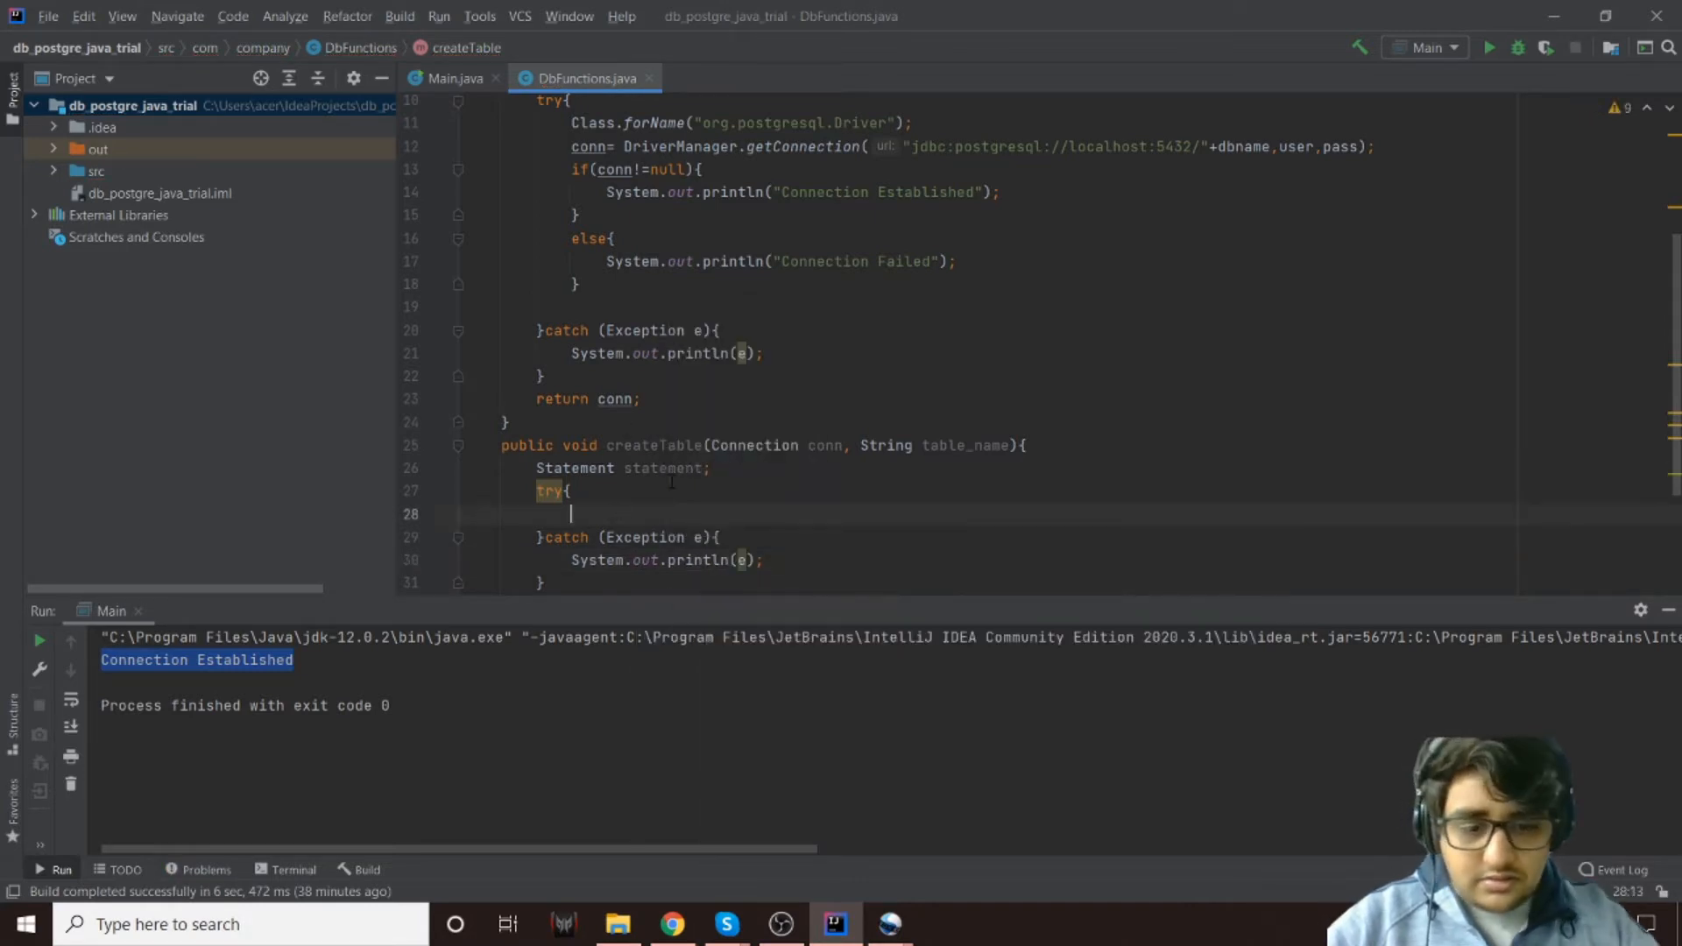
type("String")
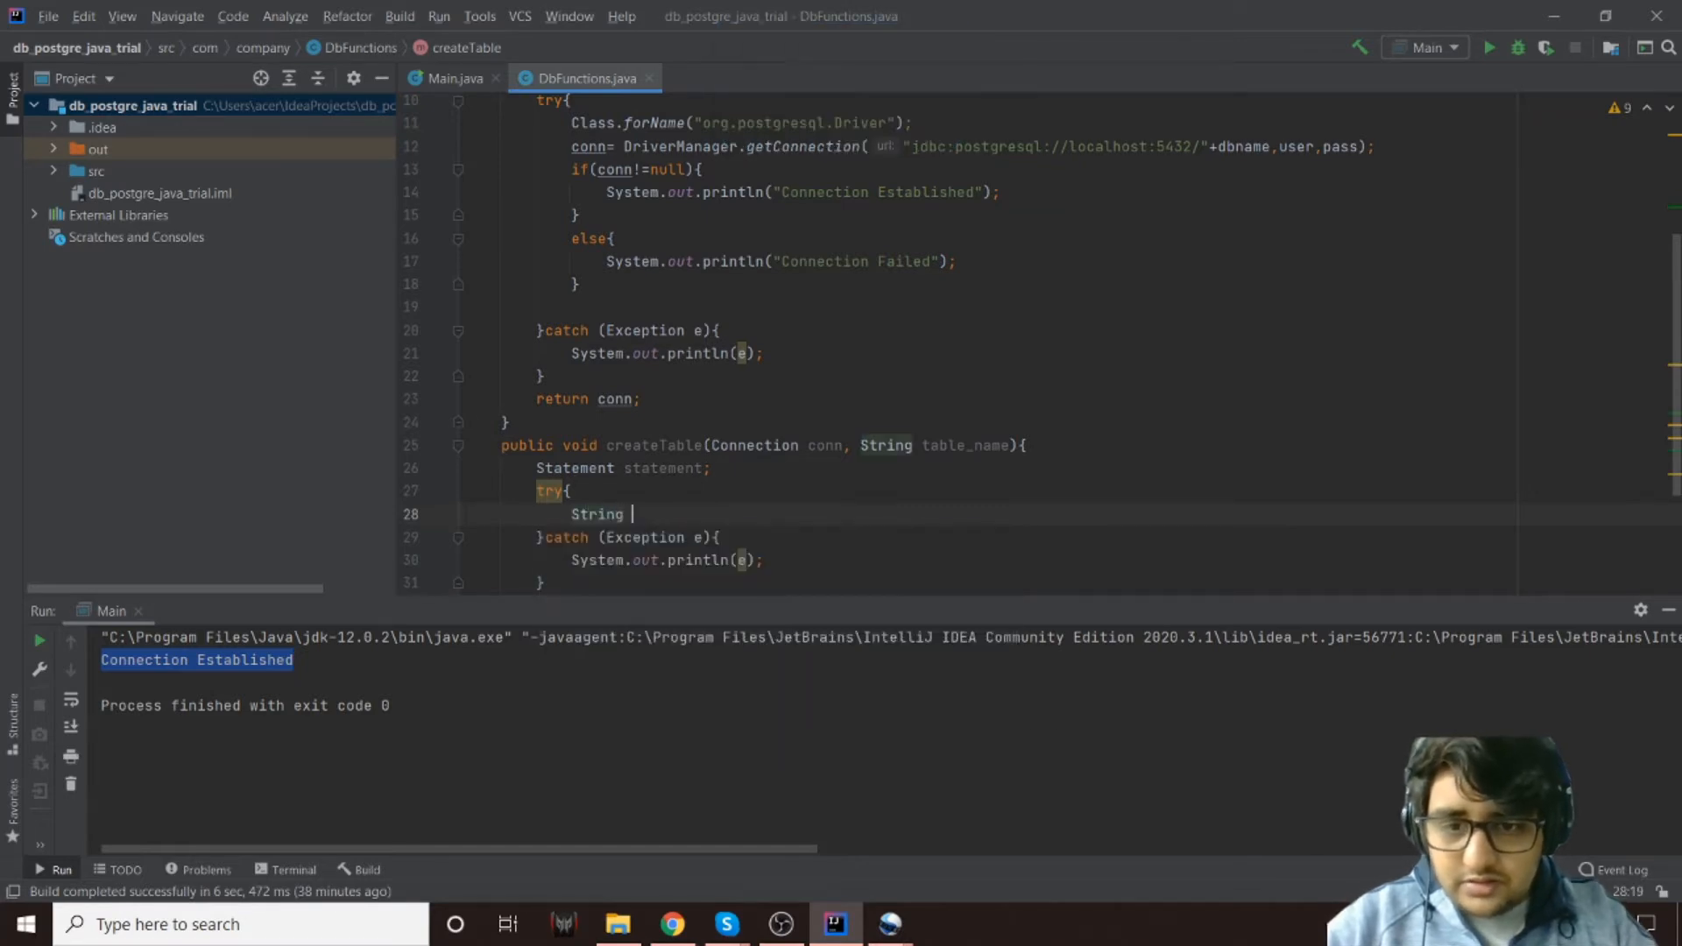
type("query")
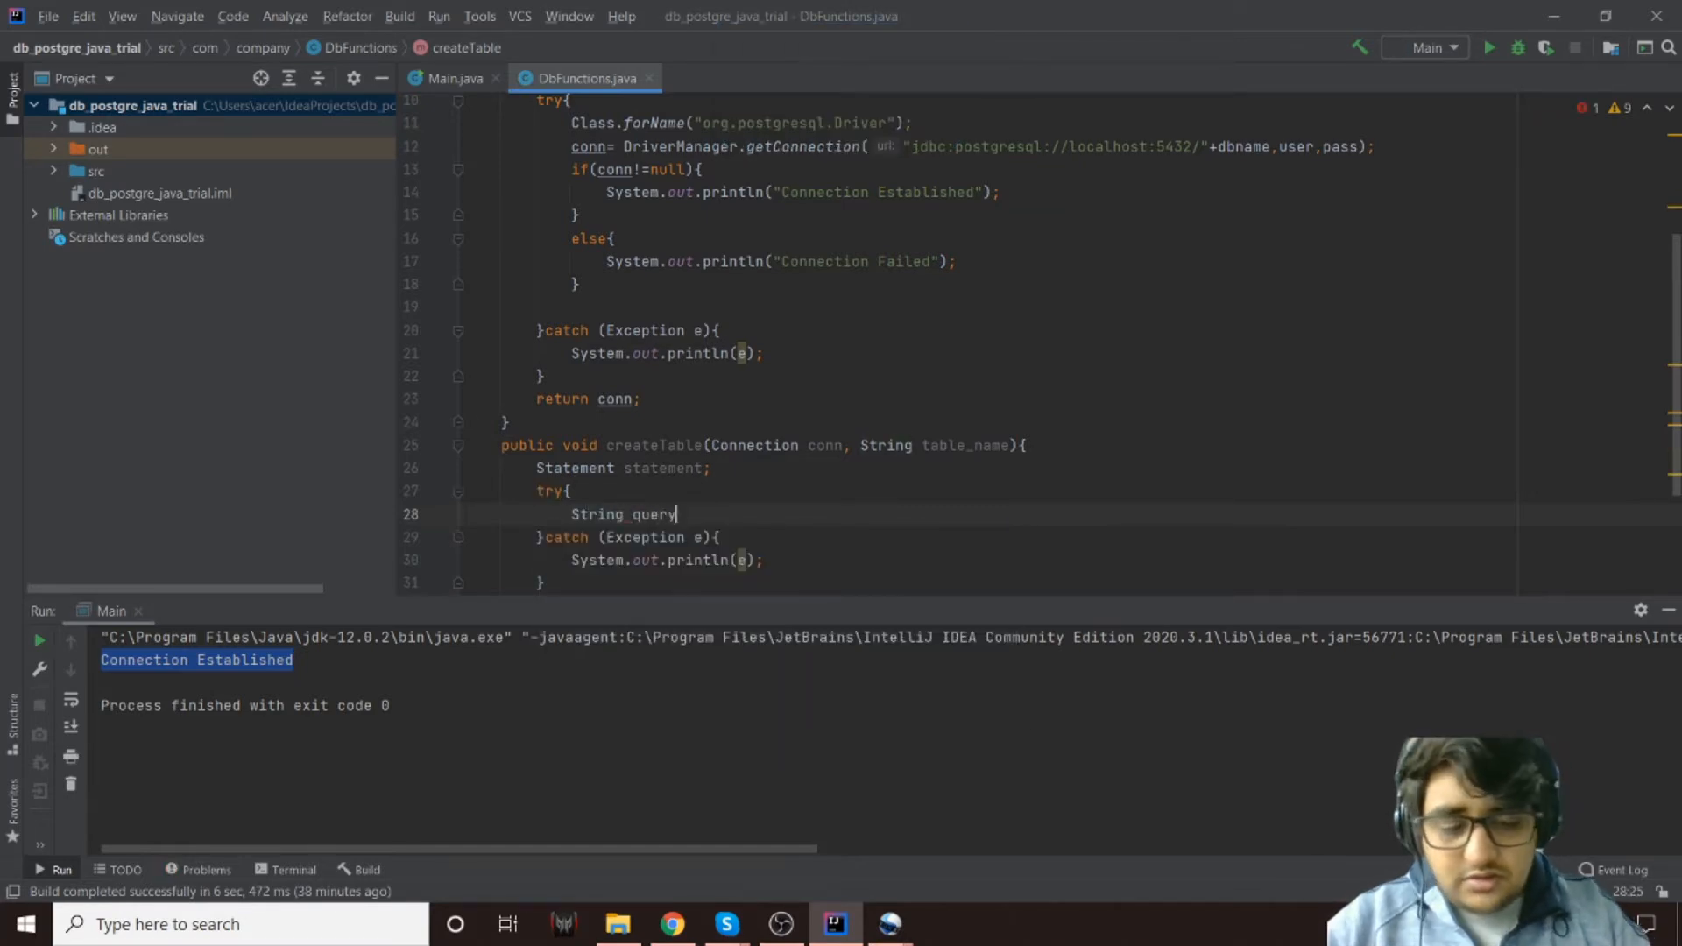
type("=\"create tab")
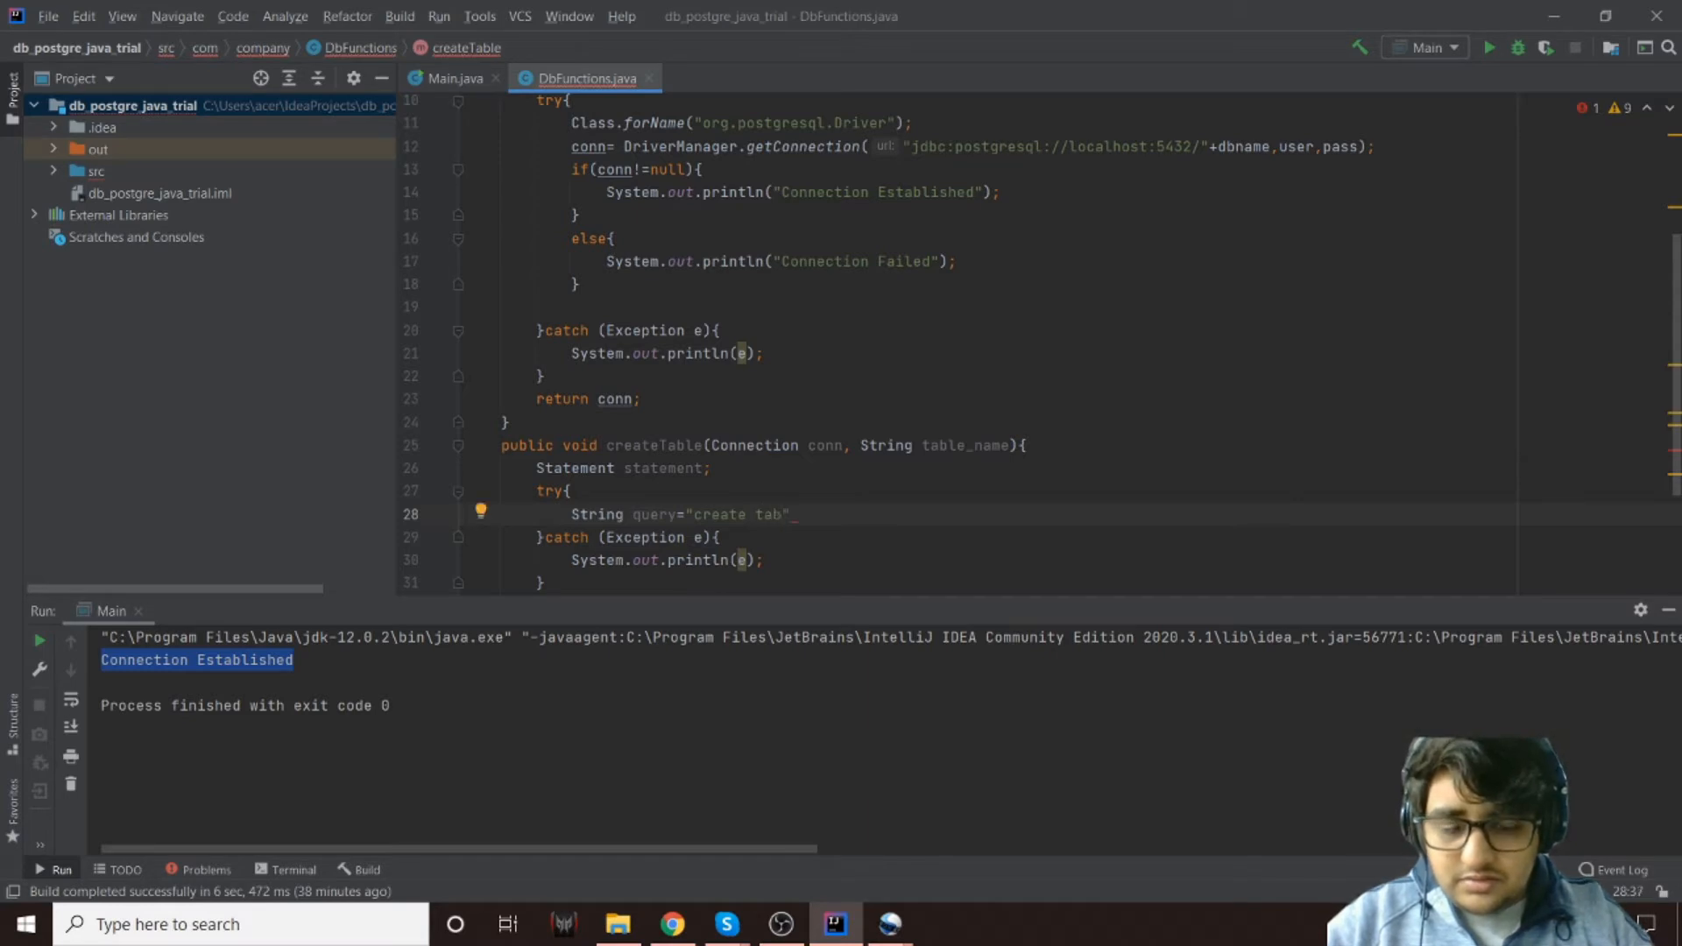
type("le \"+")
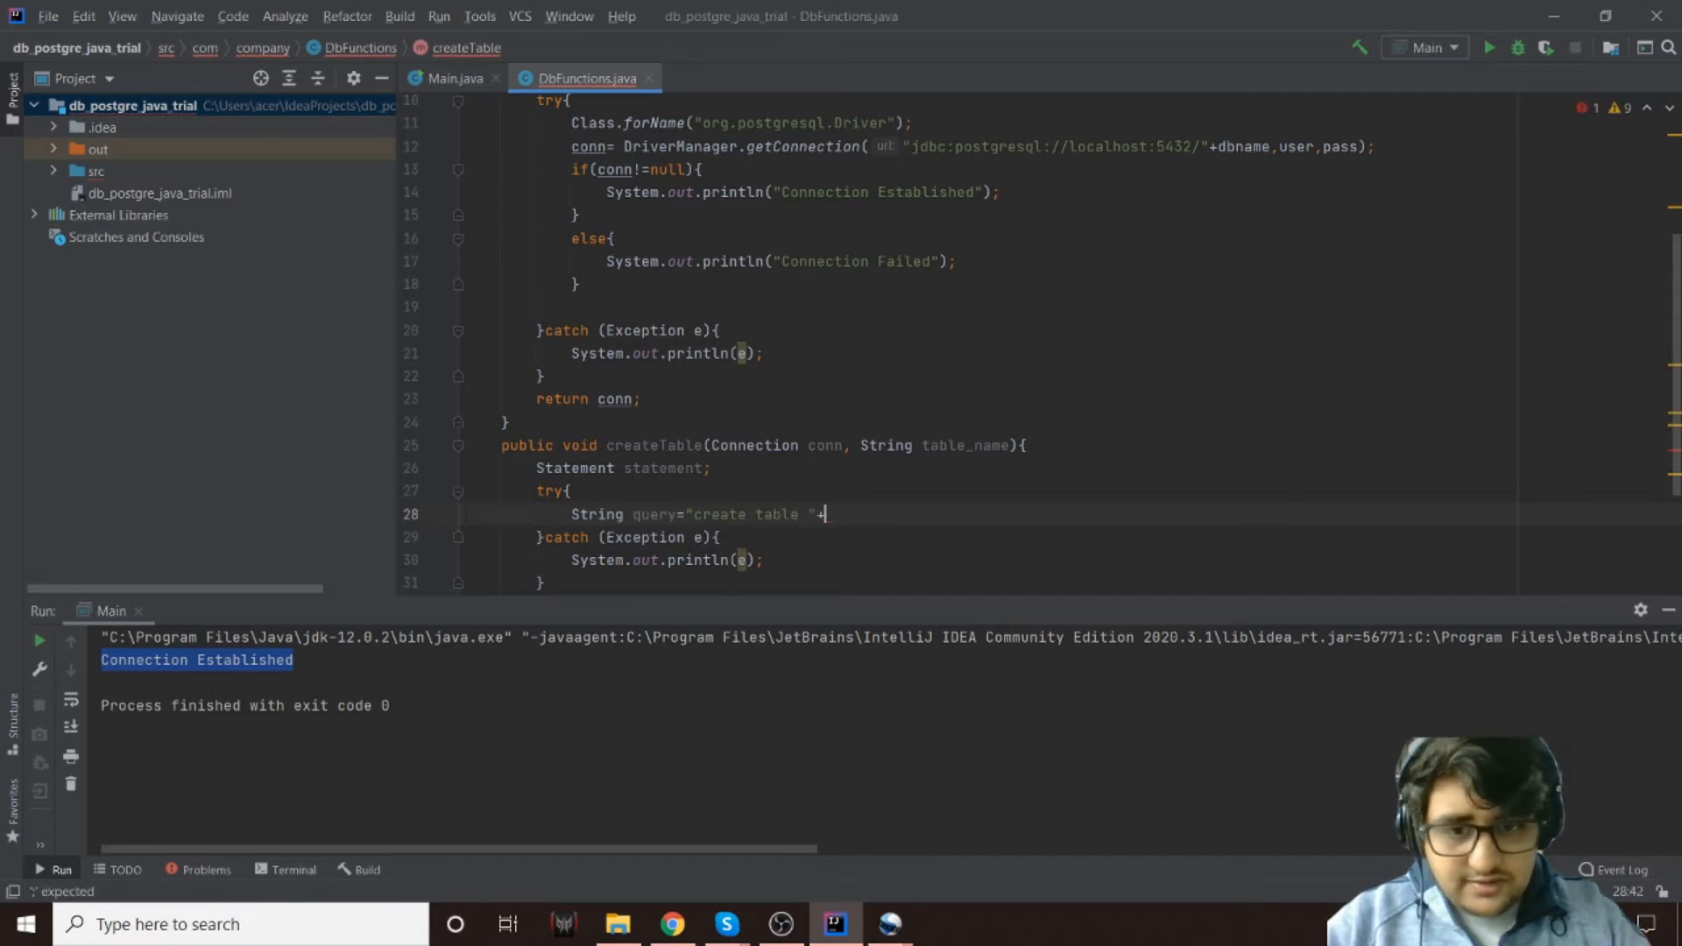
type("table_name+")
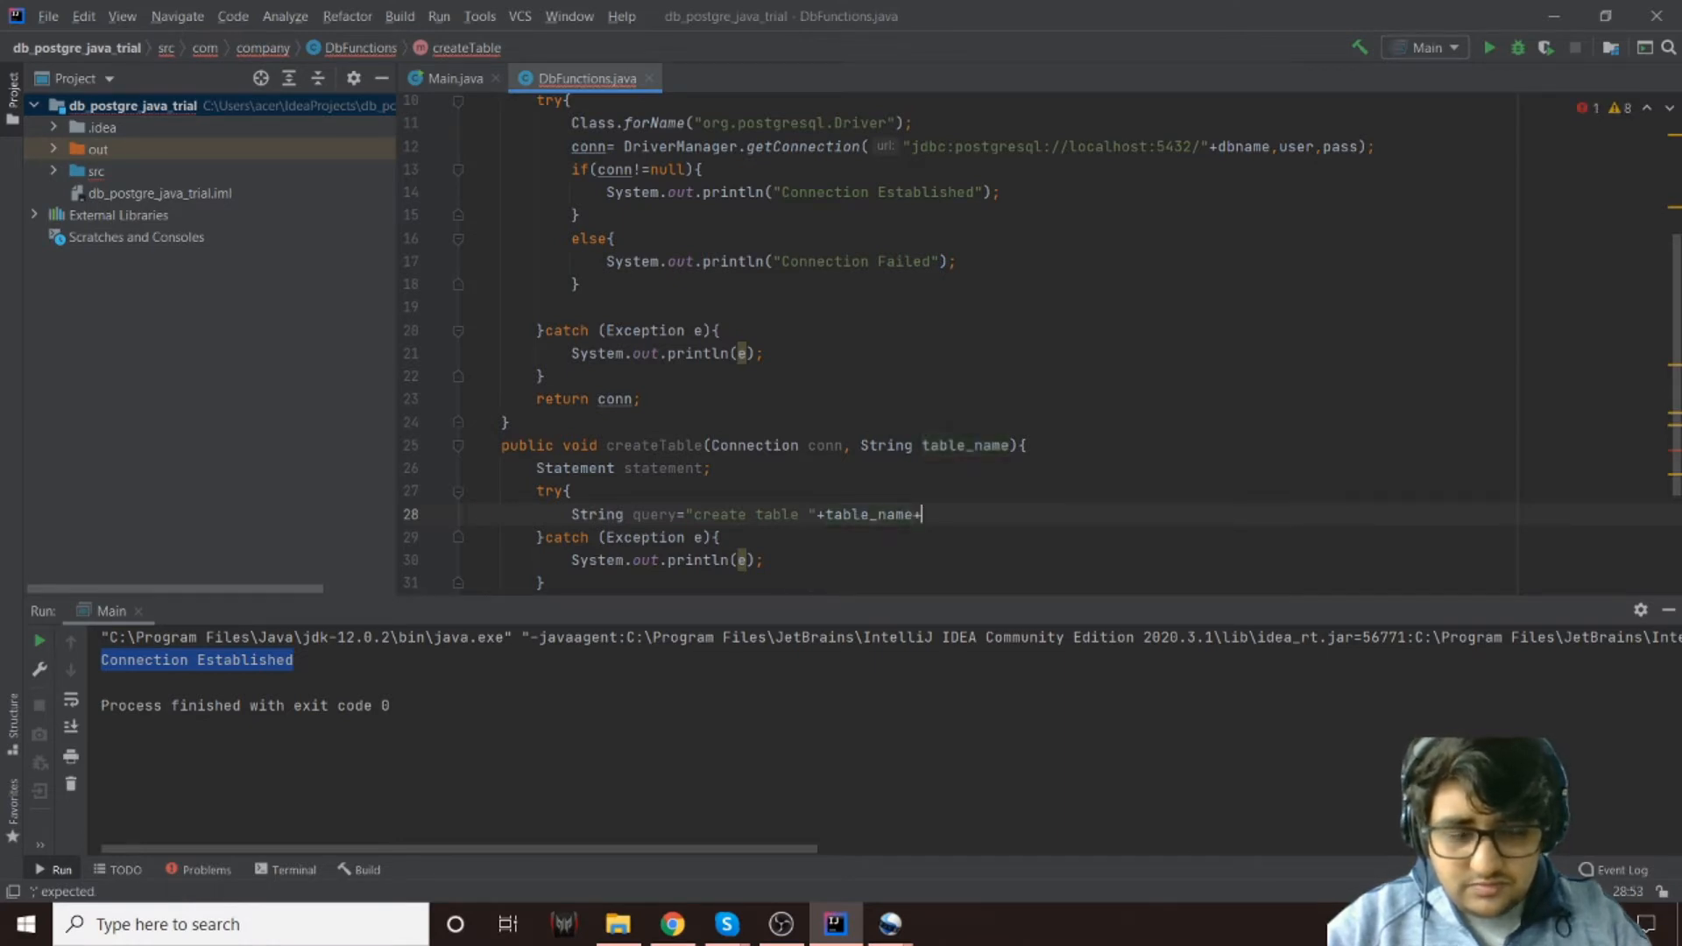
type("(empid \"")
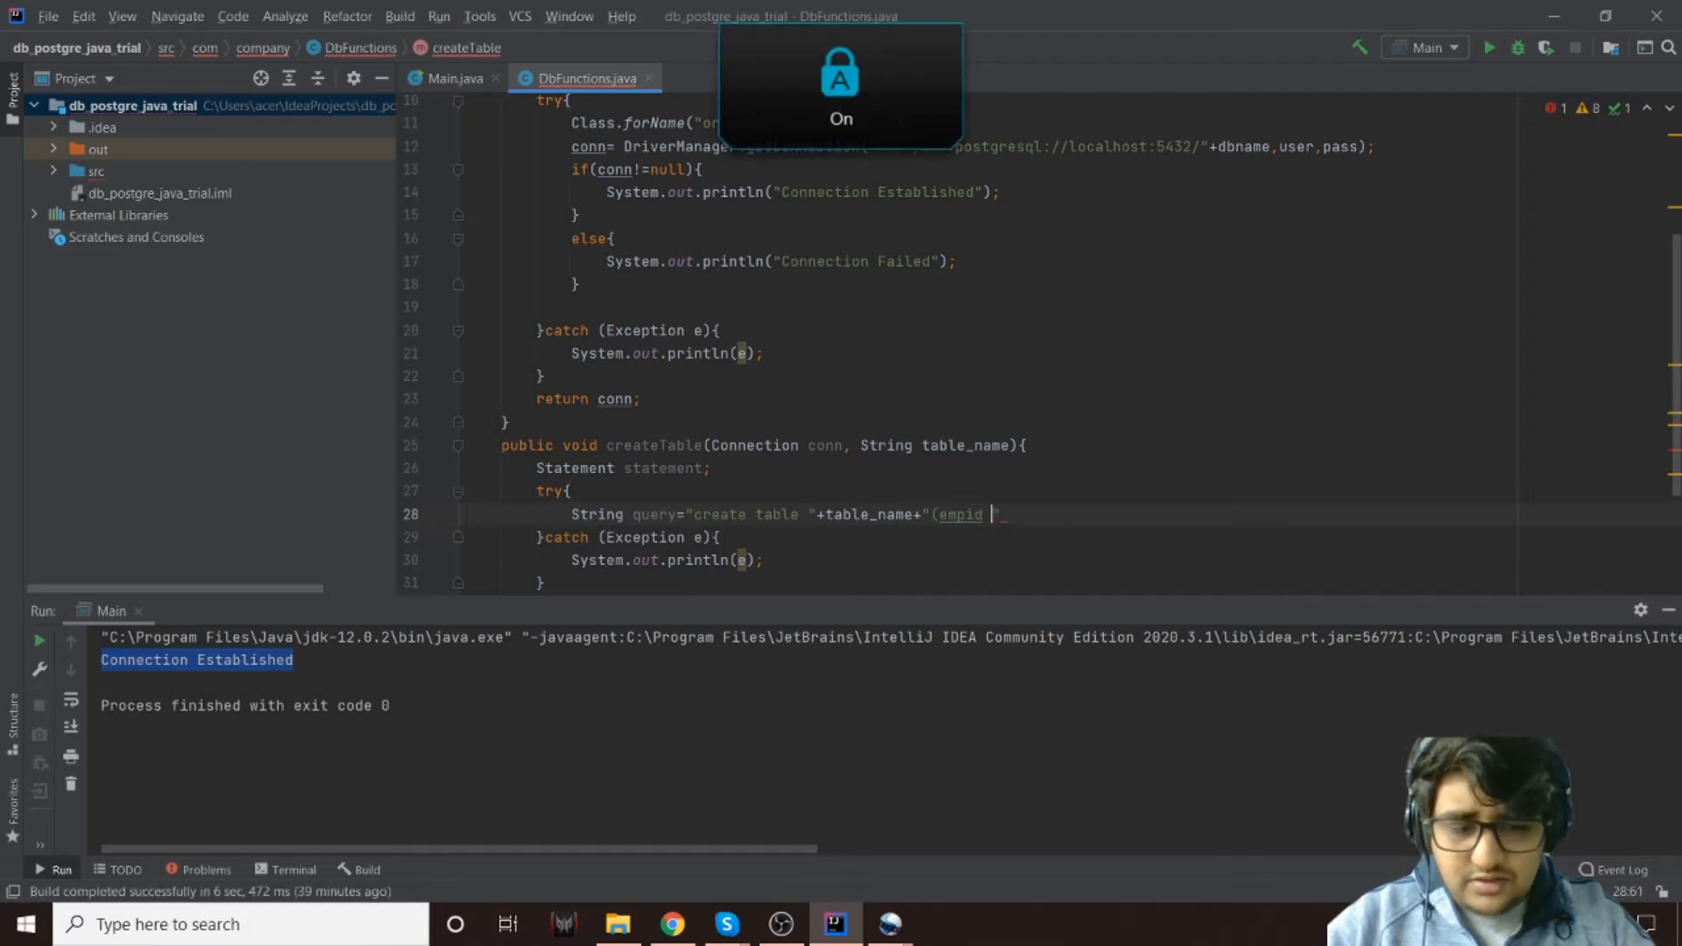
type("SERIAL,")
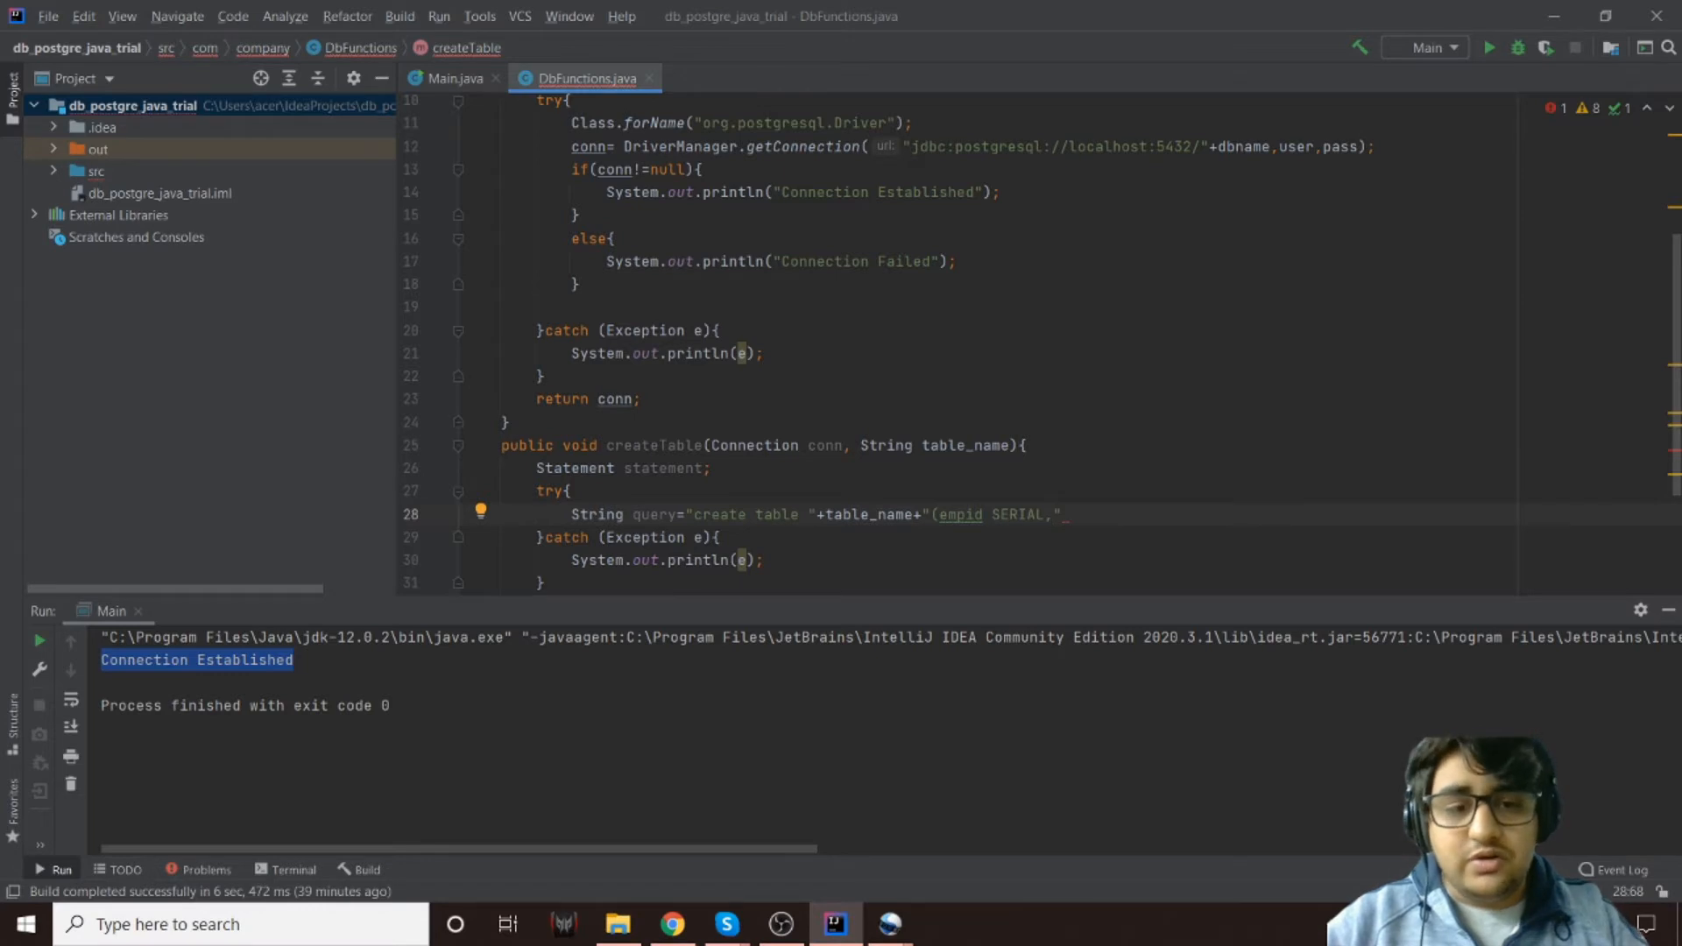
Complete the query with name varchar(200), address varchar(200), primary key(empid)
type("name")
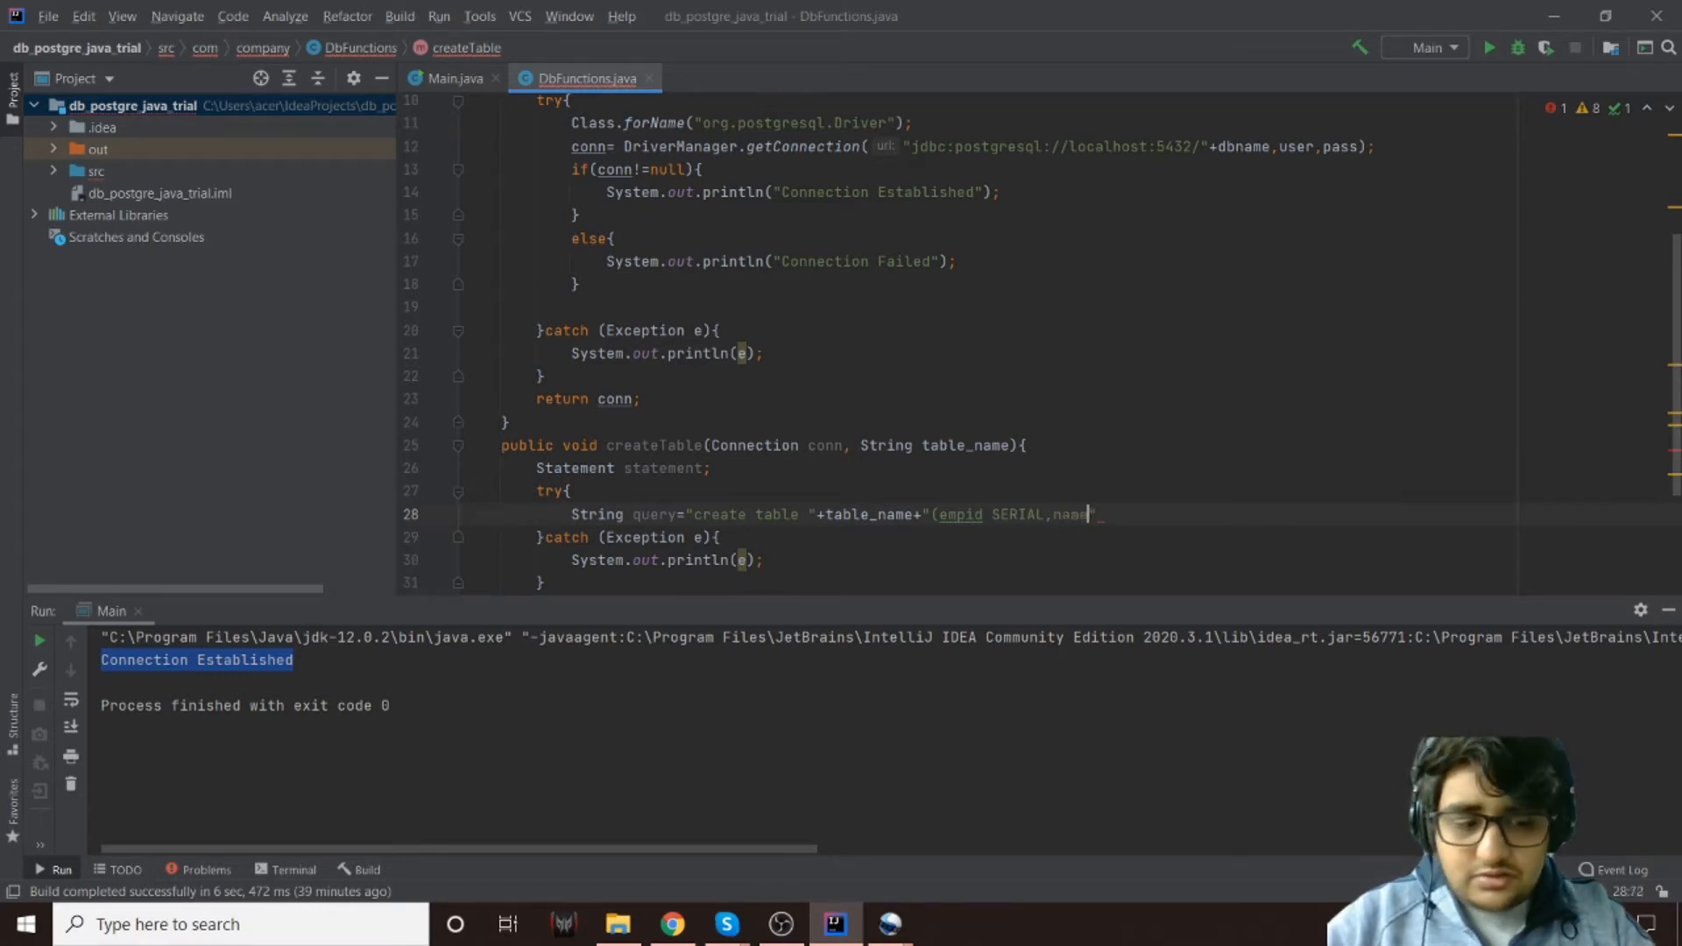
type("varchar(200")
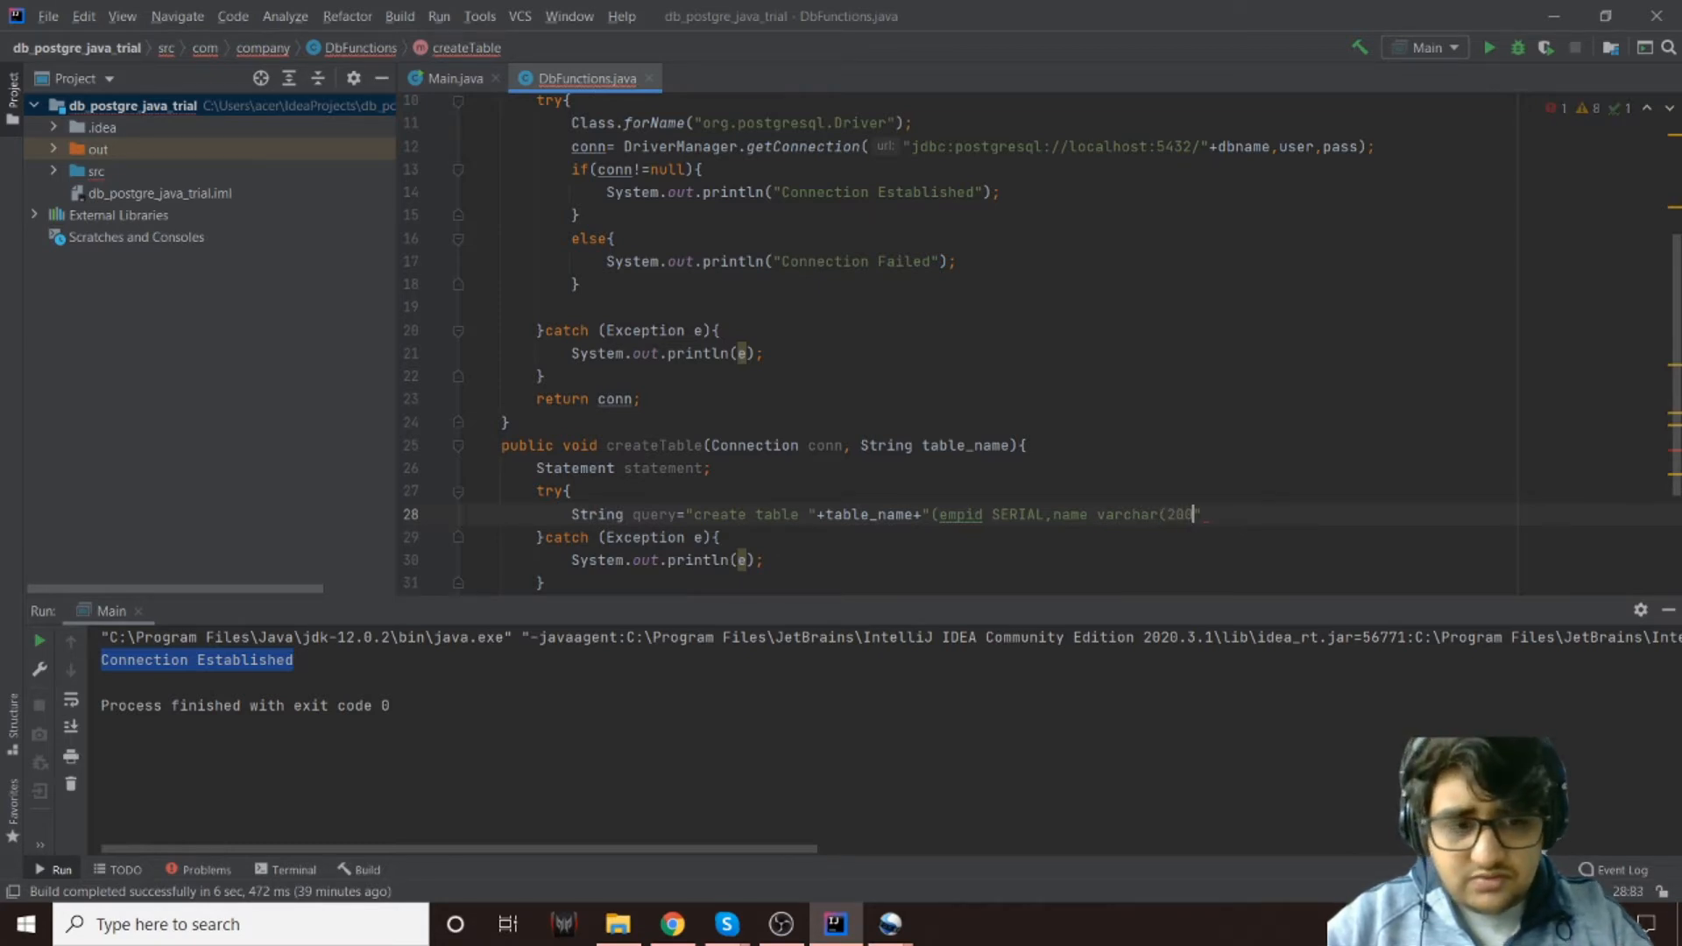
type("),address varchar(")
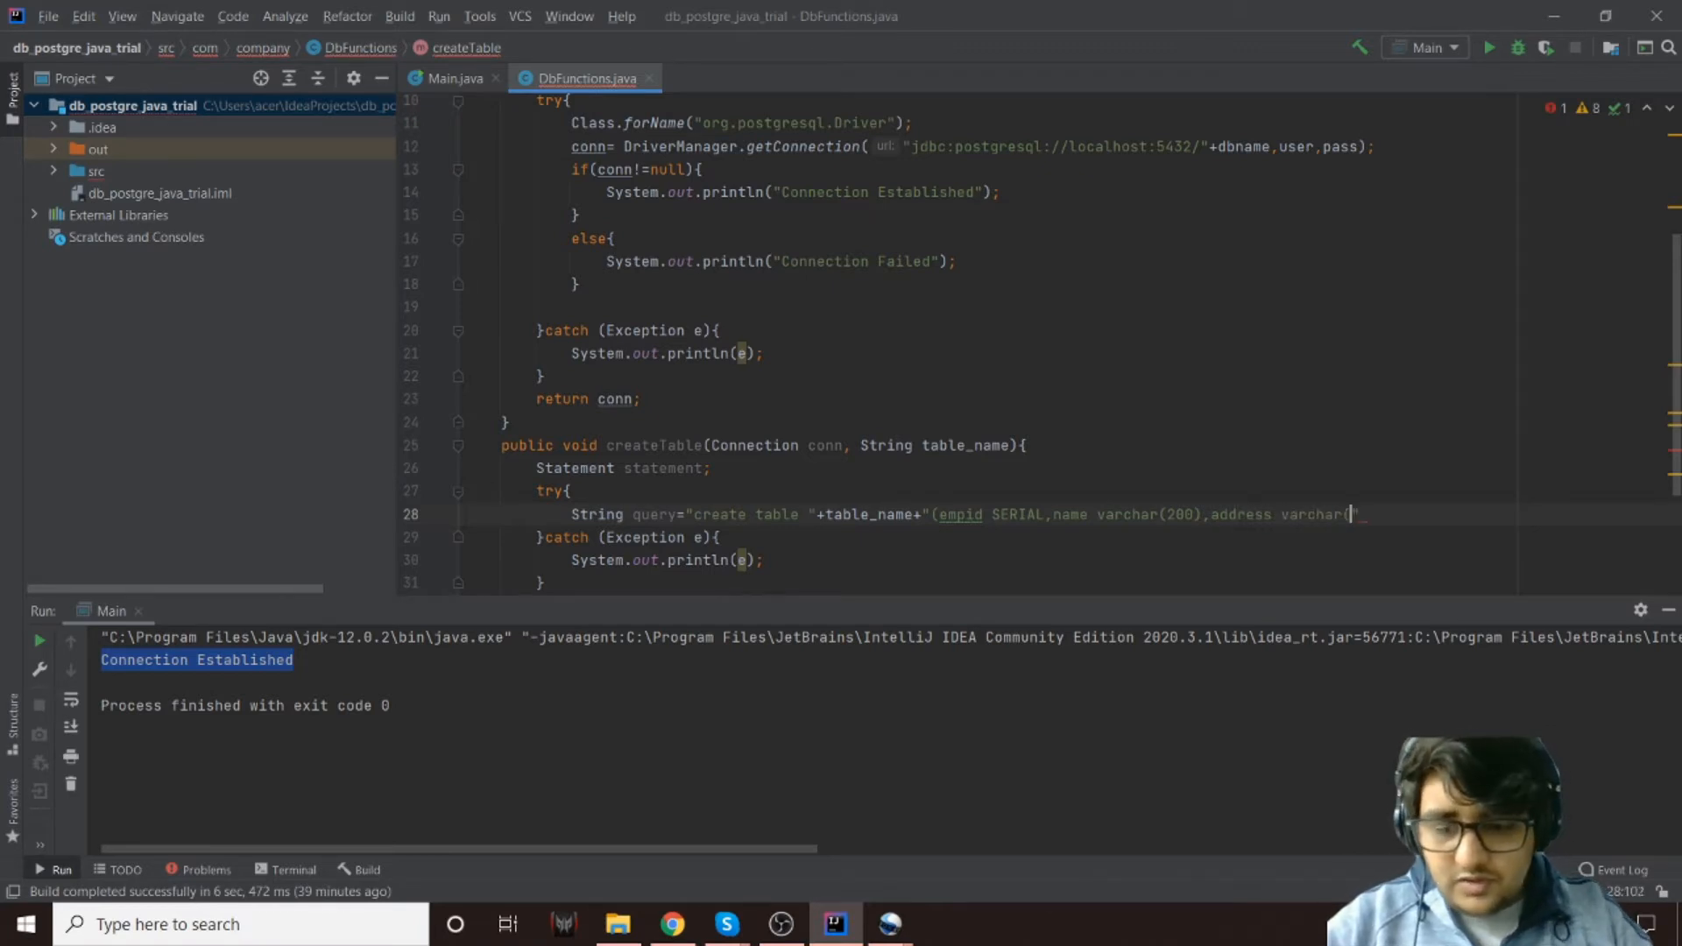
type("200));")
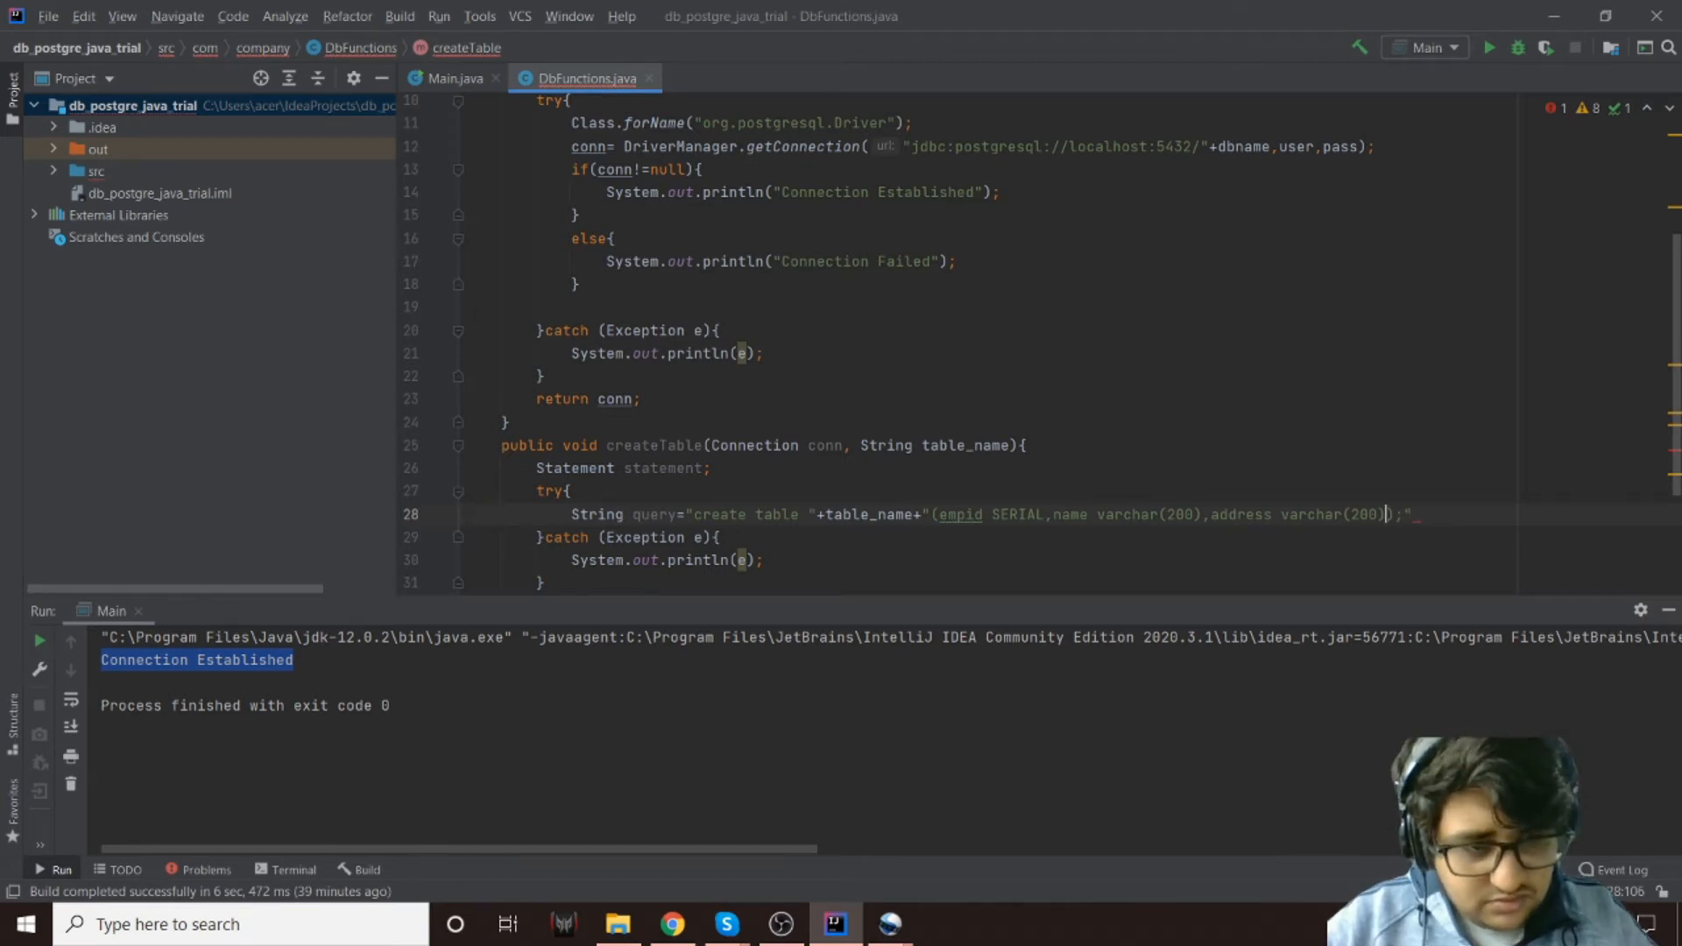
type(",primary")
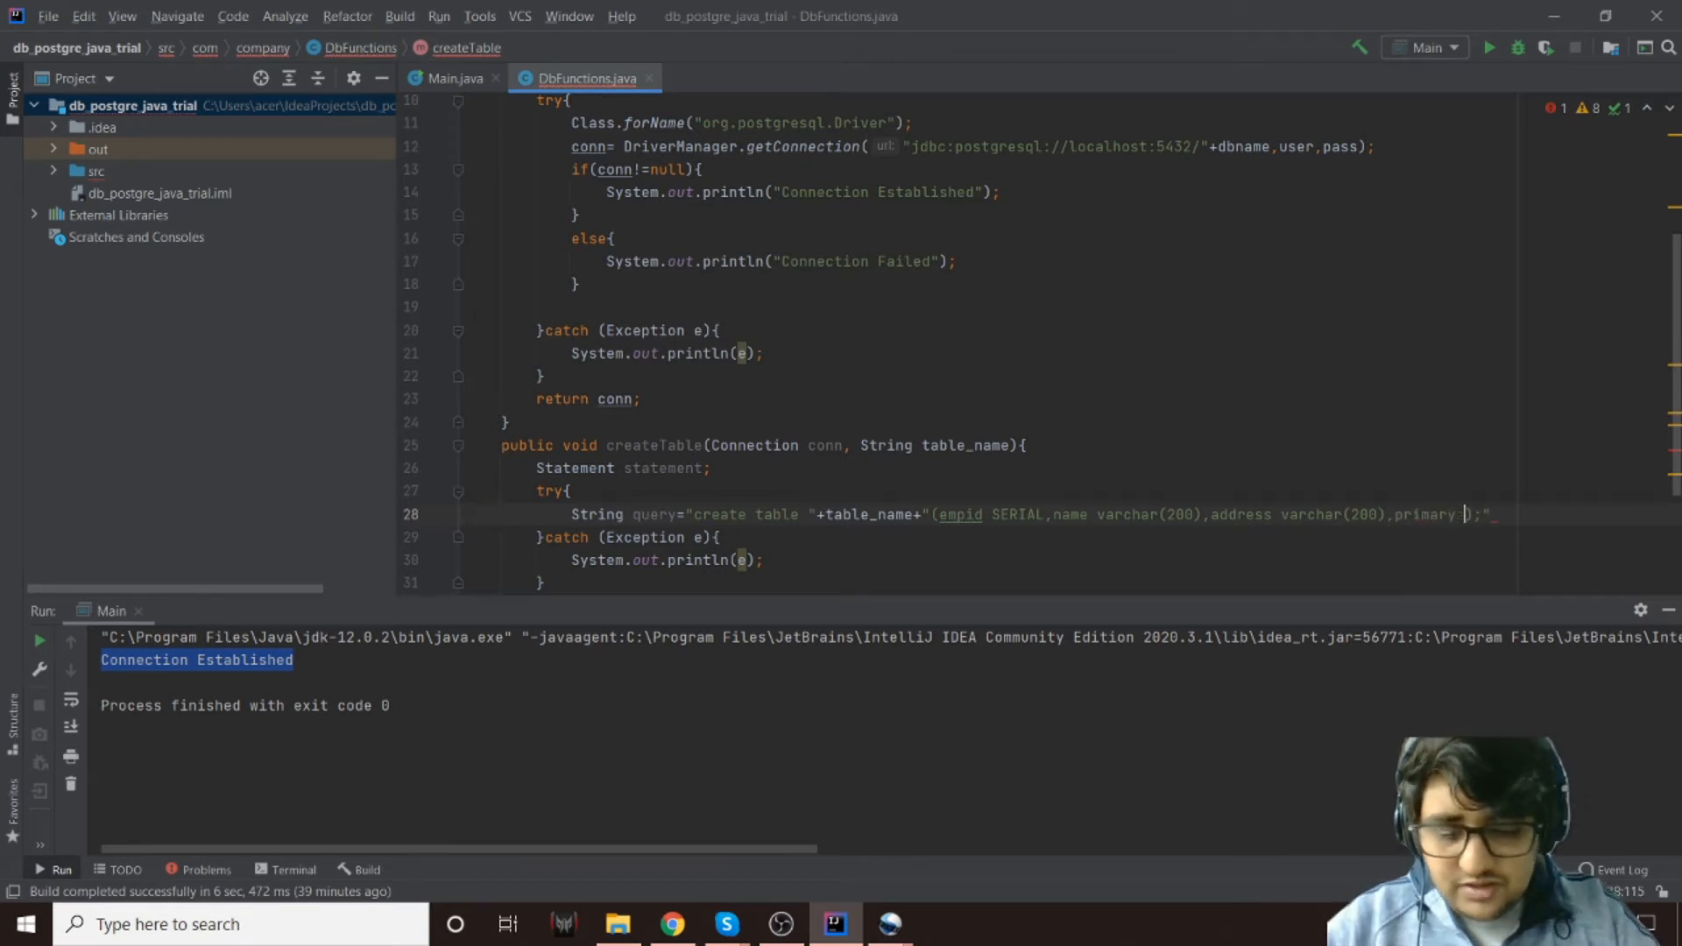
type("key(empid)")
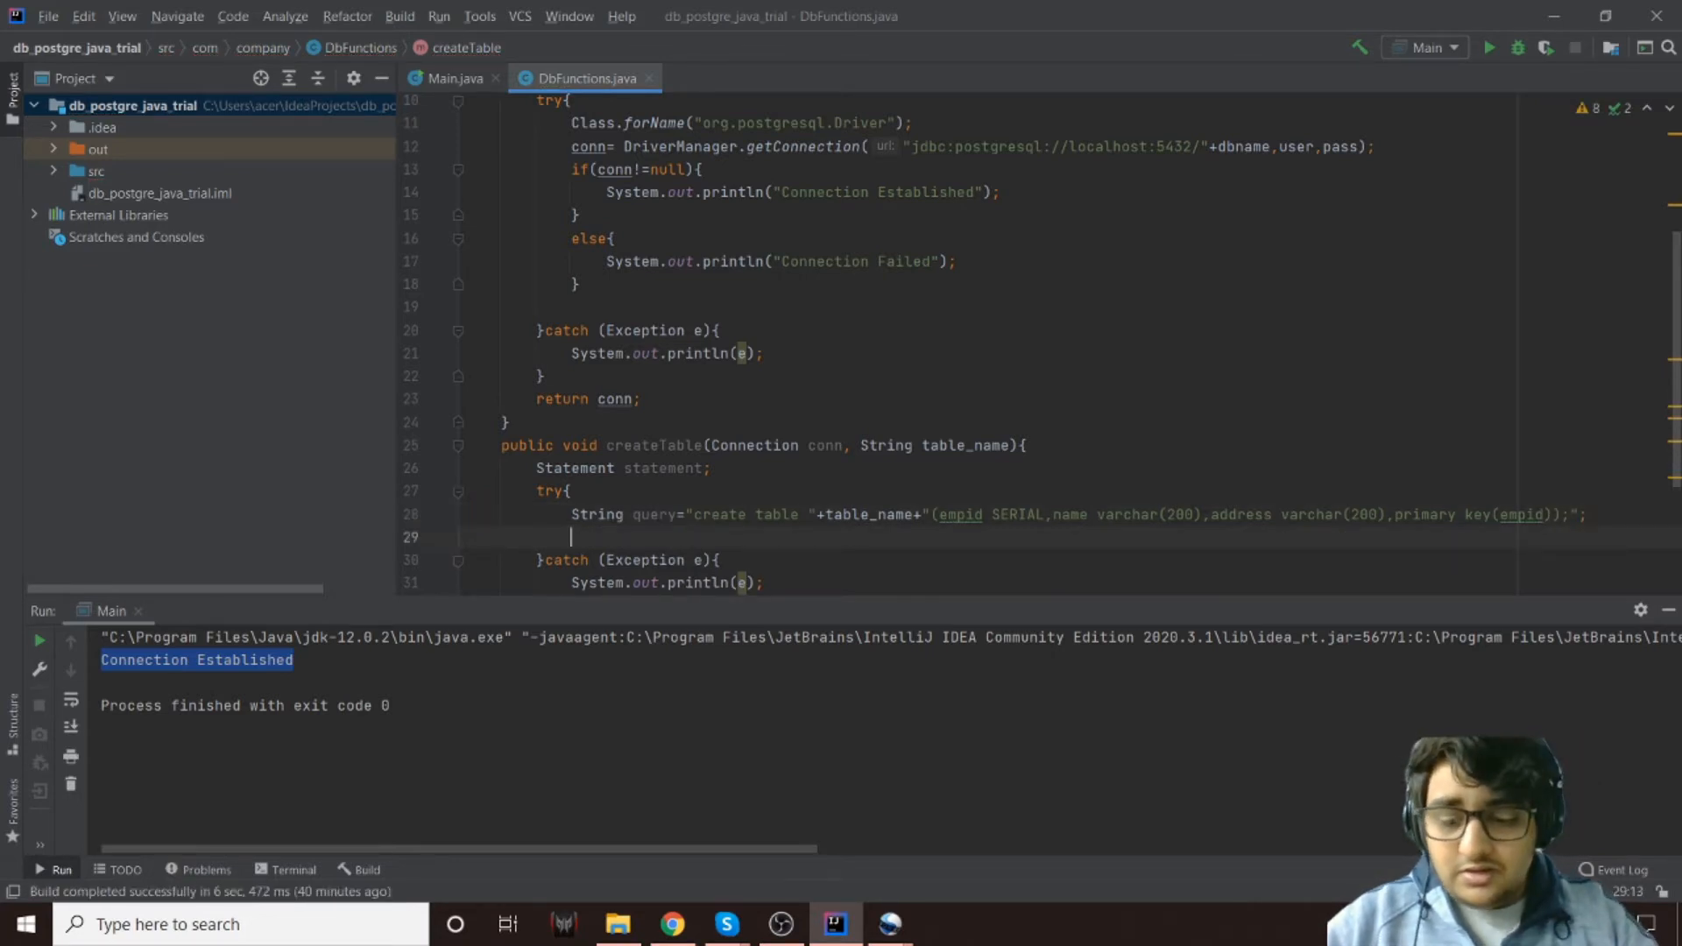
Assign statement=conn.createStatement();
type("statement=")
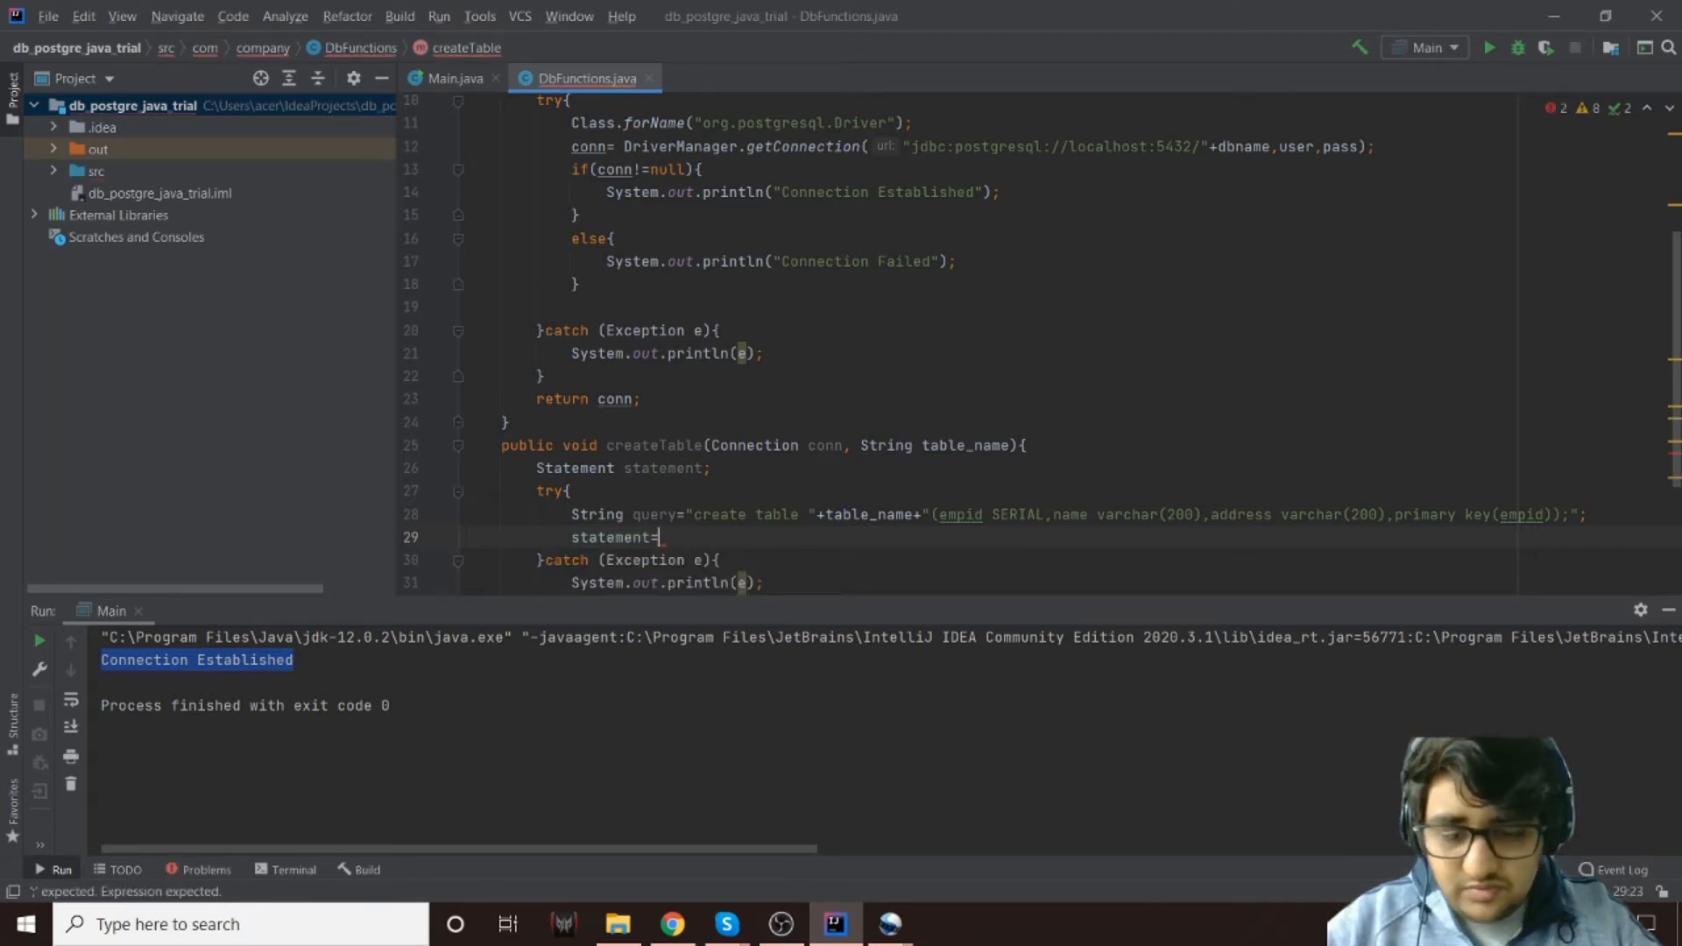
type("conn.")
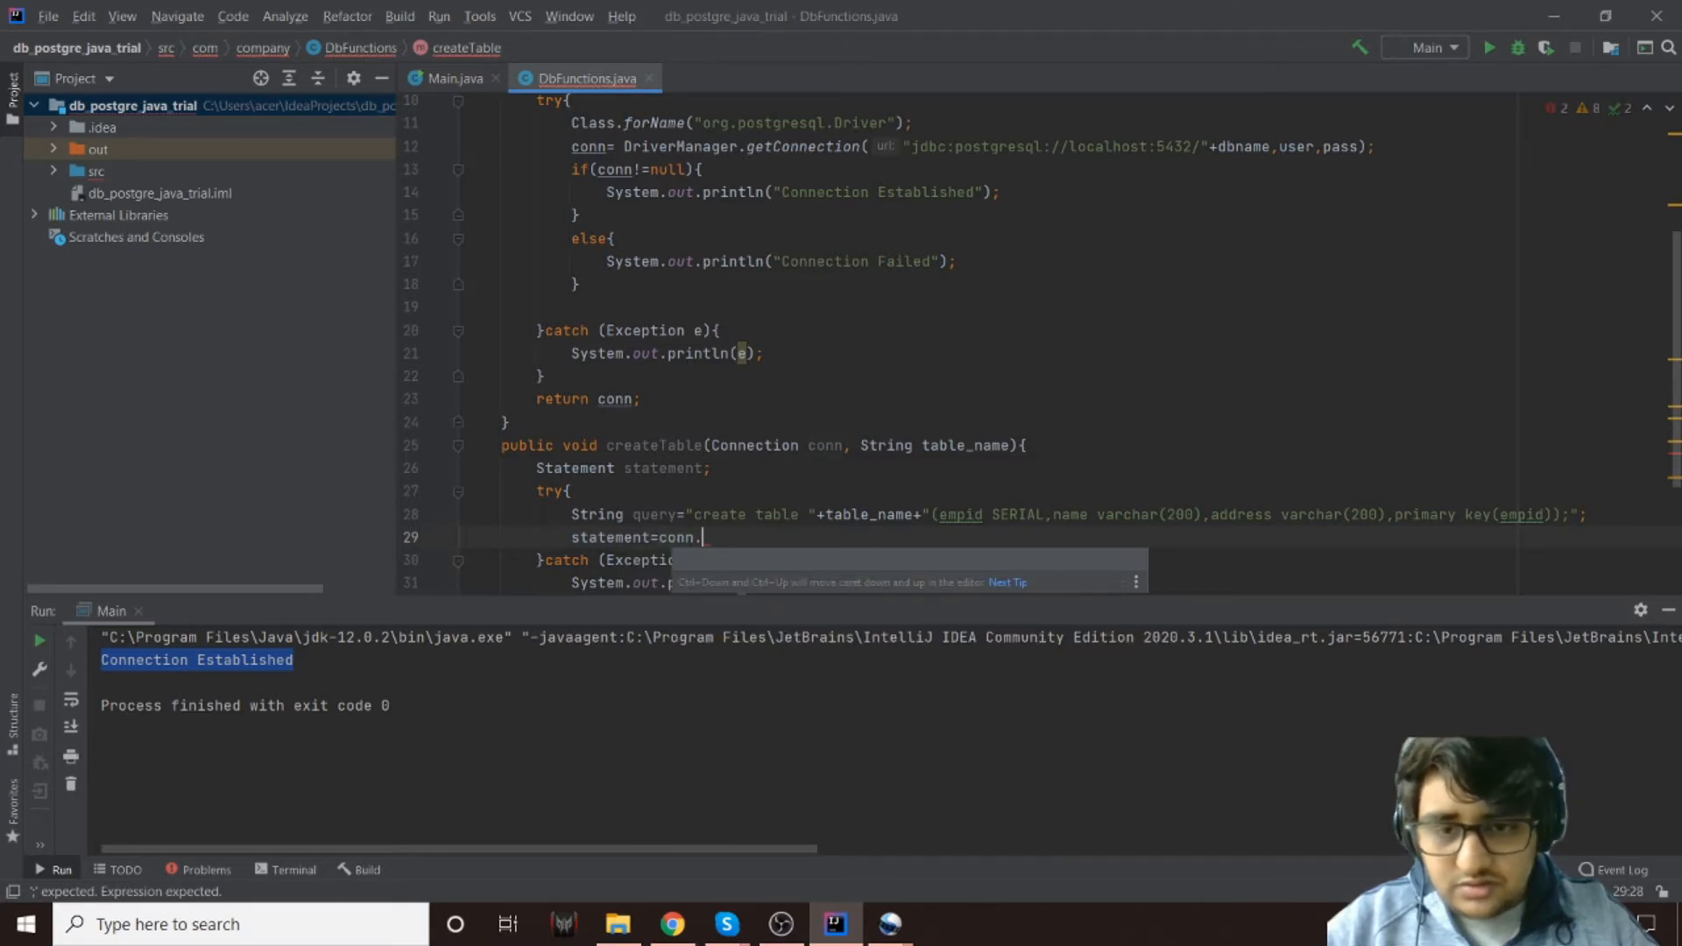
type("createStatement();")
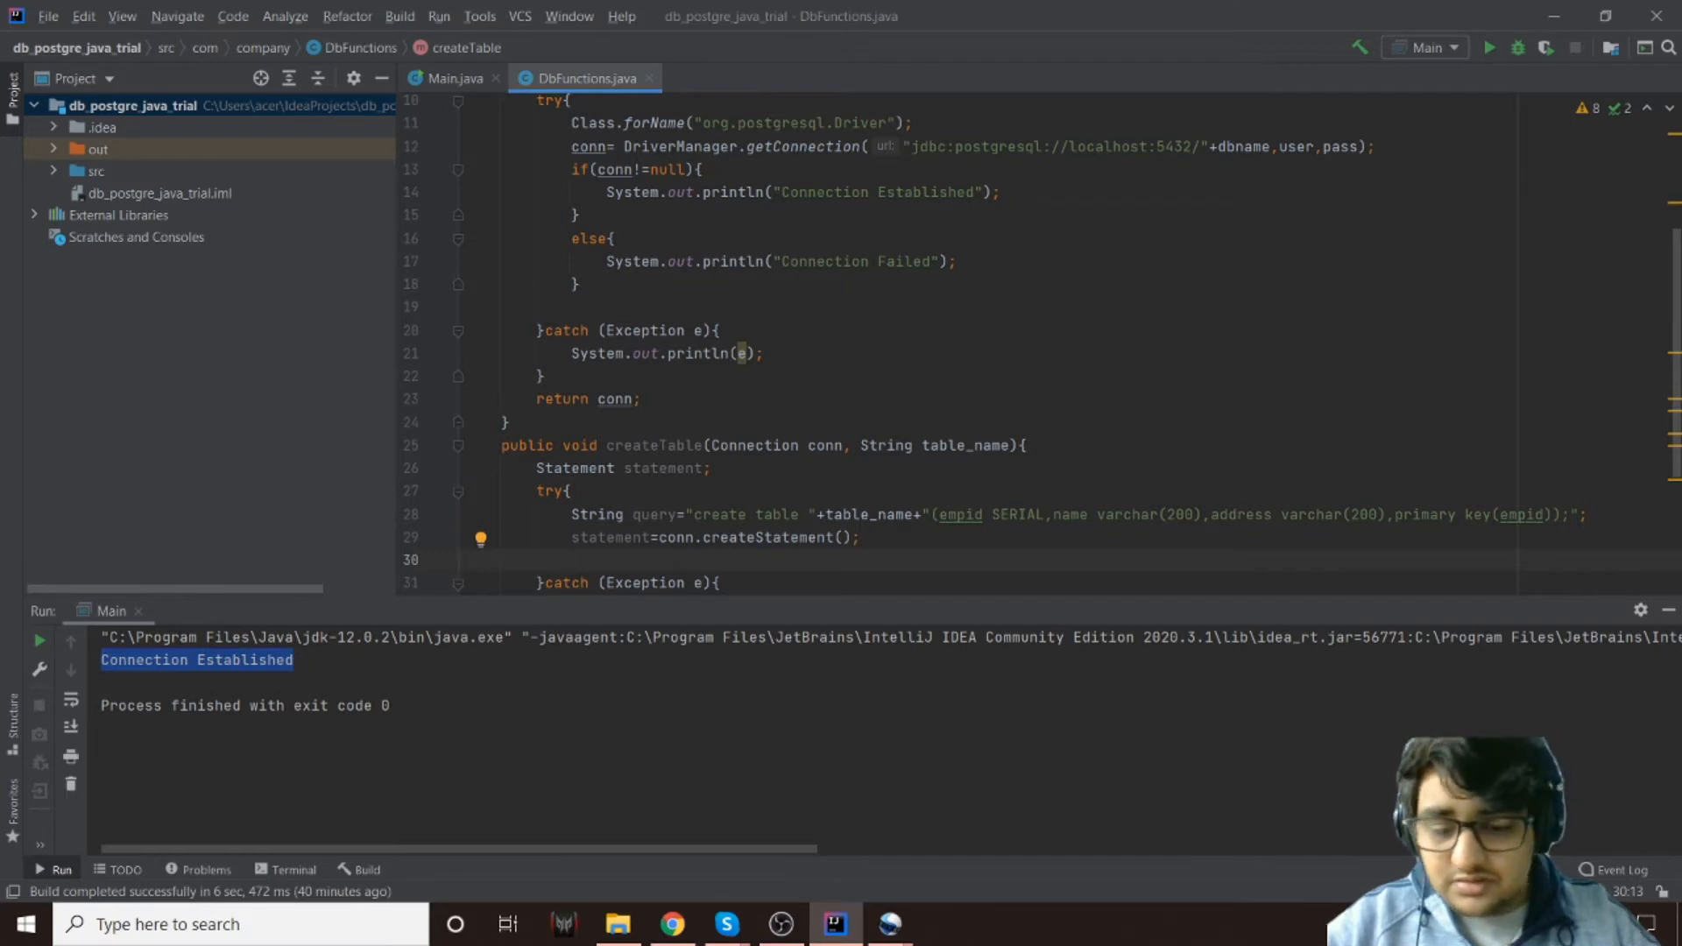
Add statement.executeUpdate(query); after creating the statement
type("Syste")
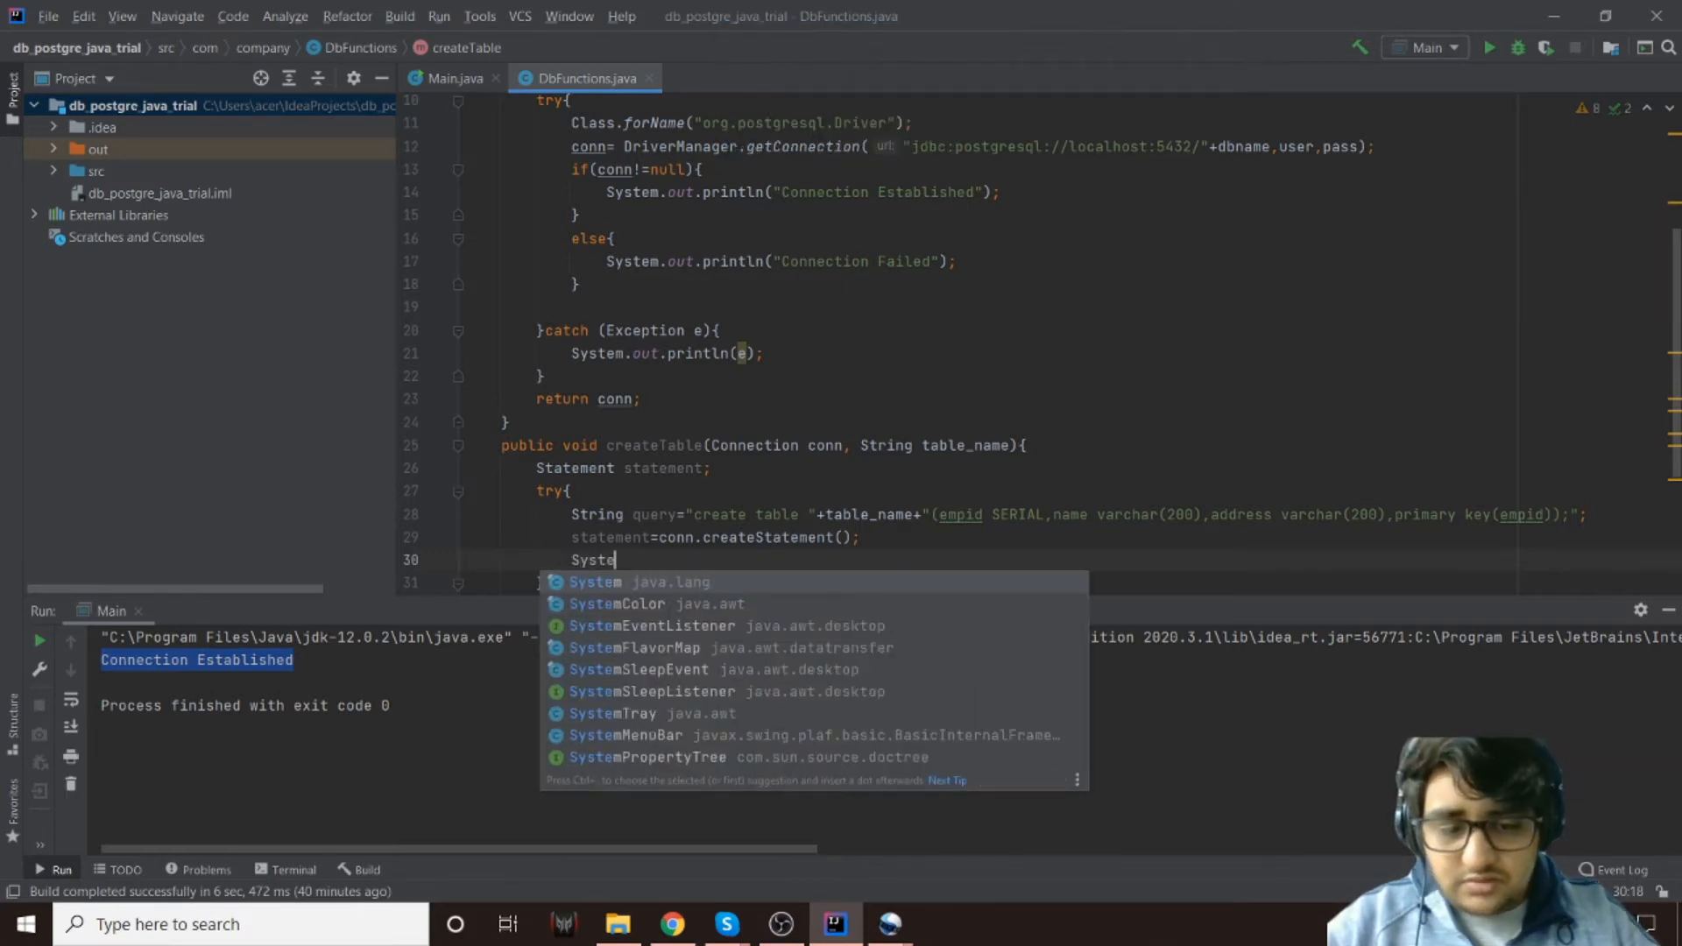
key("BackSpace")
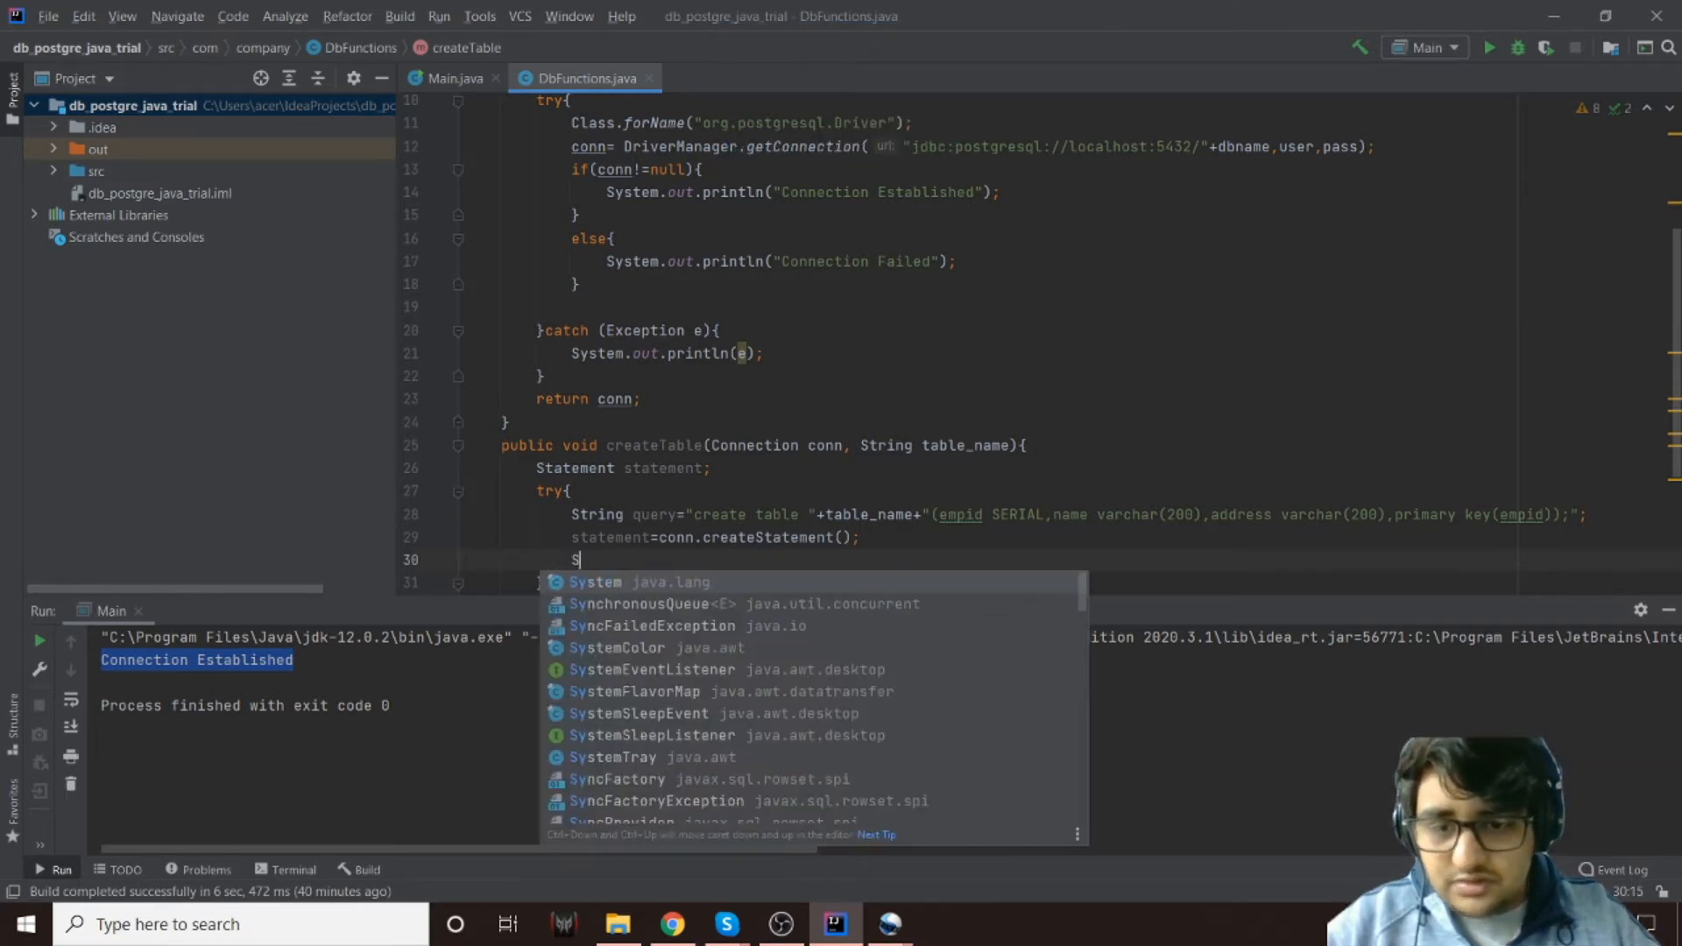
type("ta")
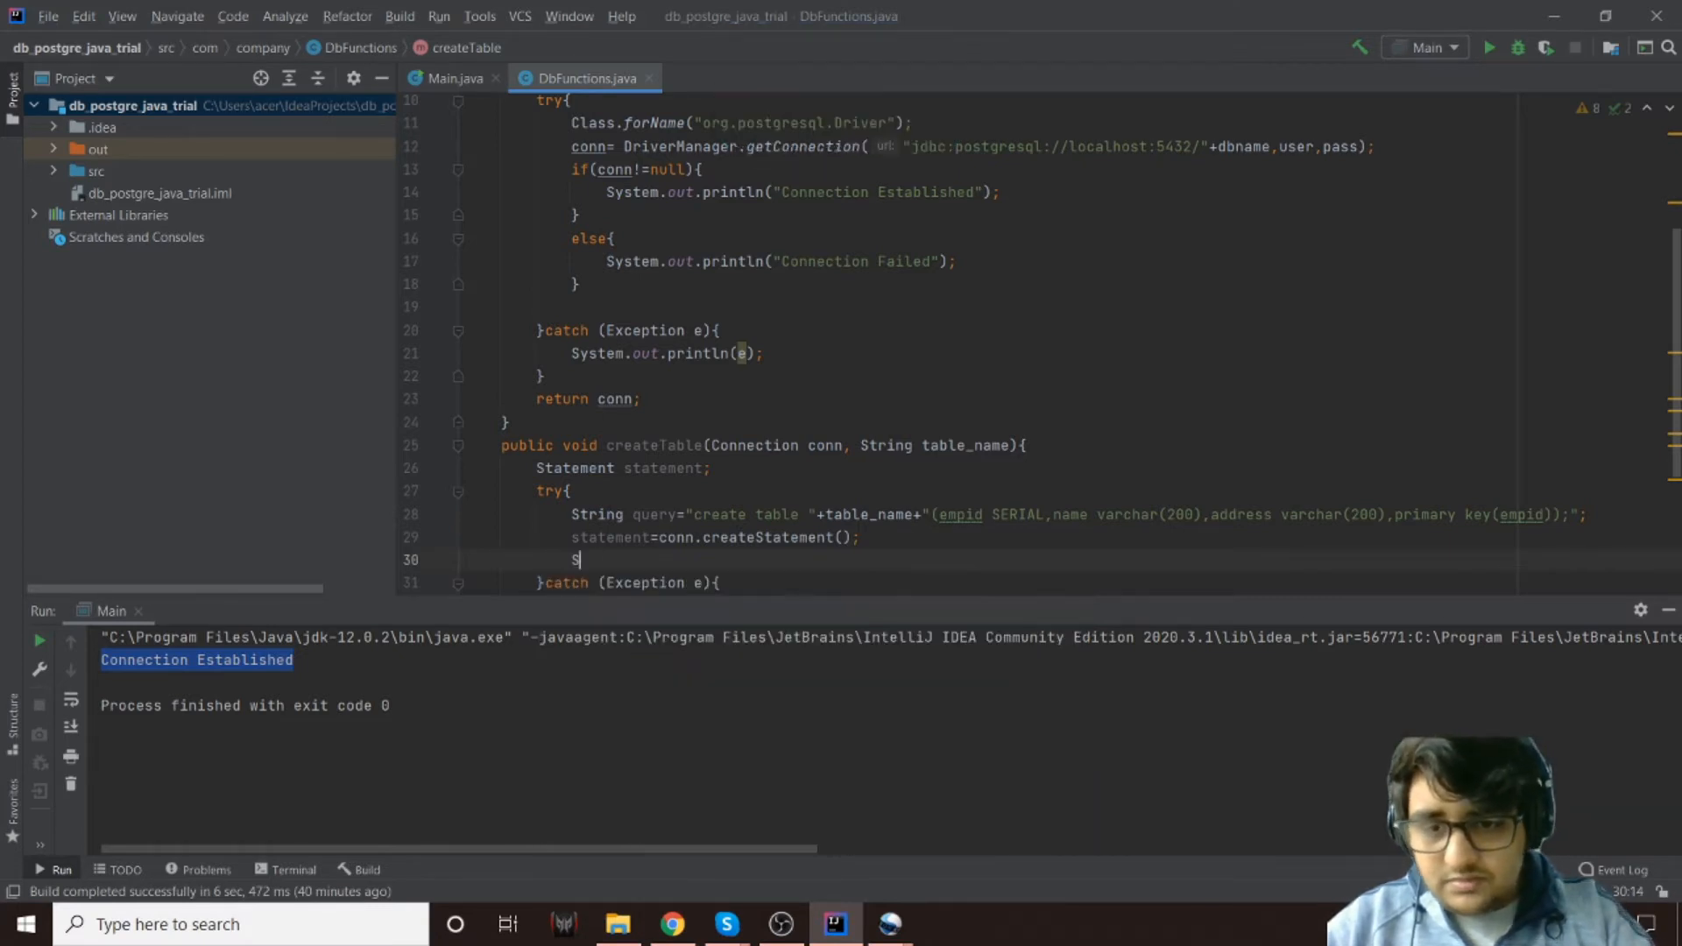
type("tatement.ec")
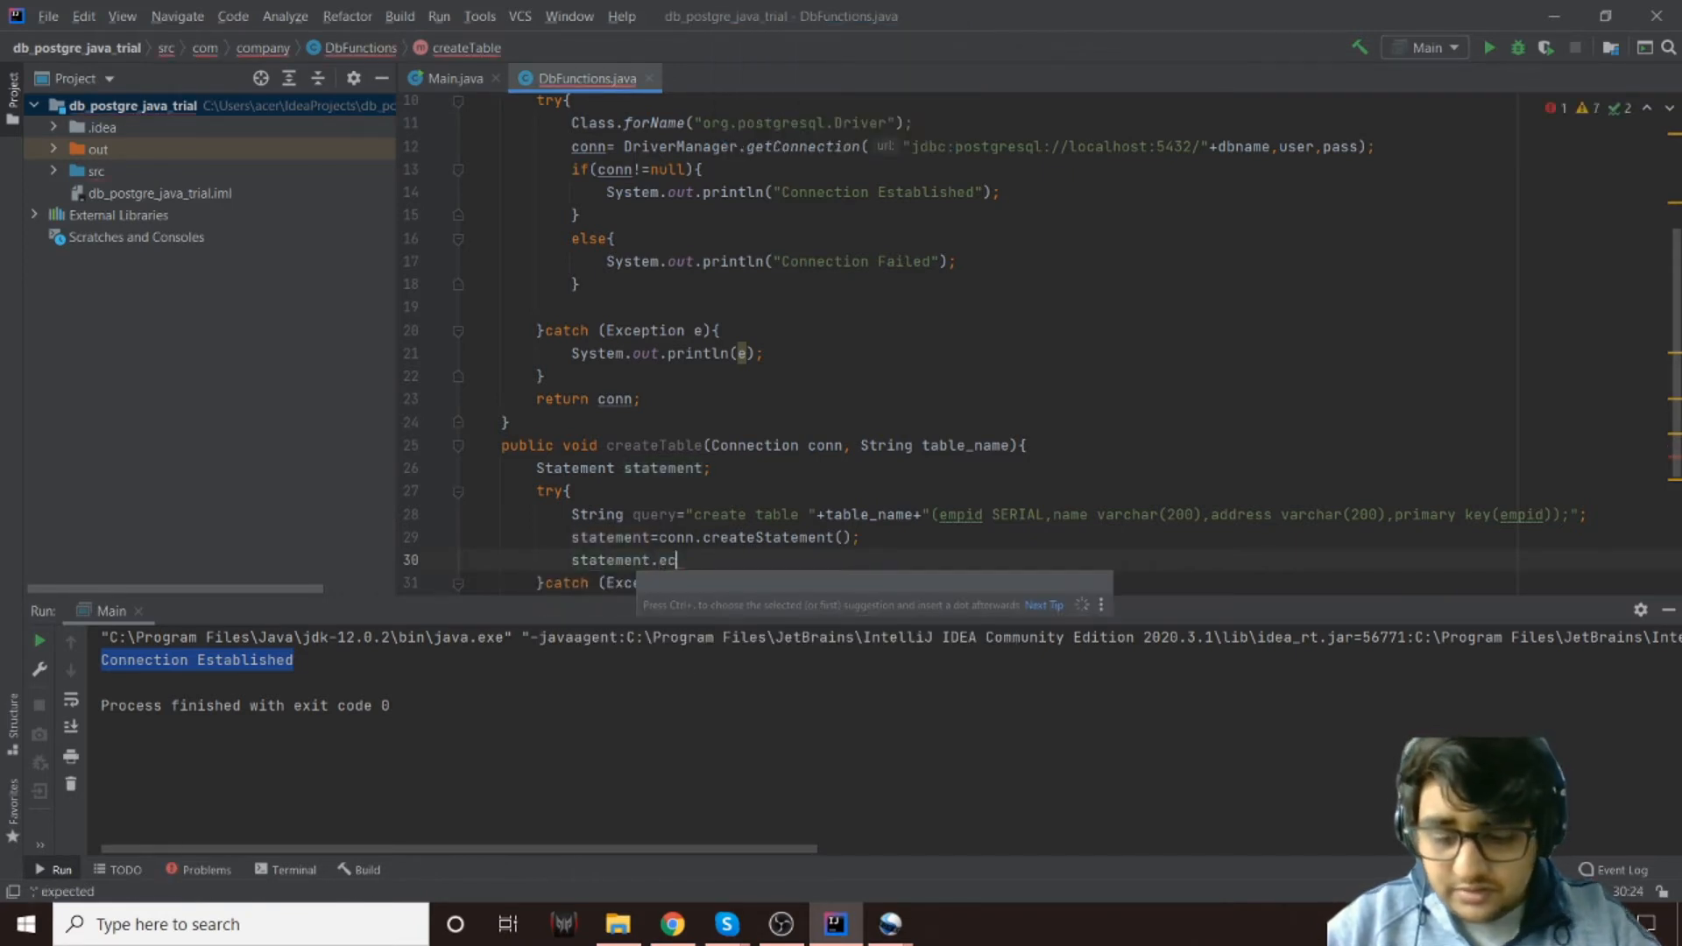
type("xe")
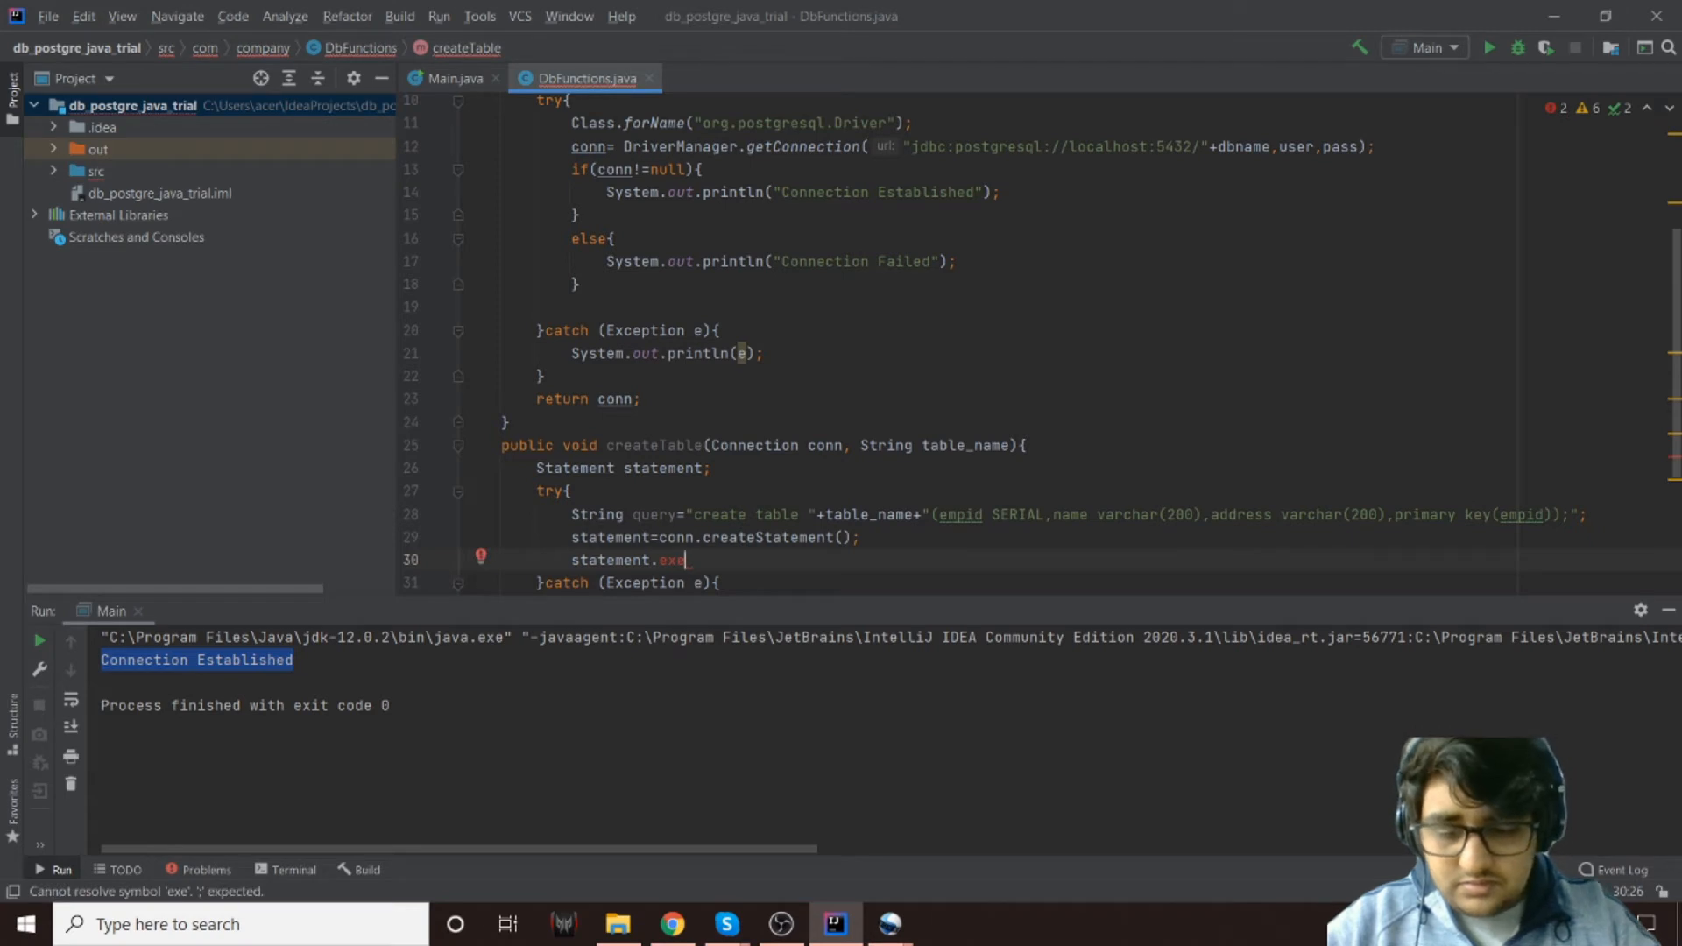
type("cute")
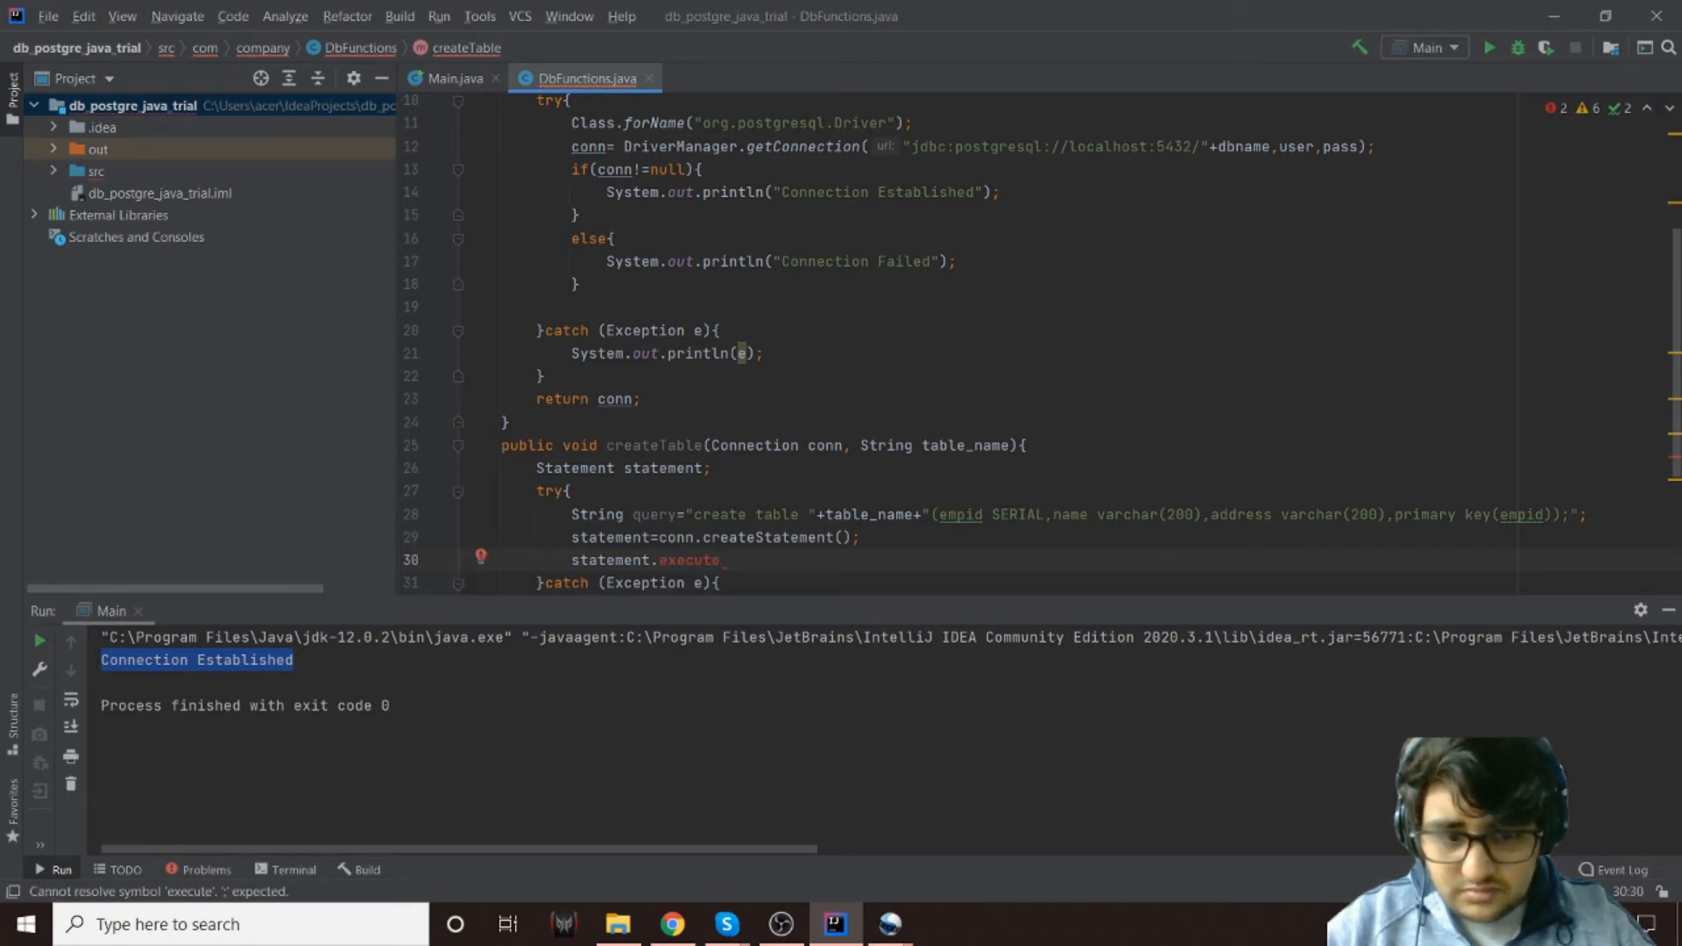
key("BackSpace")
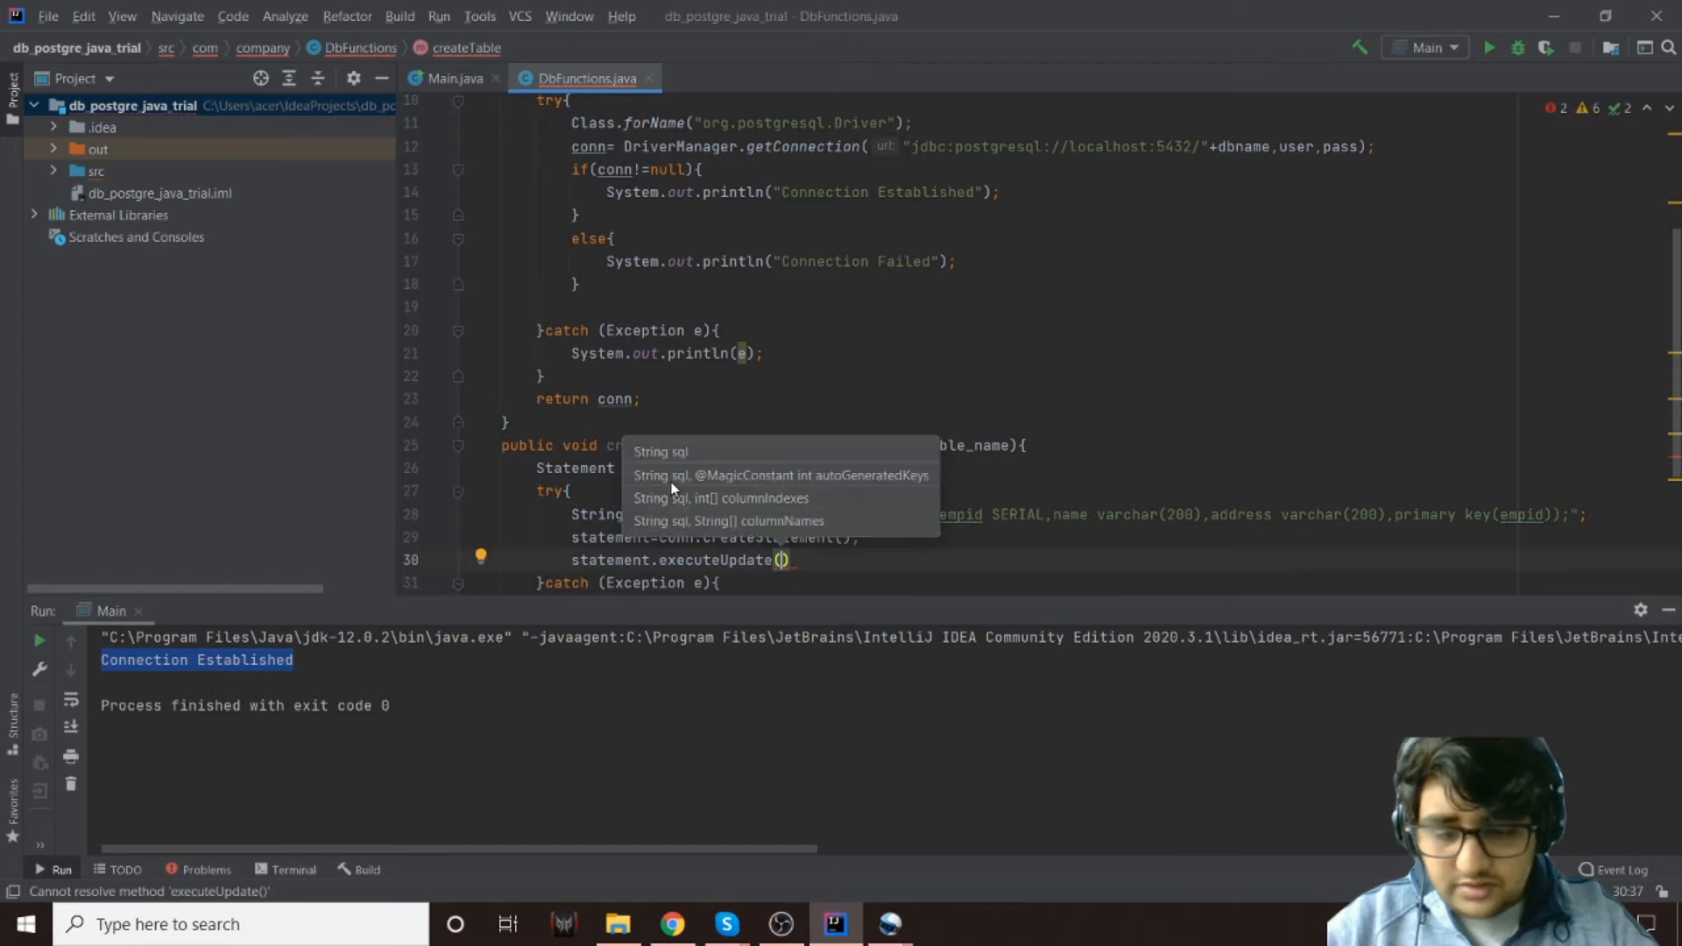
type("query")
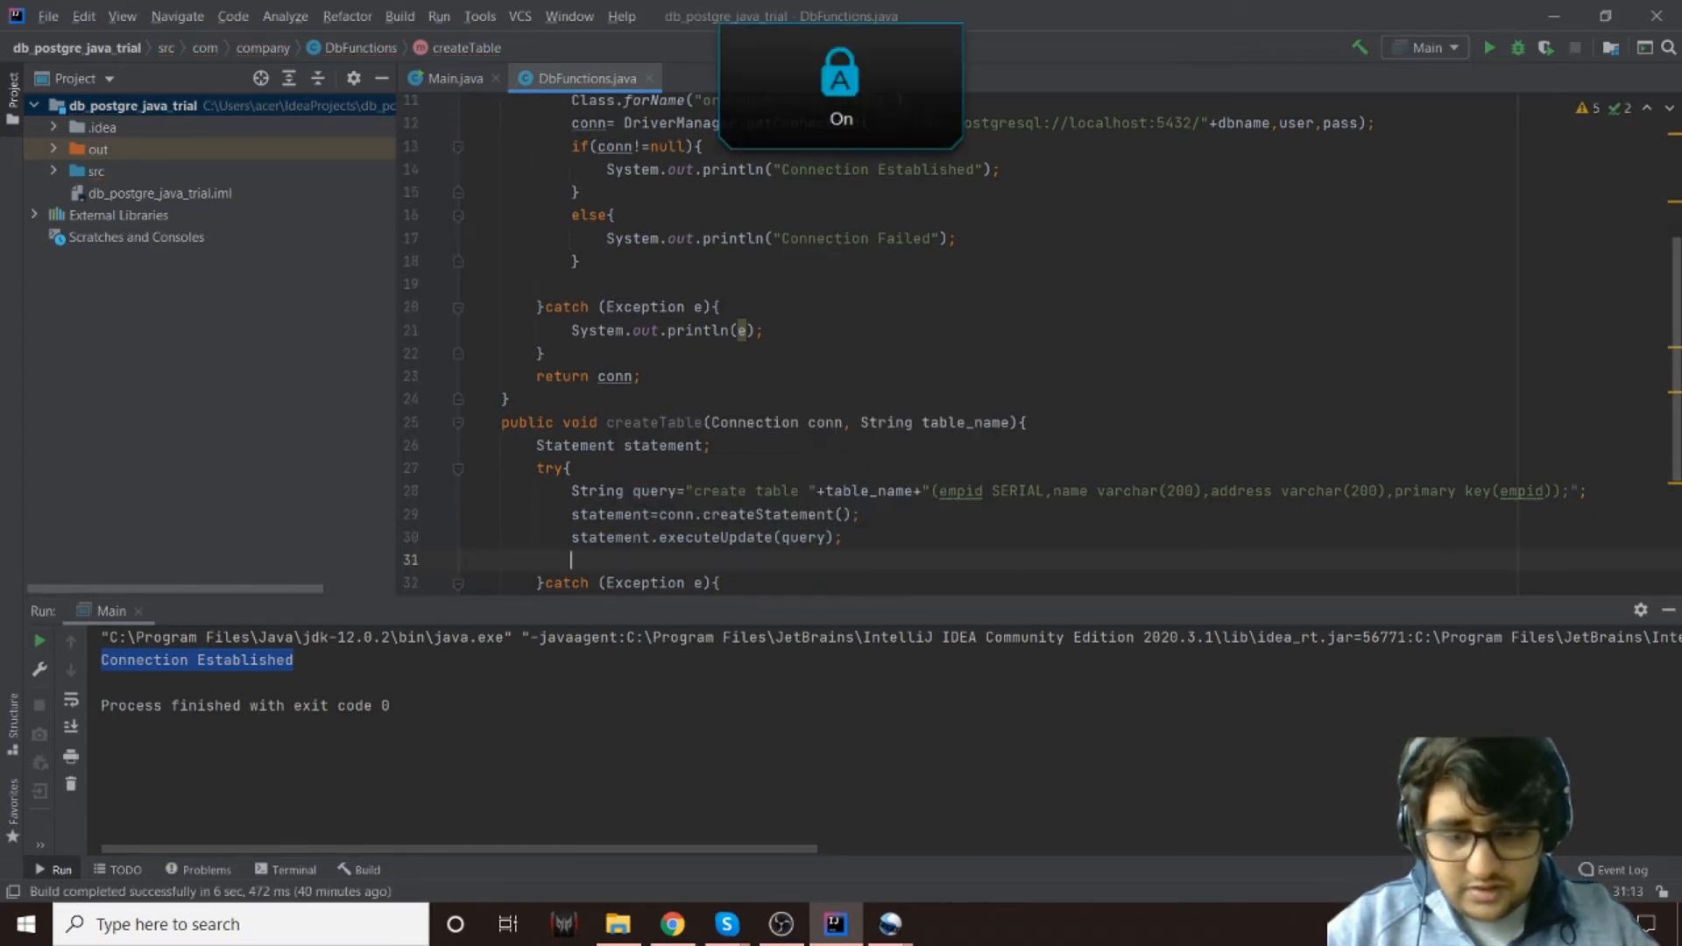
Print "Table Created" after the update, then return to Main.java
type("System.out.println(\"\");")
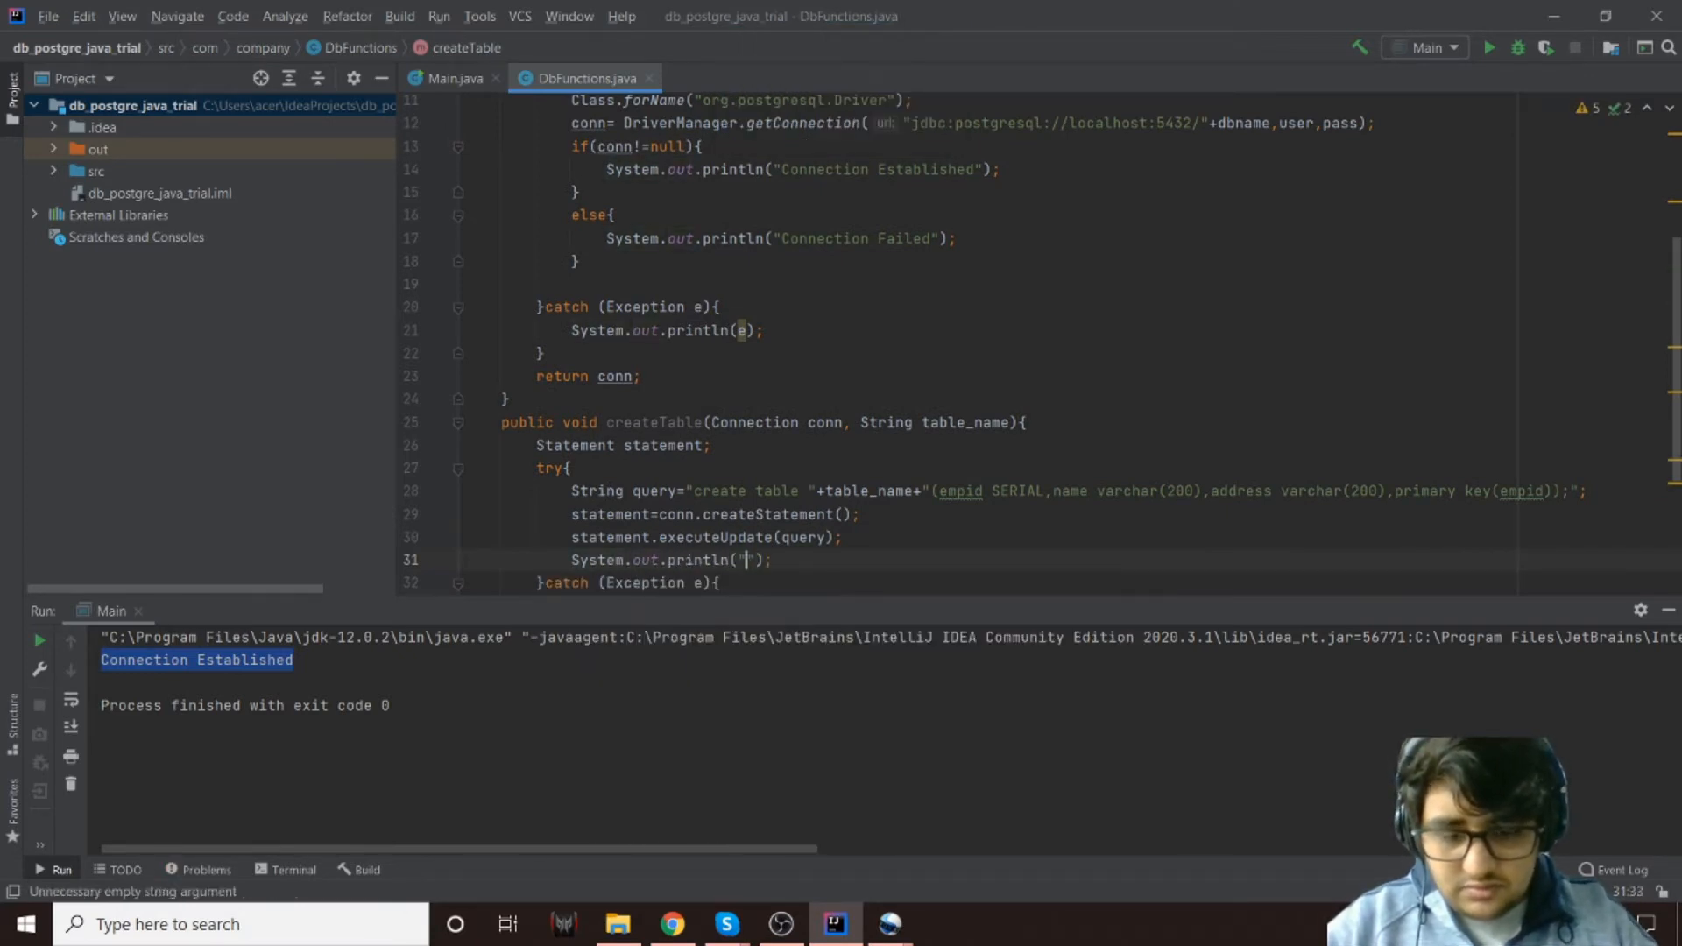
key("Backspace")
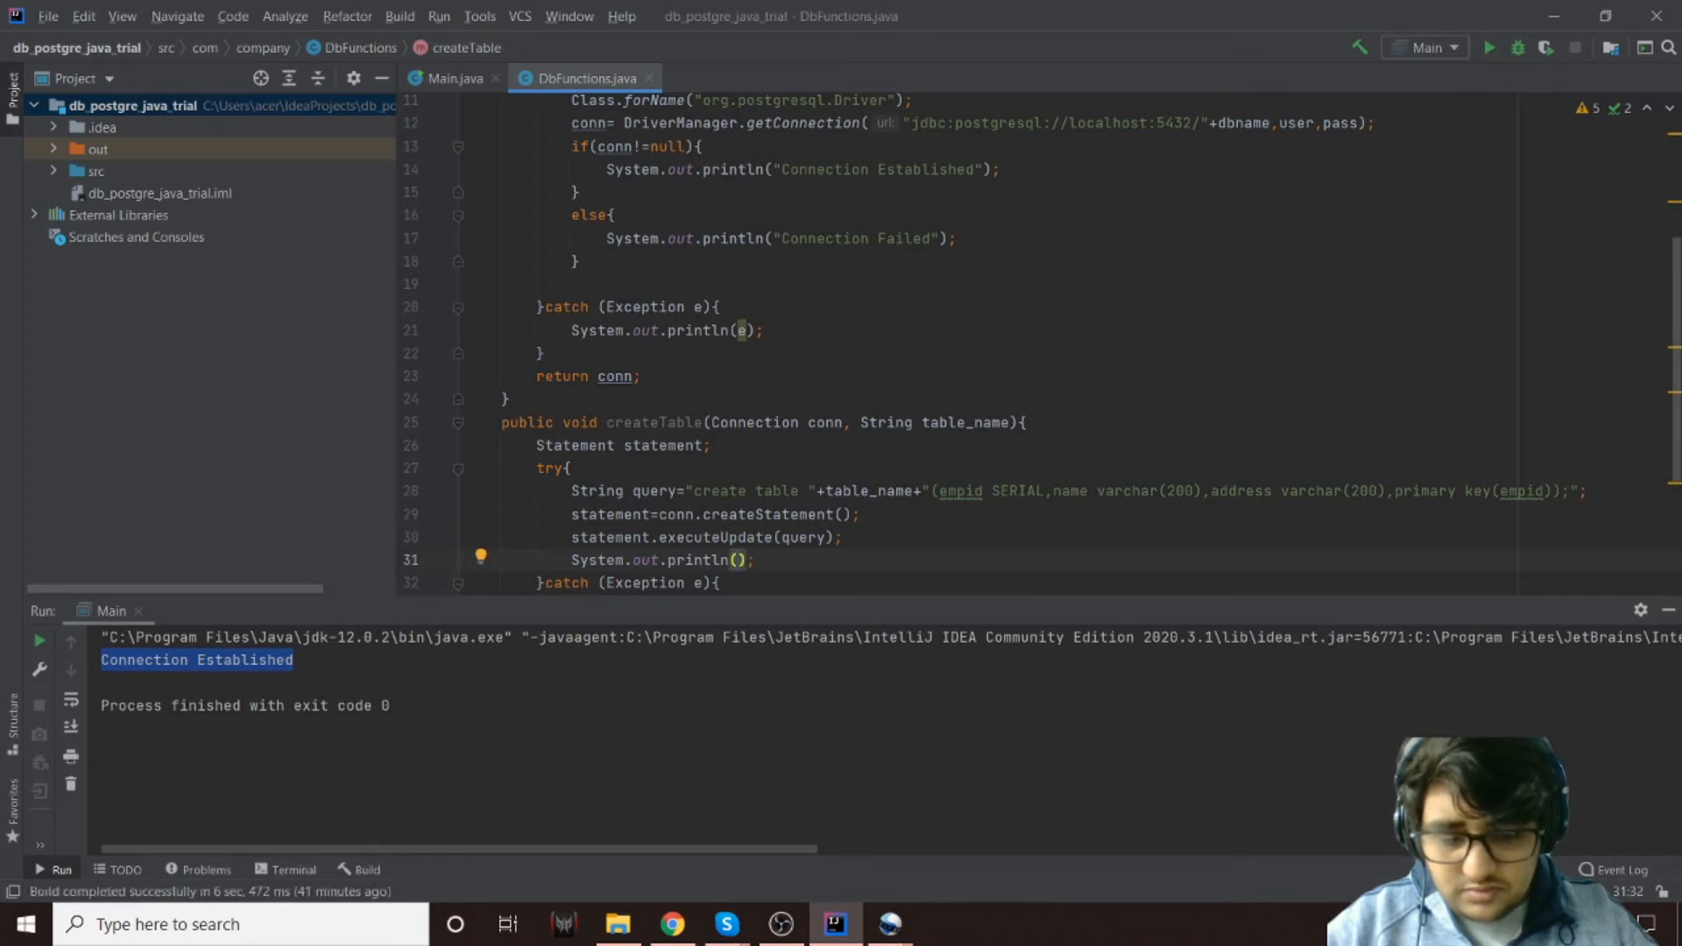
type("Table \"")
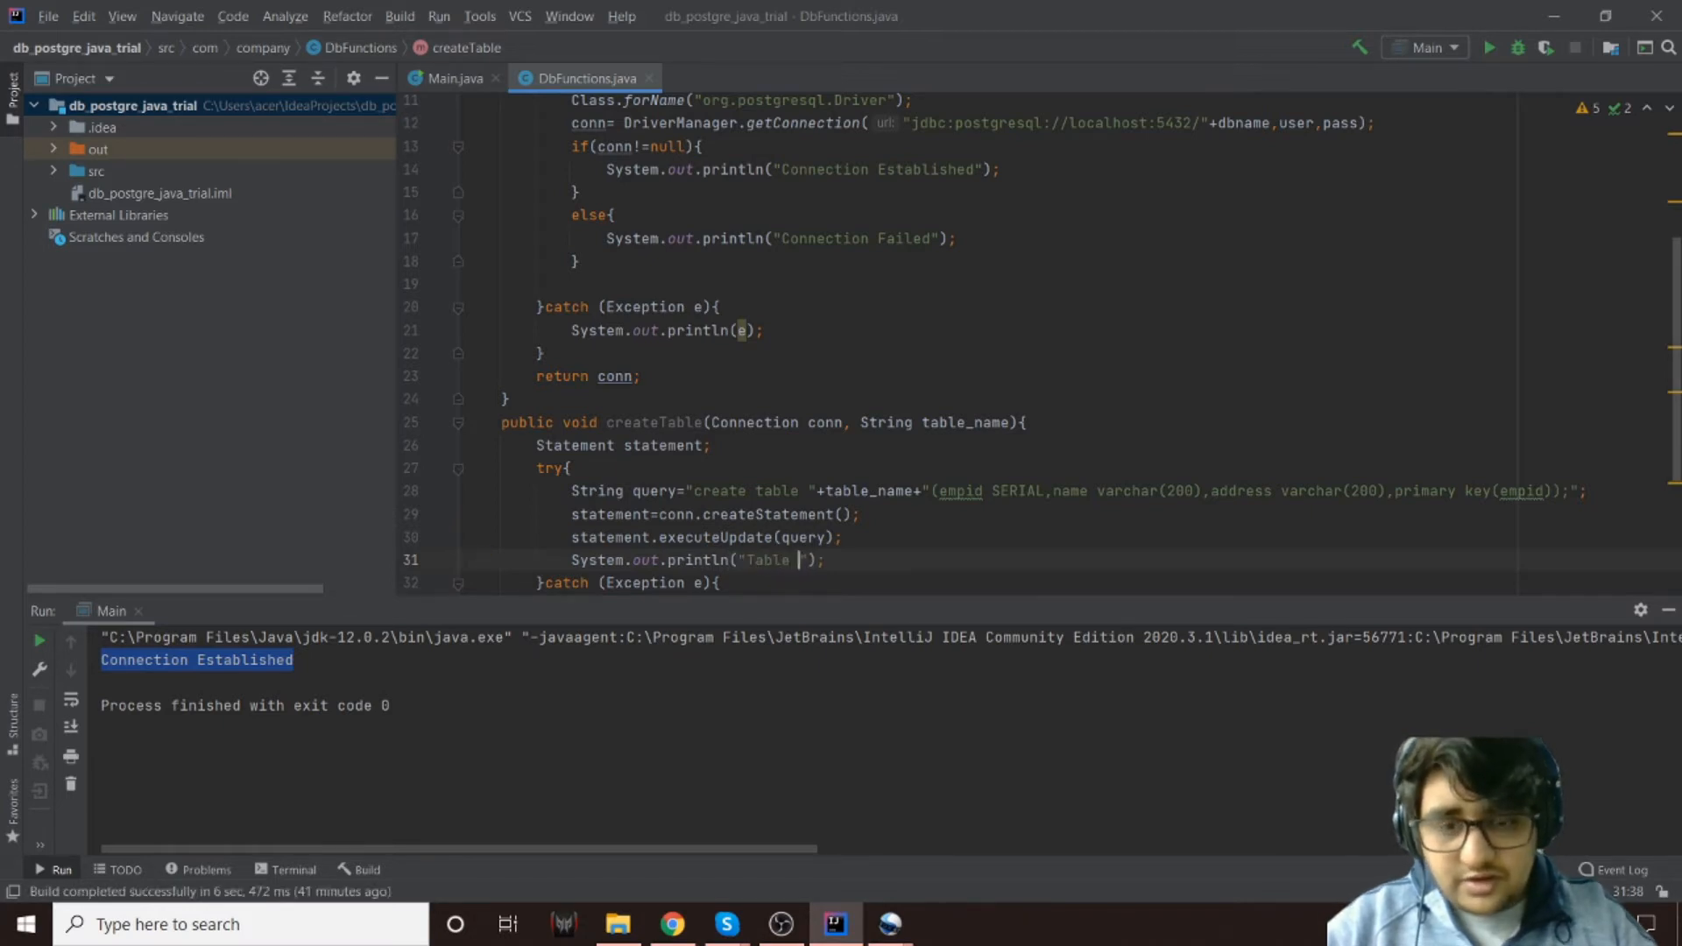
type("Cretaed")
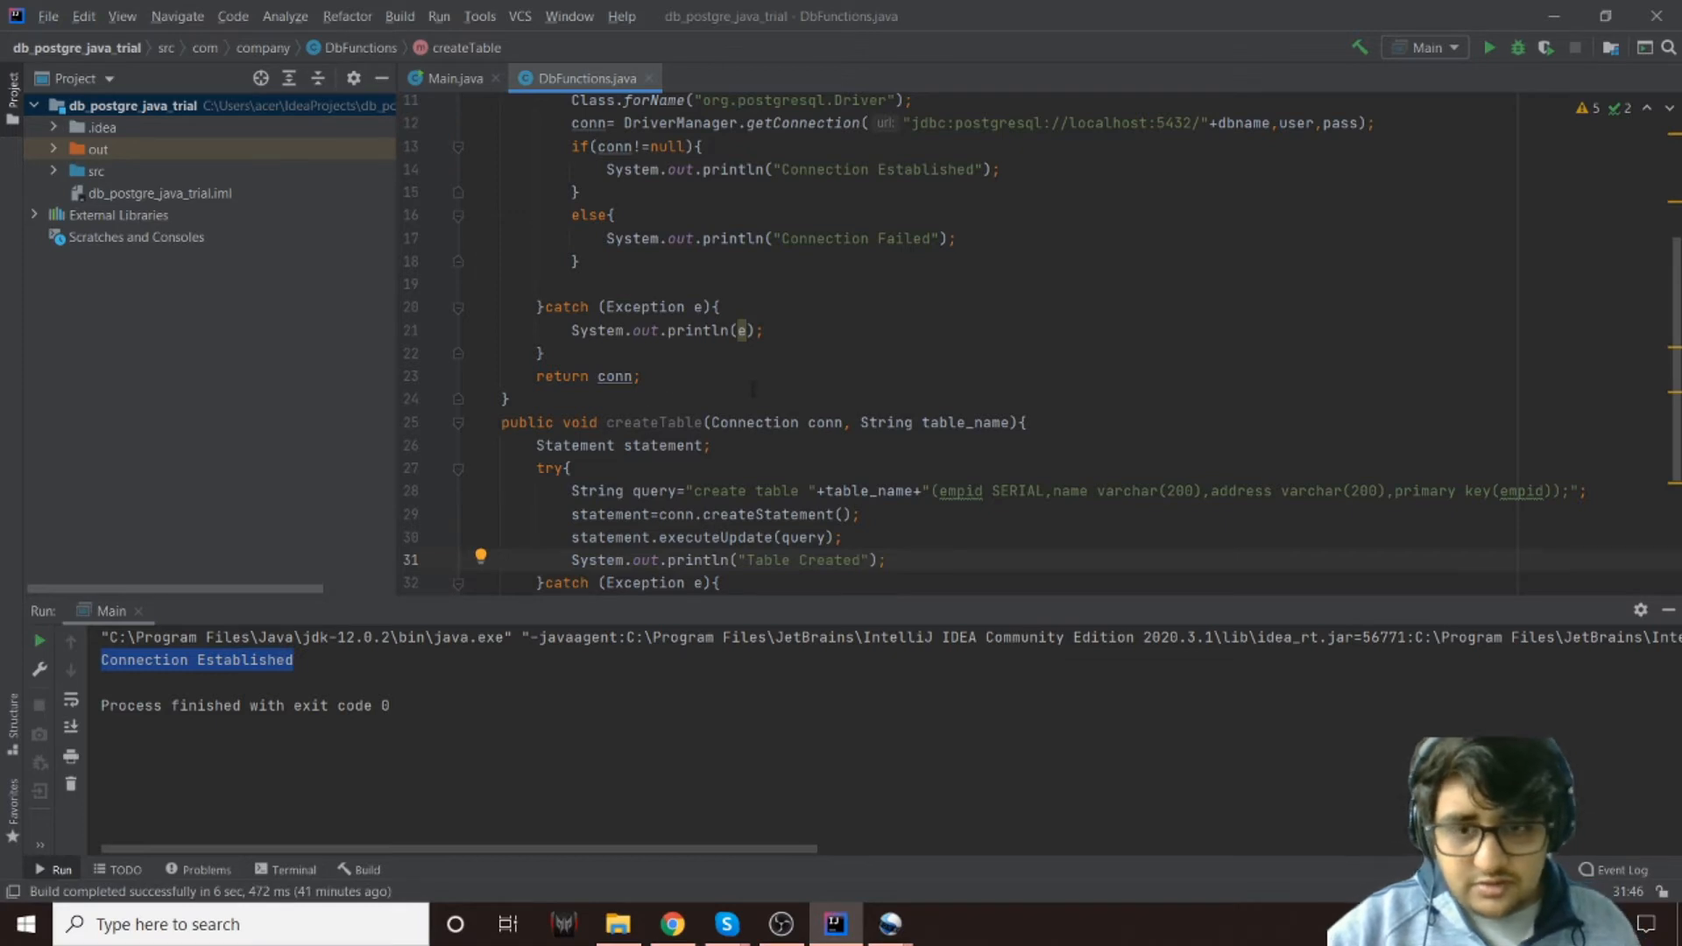
left_click(452, 77)
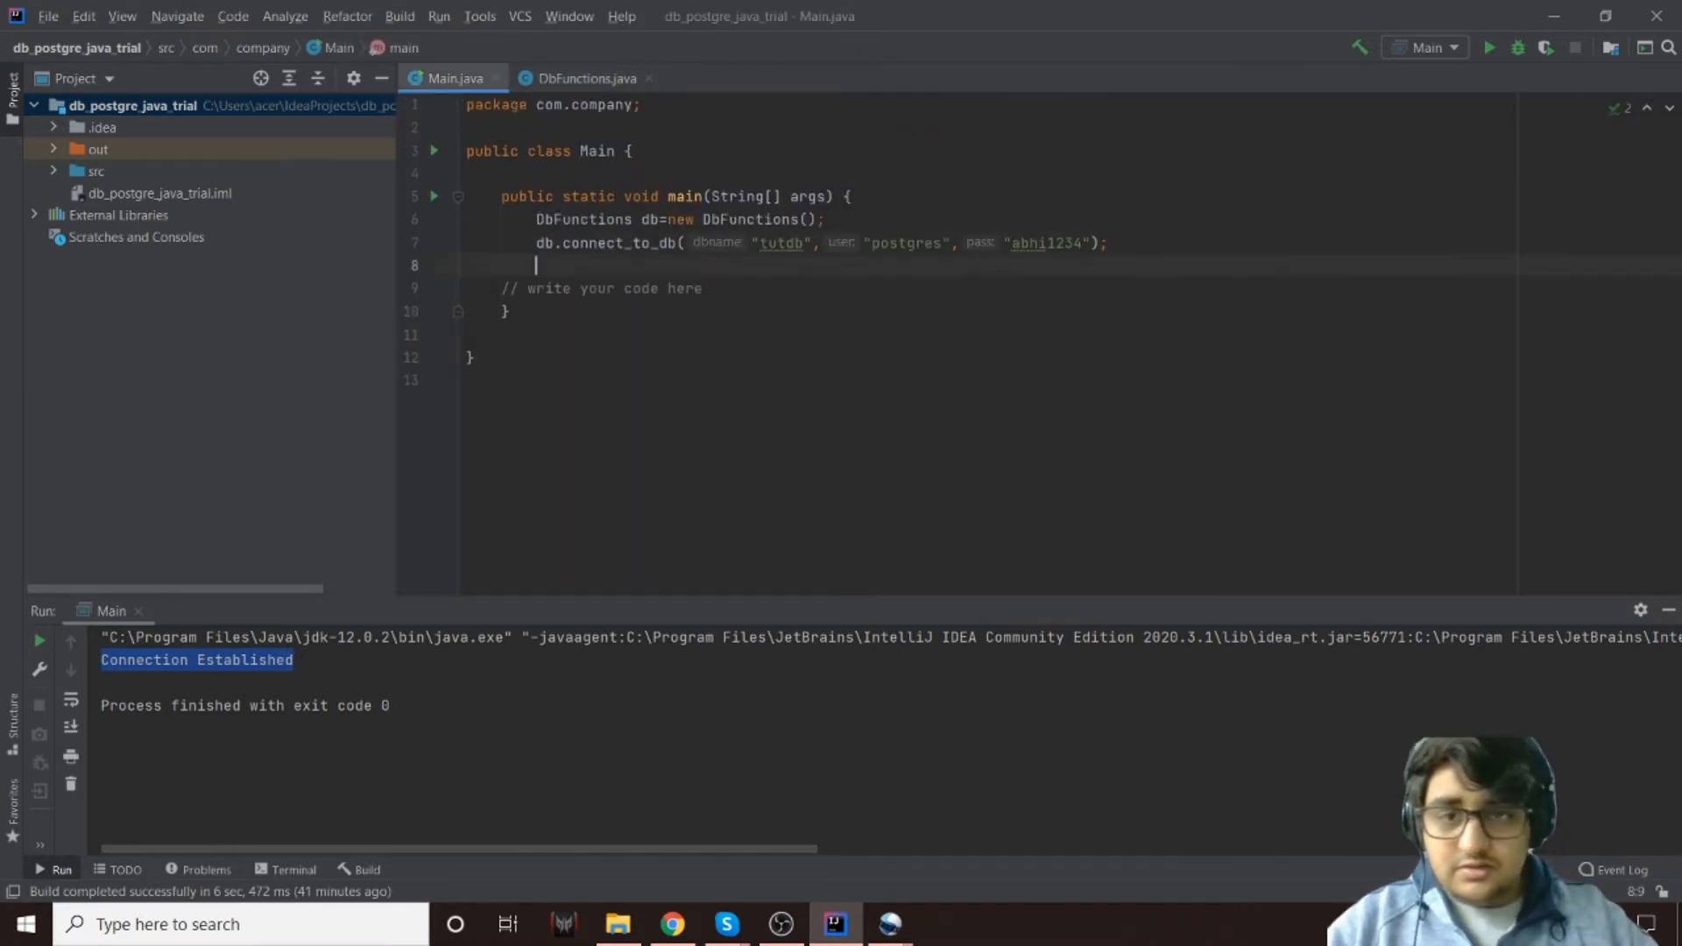
Call db.createTable(conn, "employee") in main after connect_to_db
type("db.c")
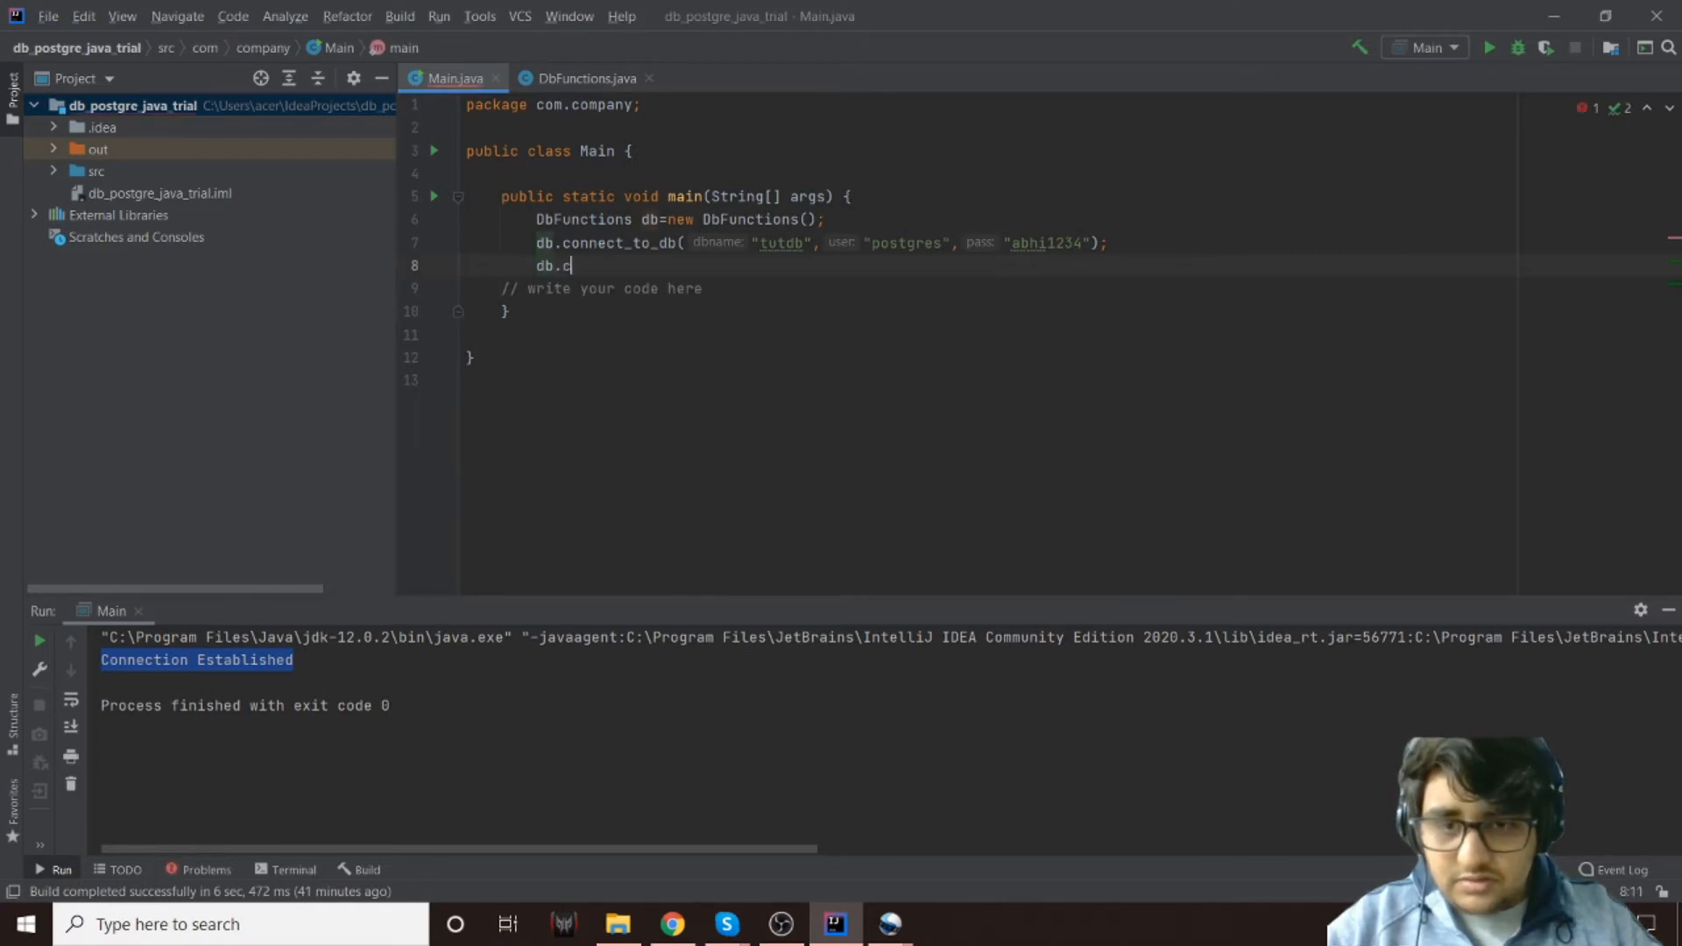
type("onnect_to_db")
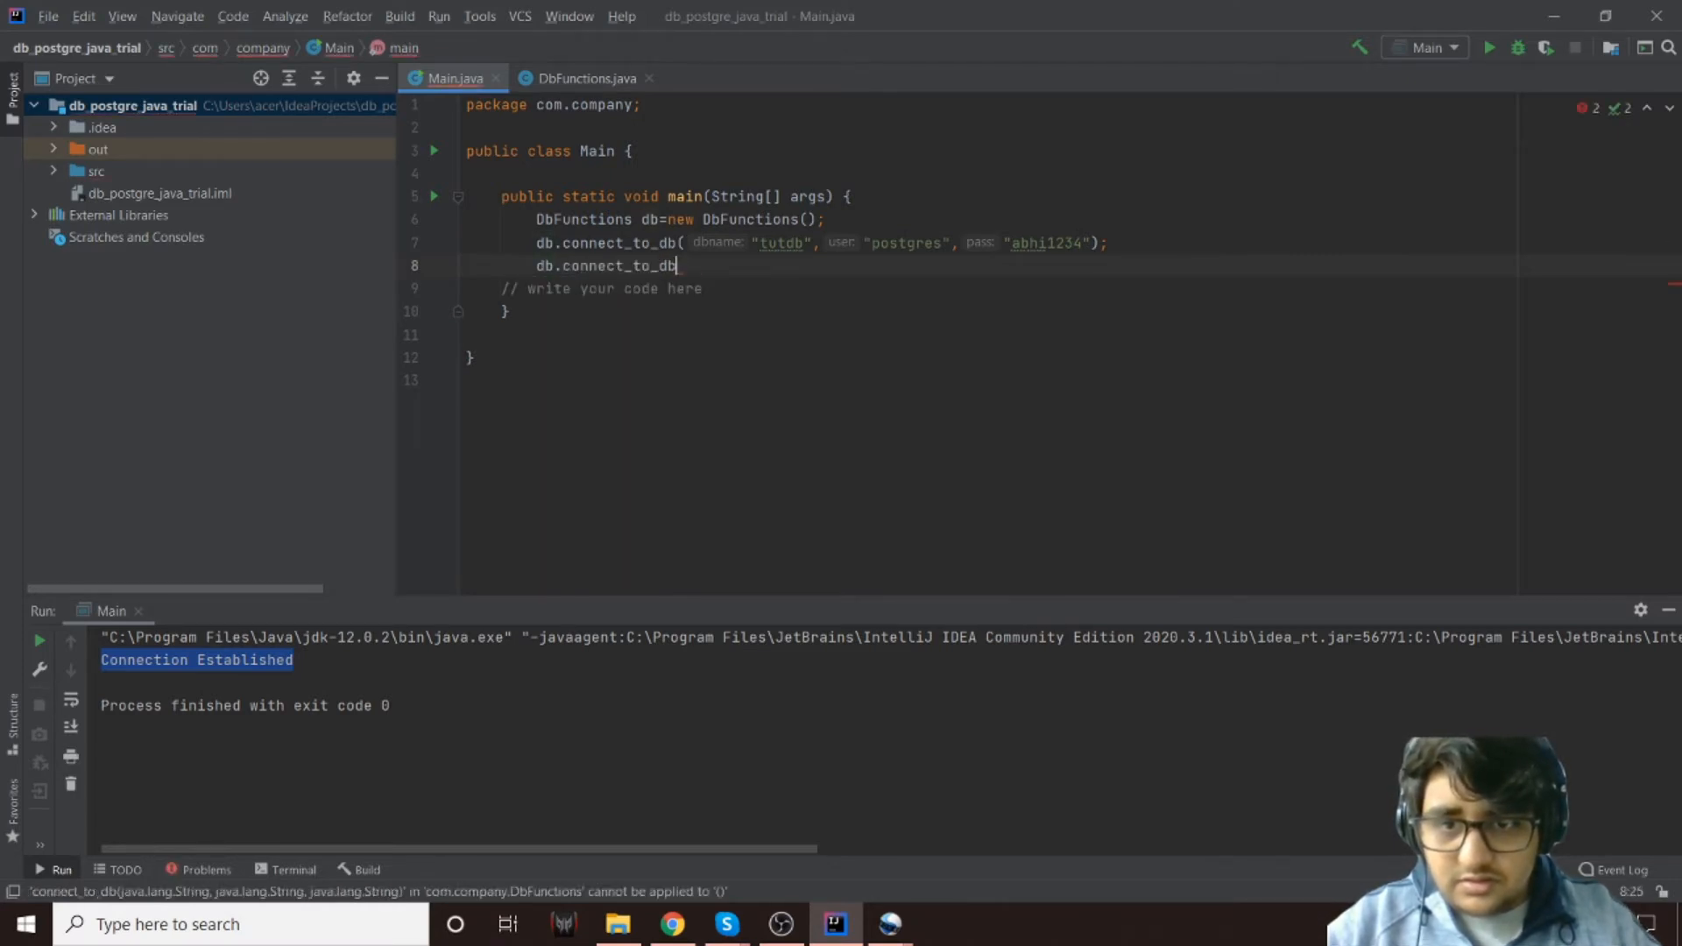
type("createTable(\"\");")
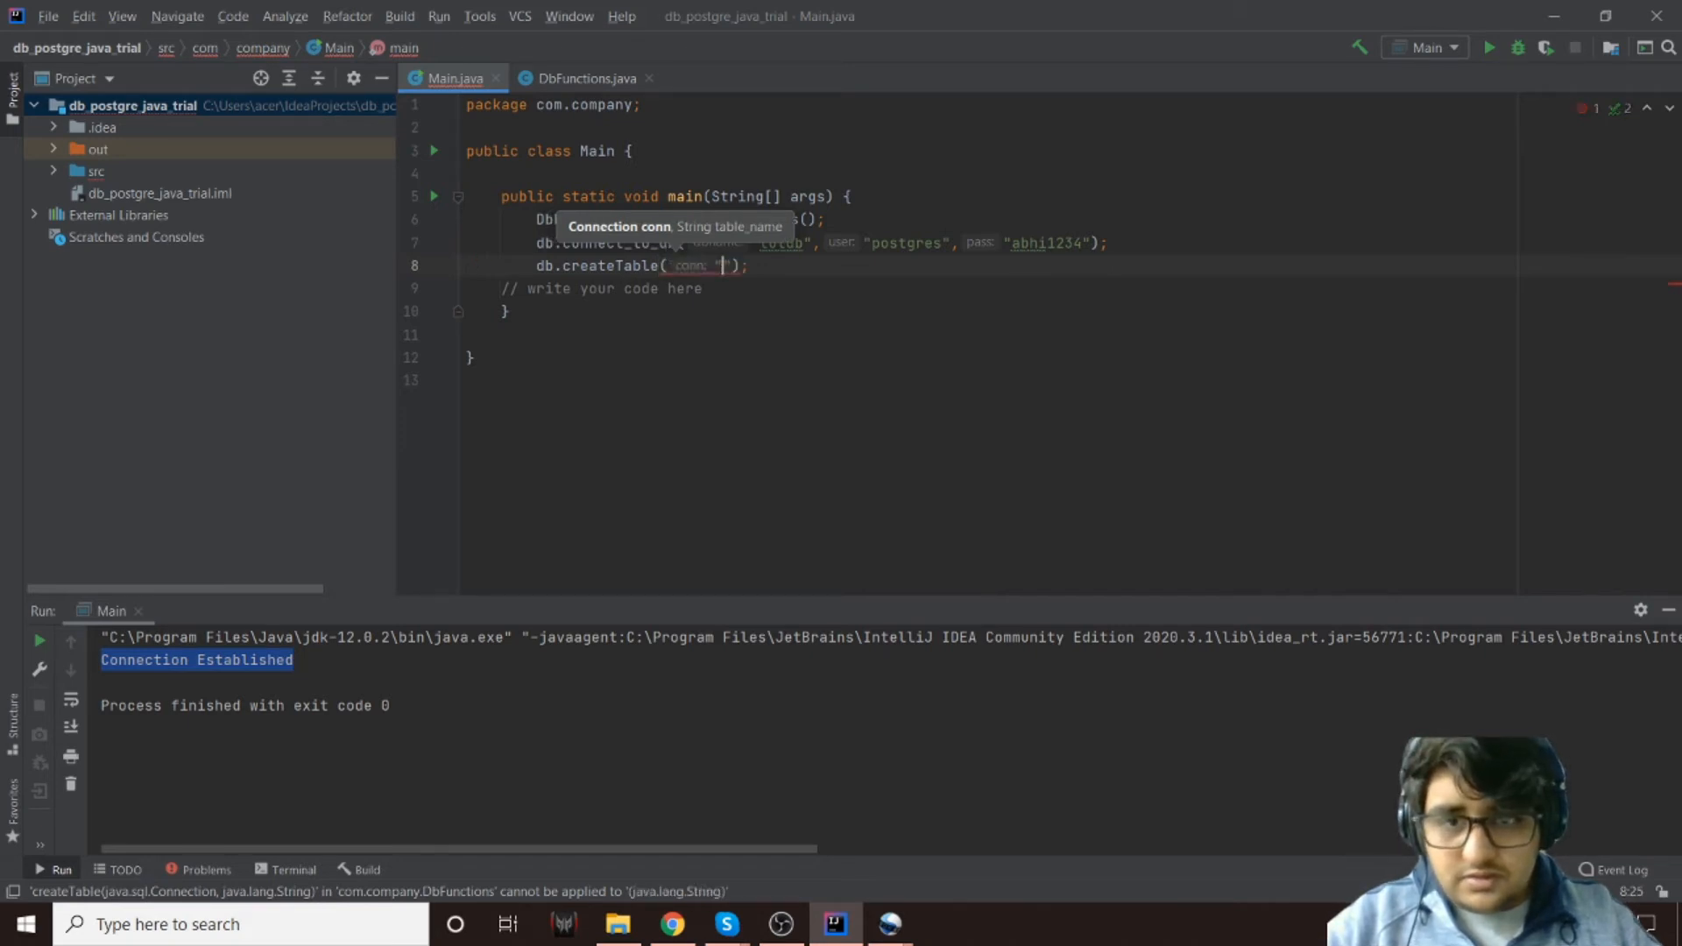
type("conn,")
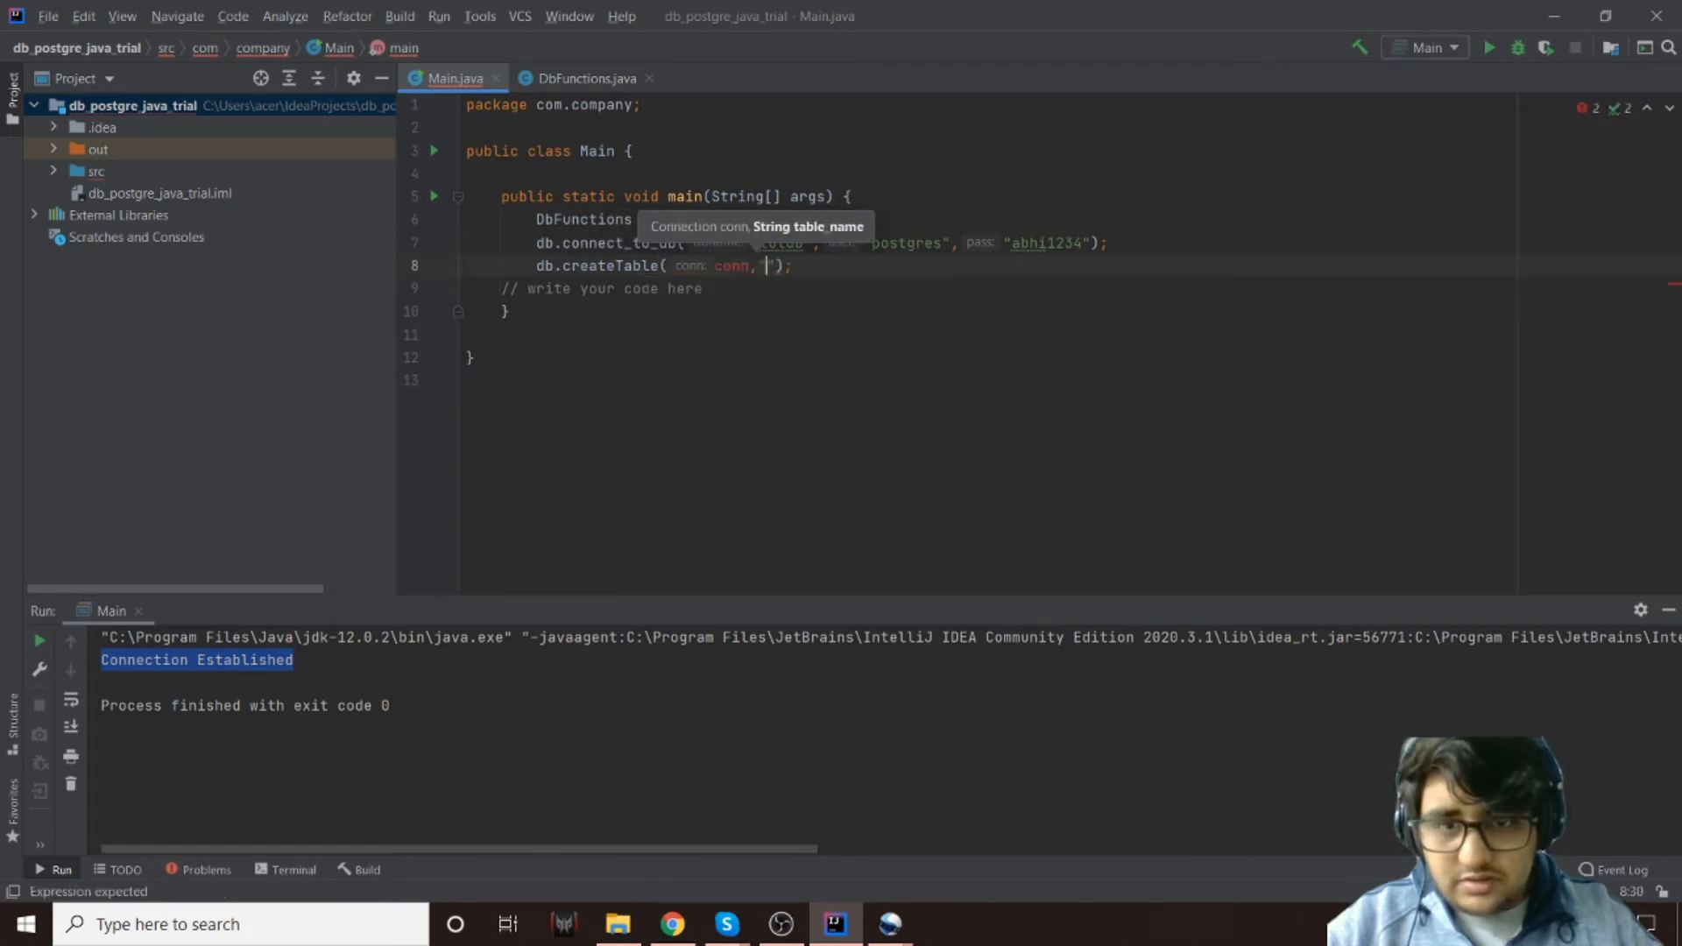
type("emp")
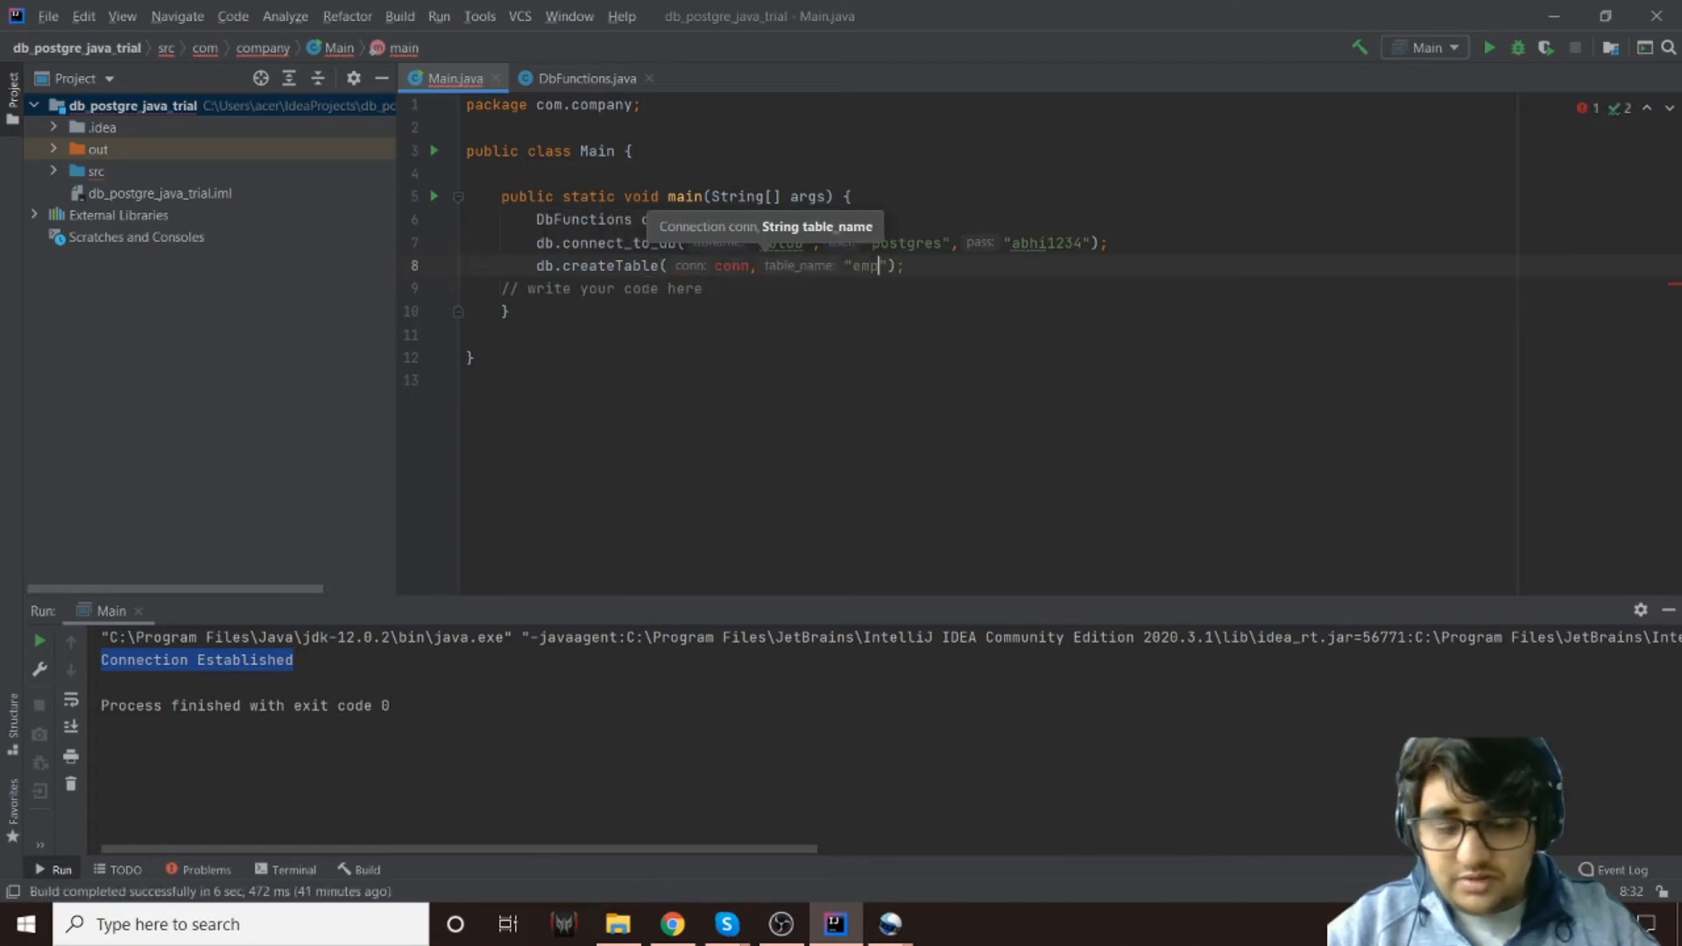
type("loyee")
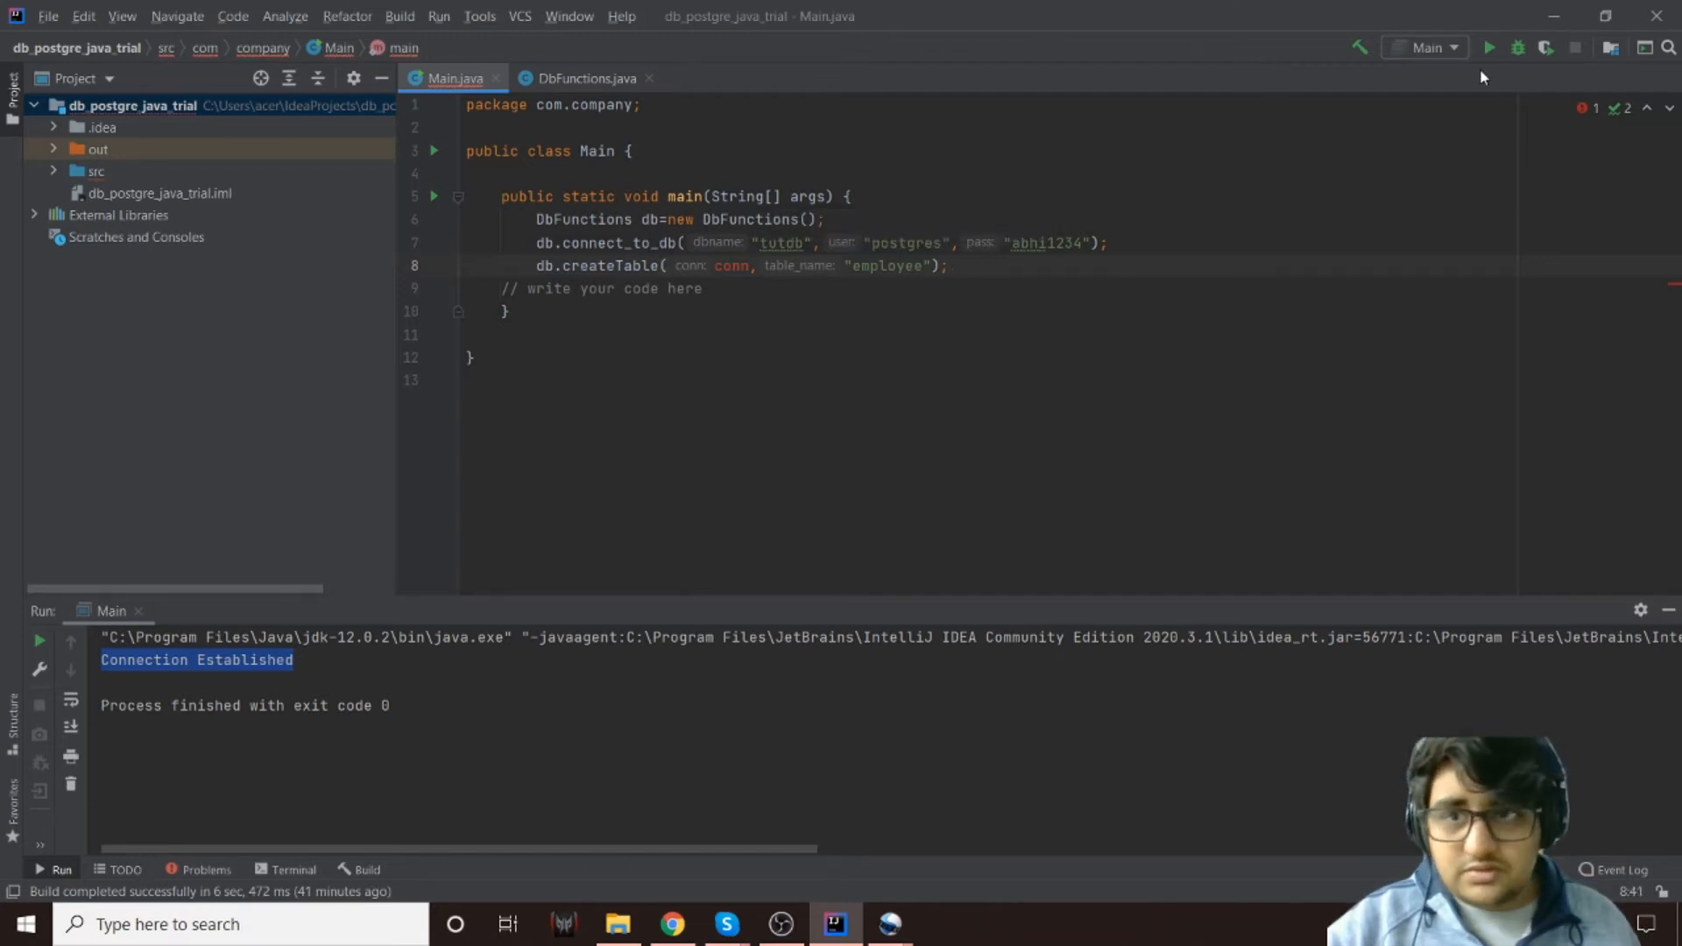
left_click(205, 871)
type("Connection conn=")
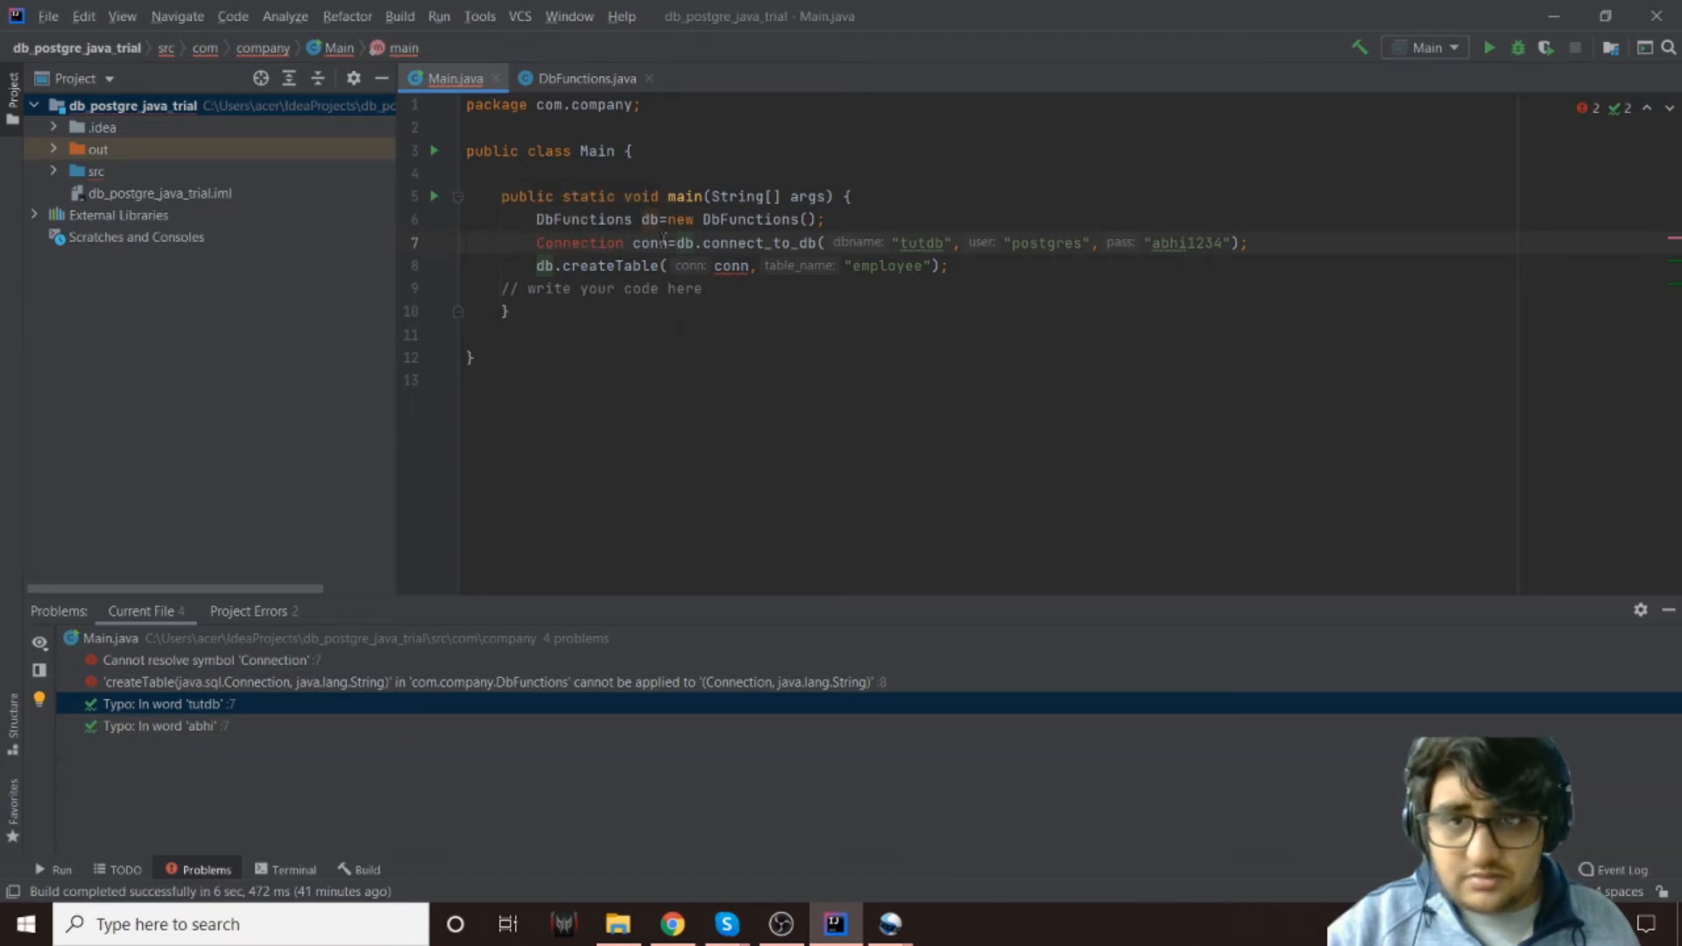
mouse_move(579, 241)
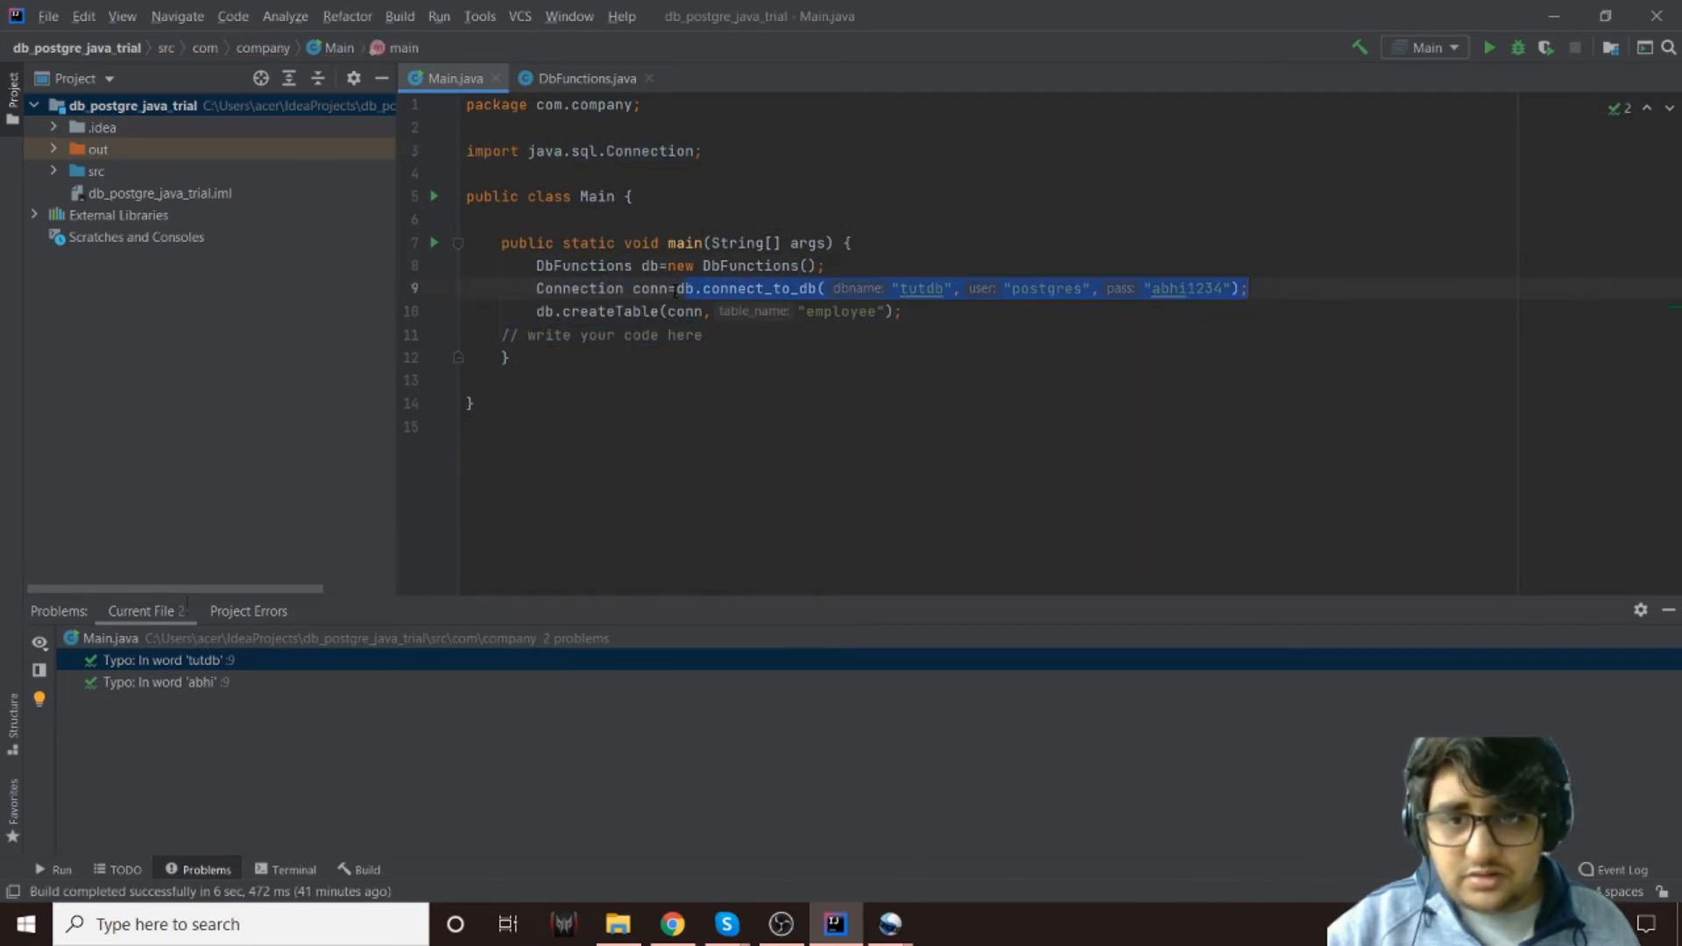
Glance at createTable in DbFunctions, return to Main and run the program
left_click(585, 77)
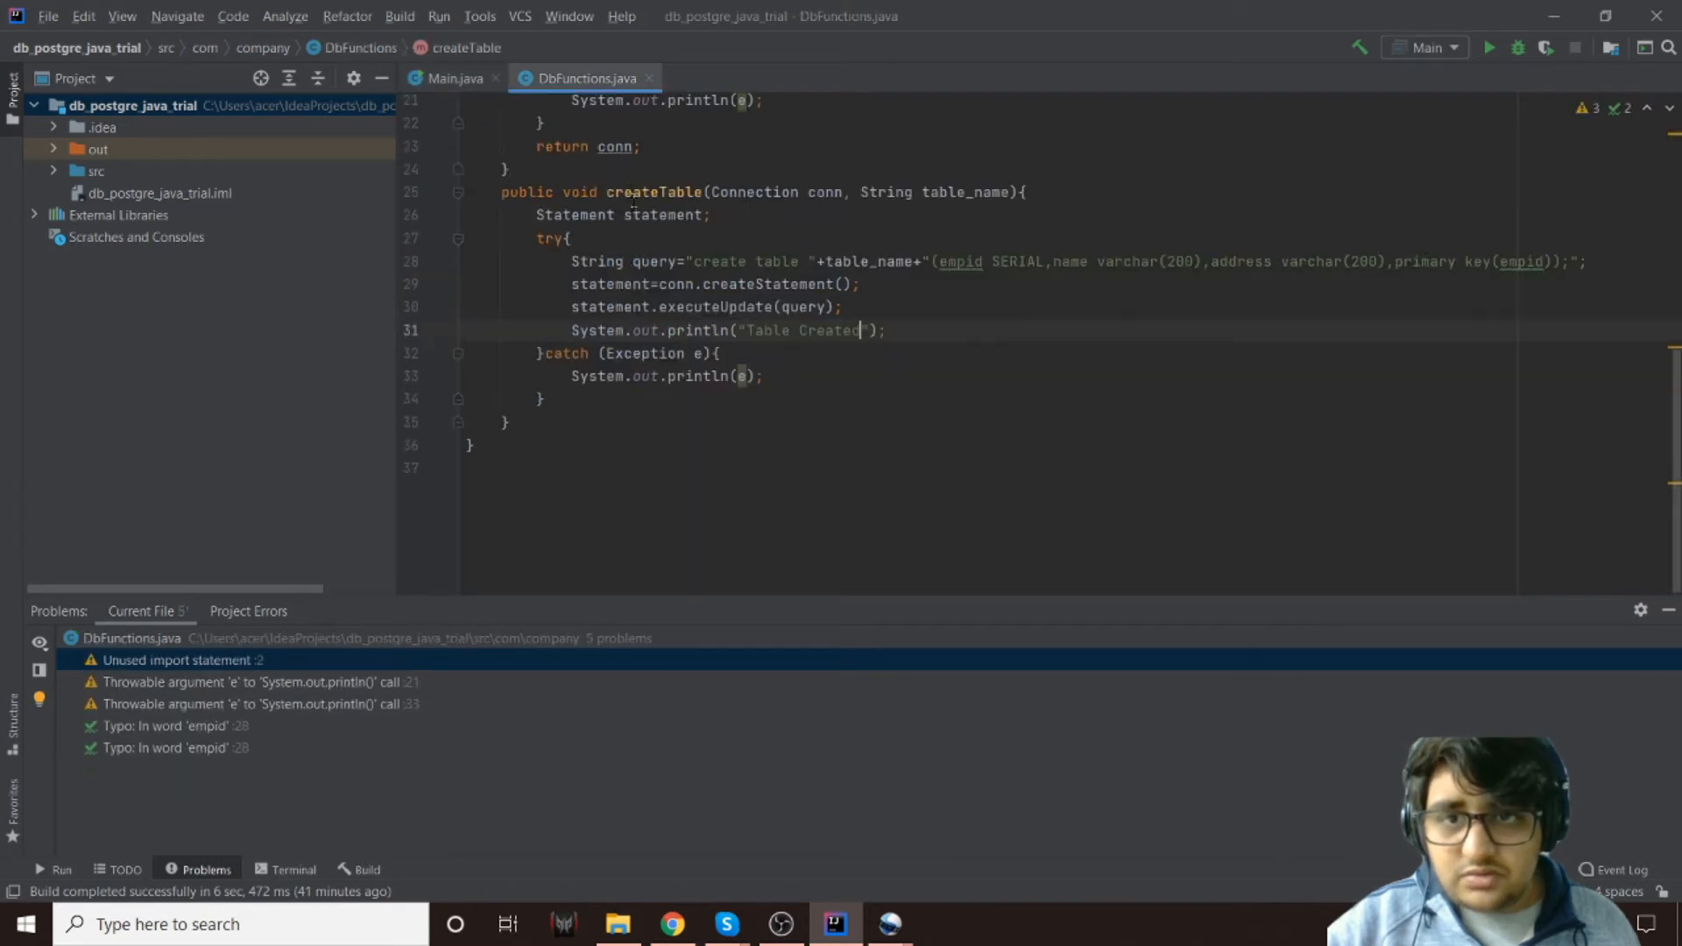
left_click(454, 77)
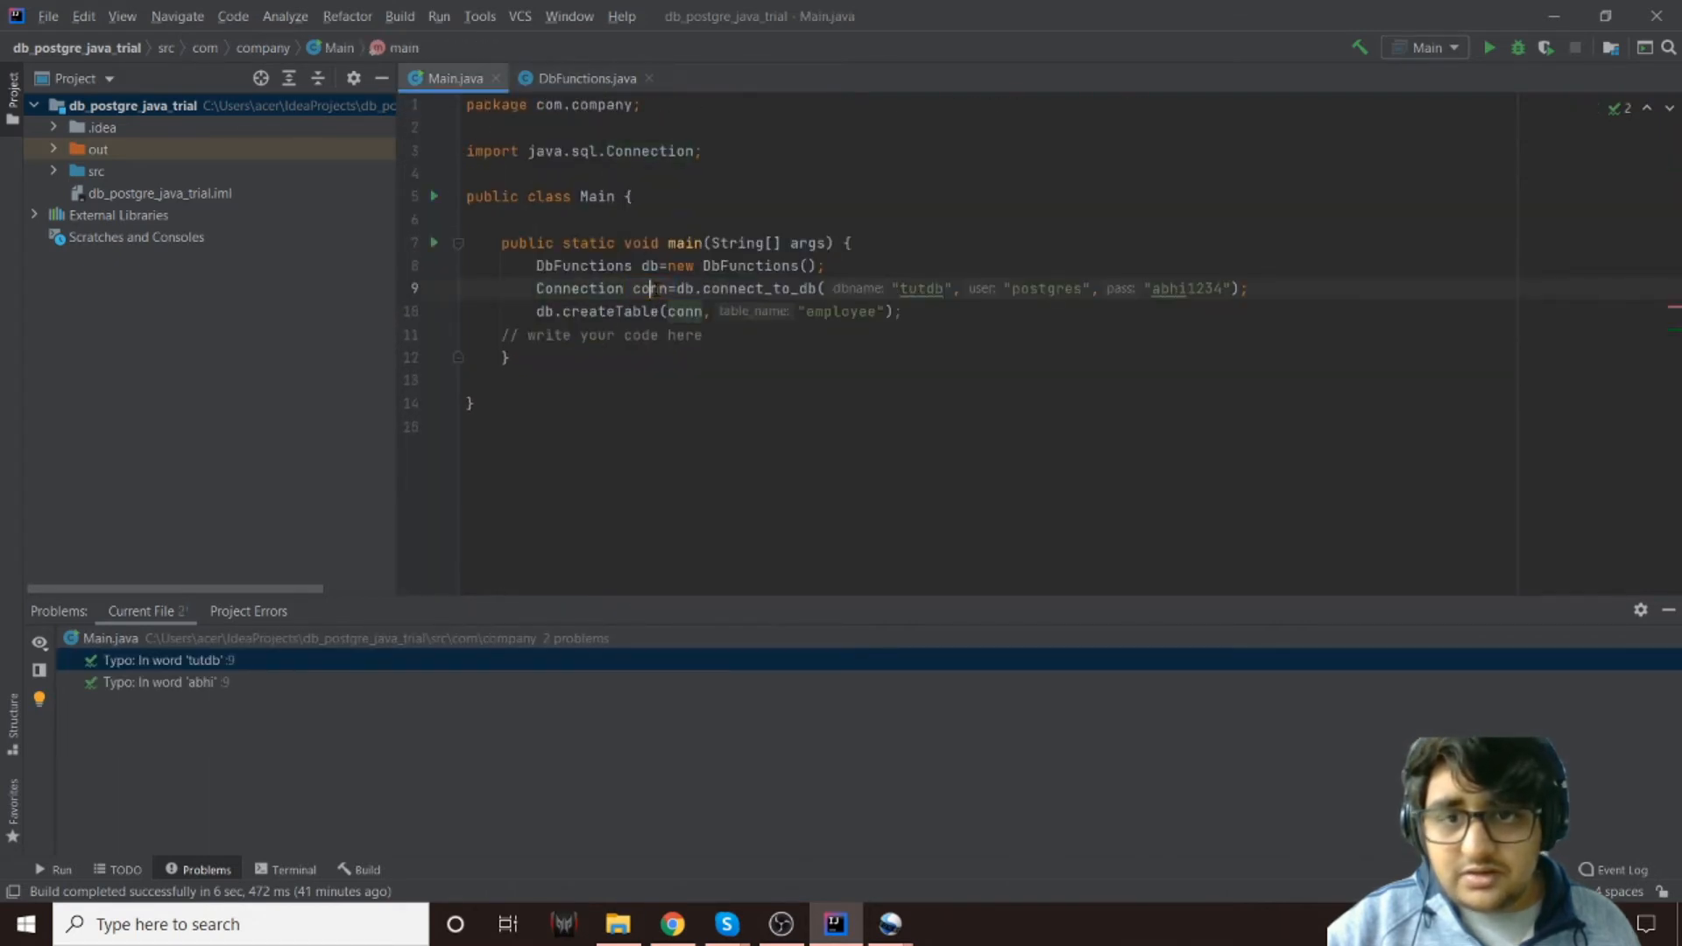
left_click(693, 312)
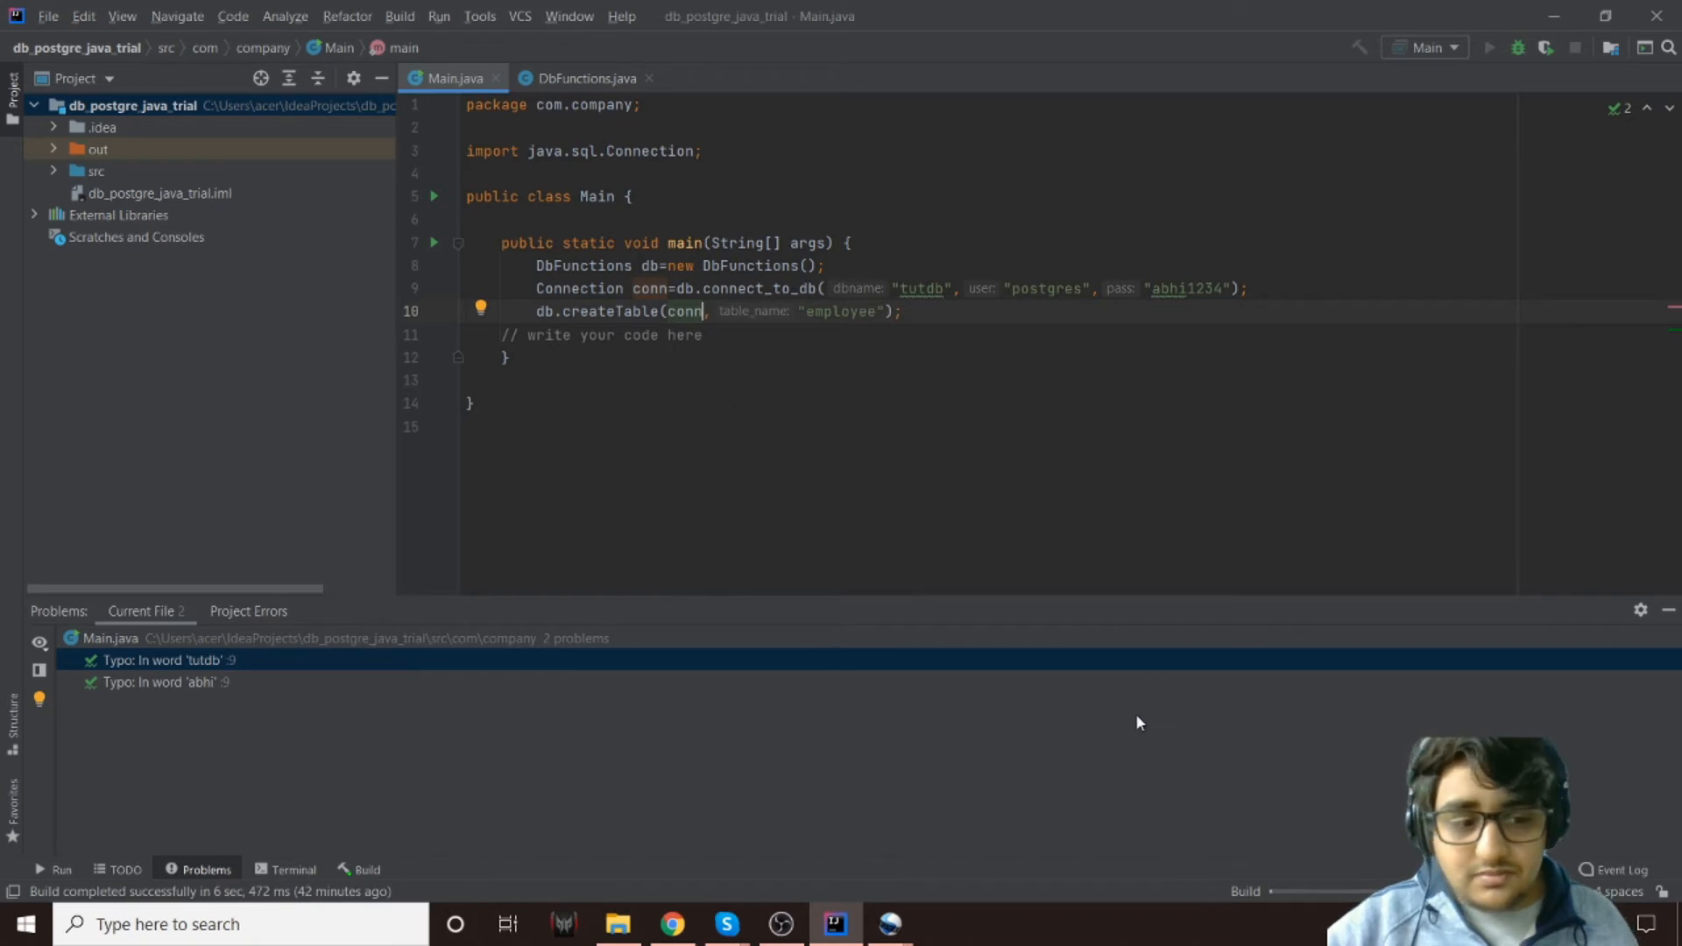
mouse_move(1044, 781)
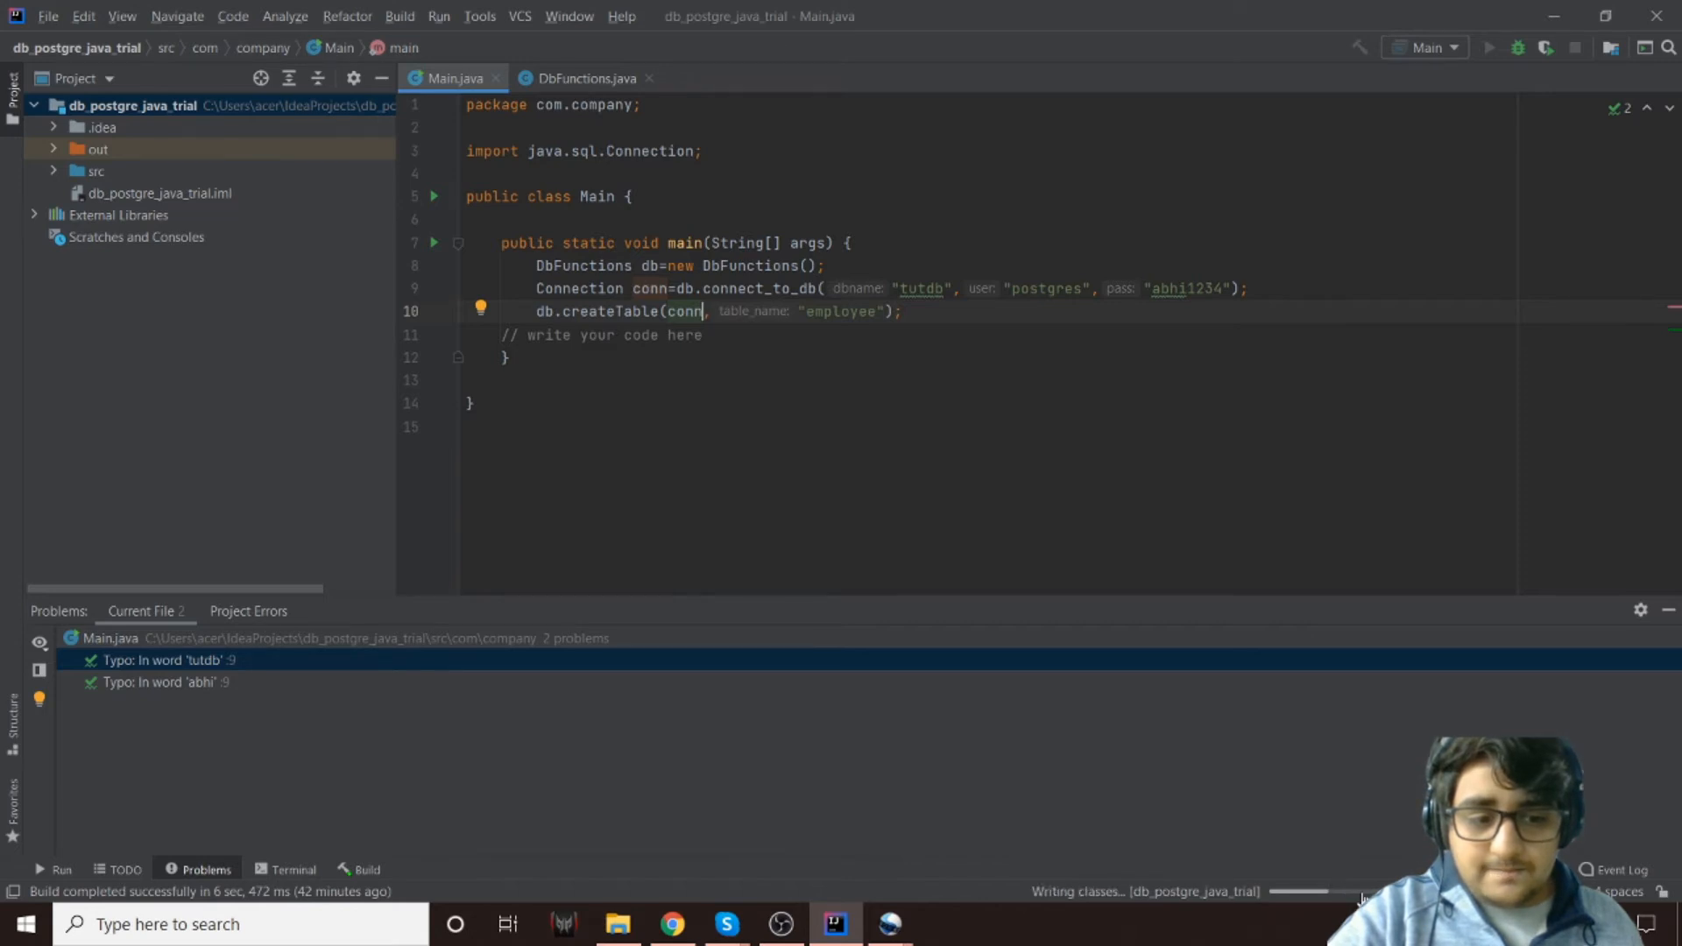
Read the Run console output showing Connection Established and Table Created
left_click(61, 869)
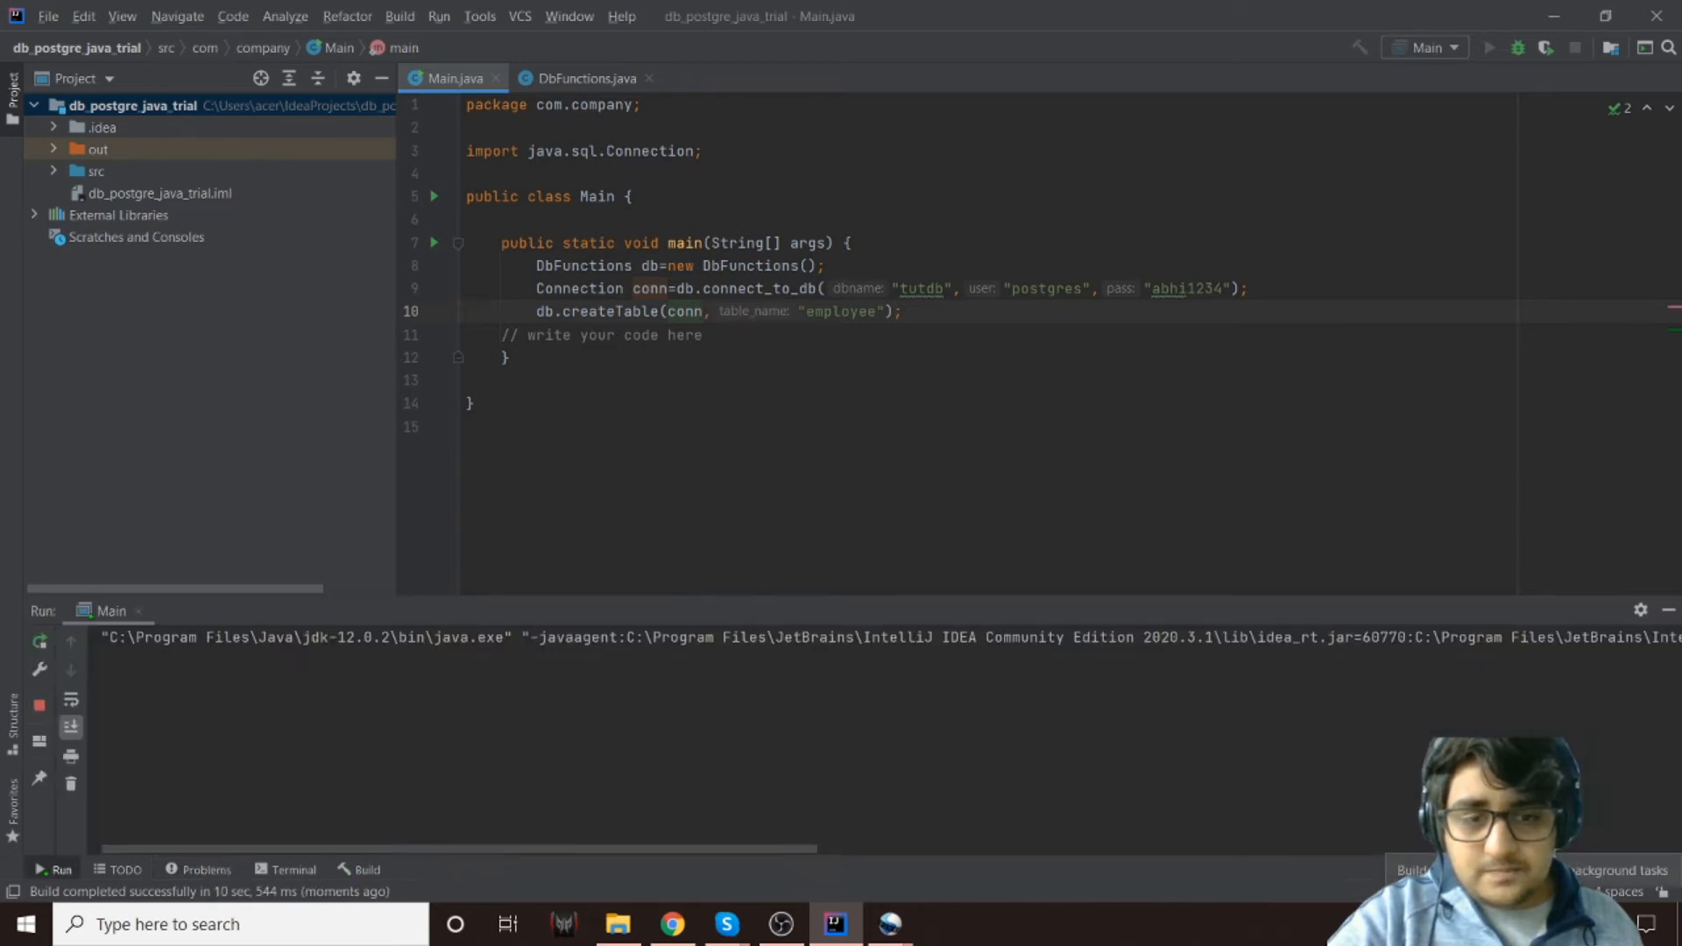
left_click(1489, 47)
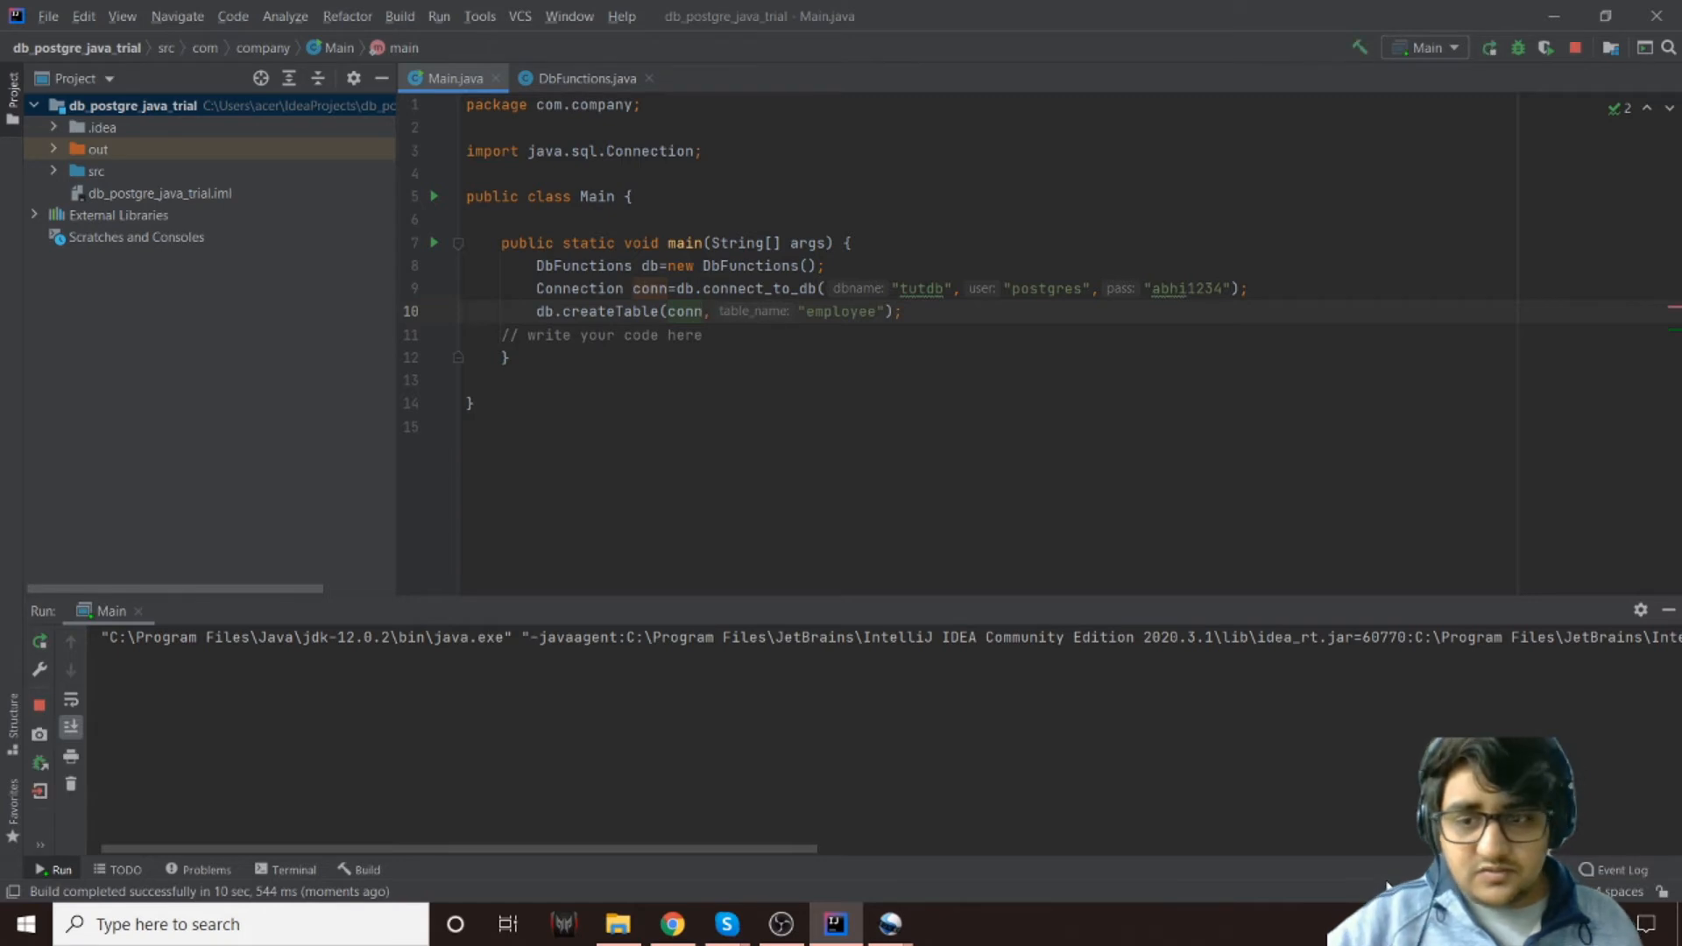
left_click(38, 641)
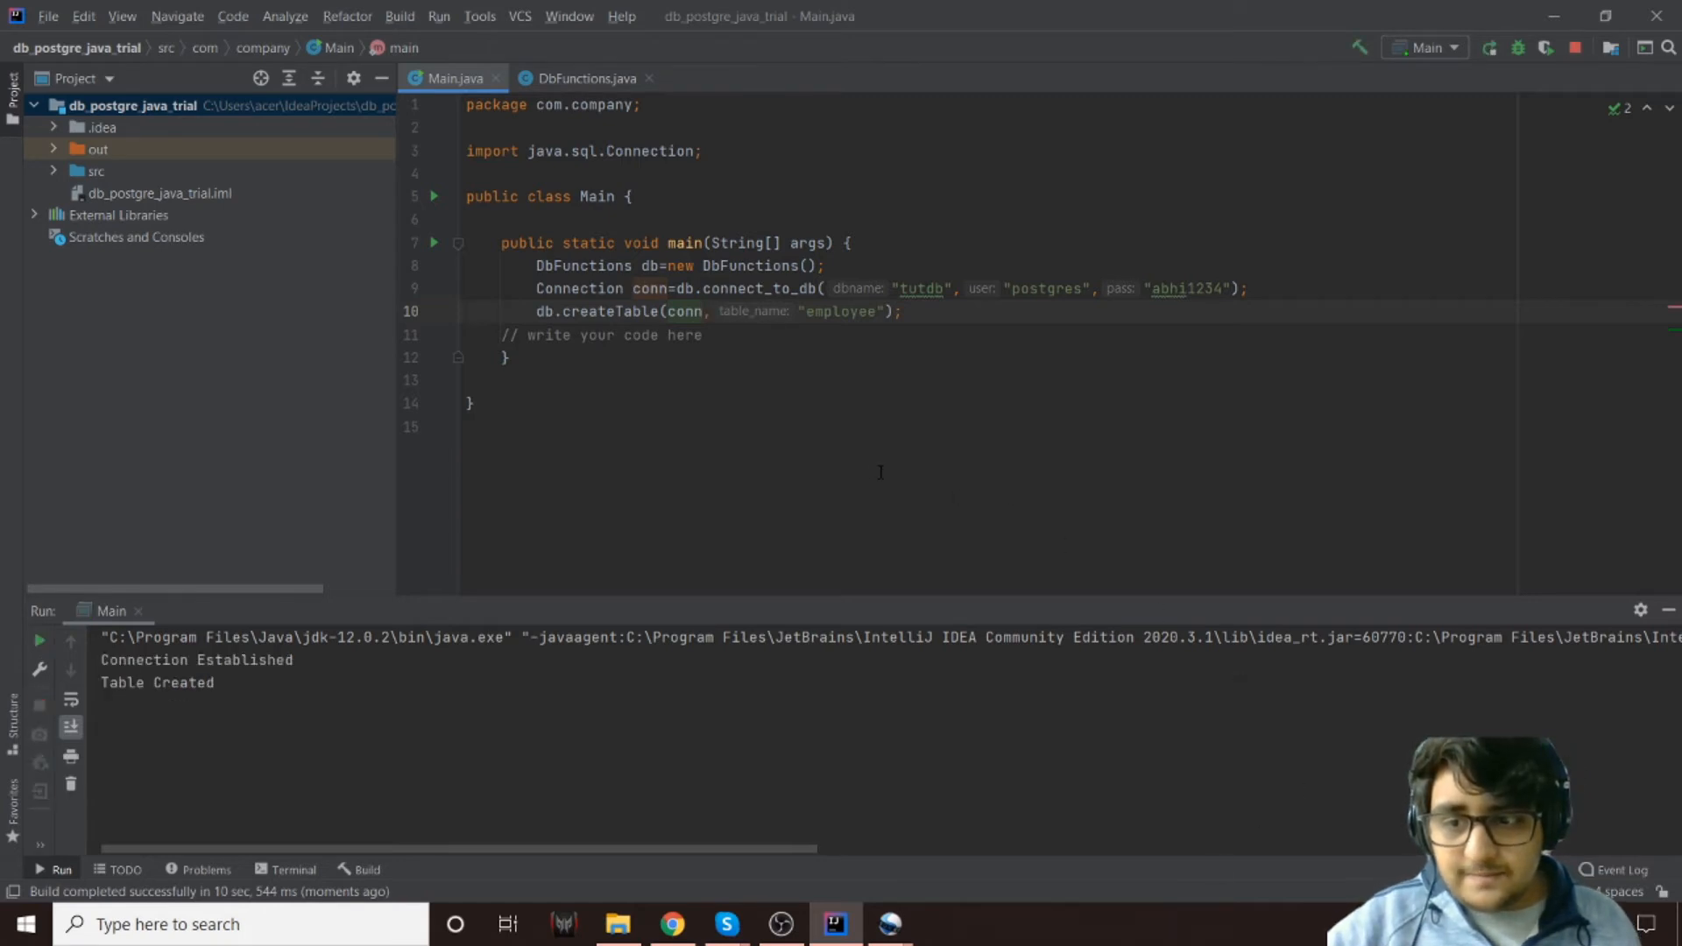
left_click(1489, 46)
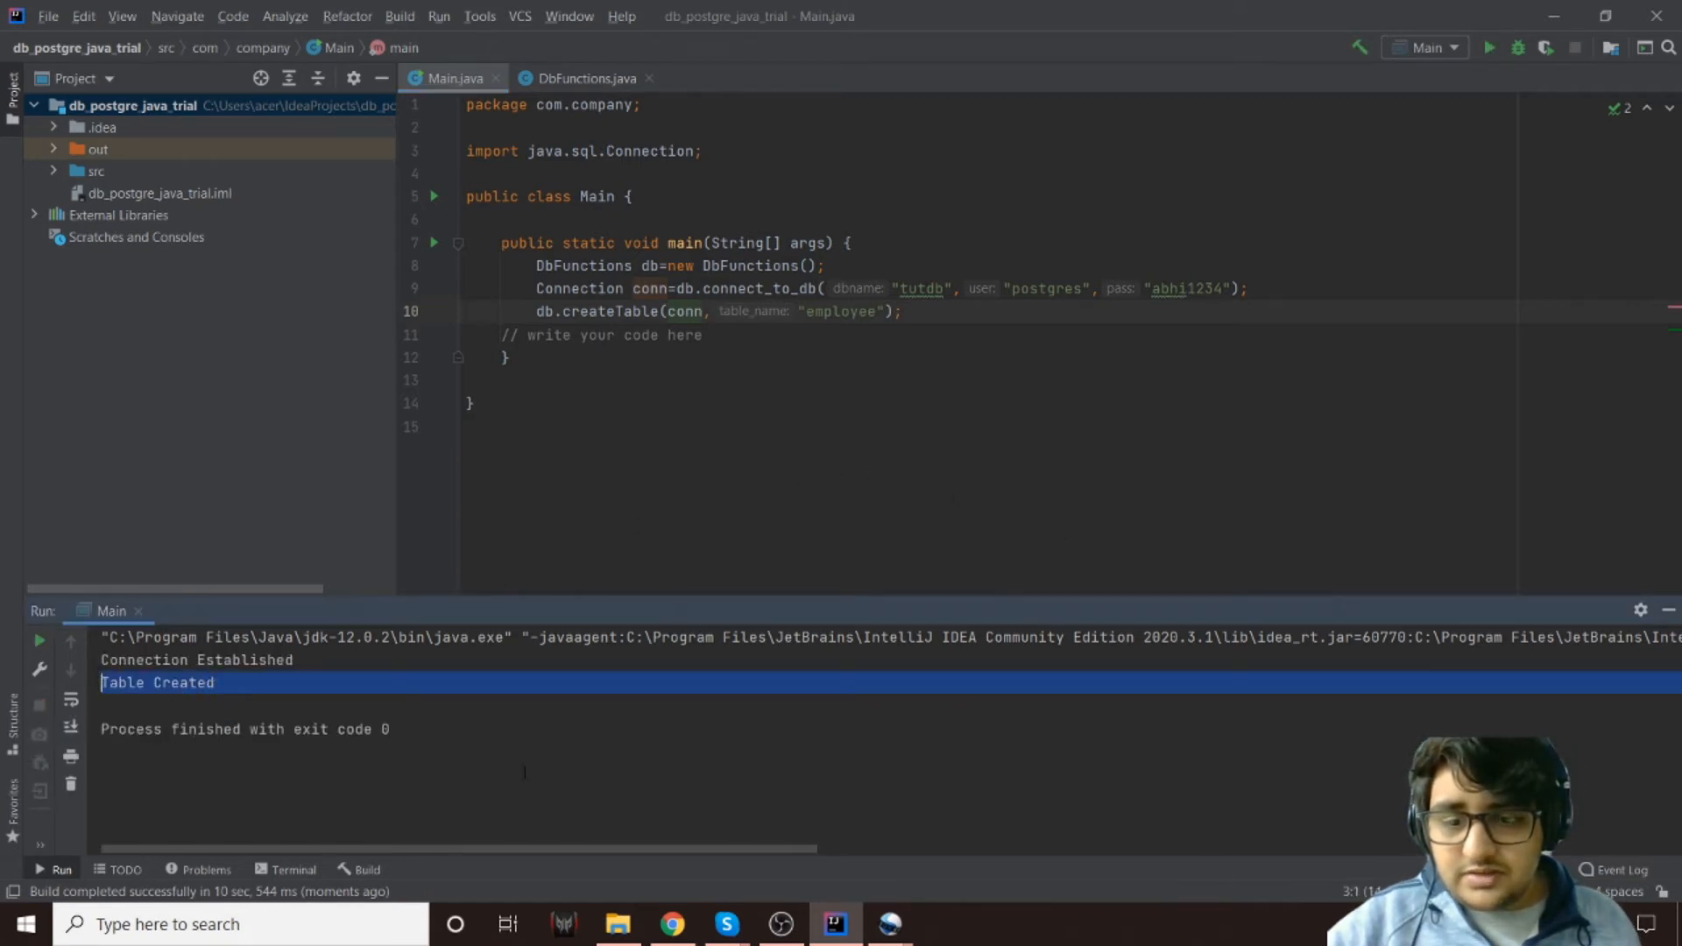
Verify in pgAdmin 4 that tutdb's public schema lists the employee table, then return to IntelliJ
left_click(671, 923)
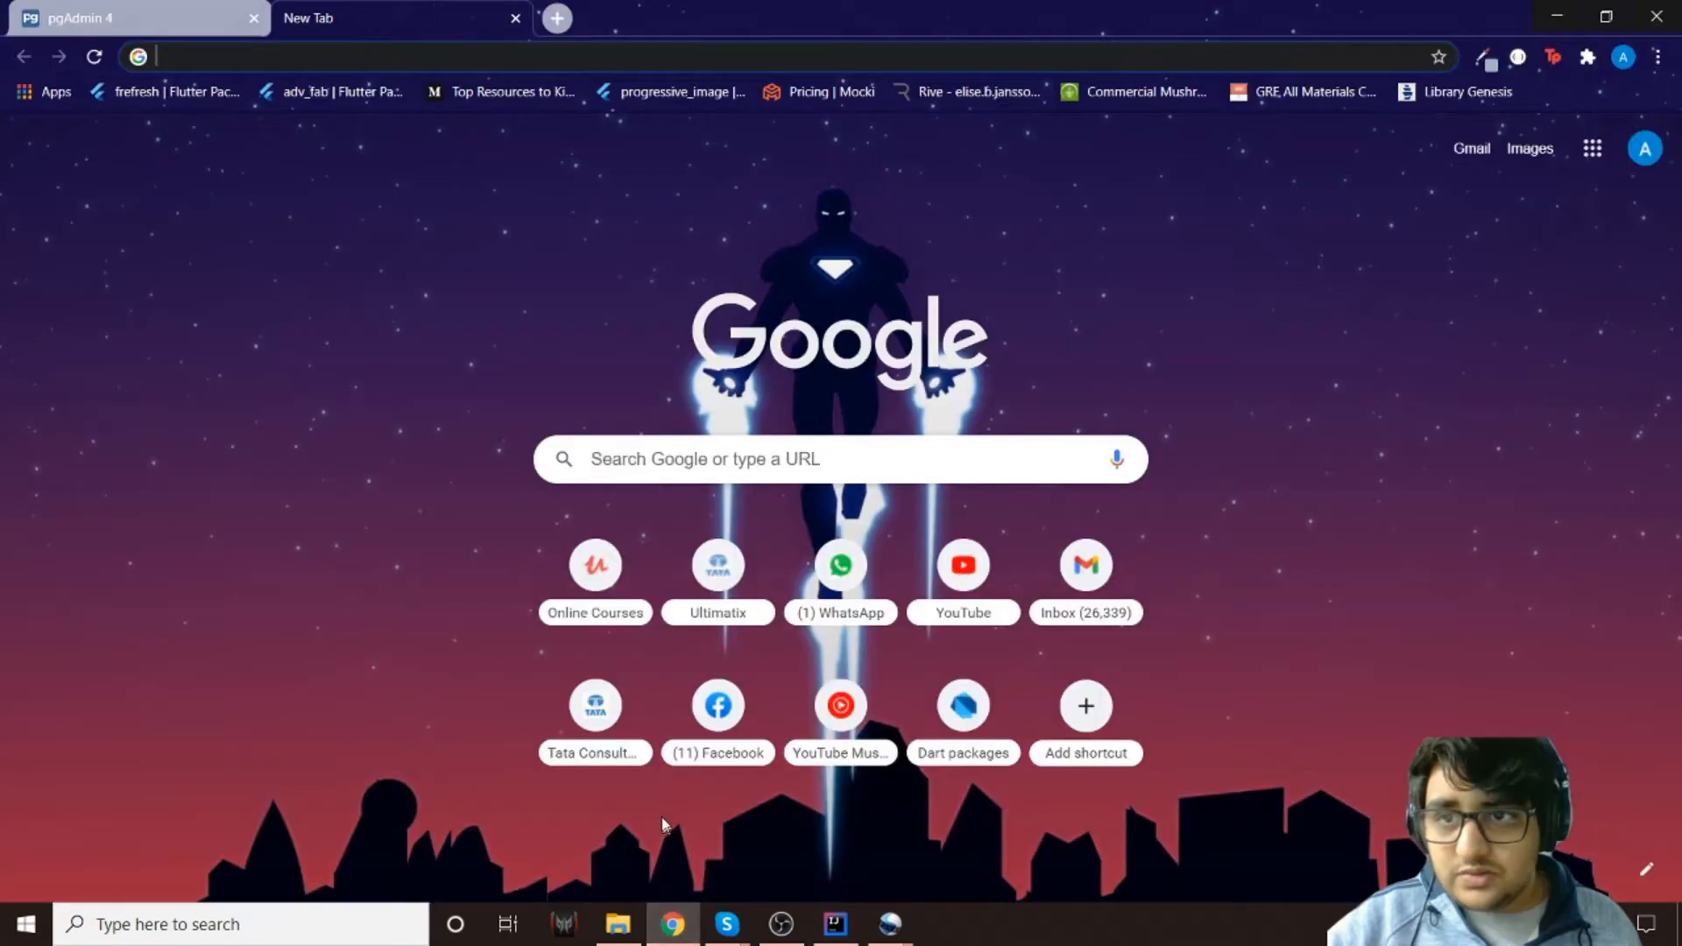
left_click(128, 17)
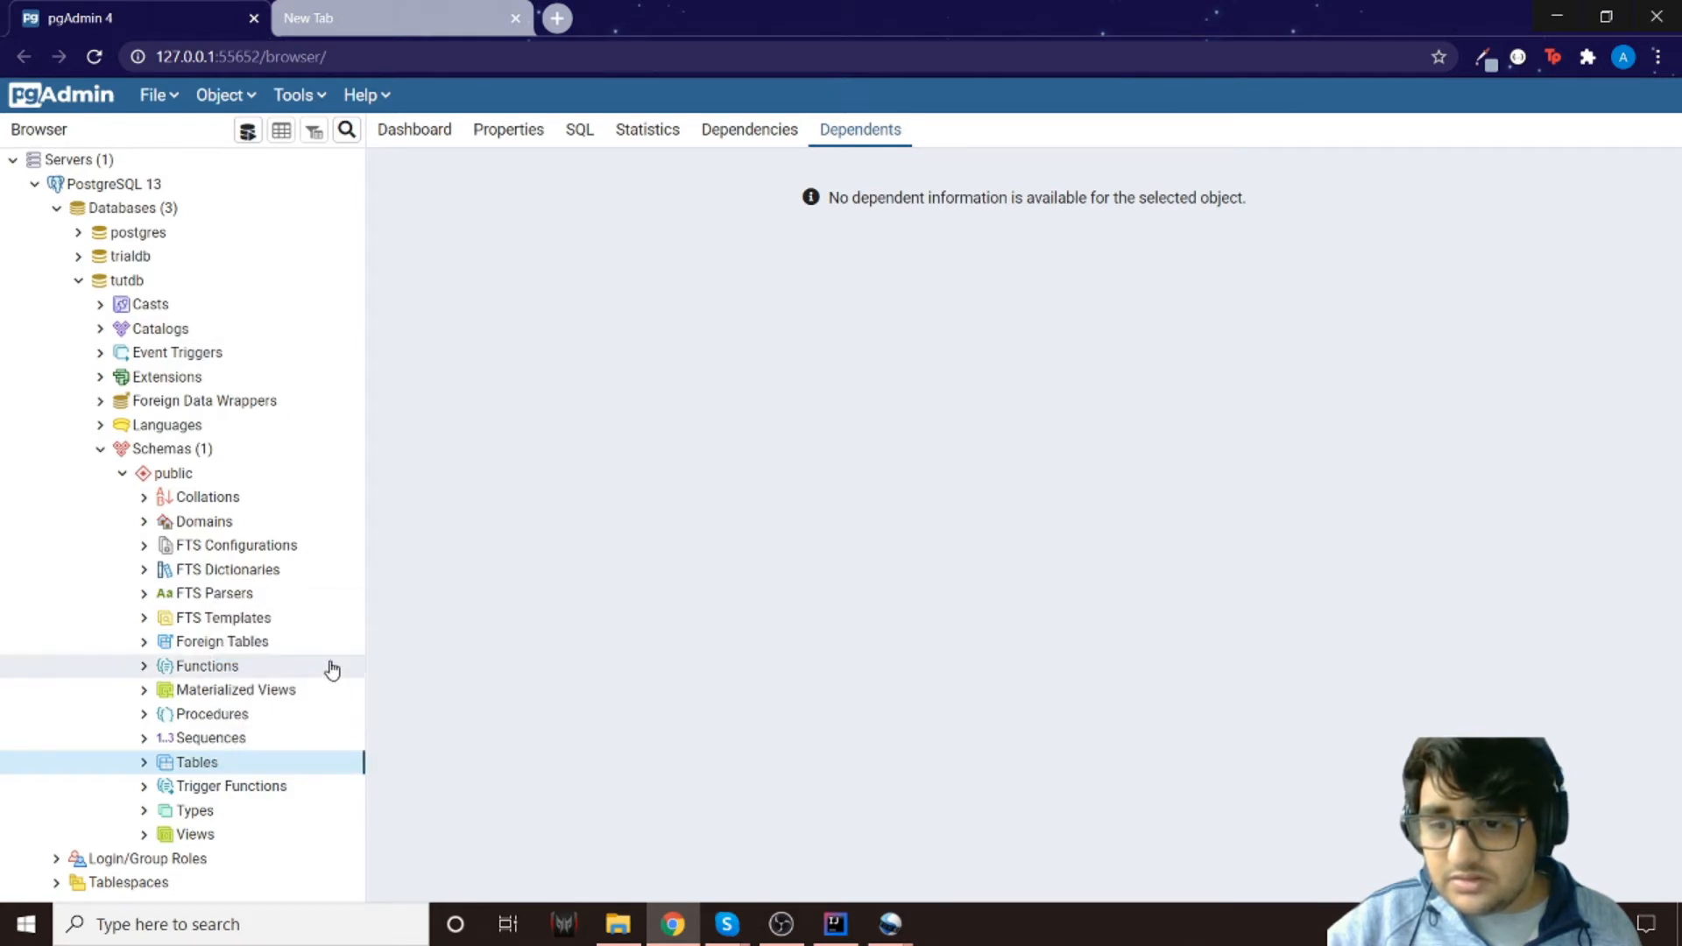
left_click(144, 762)
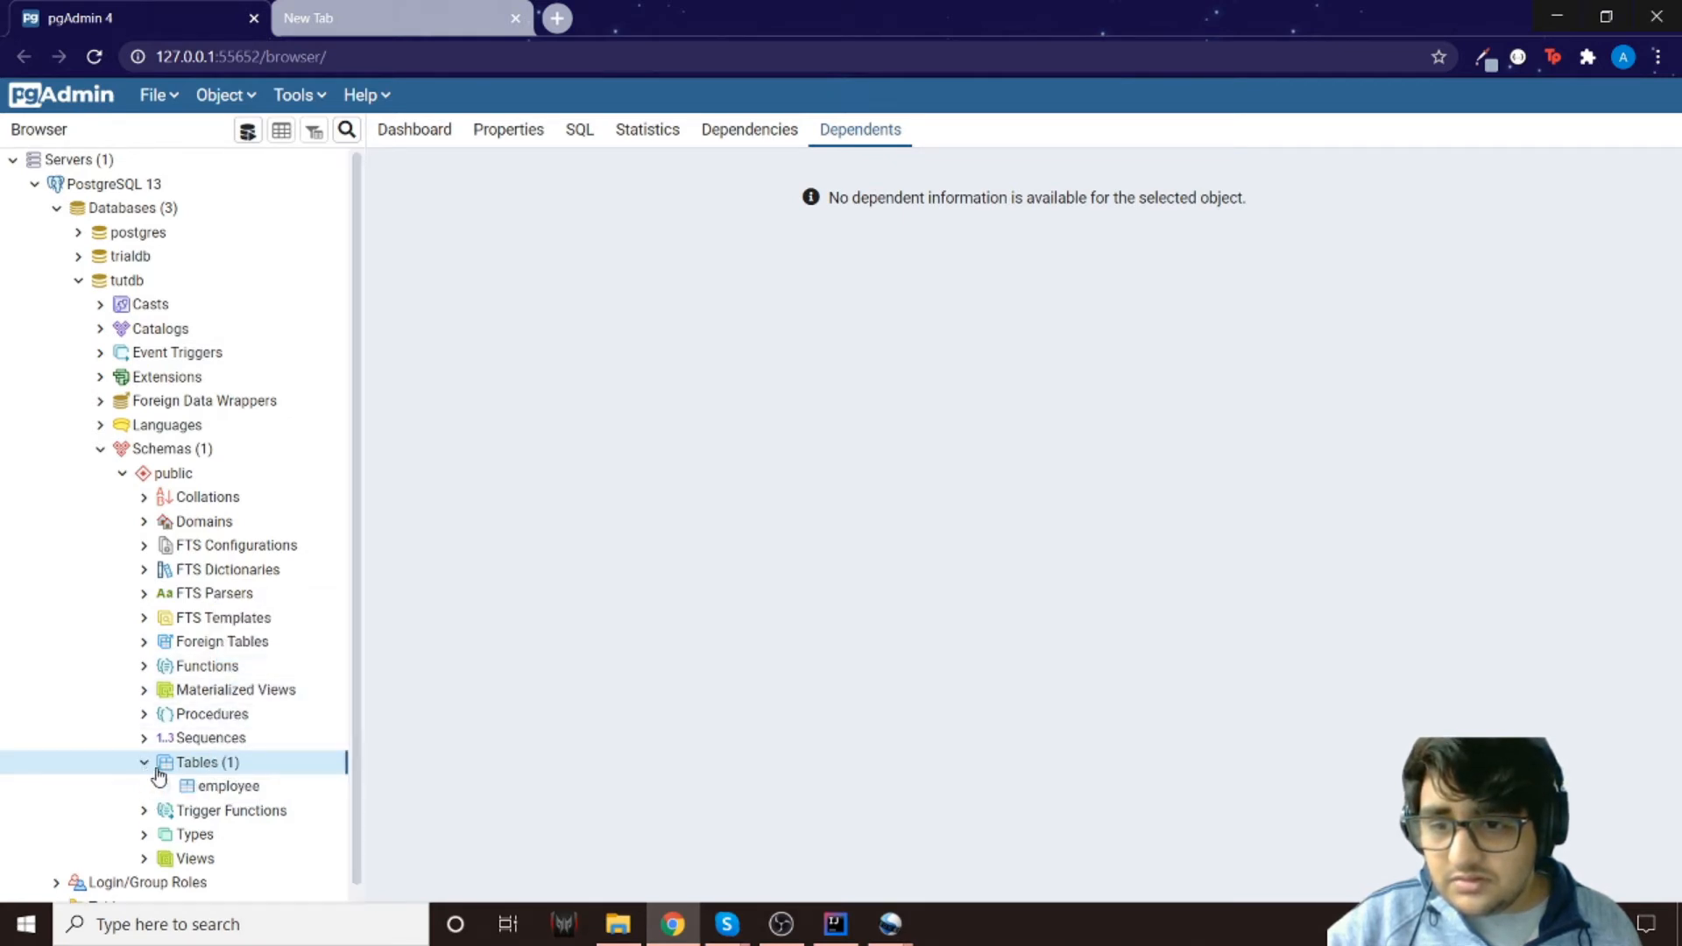
left_click(227, 785)
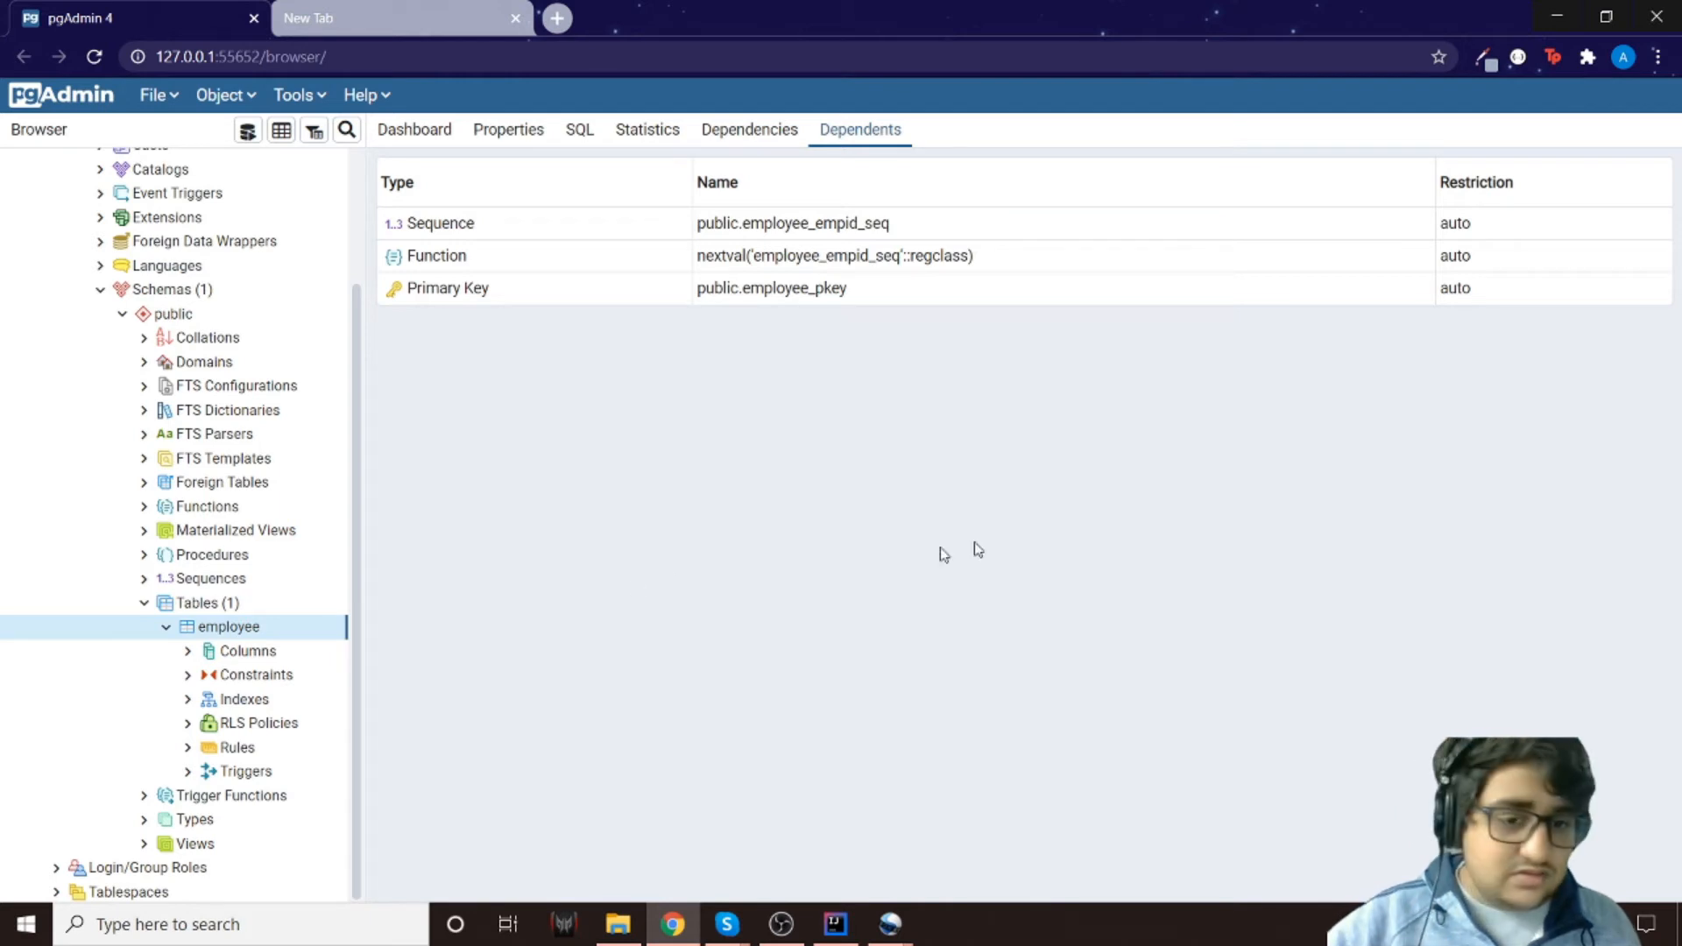
left_click(834, 923)
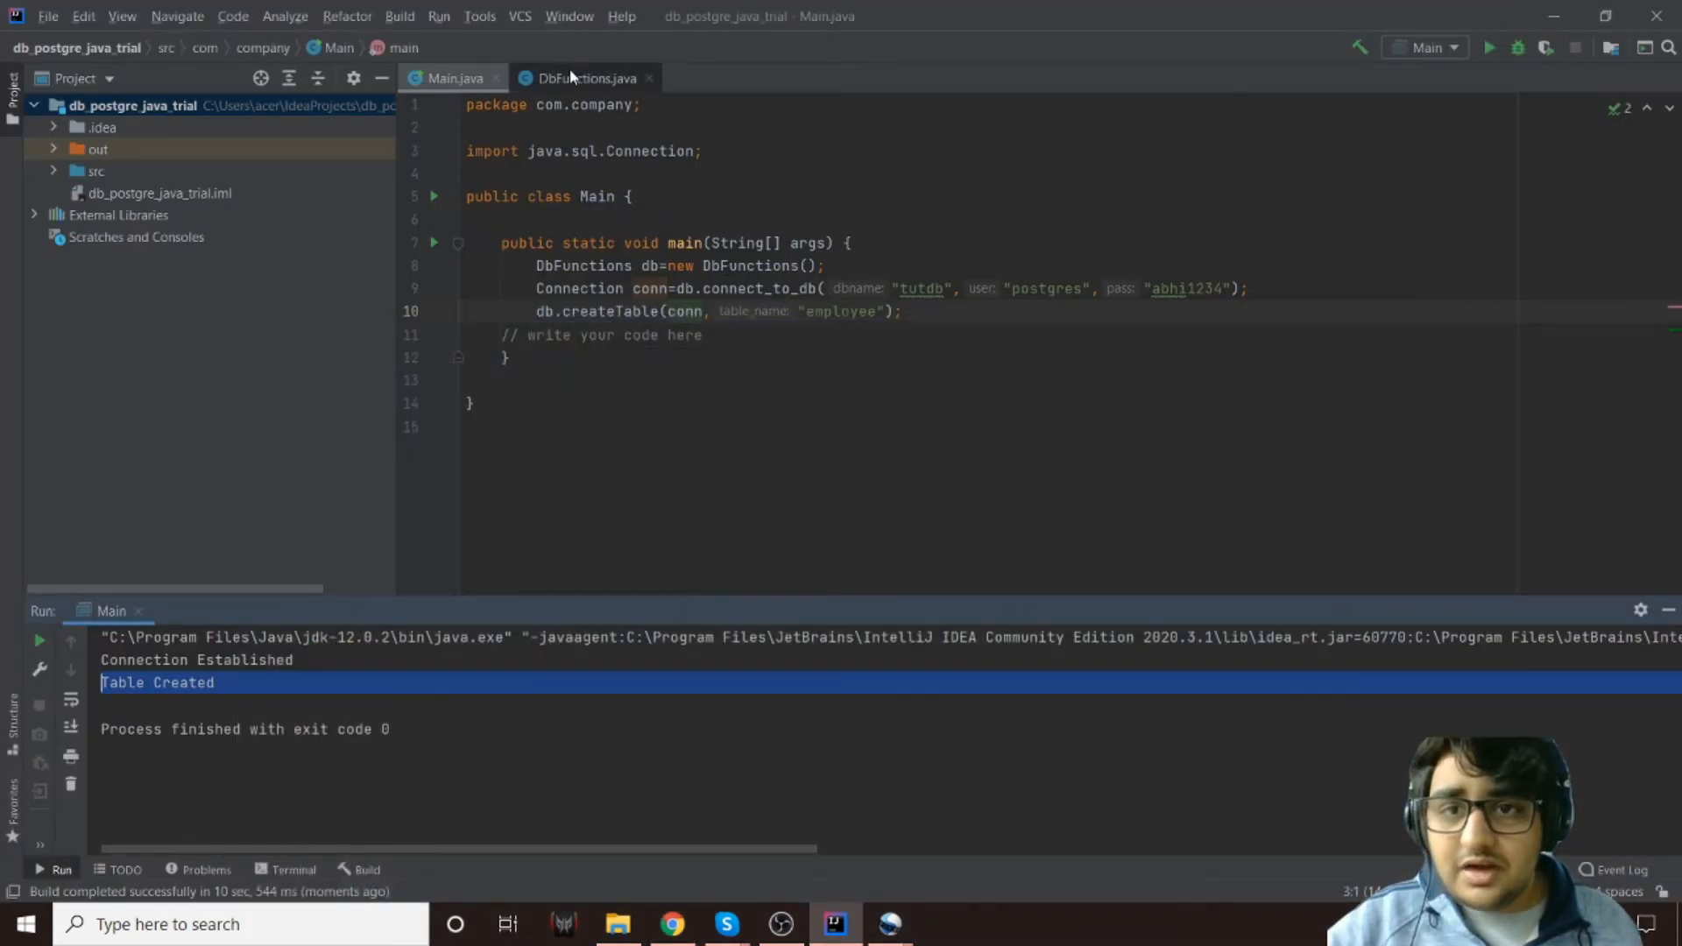
Begin public void insert_row(Connection conn in DbFunctions below createTable
left_click(585, 77)
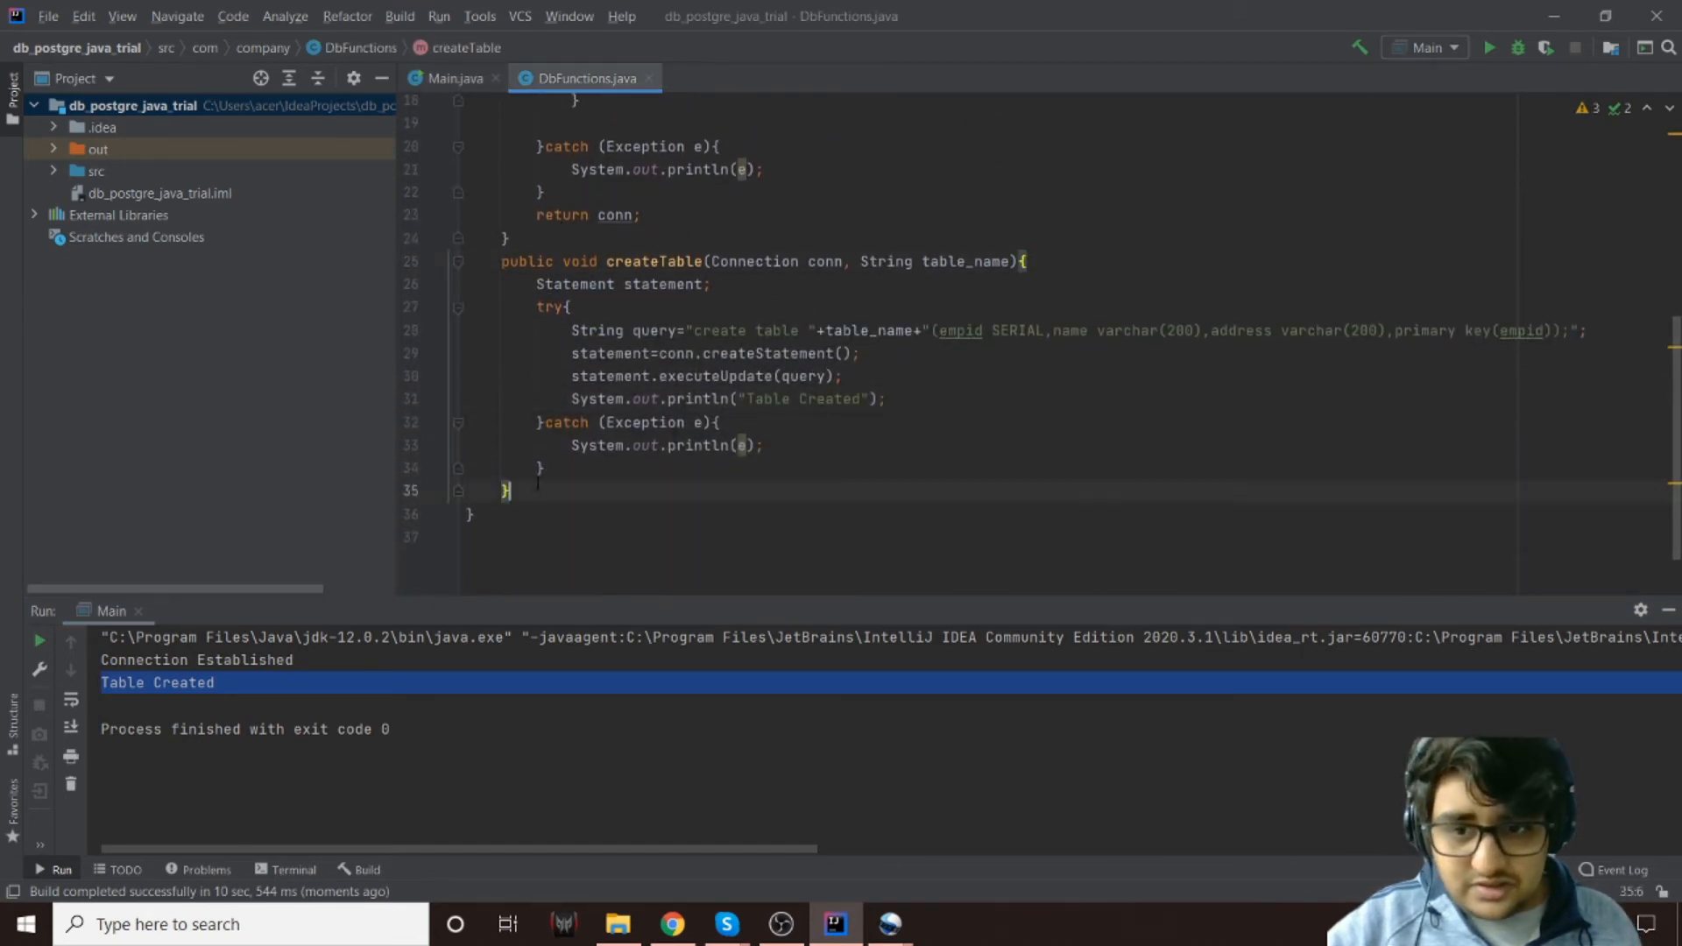
type("public")
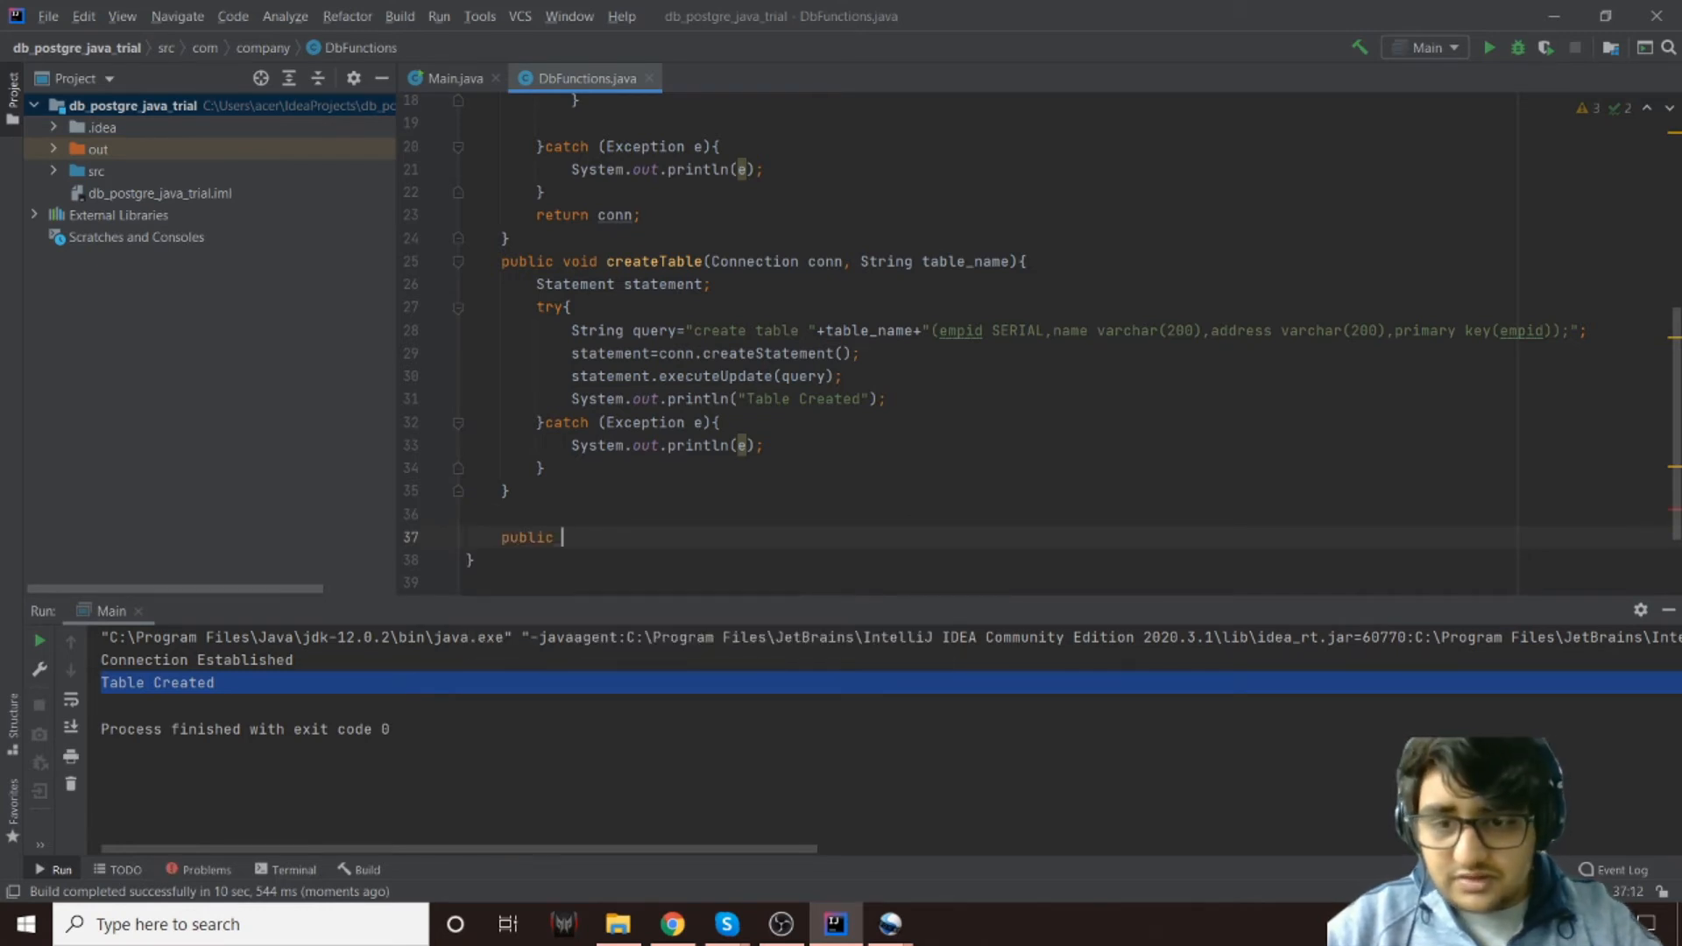
type("void")
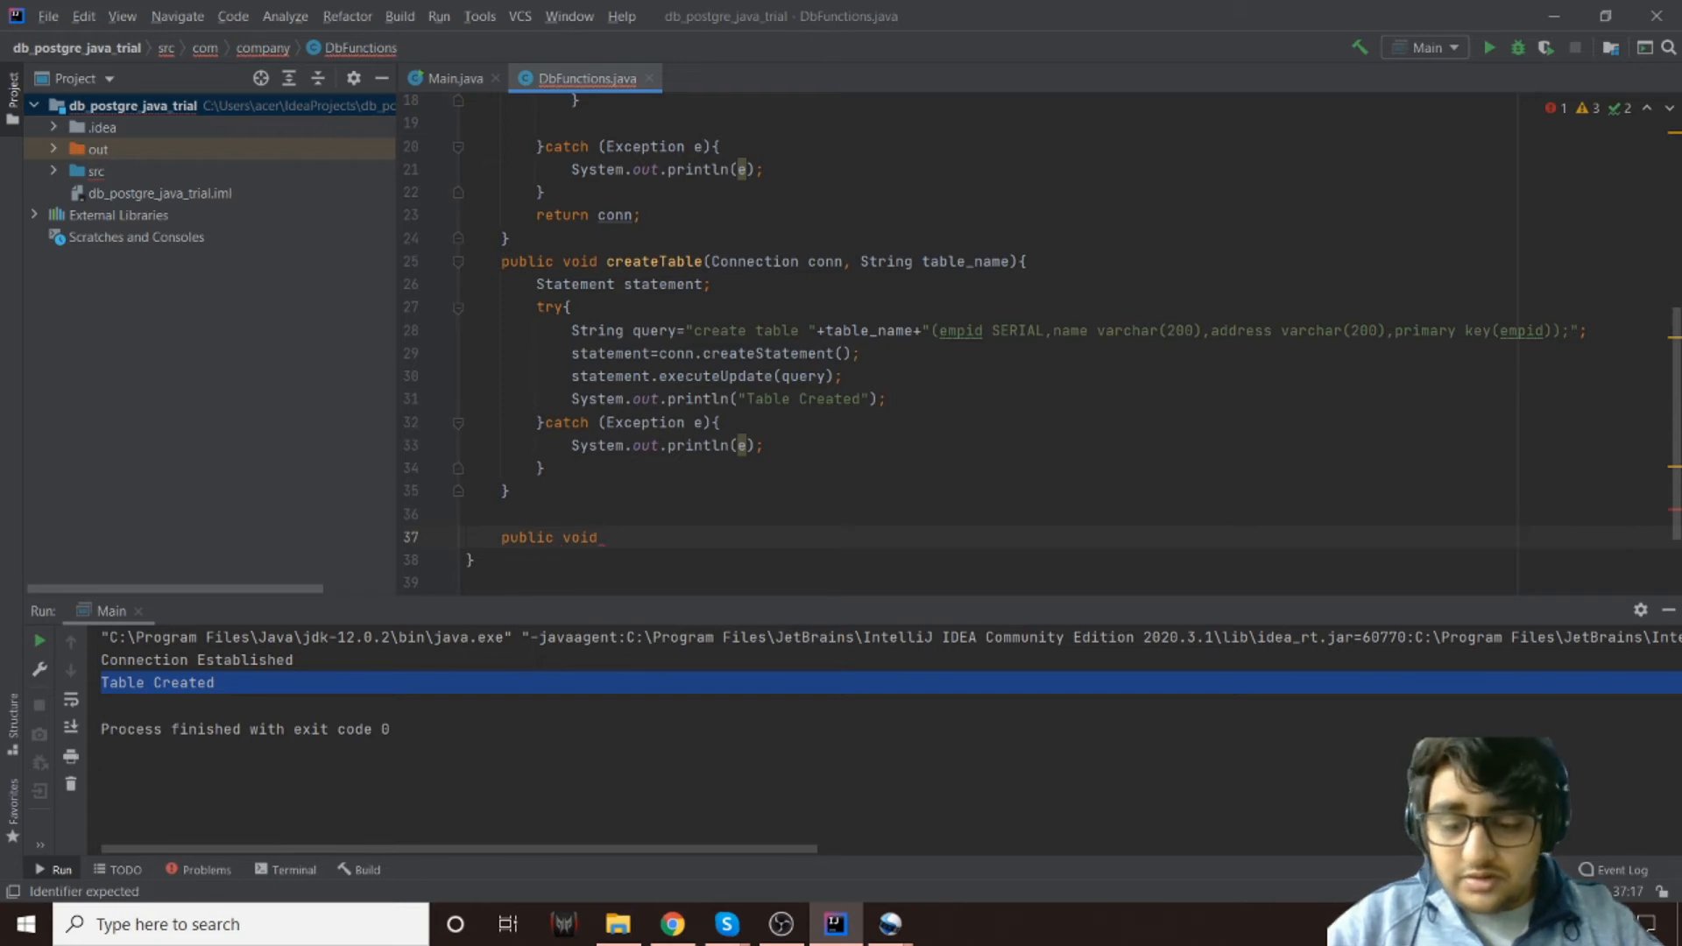
type("insert_r")
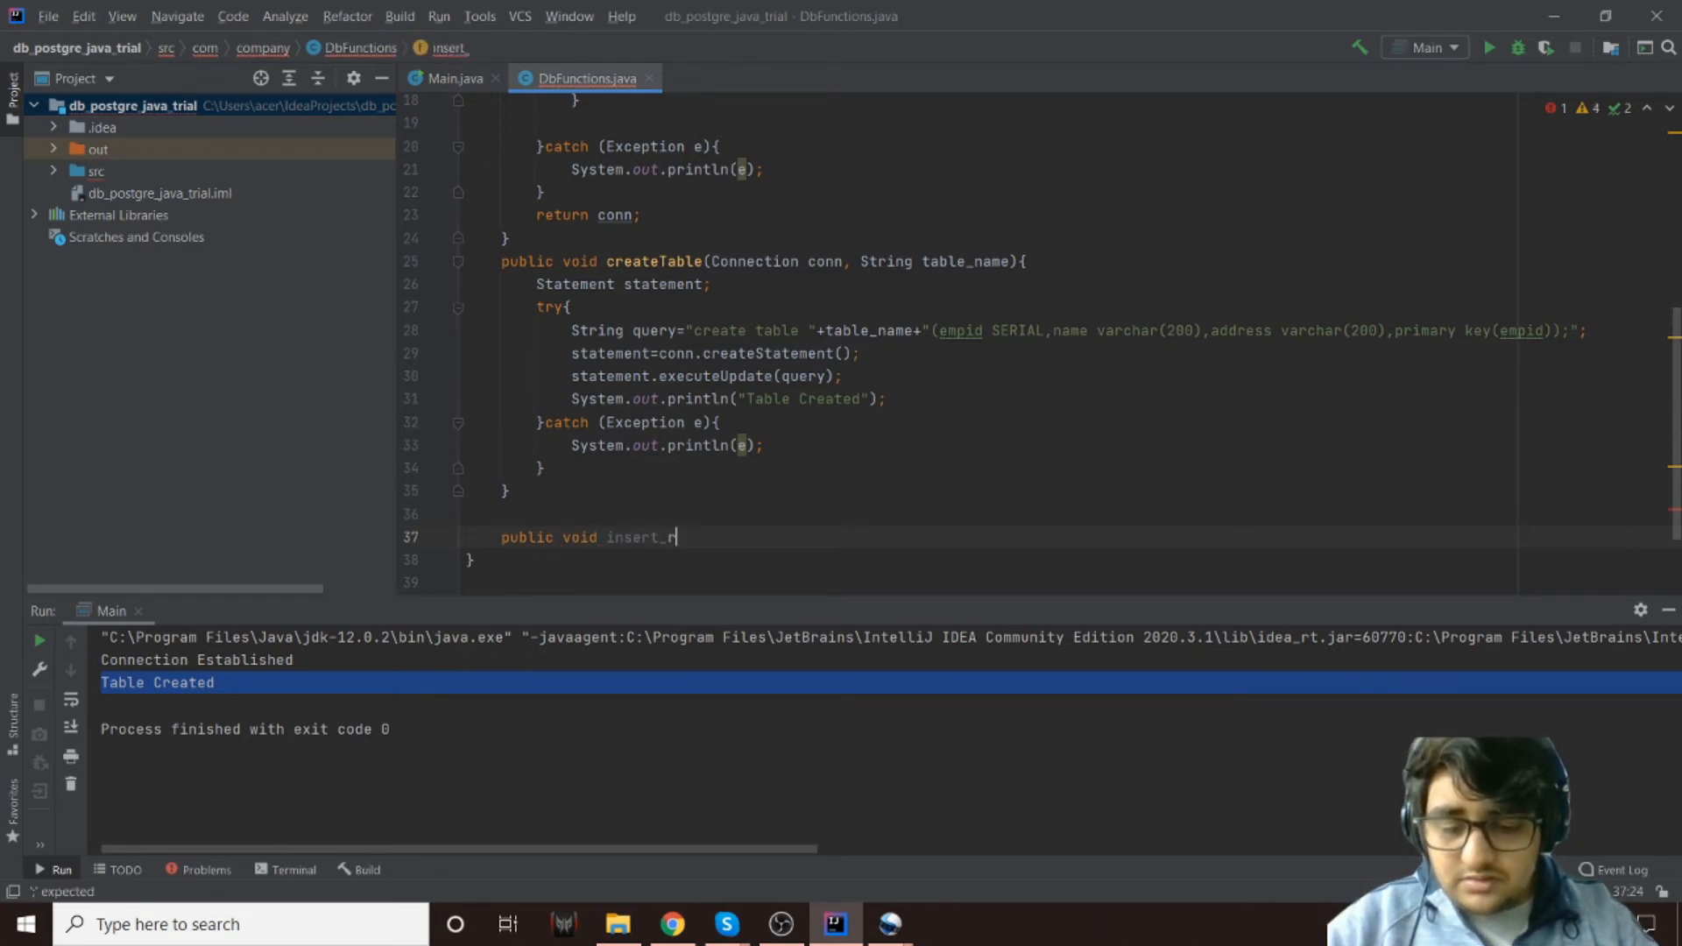
type("ow()")
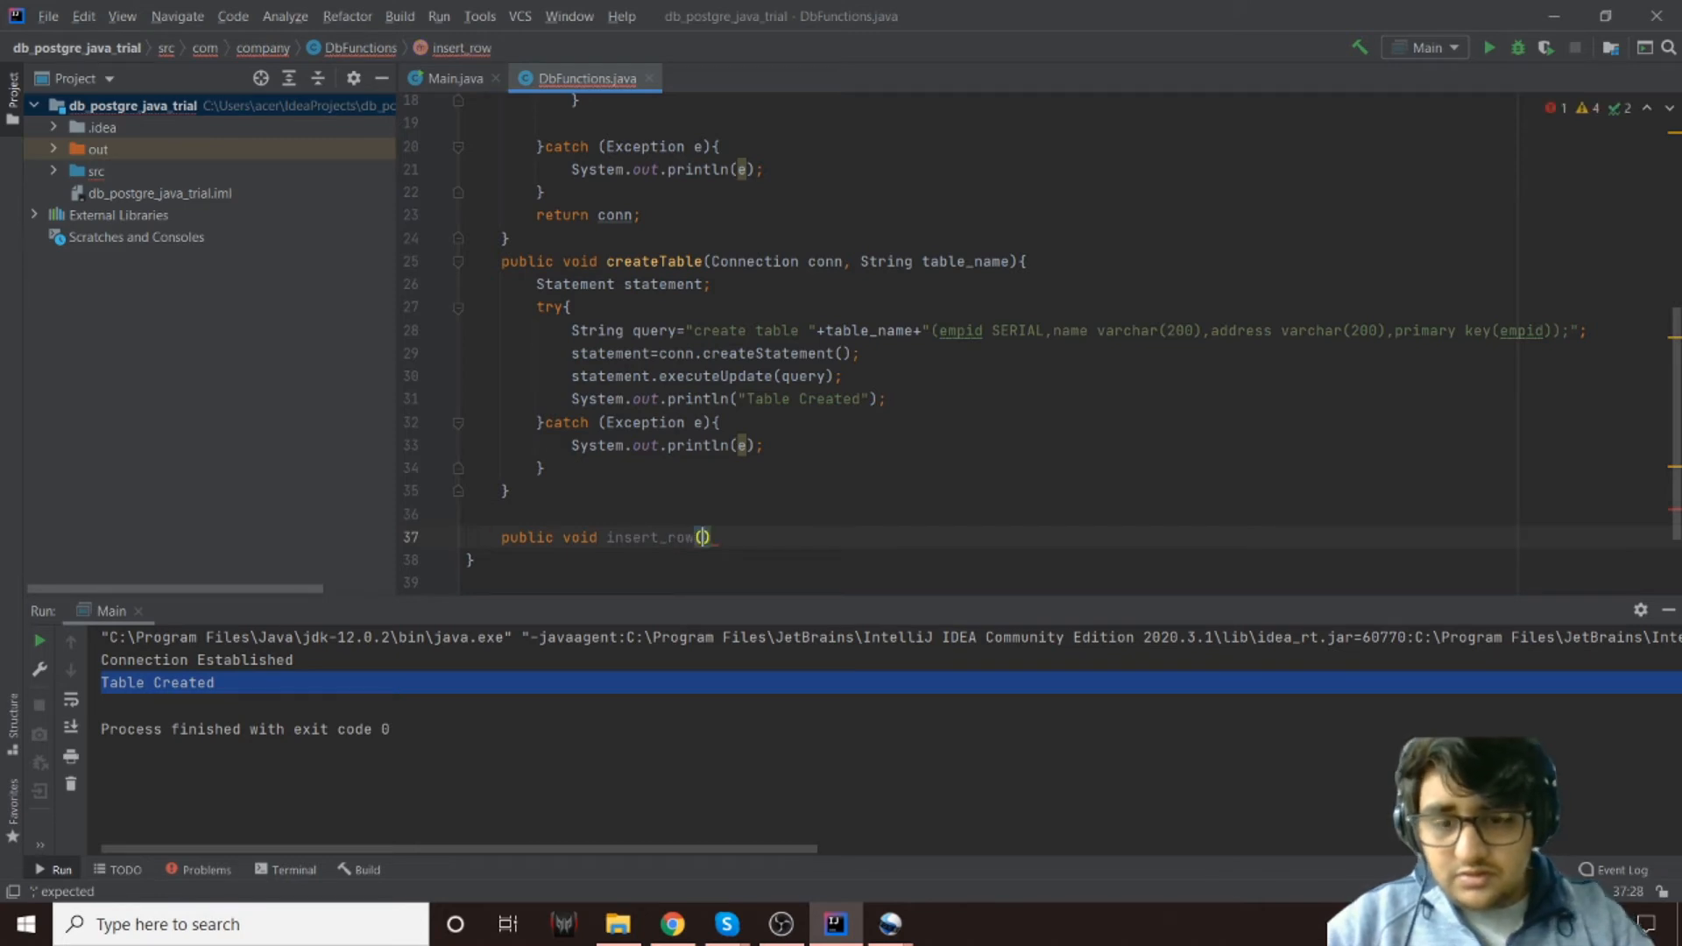
type("Connection")
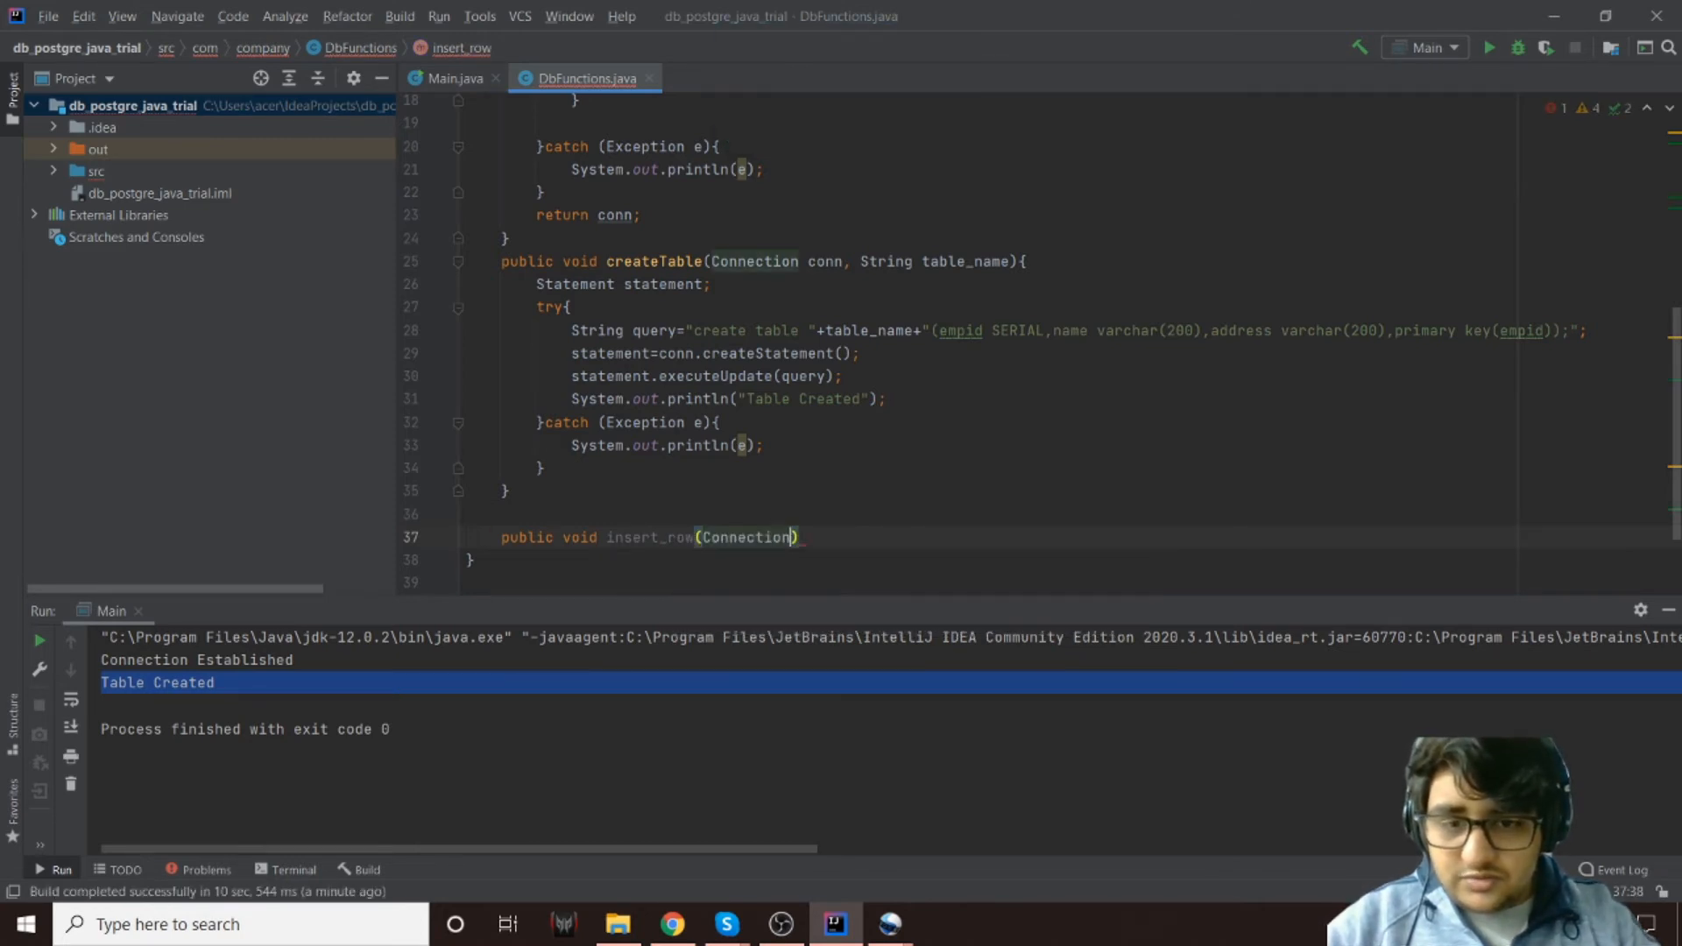
type("conn")
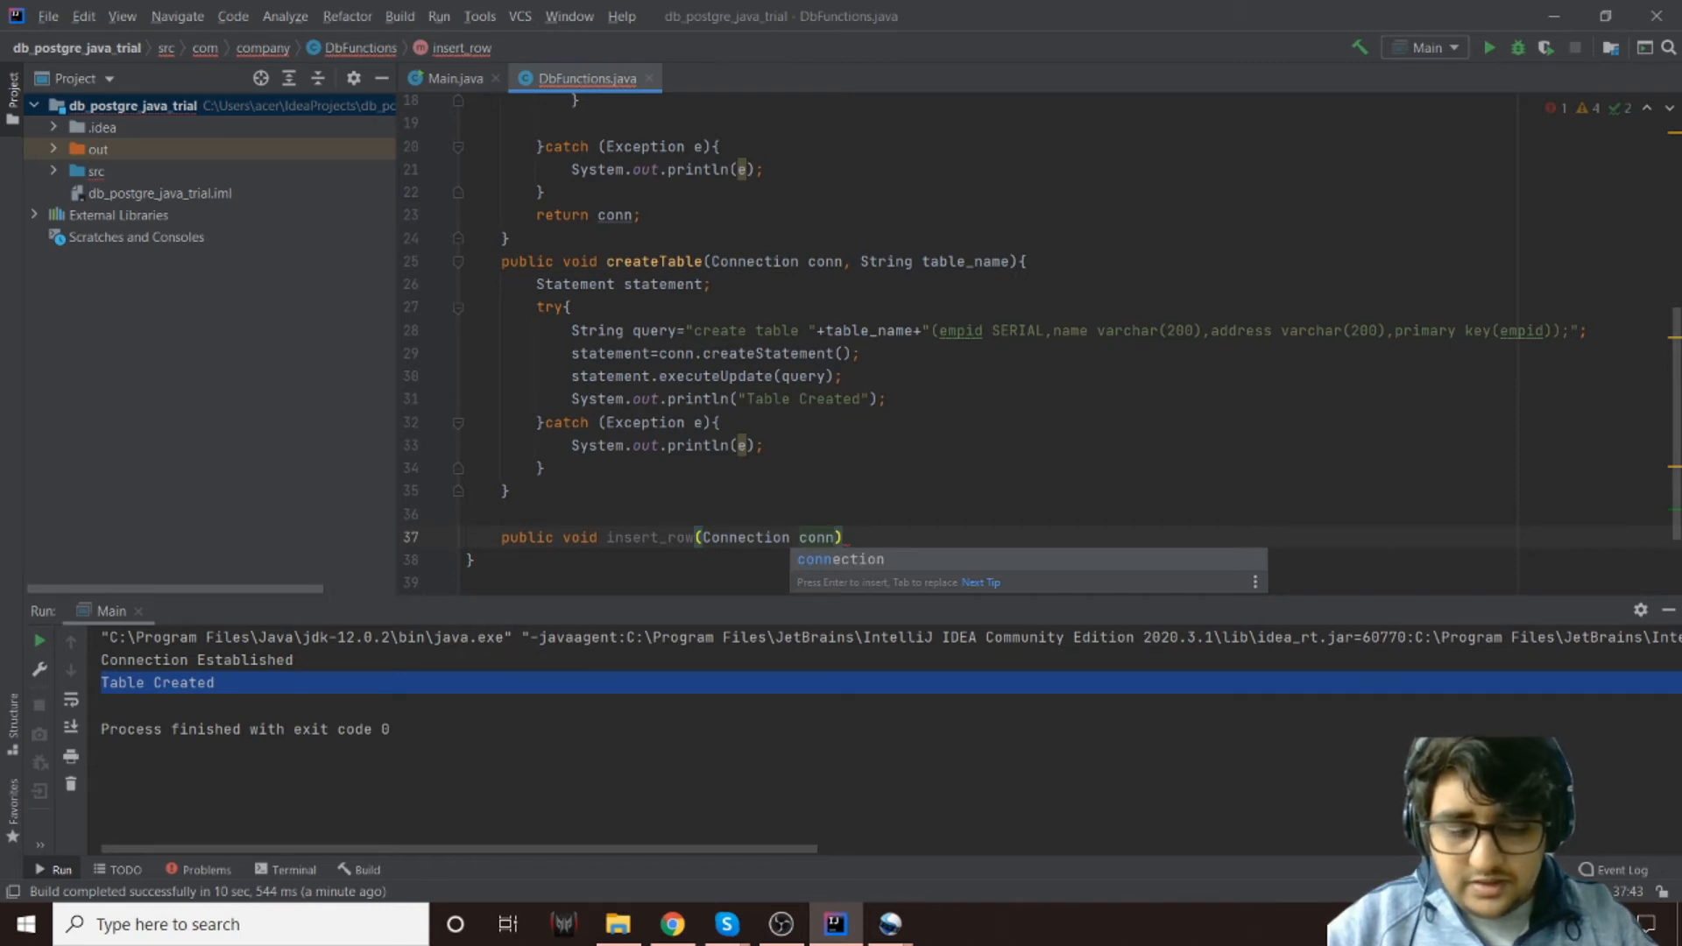
Finish the signature with String name, String address parameters
type(",S")
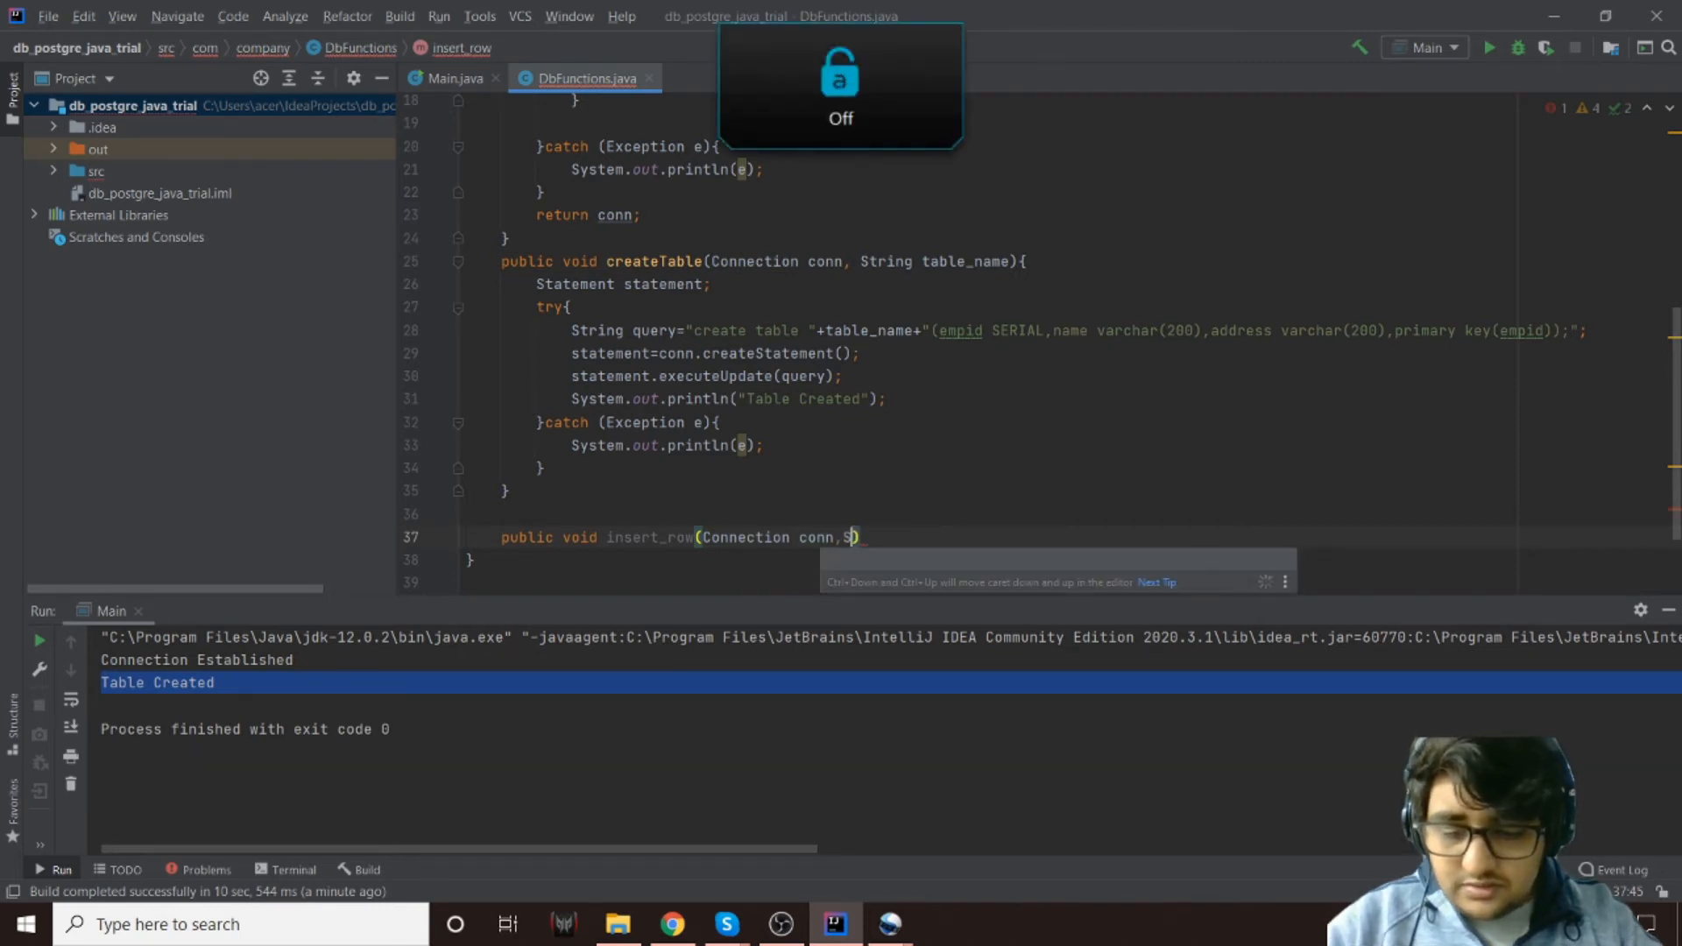
type("tring name,")
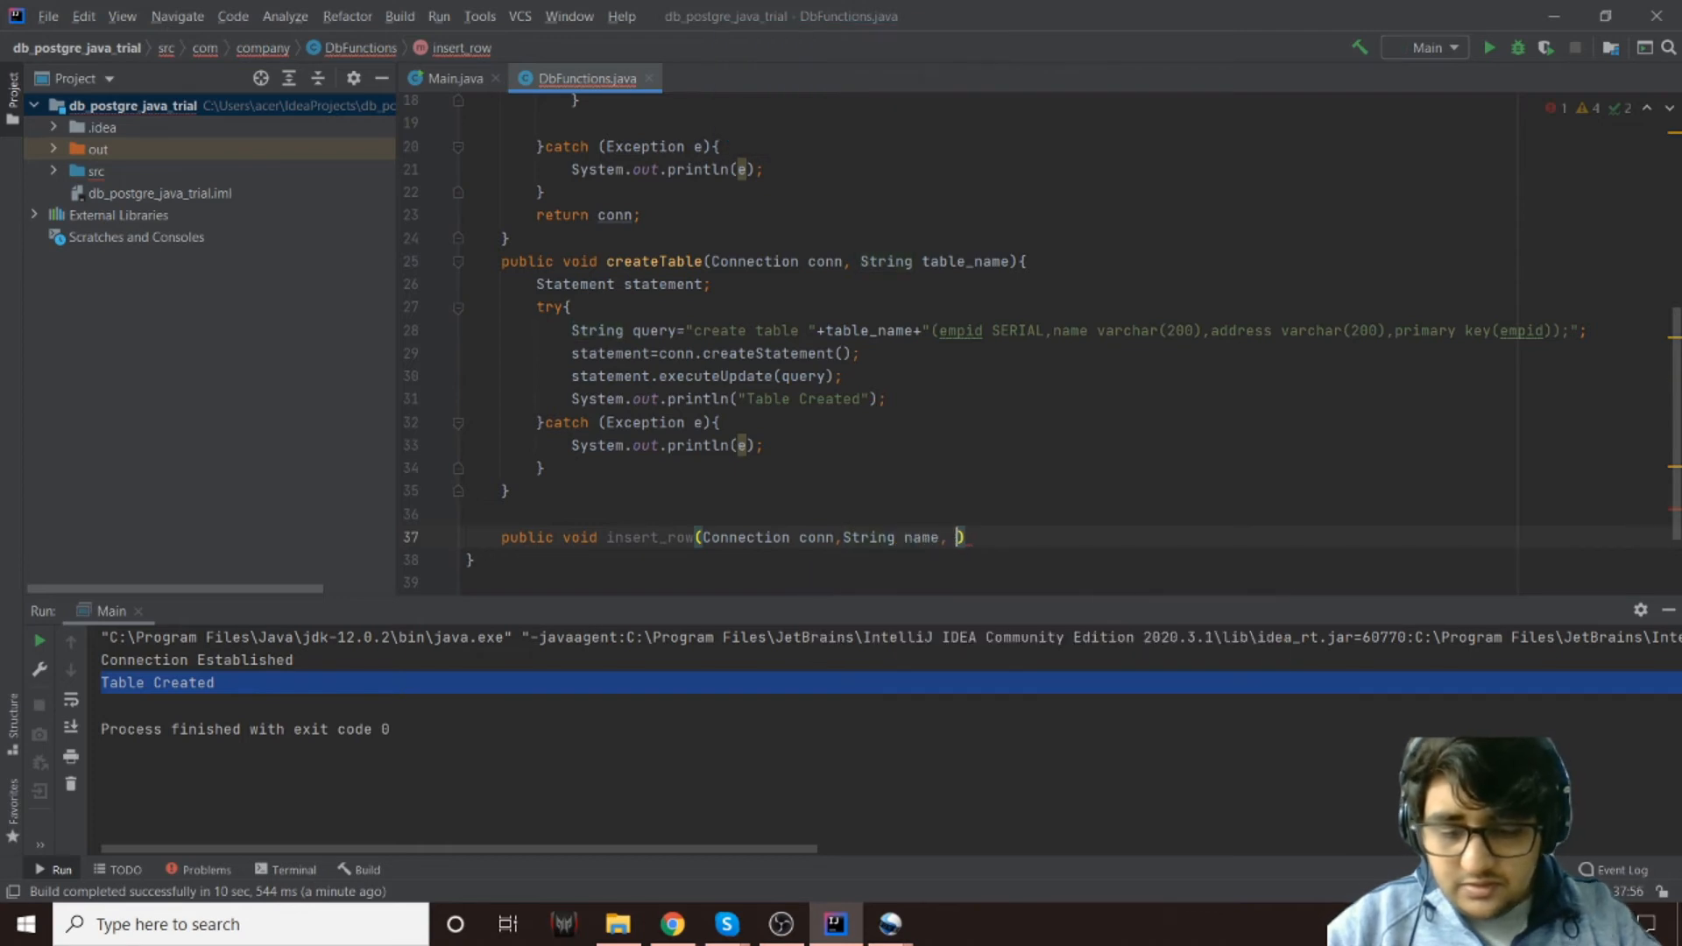
type("String")
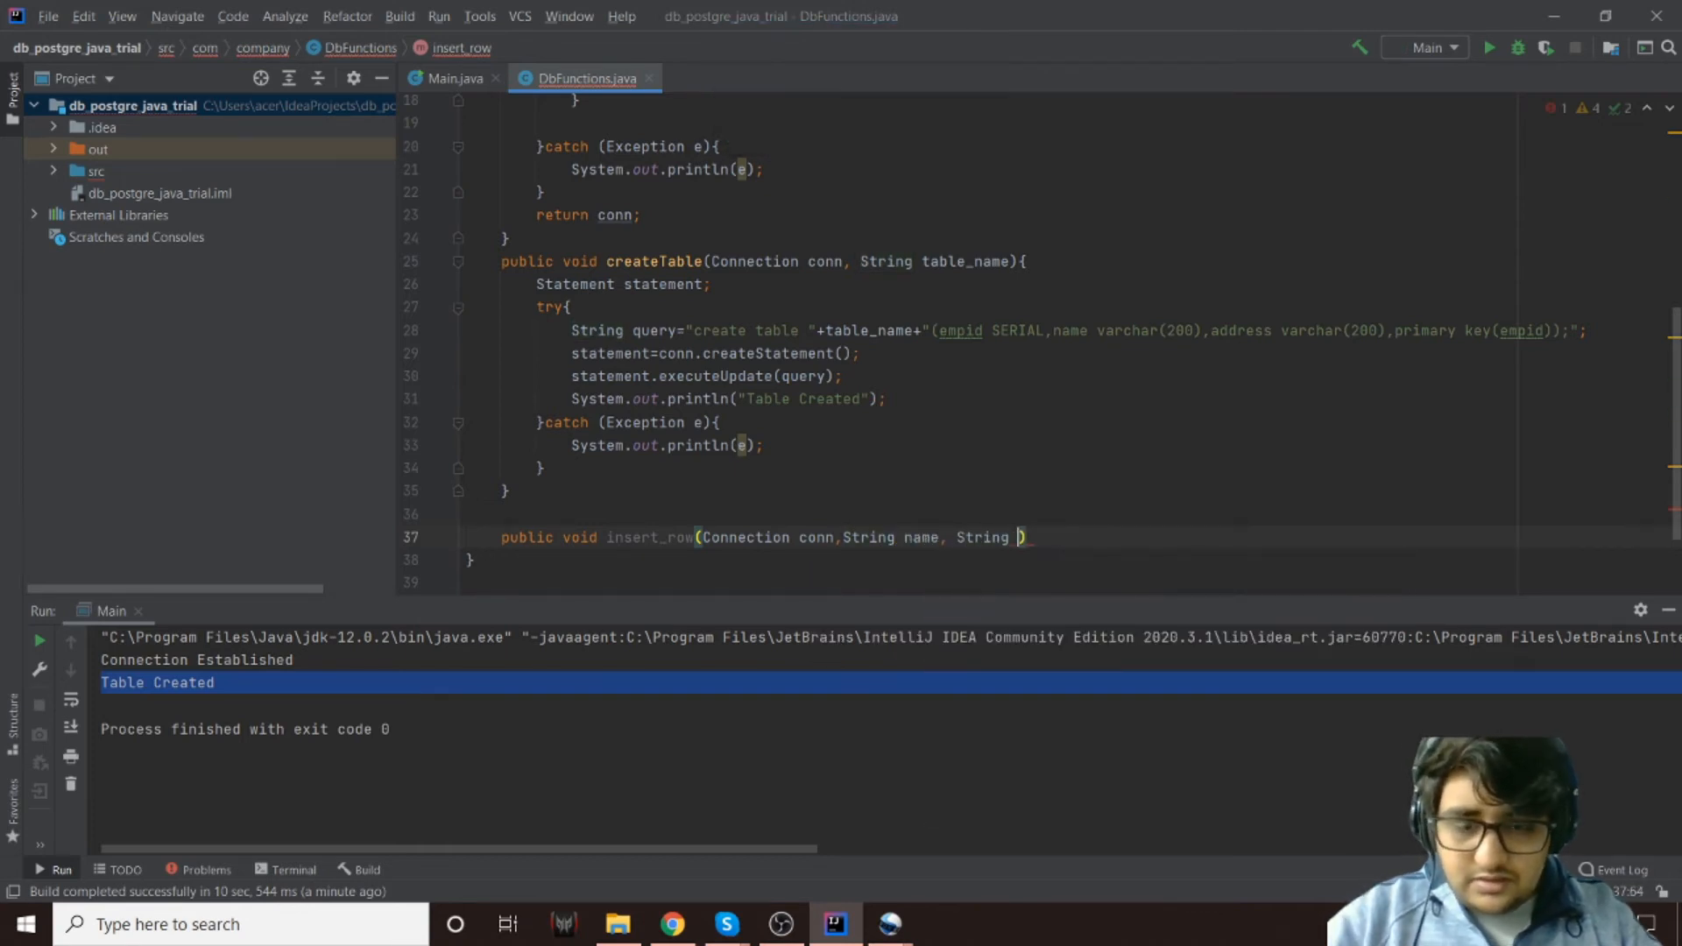
type("address")
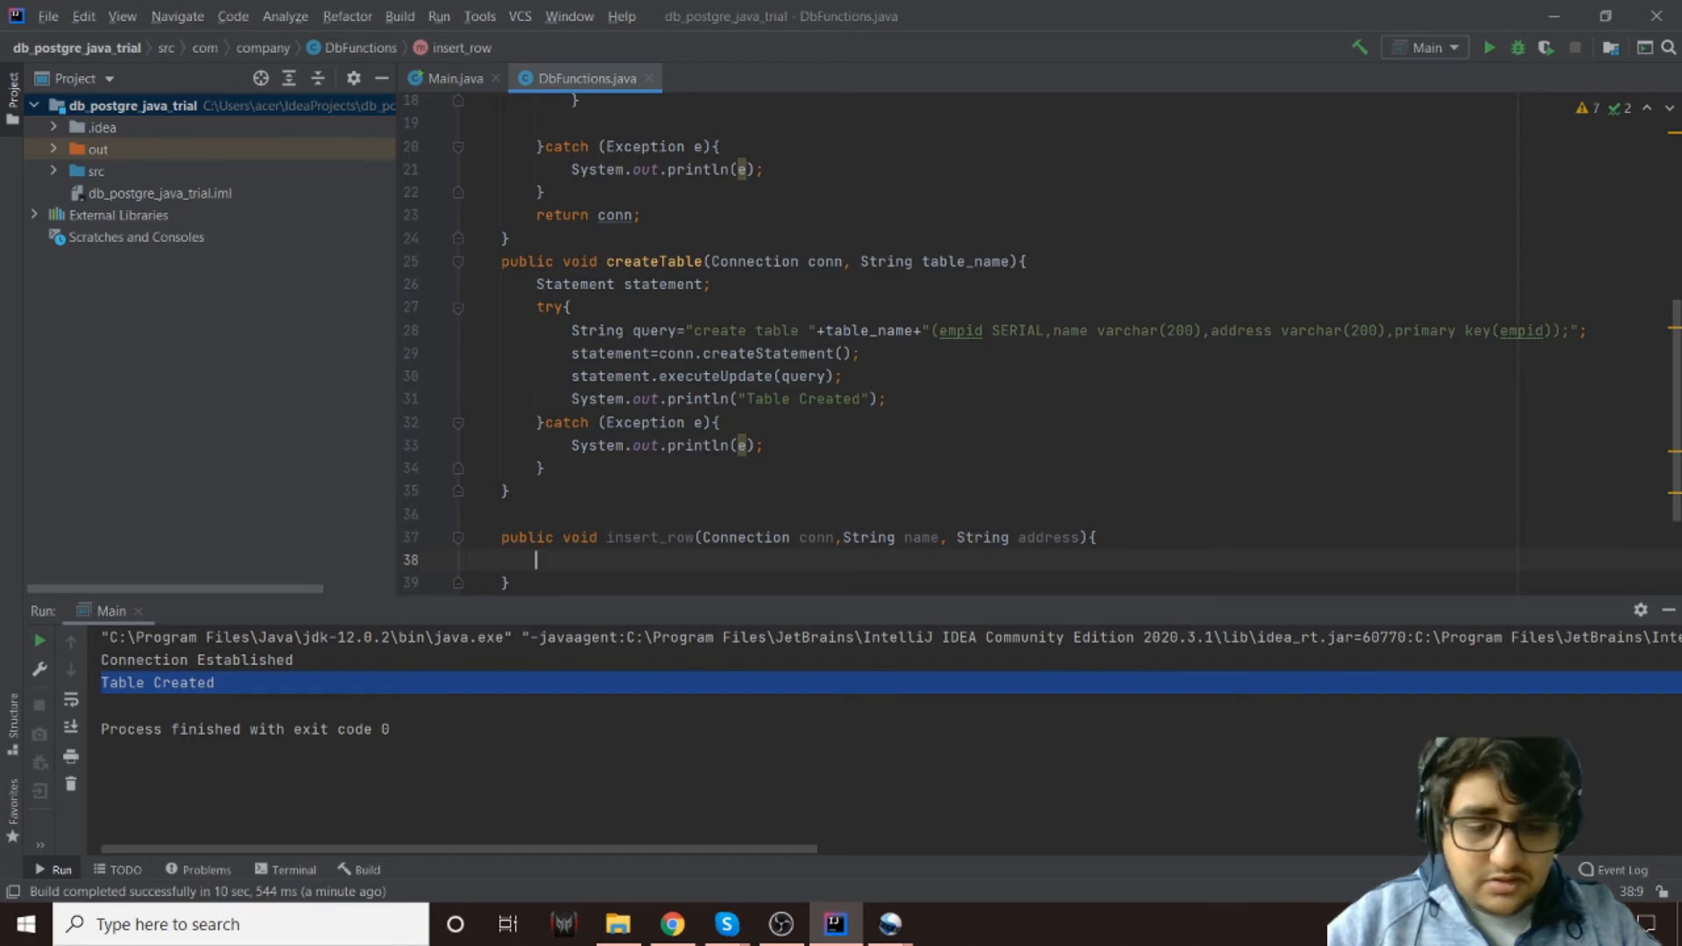
Declare 'Statement statement;' at the start of insert_row
type("St")
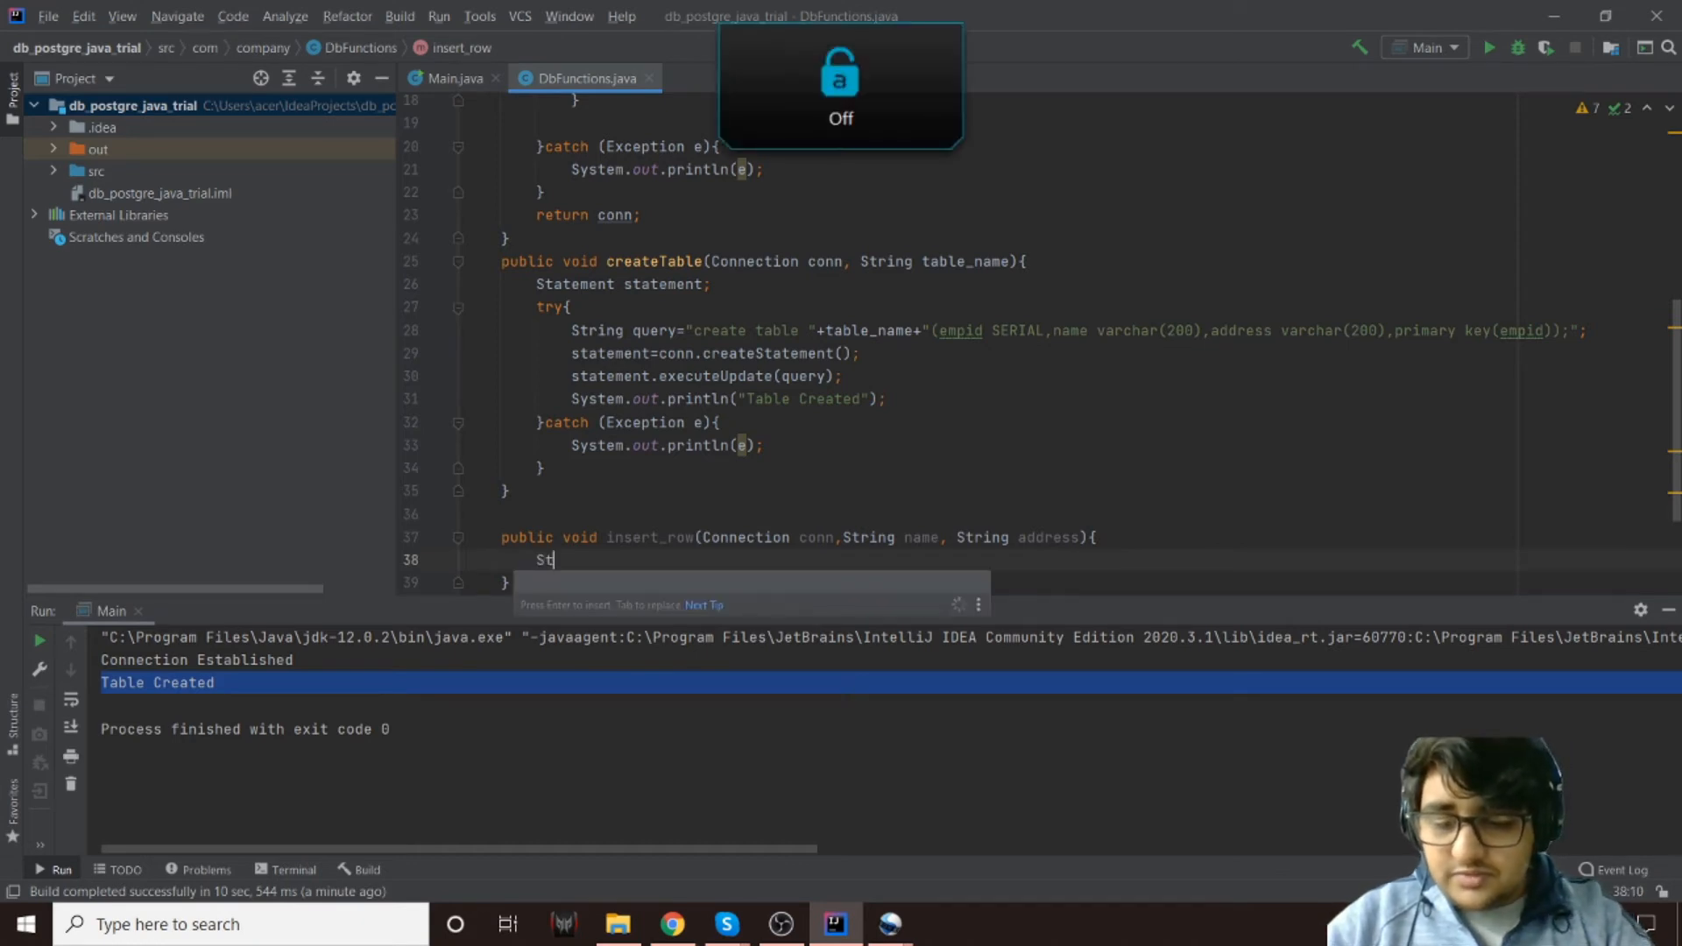
type("ate")
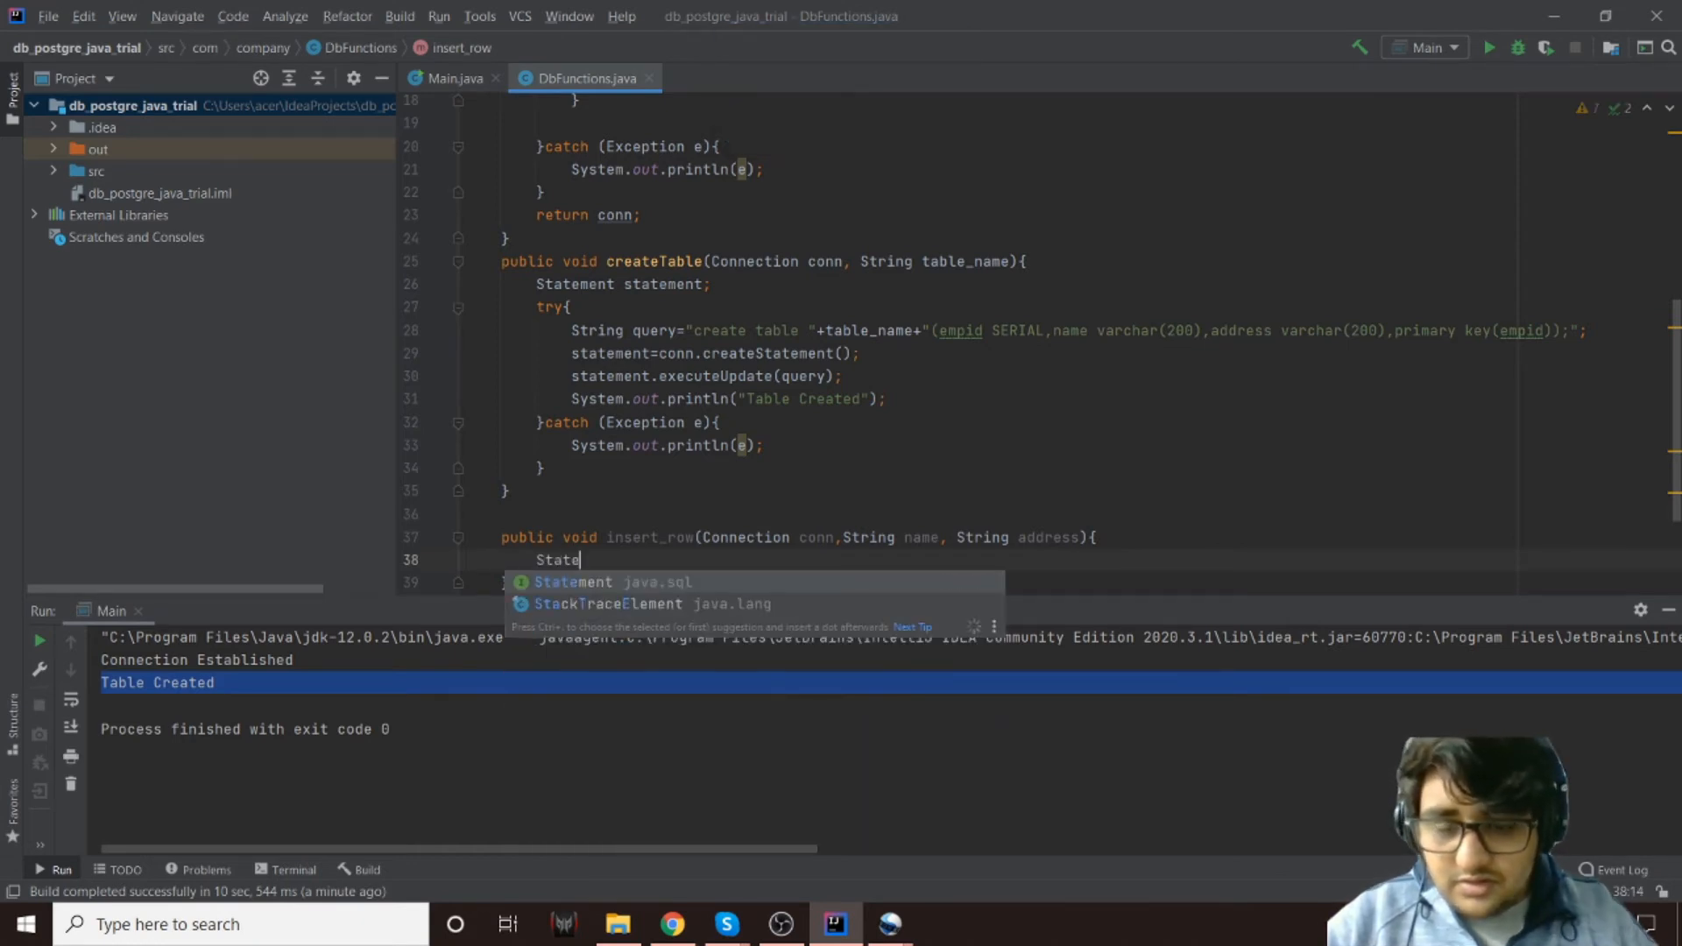
left_click(574, 581)
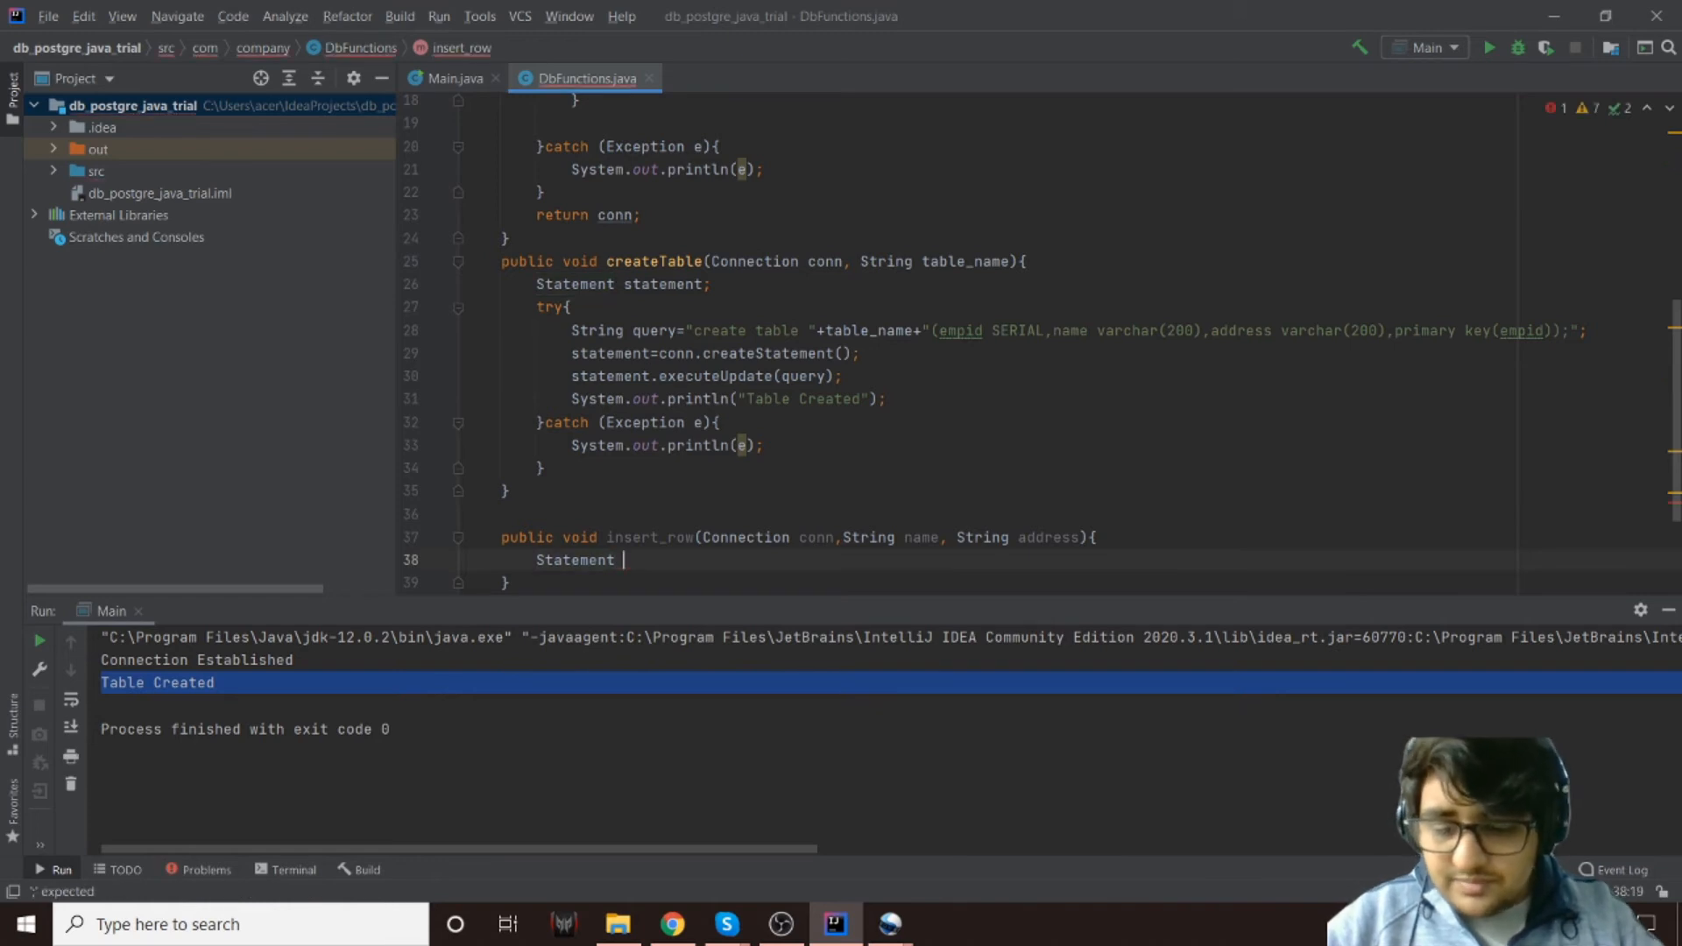
type("statement")
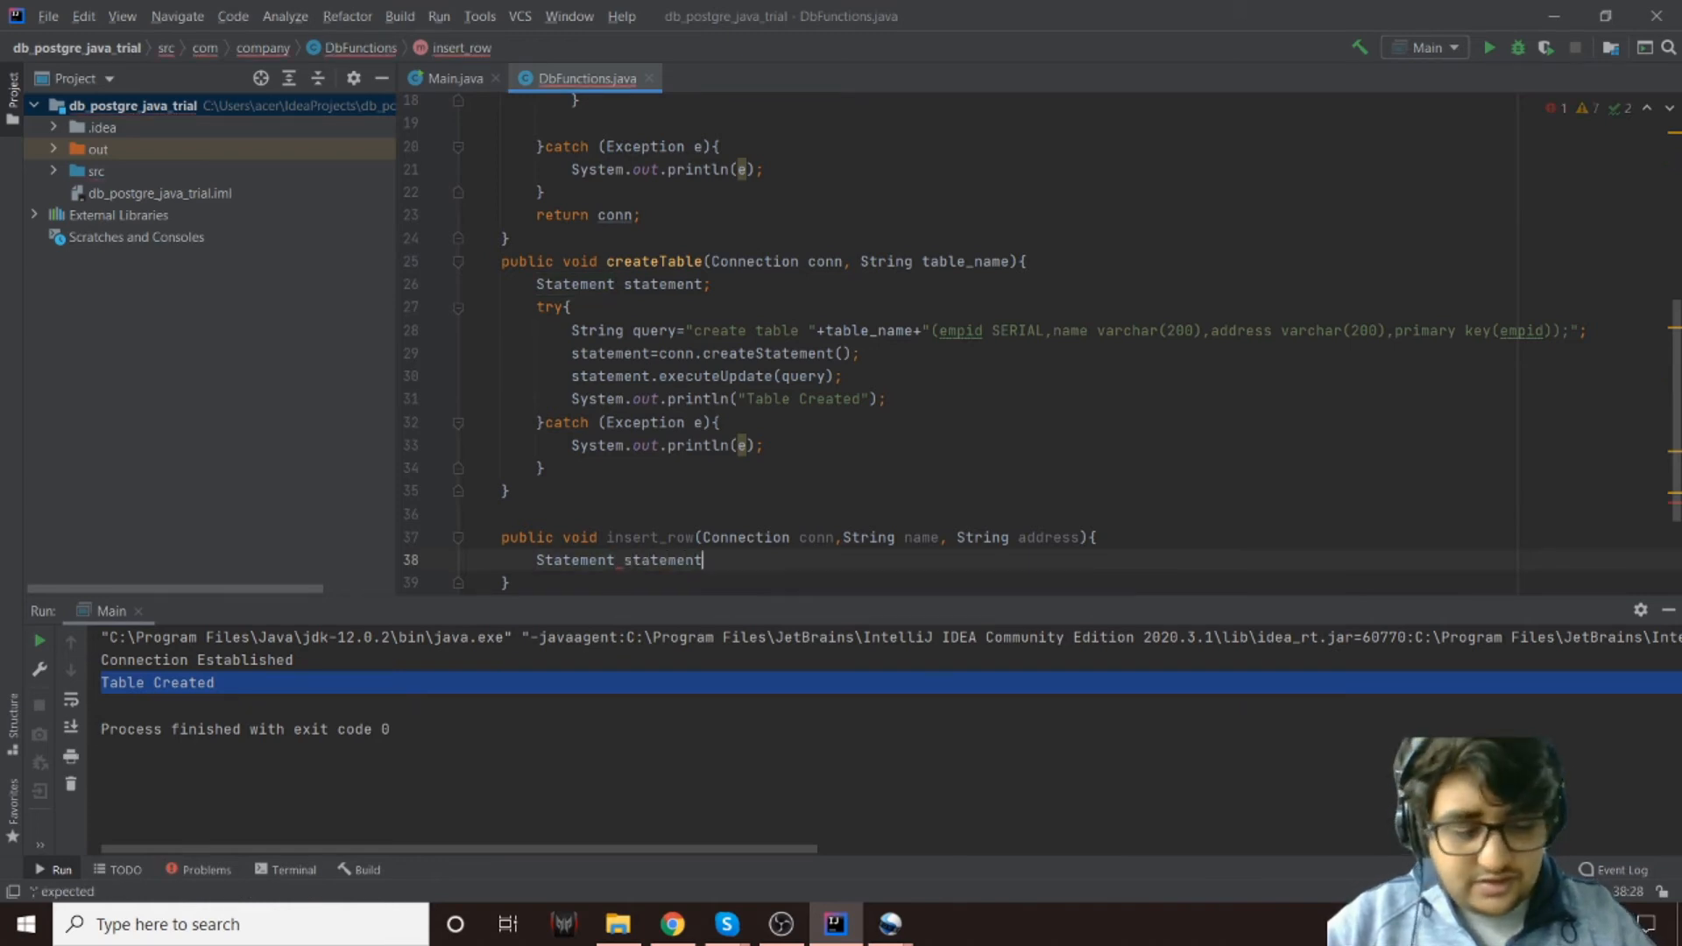
type("T")
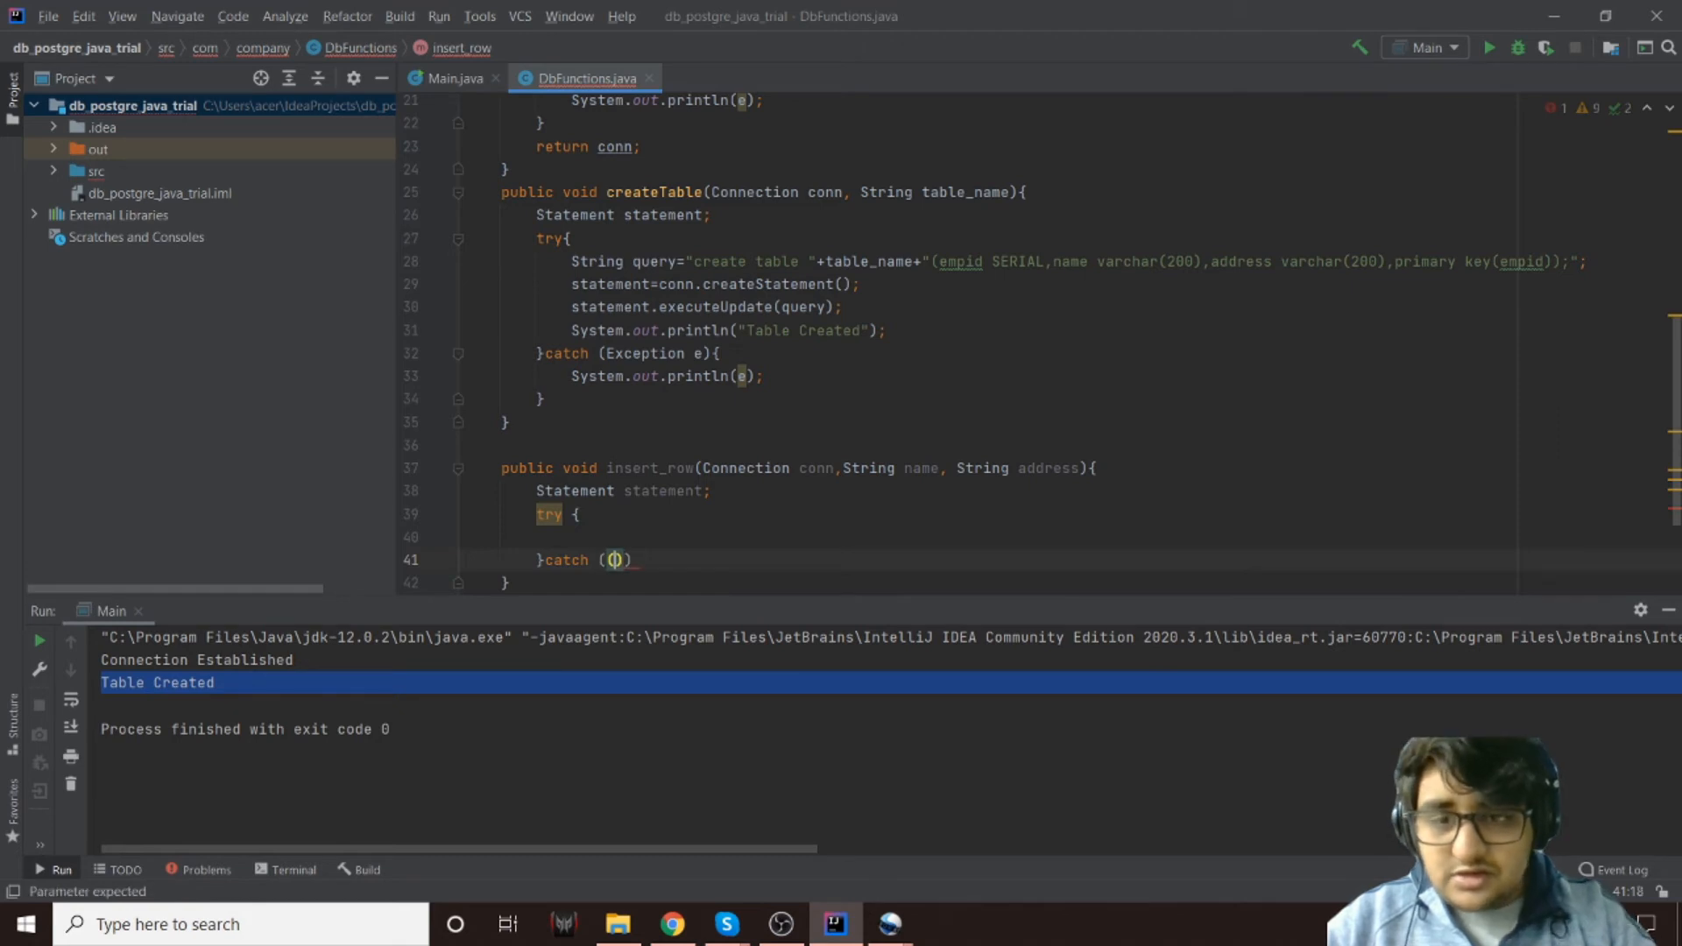
Add a try/catch (Exception e) block whose catch prints e with System.out.println
type("e")
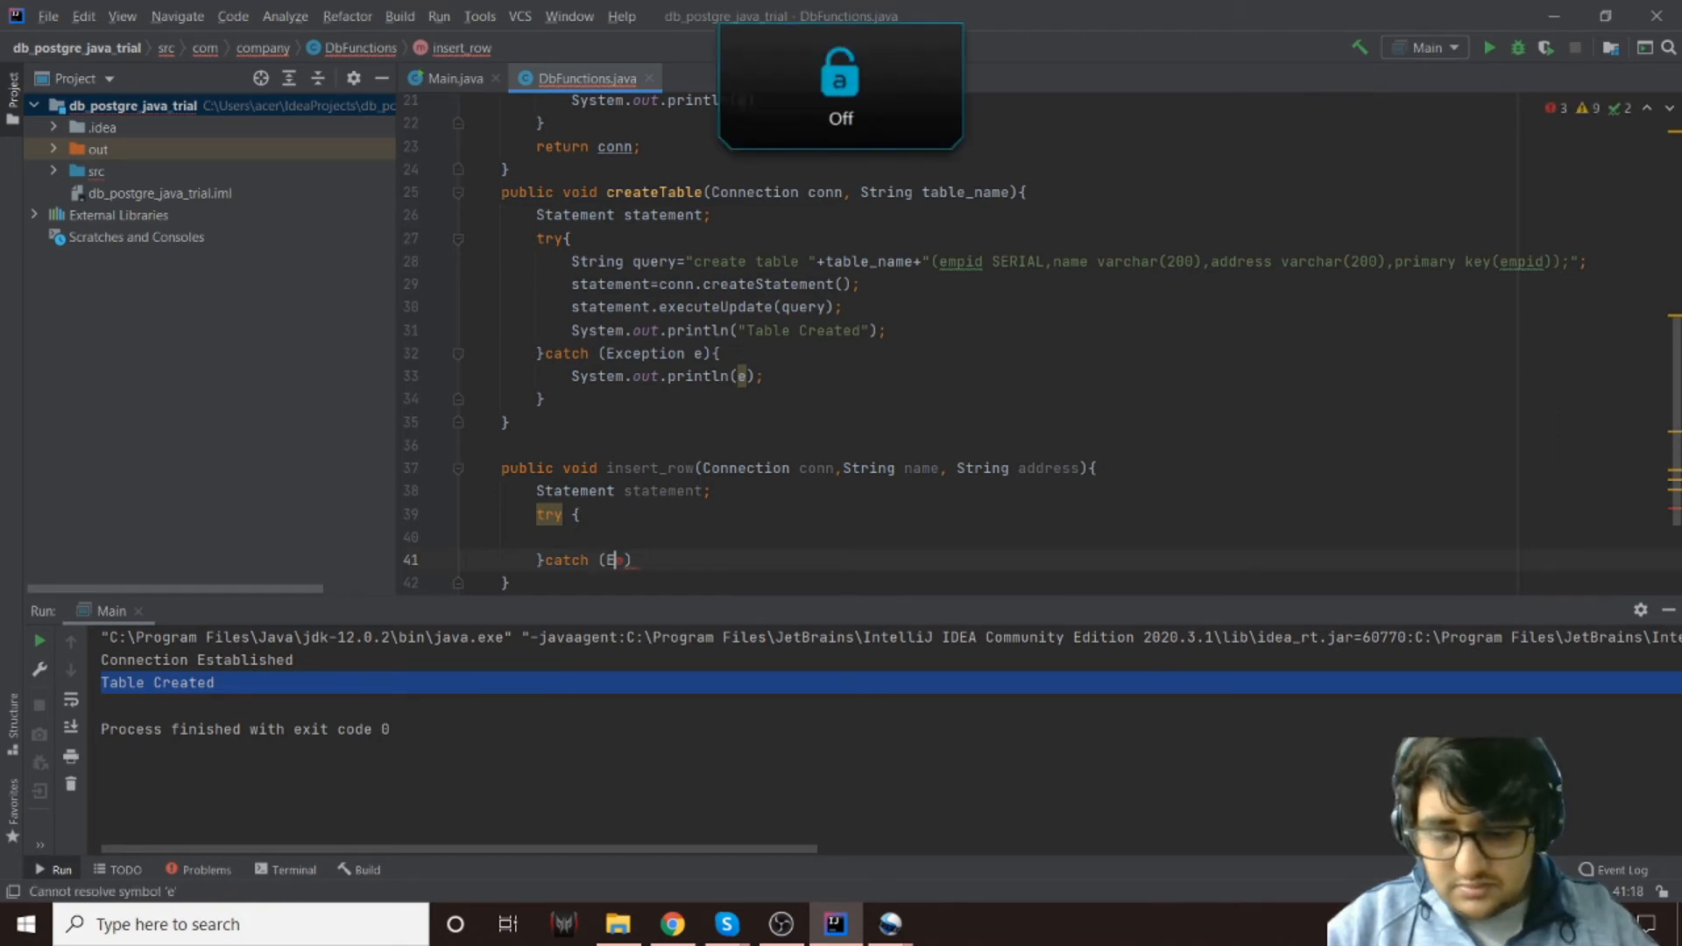
type("xcepti")
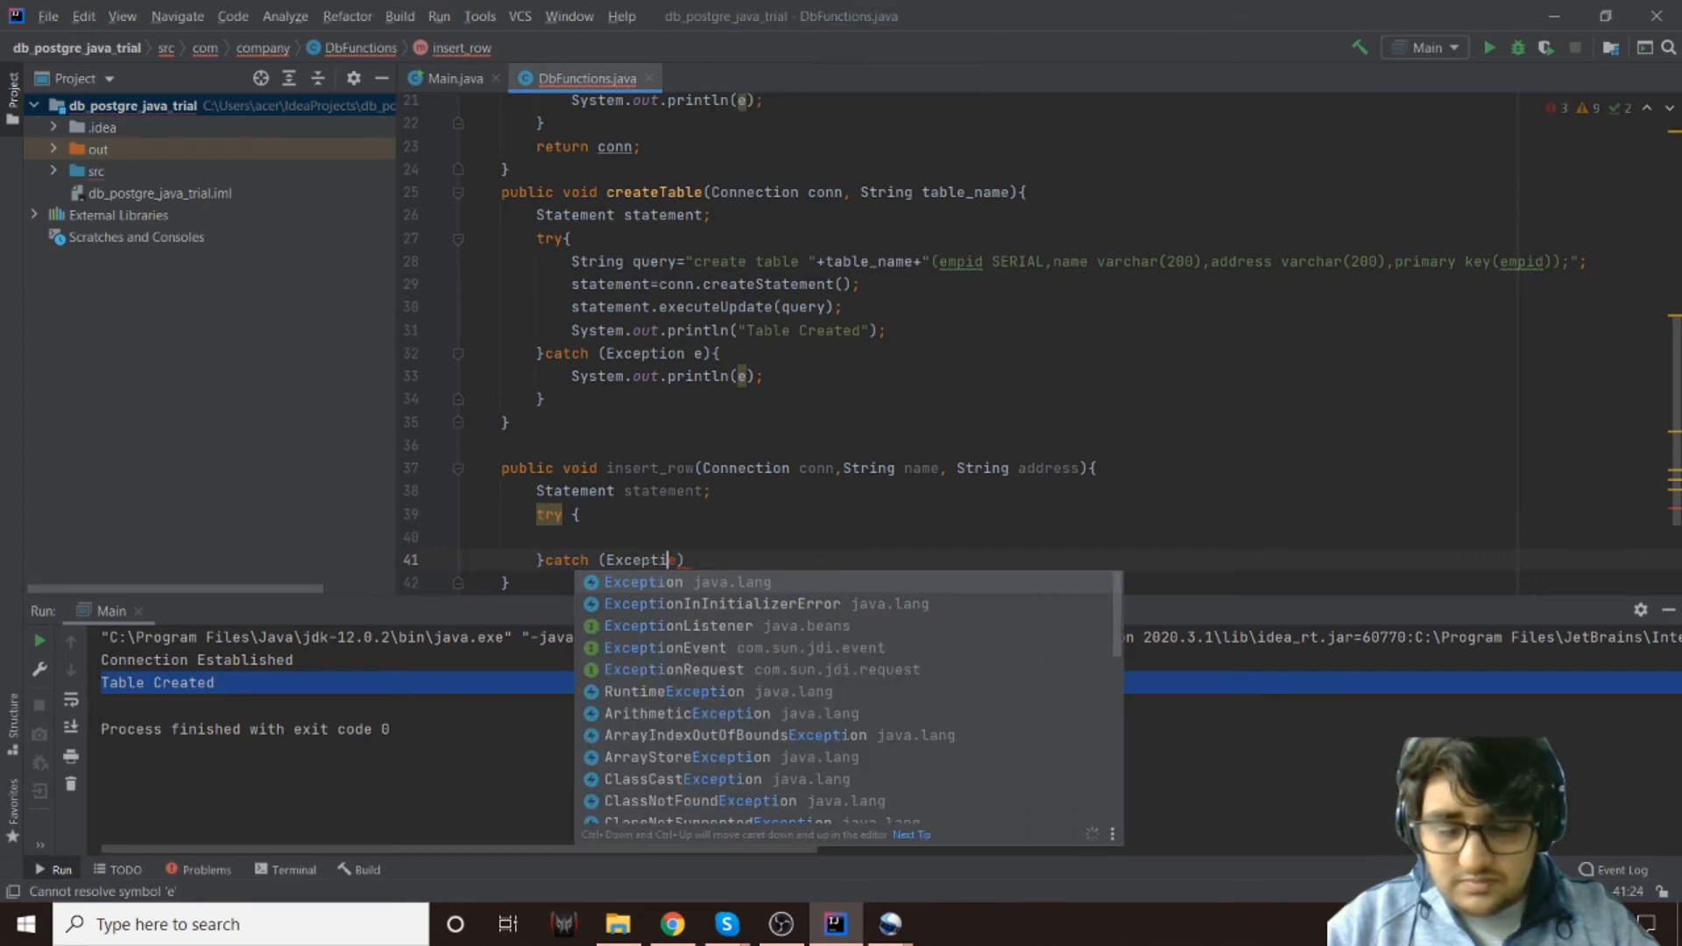
left_click(643, 582)
type("System")
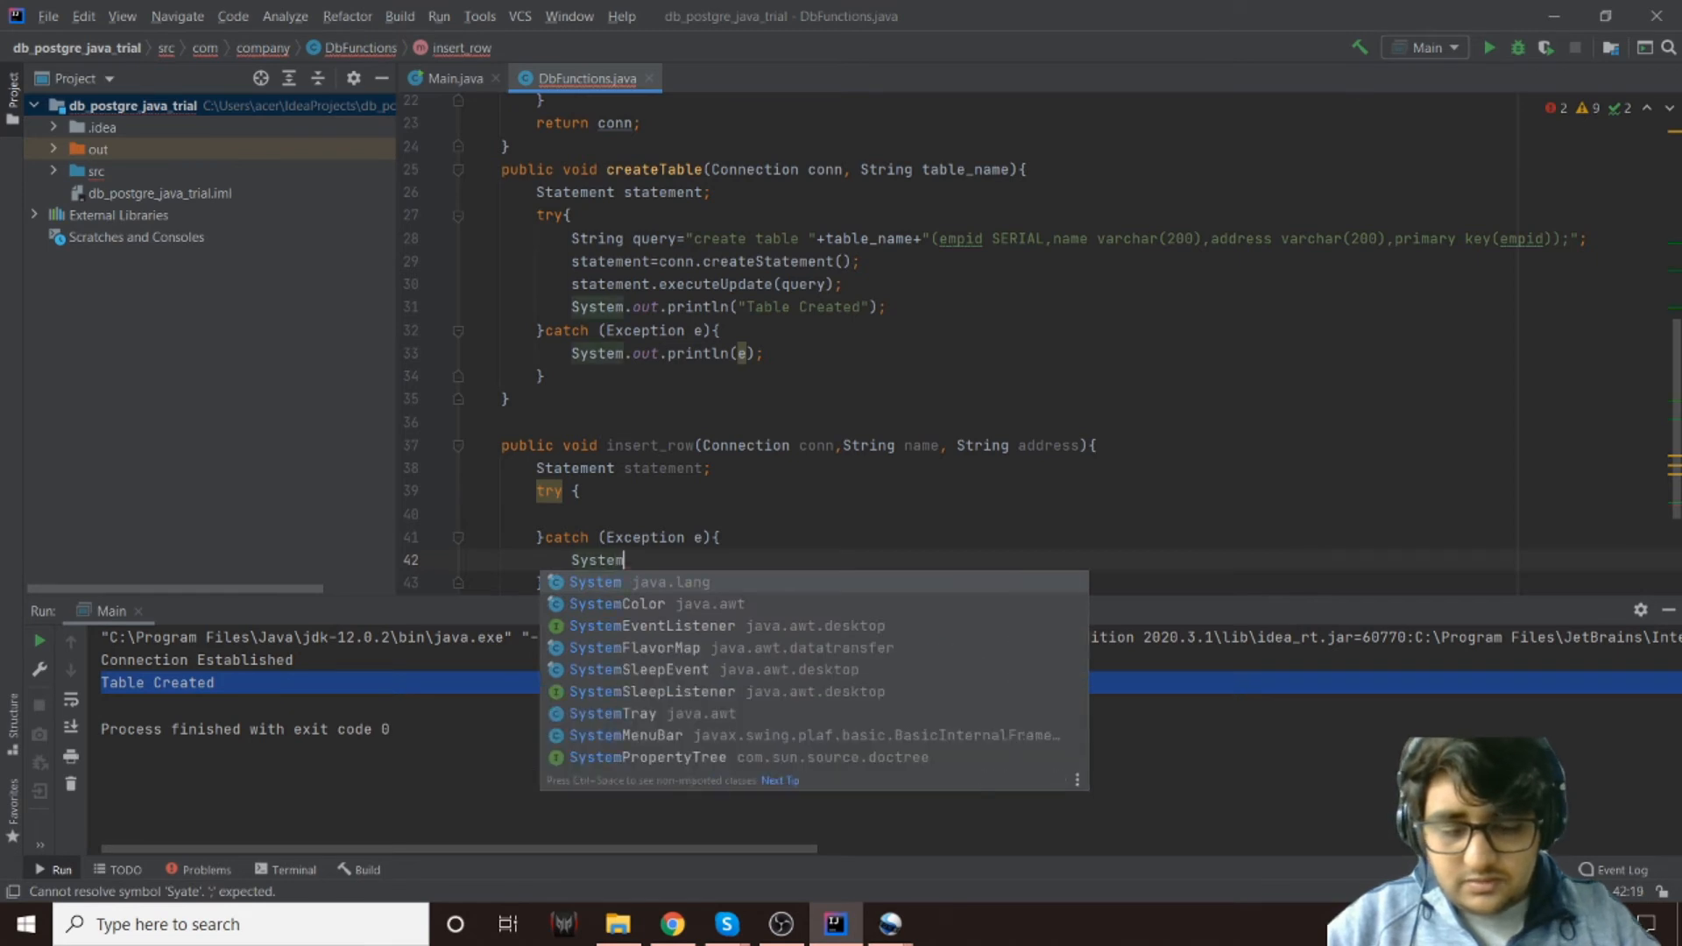
type(".out.pr")
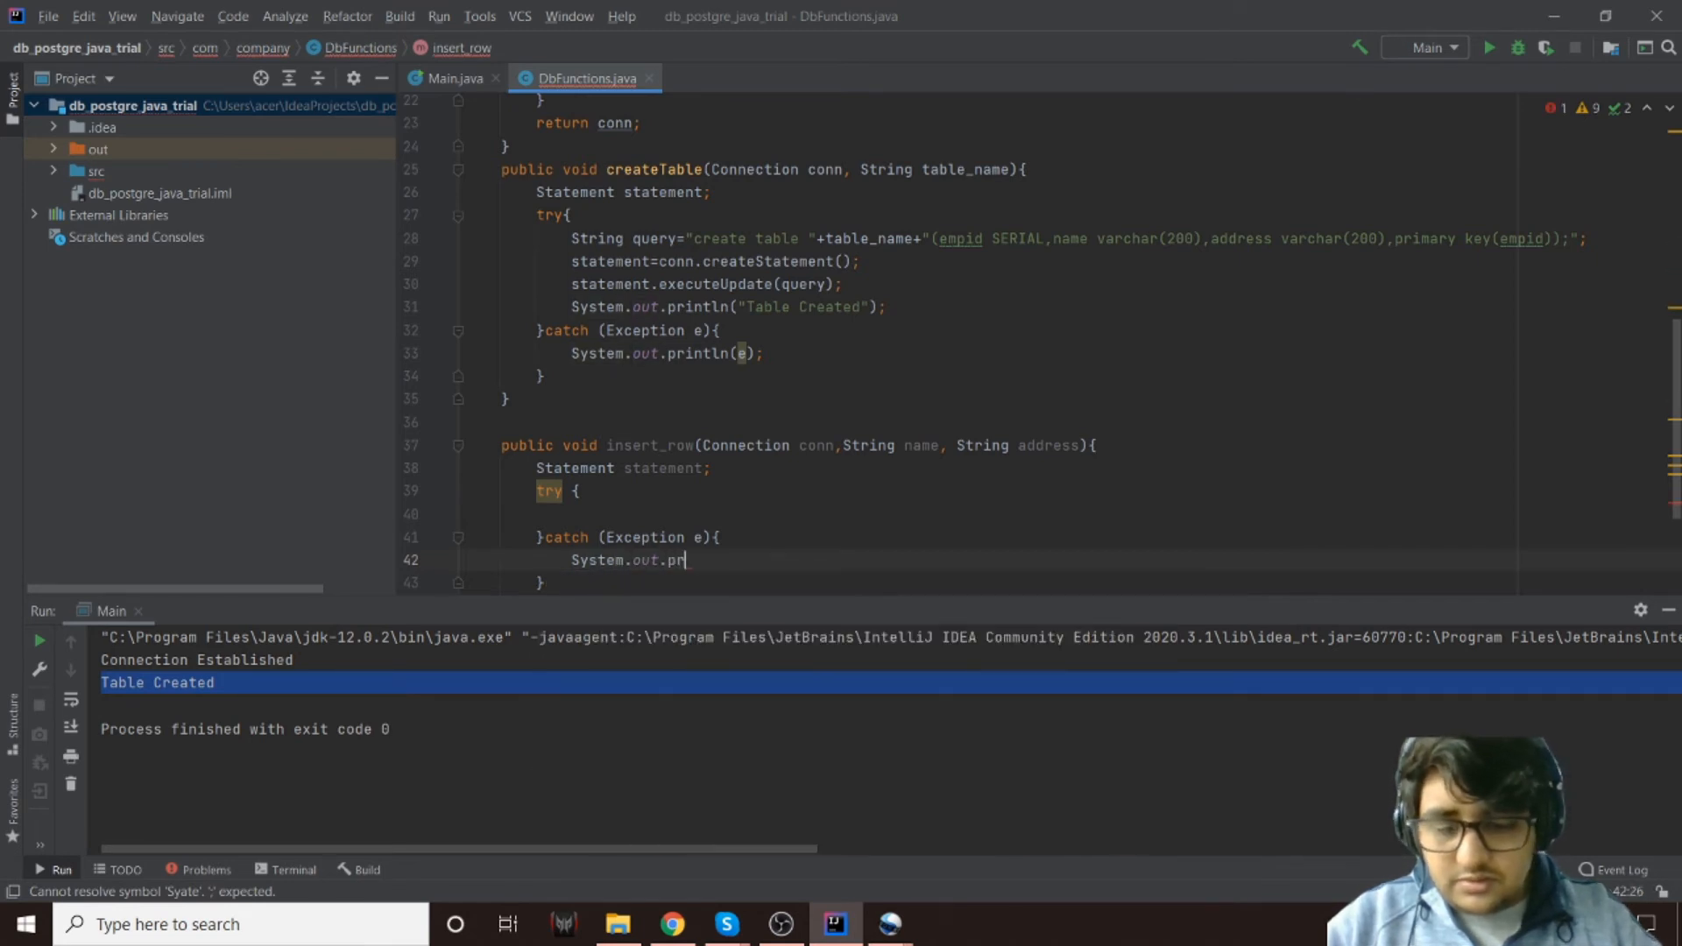
type("intln(e);")
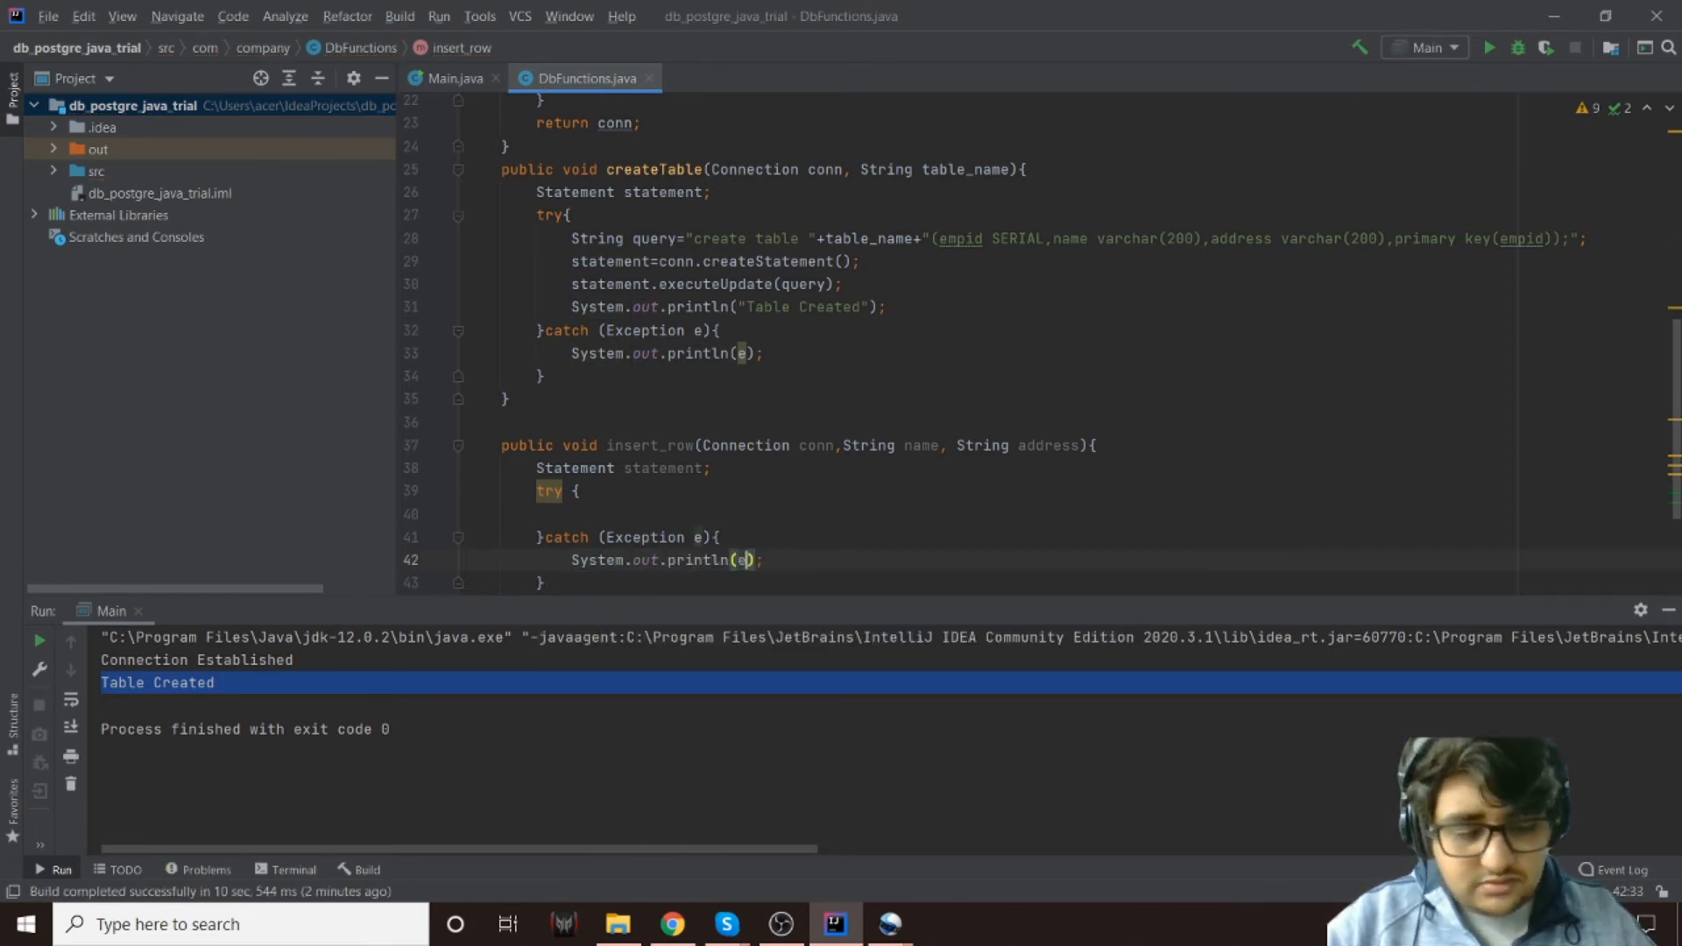
left_click(575, 513)
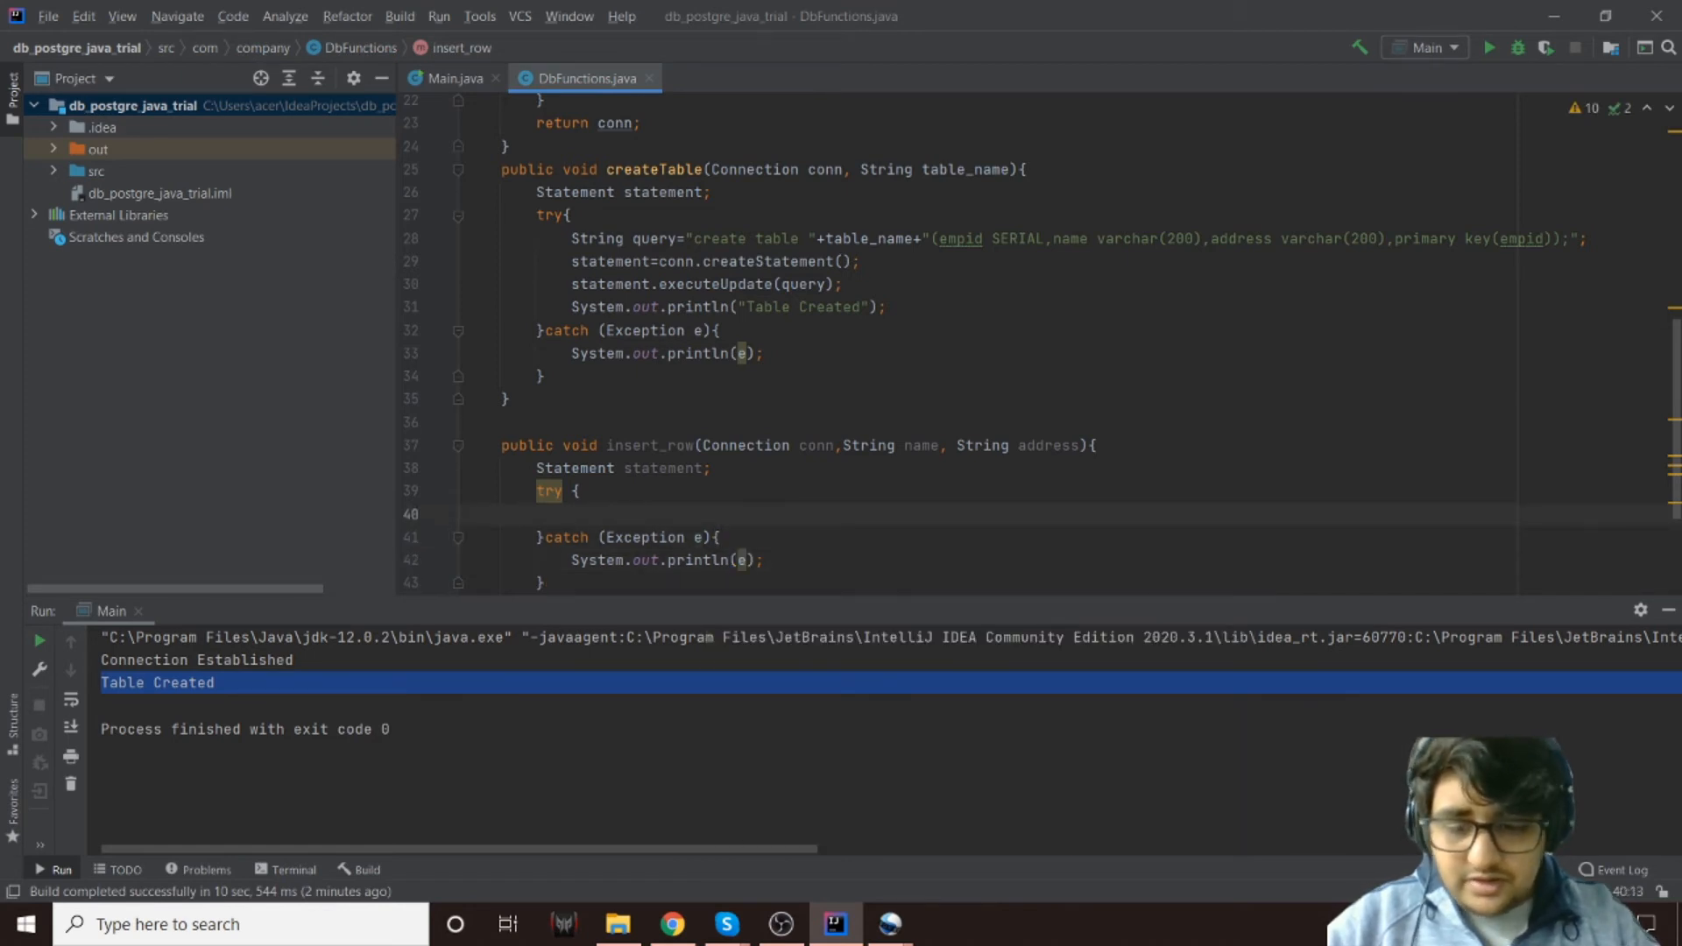
Begin the query string with String.format and an insert statement using %s placeholders
type("Str")
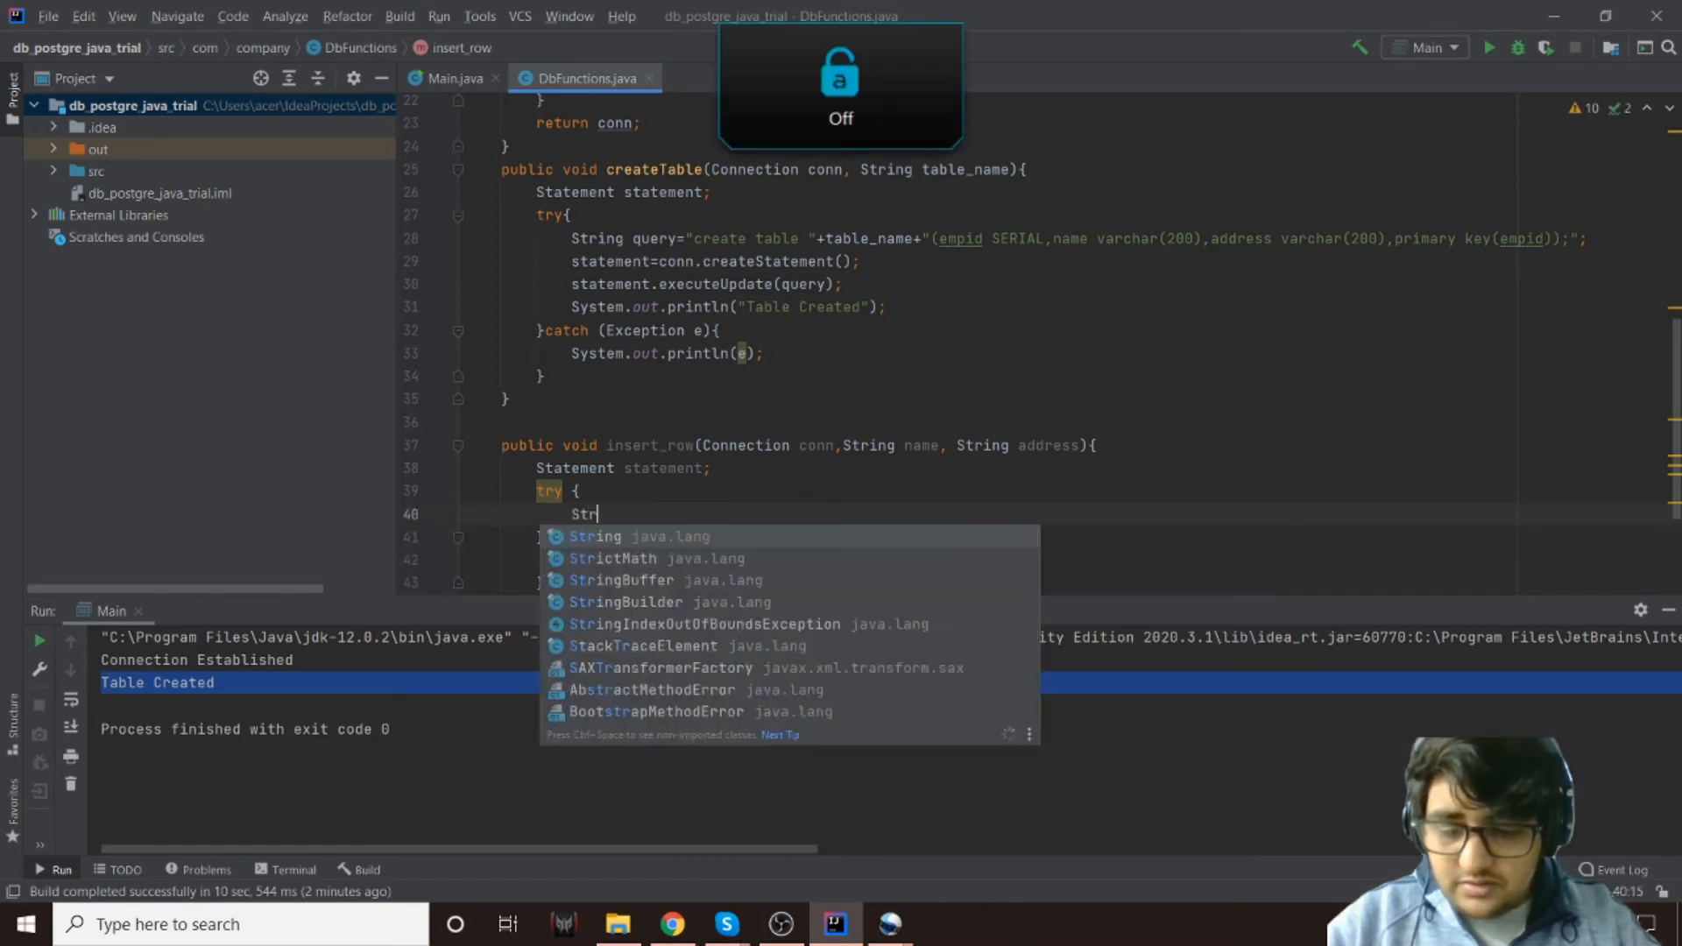
type("ing query")
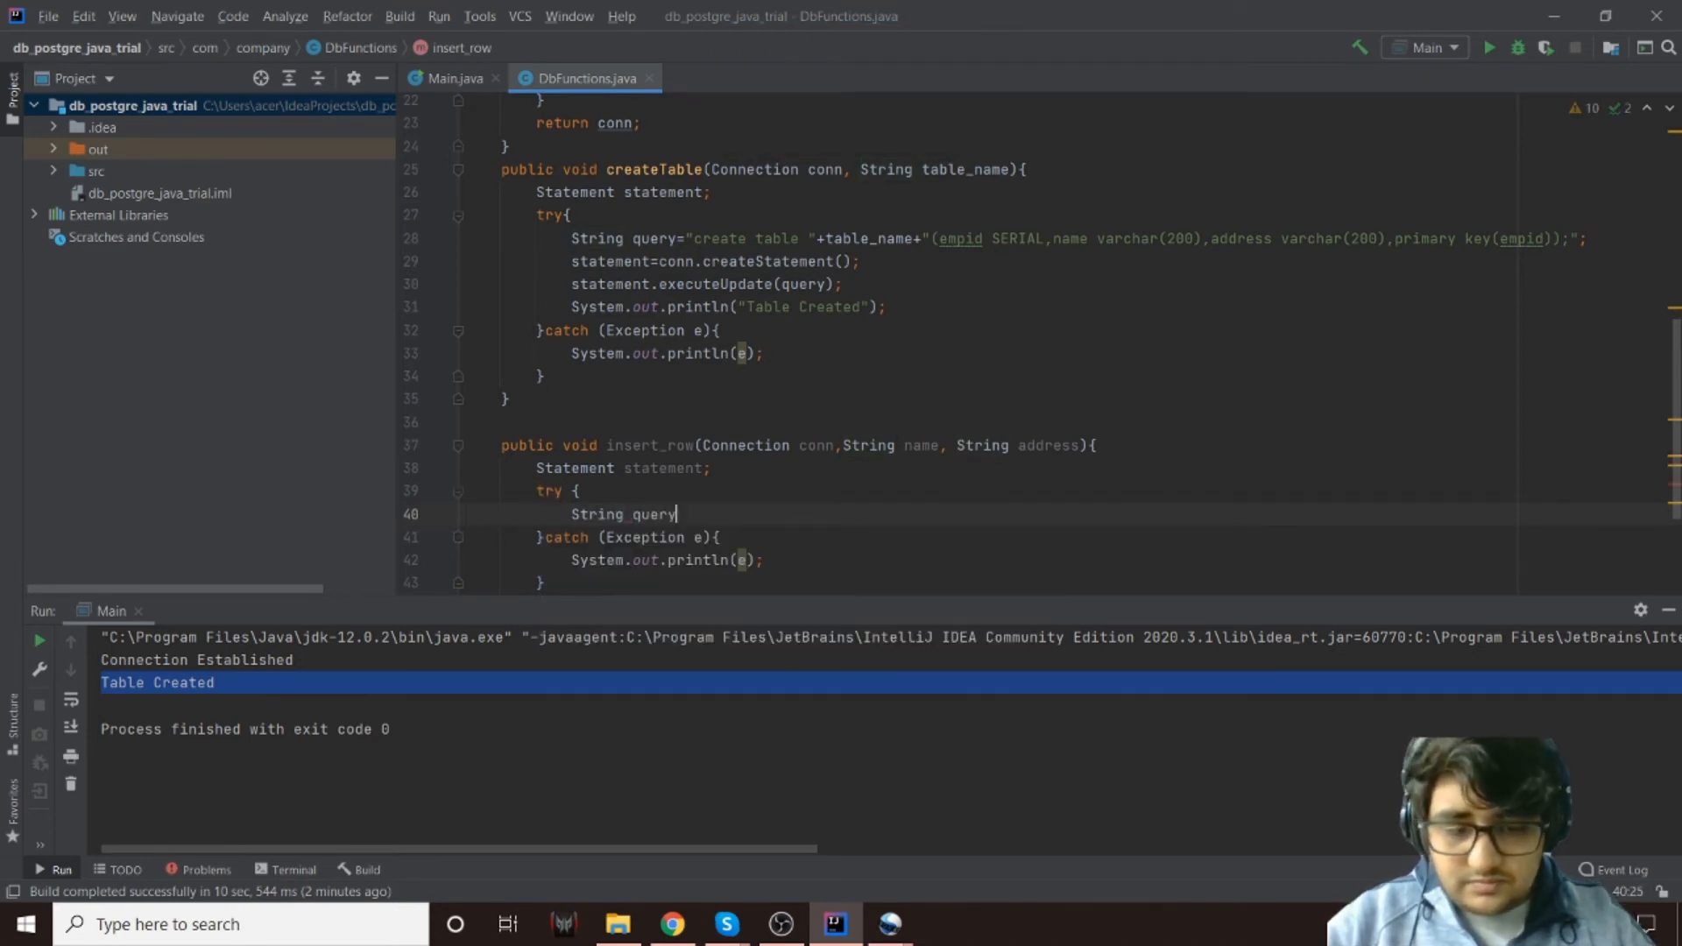
type("=")
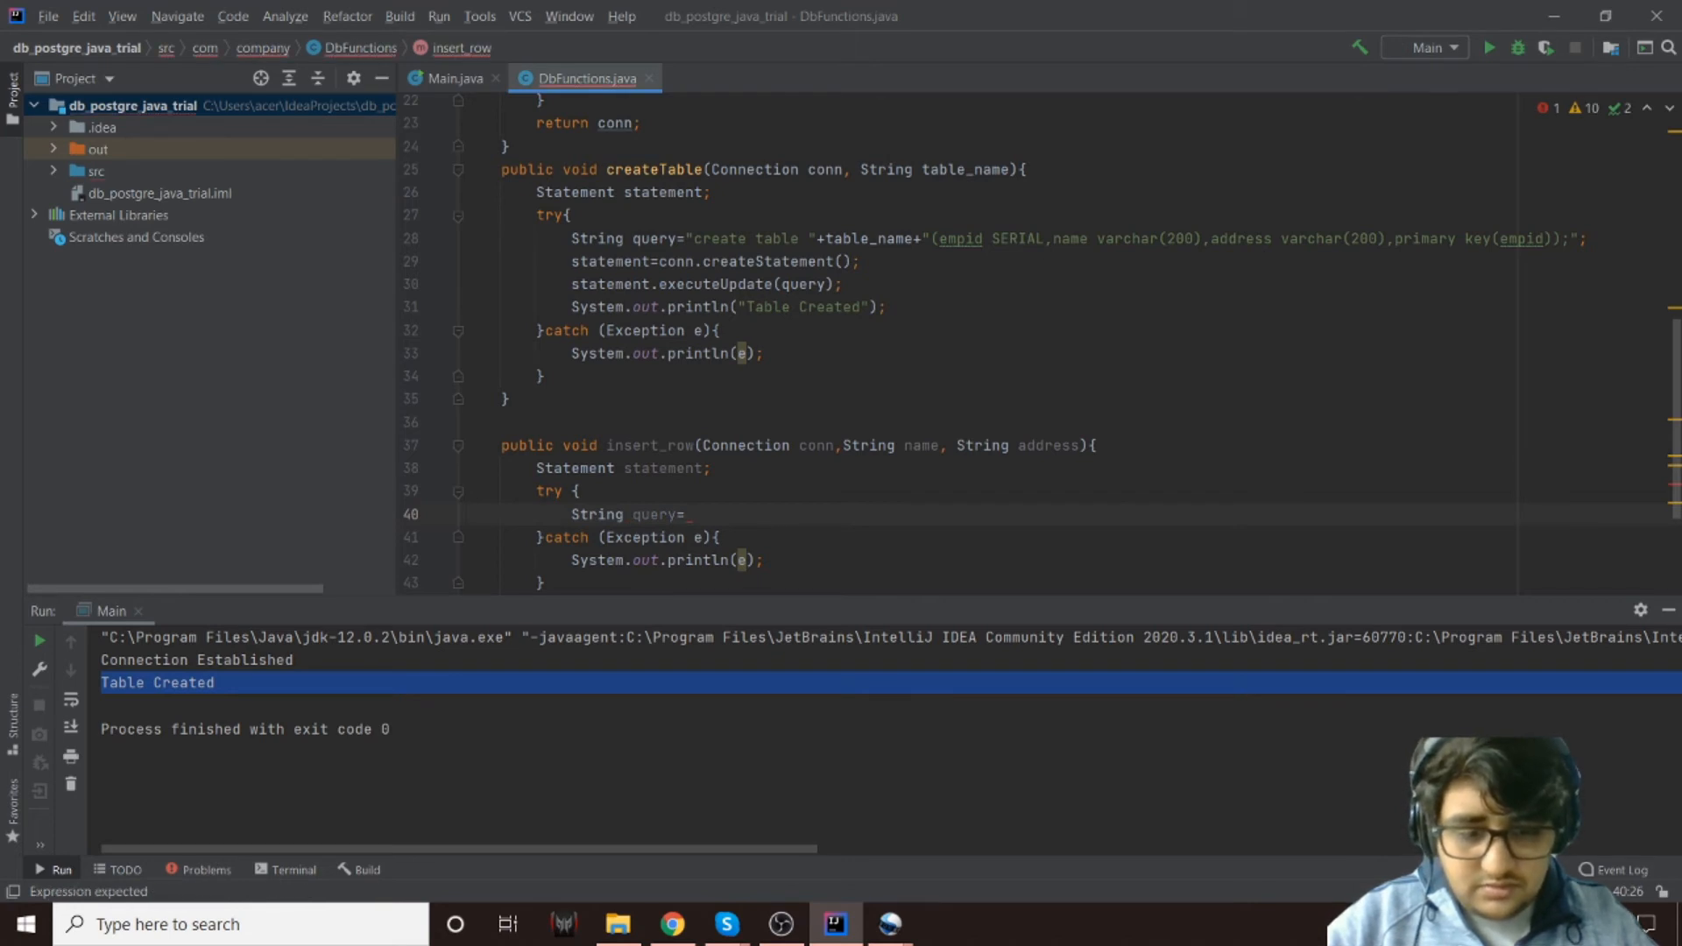
type("String")
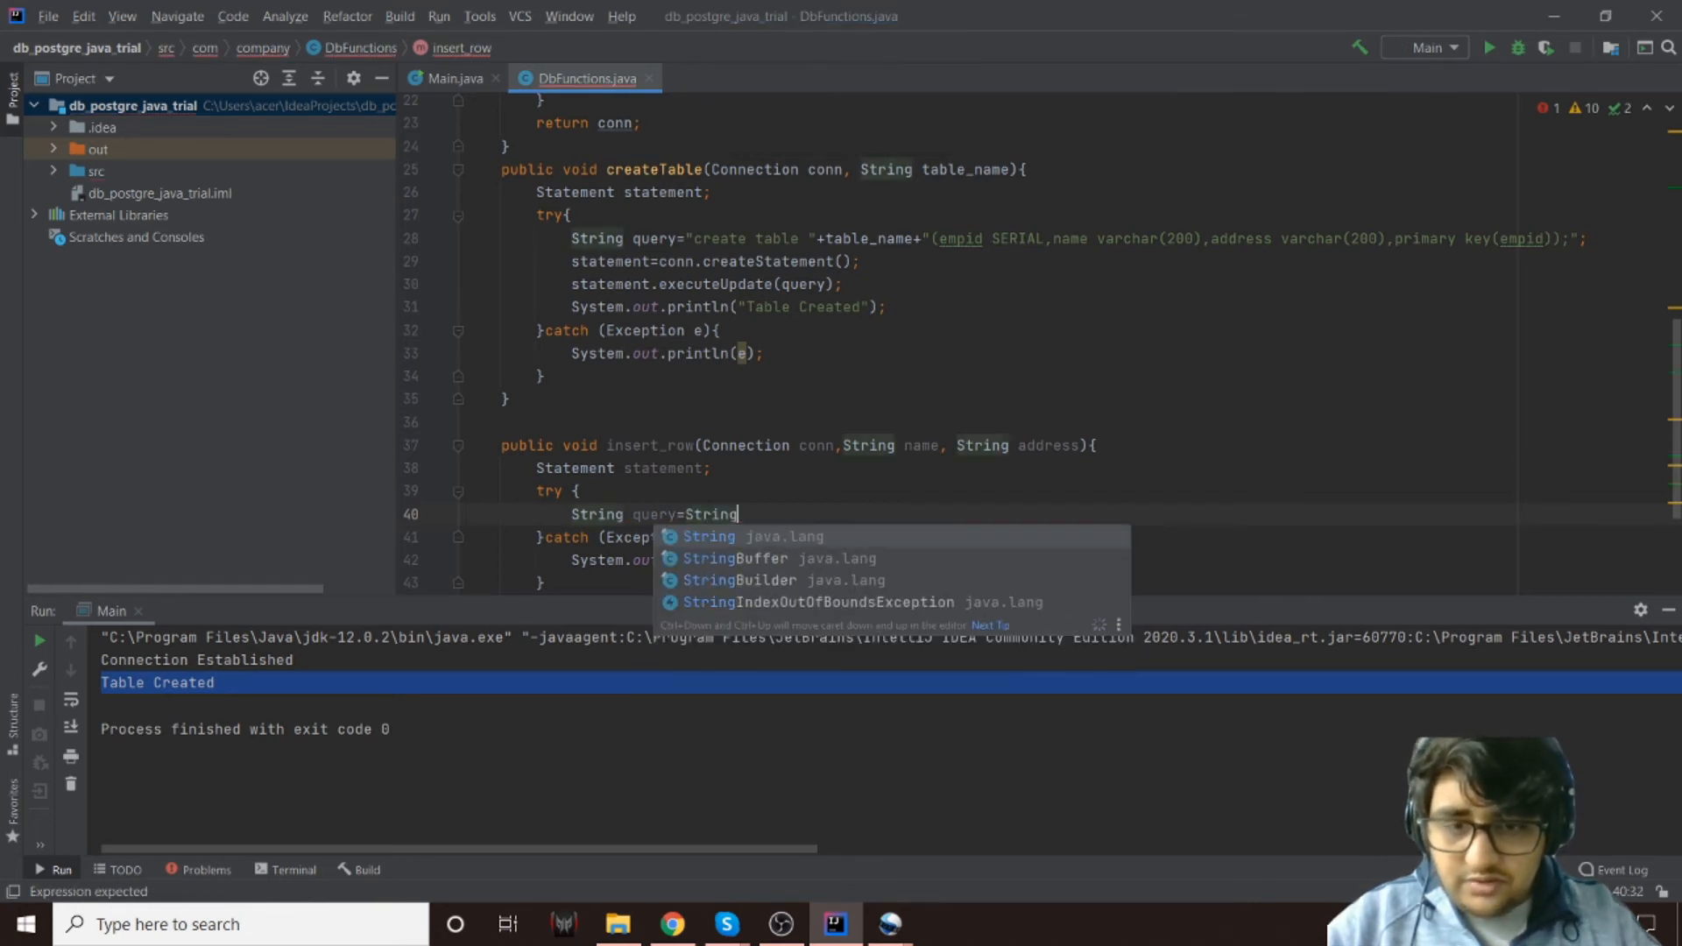
type(".")
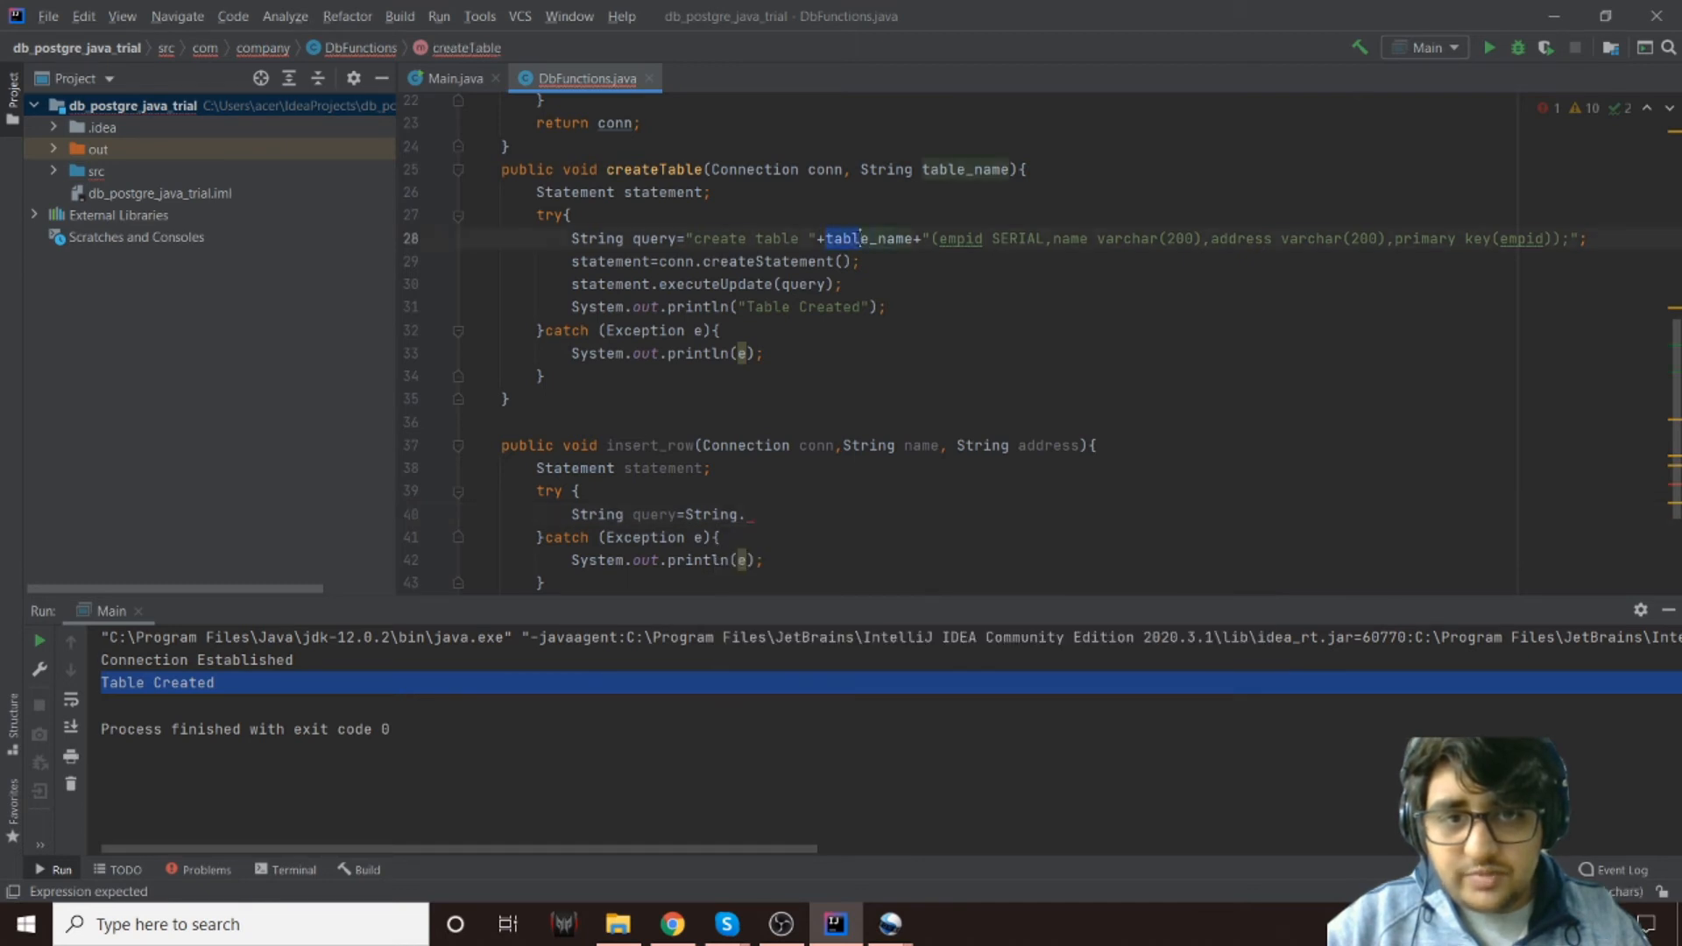
left_click(746, 513)
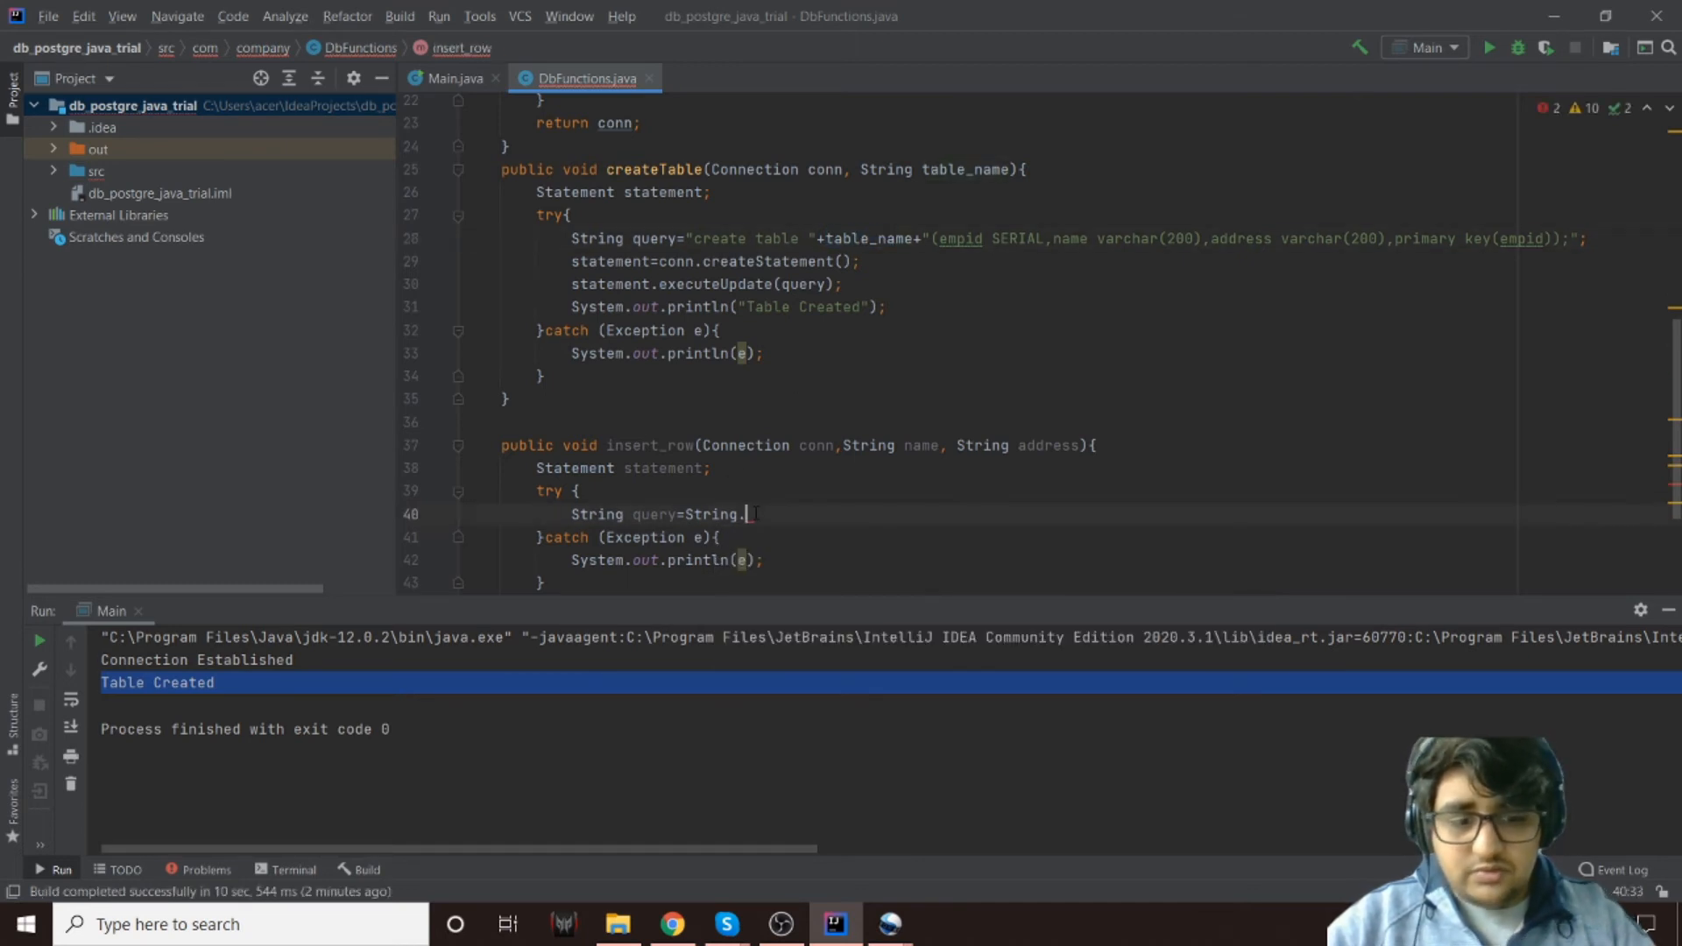
type("fot")
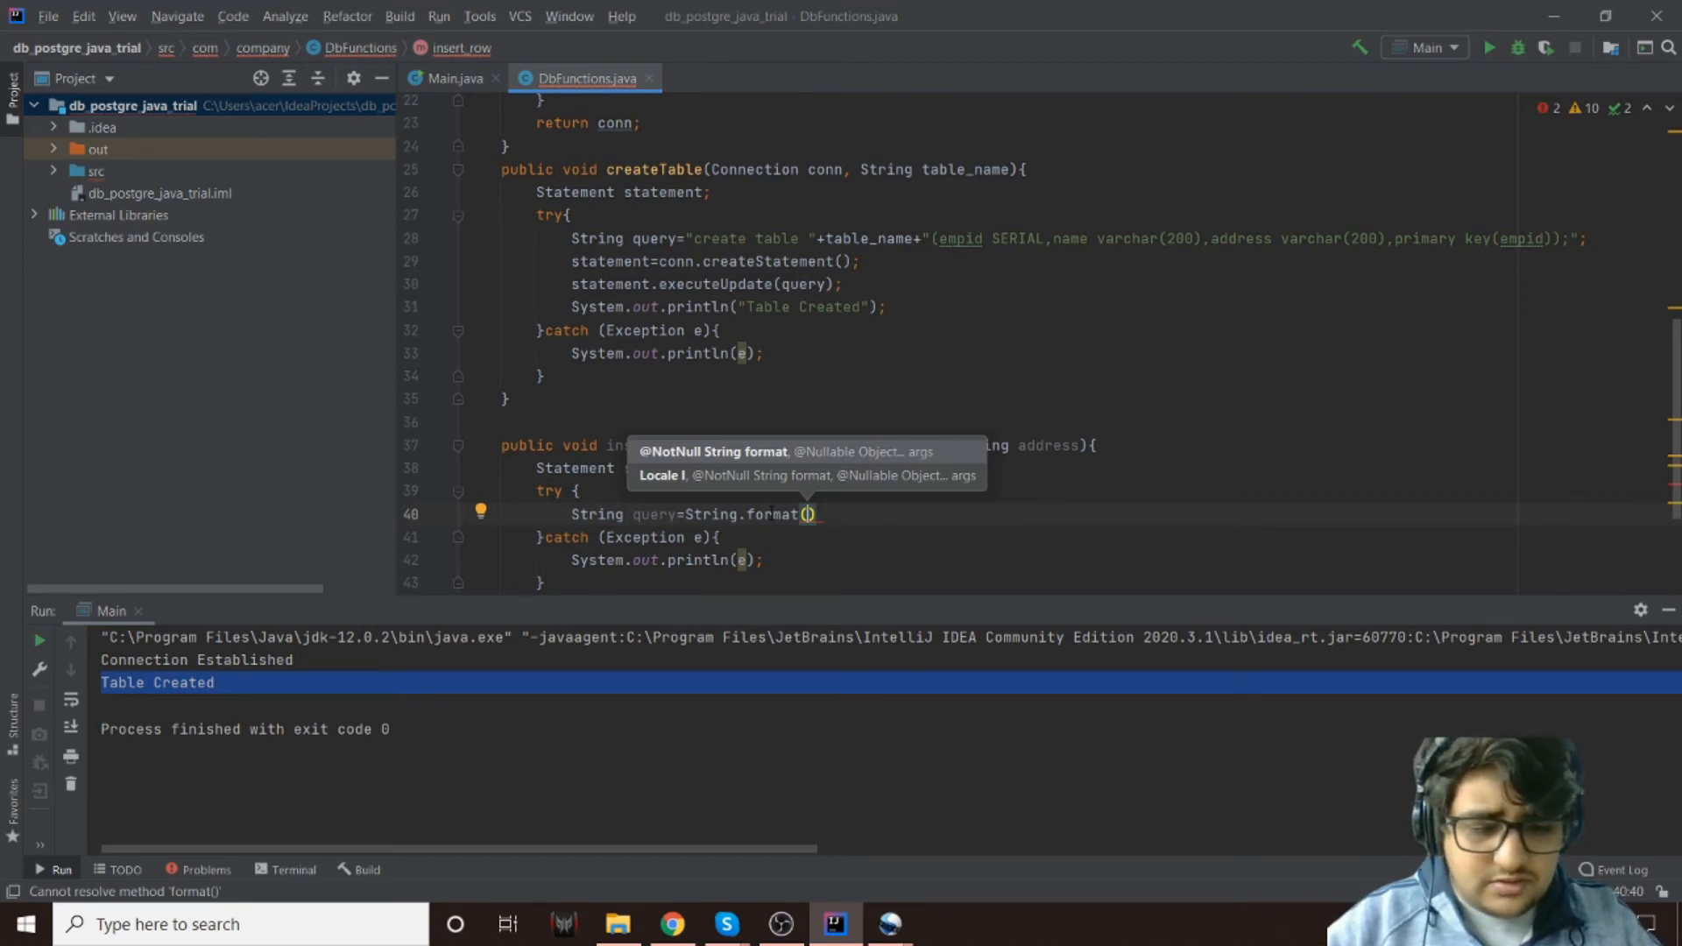
type("\"insert into")
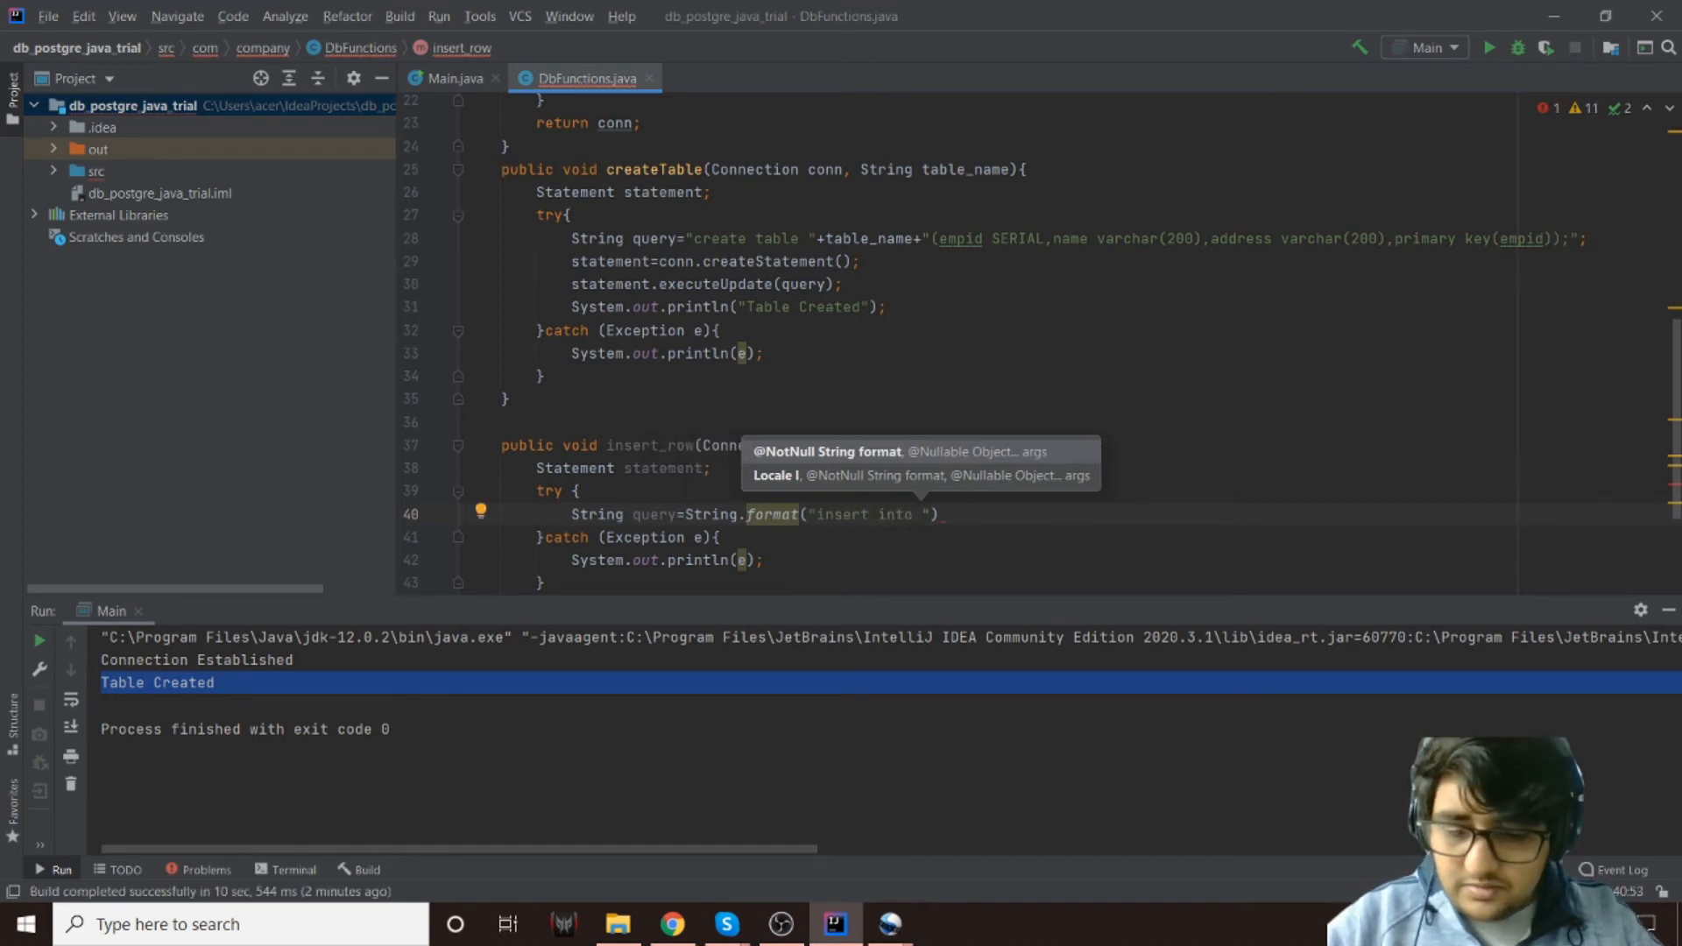
type("%s(")
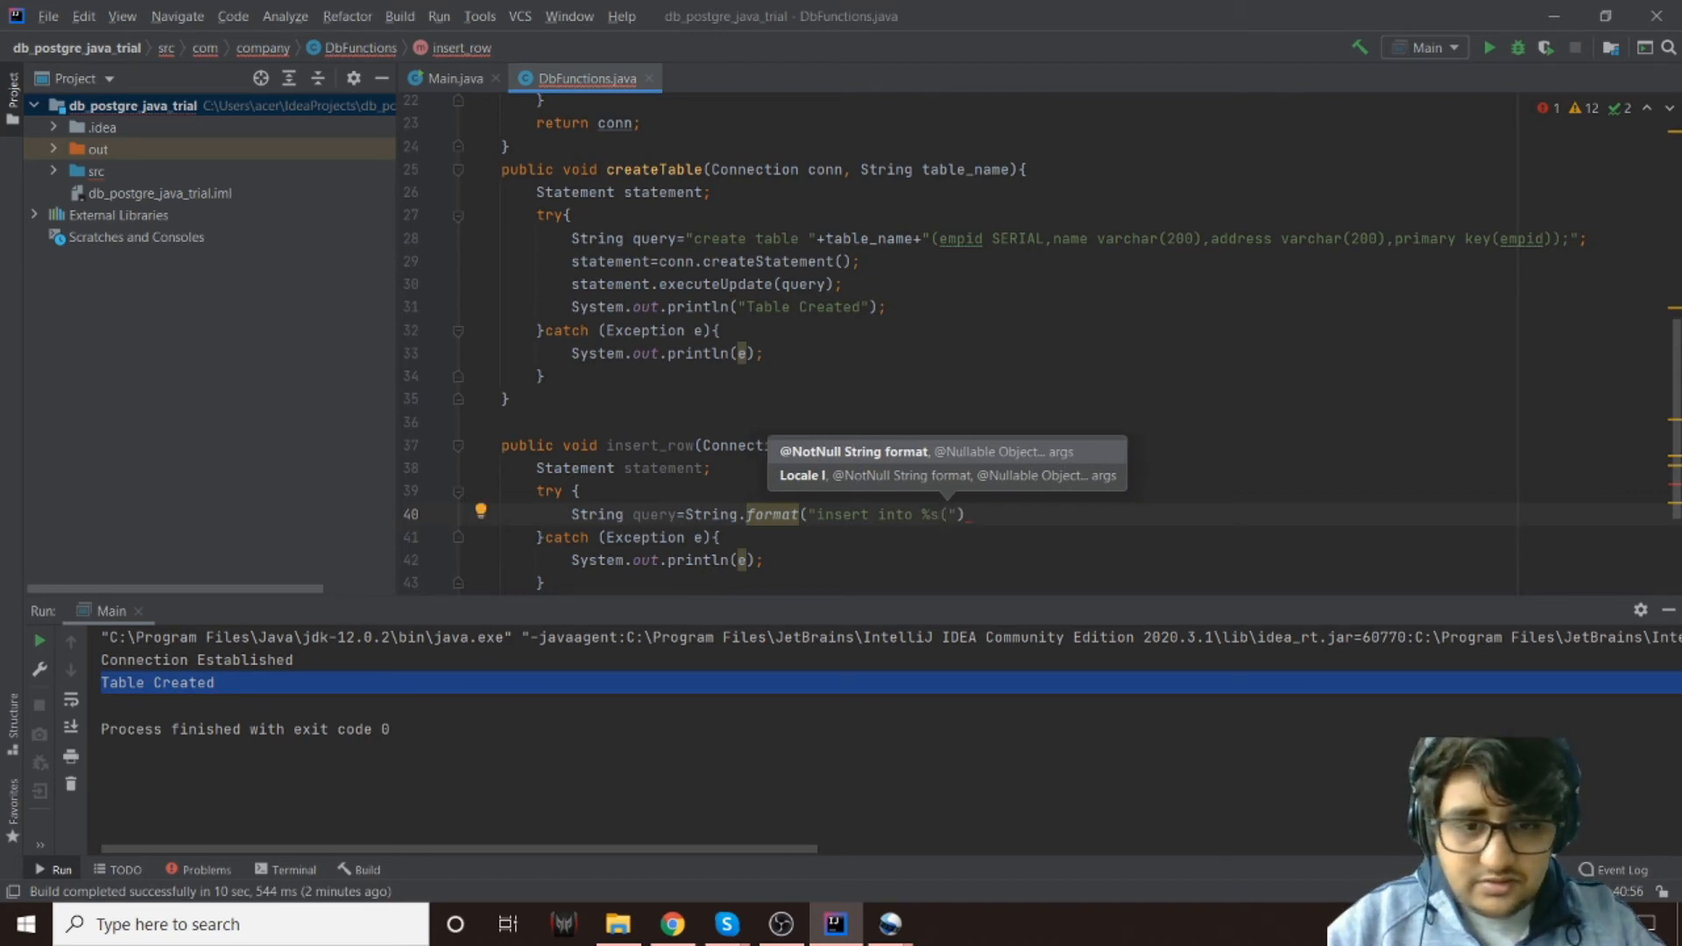
Complete the insert template with name and quoted '%s' value placeholders
type("name,address) values(")
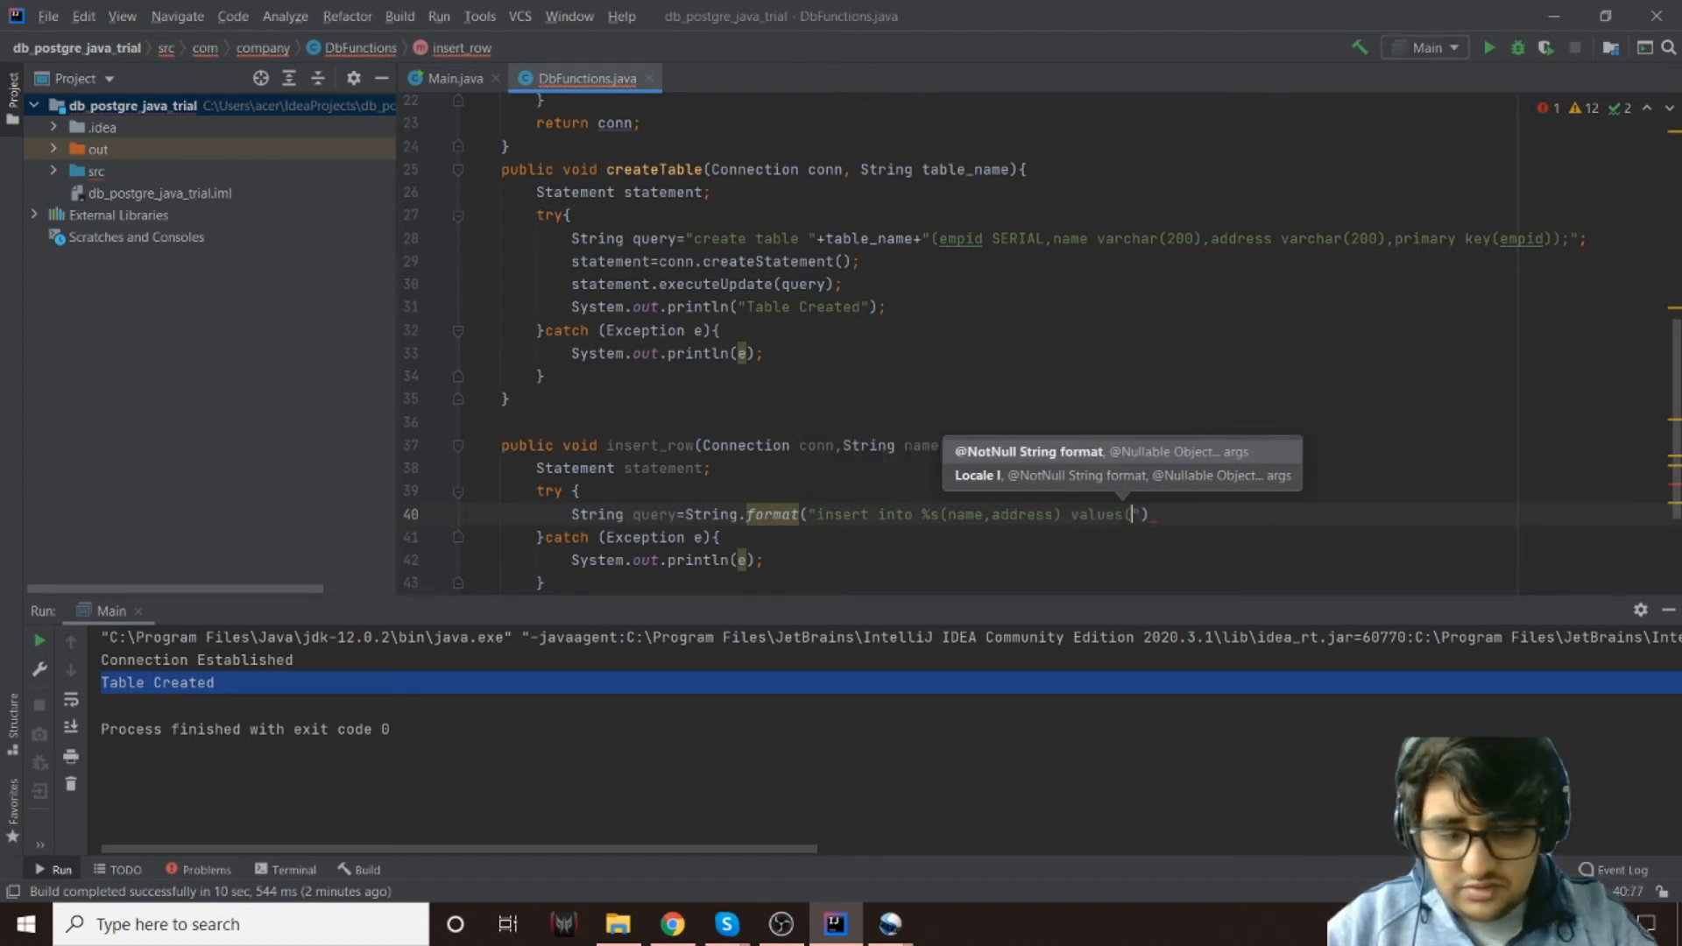
type("'")
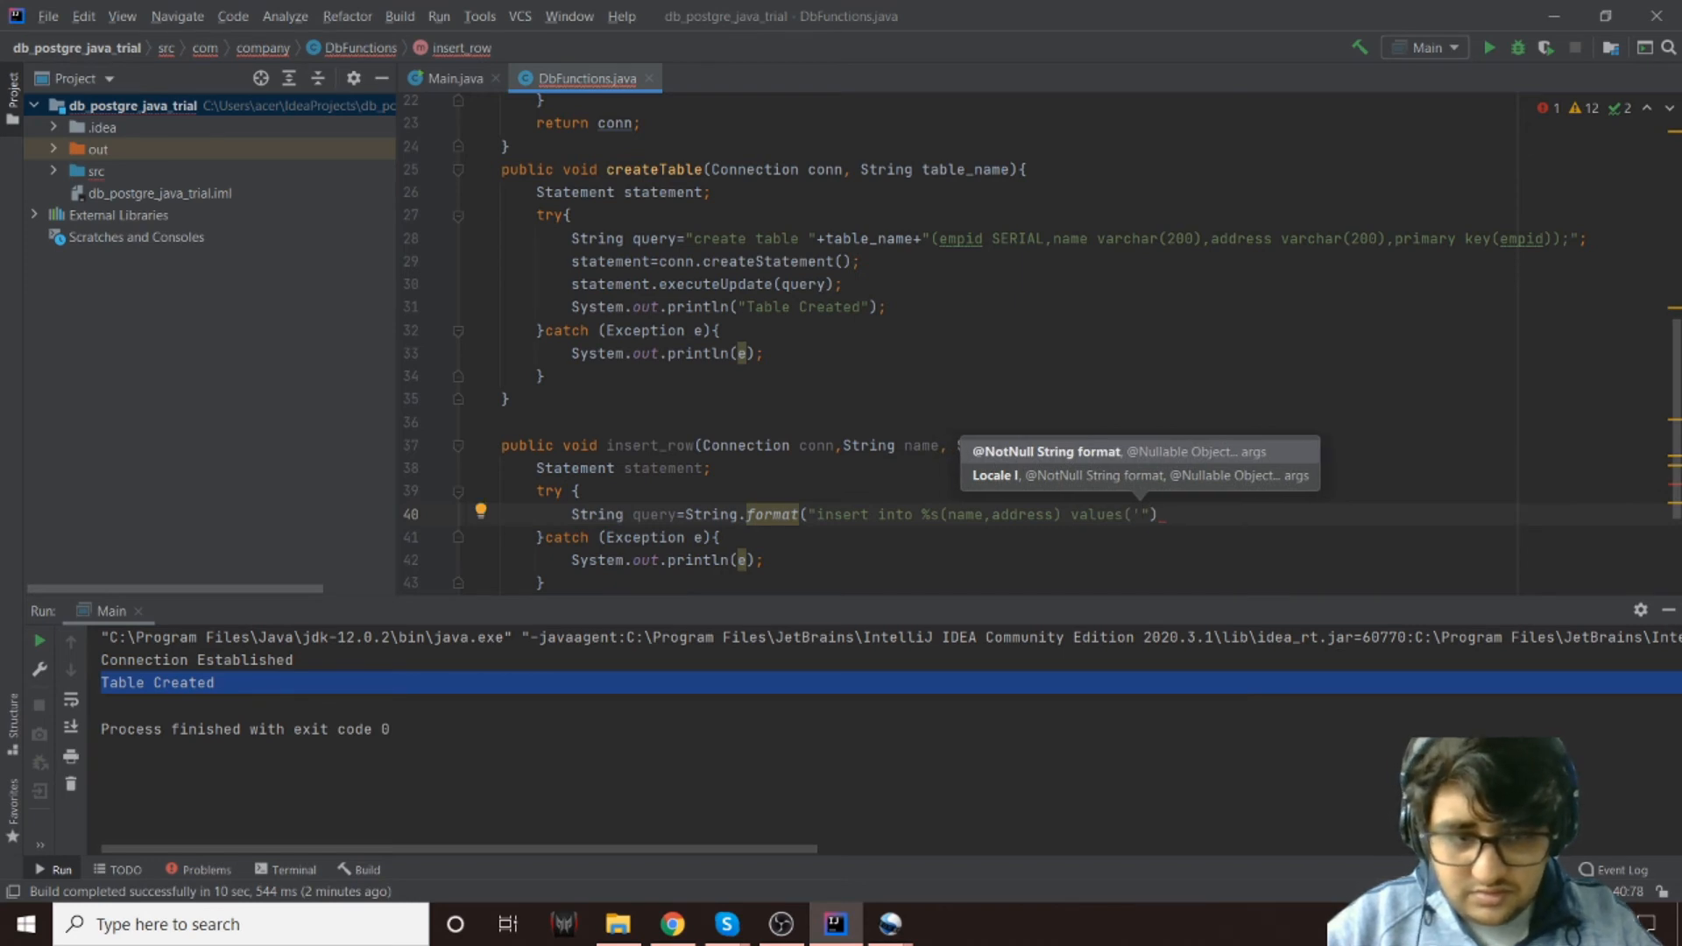
type("%s',")
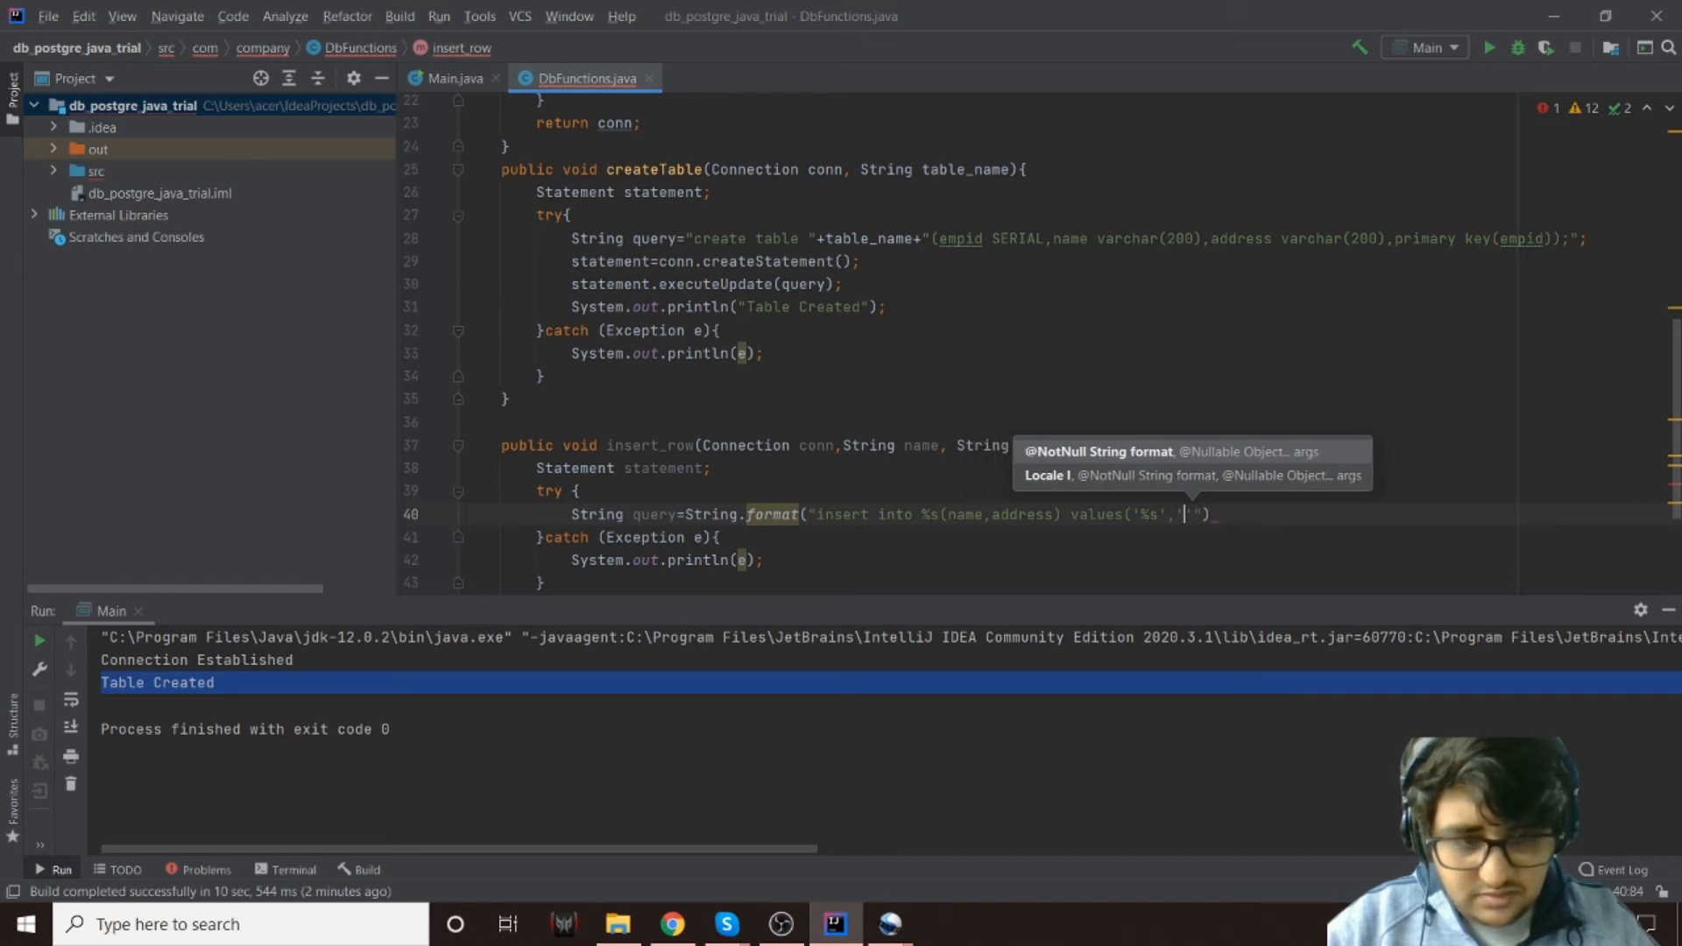
type("'%s")
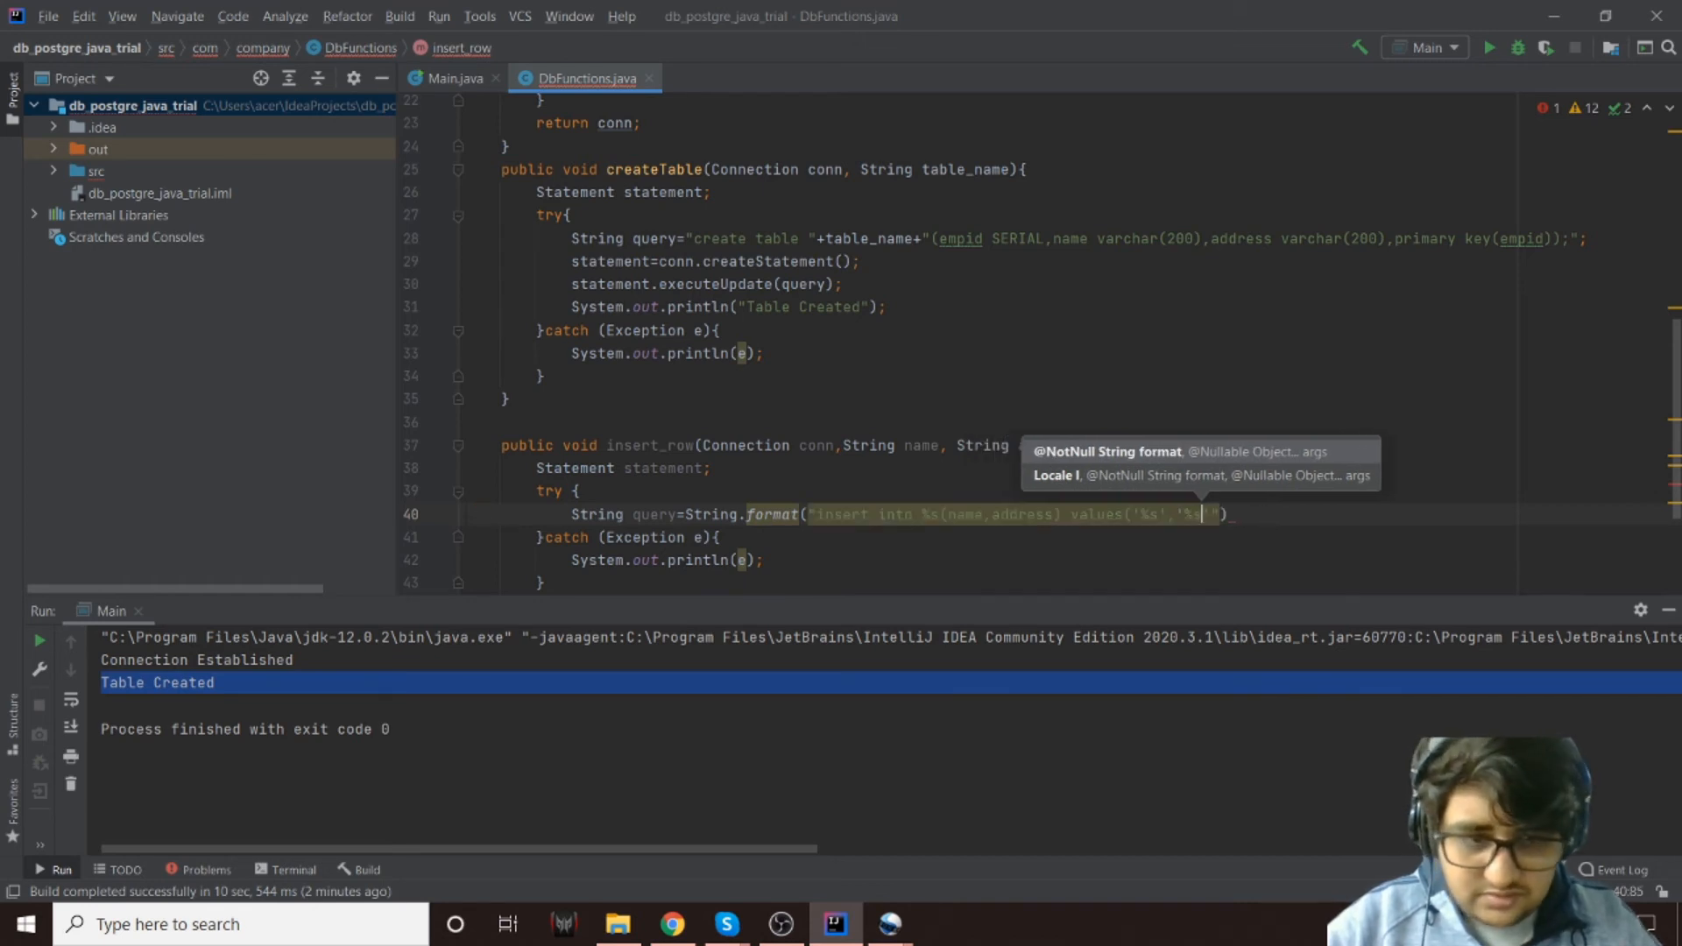
type("o")
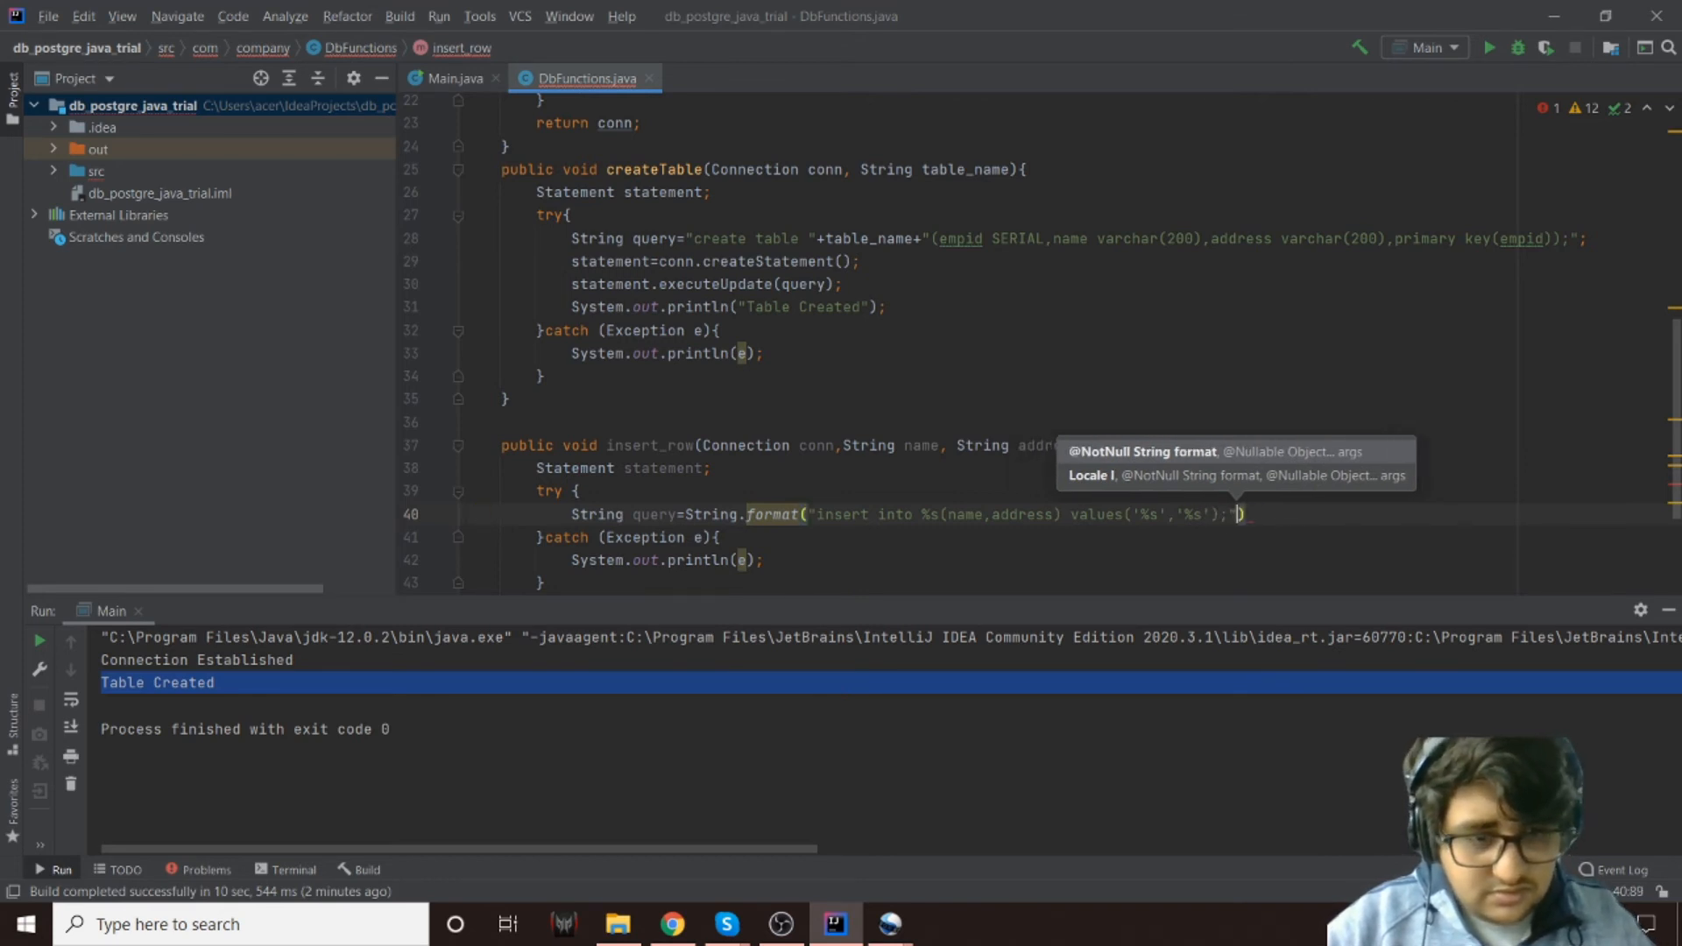
type("(")
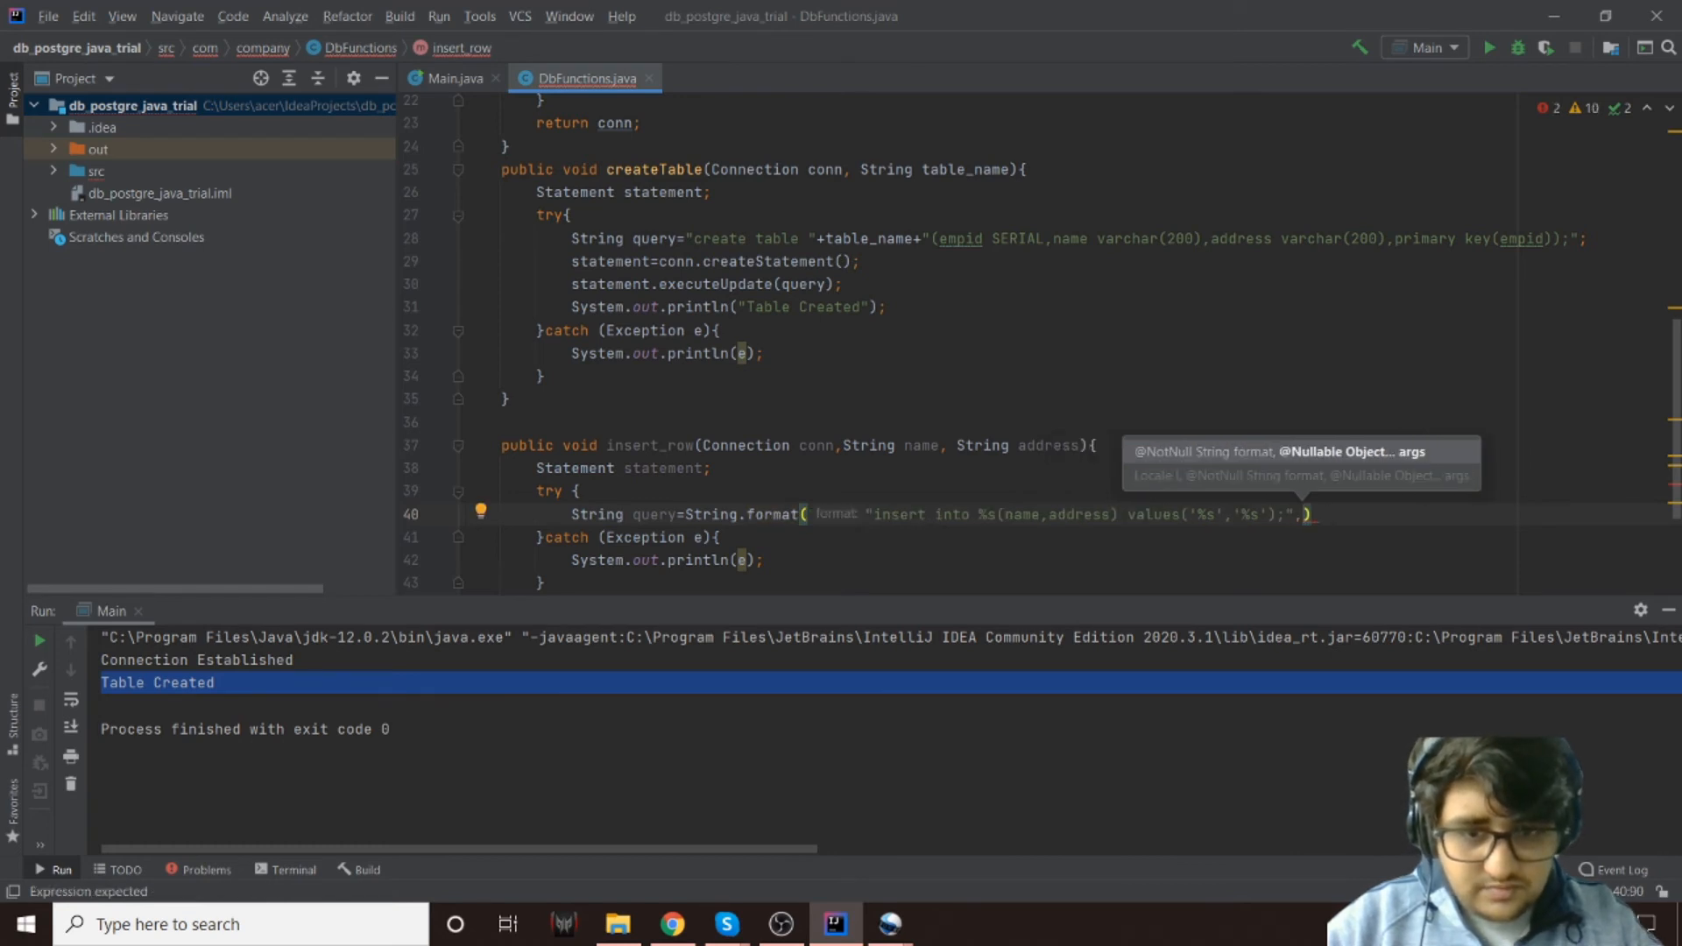
type("t")
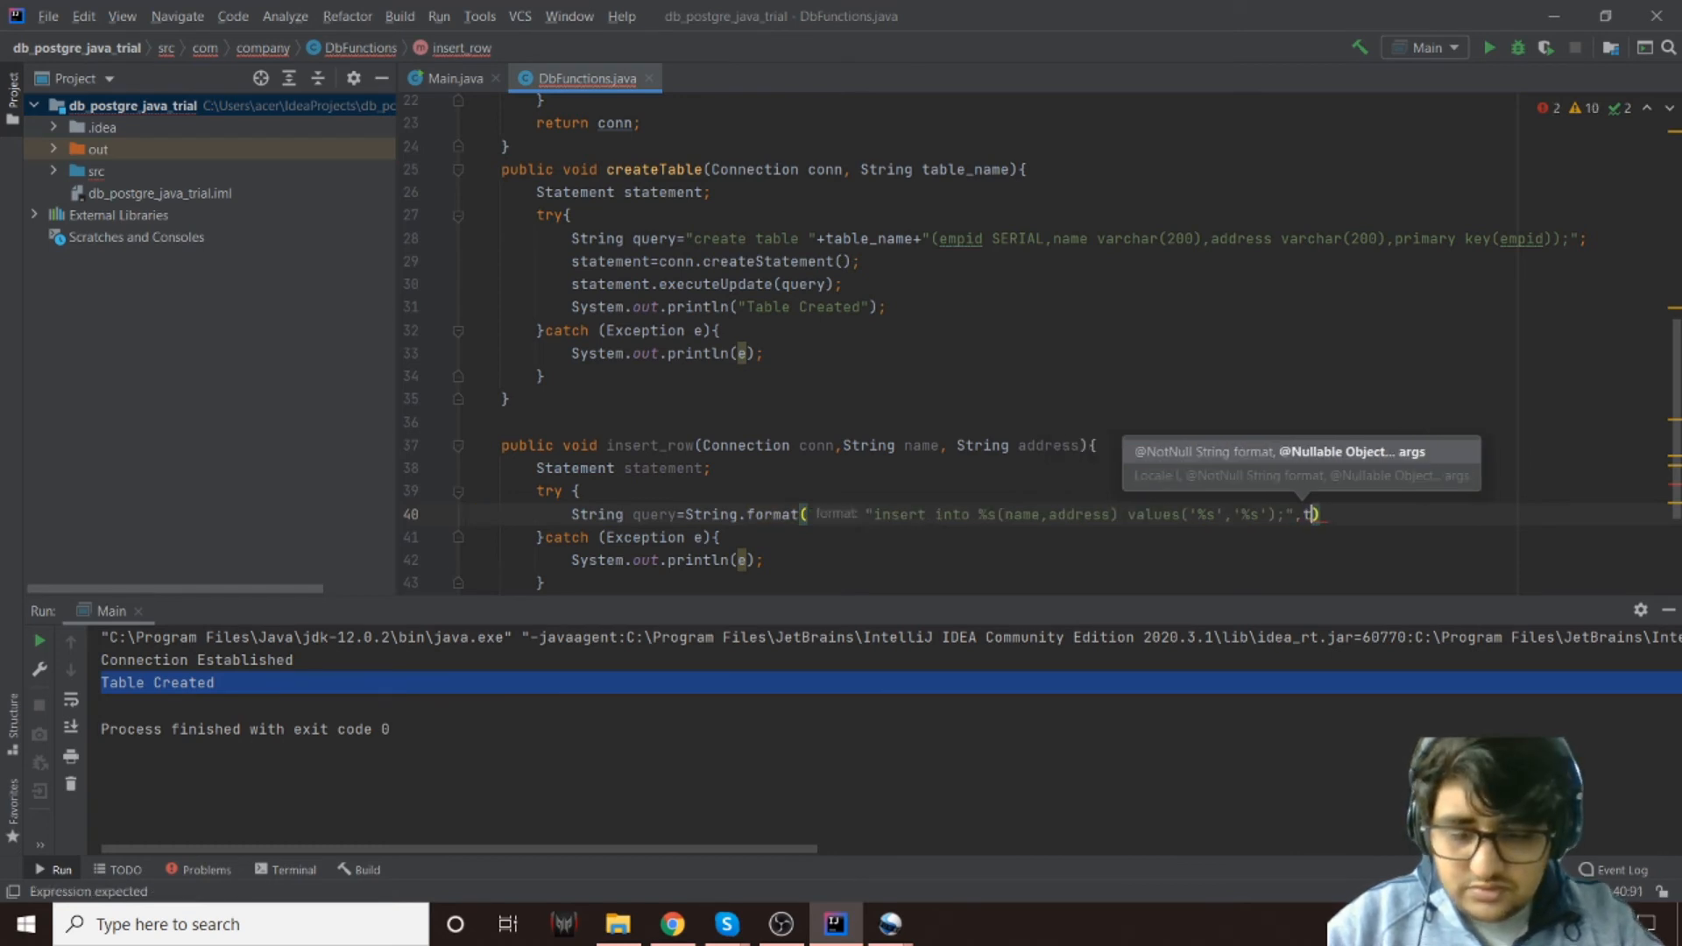
type("ab")
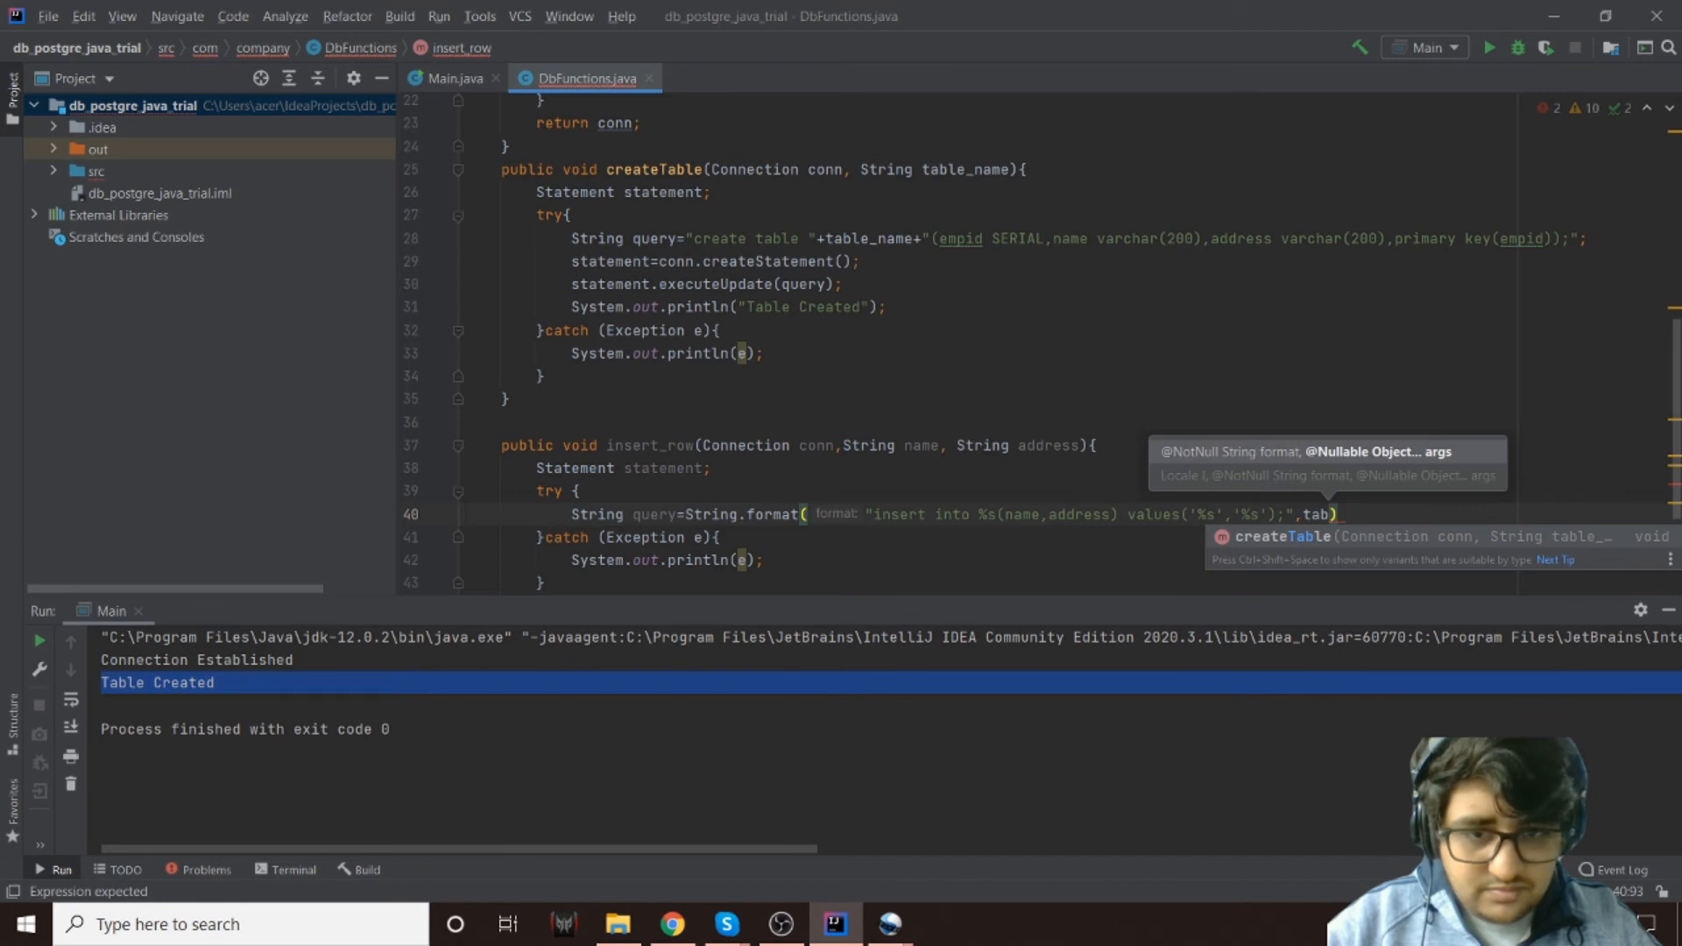
type("t")
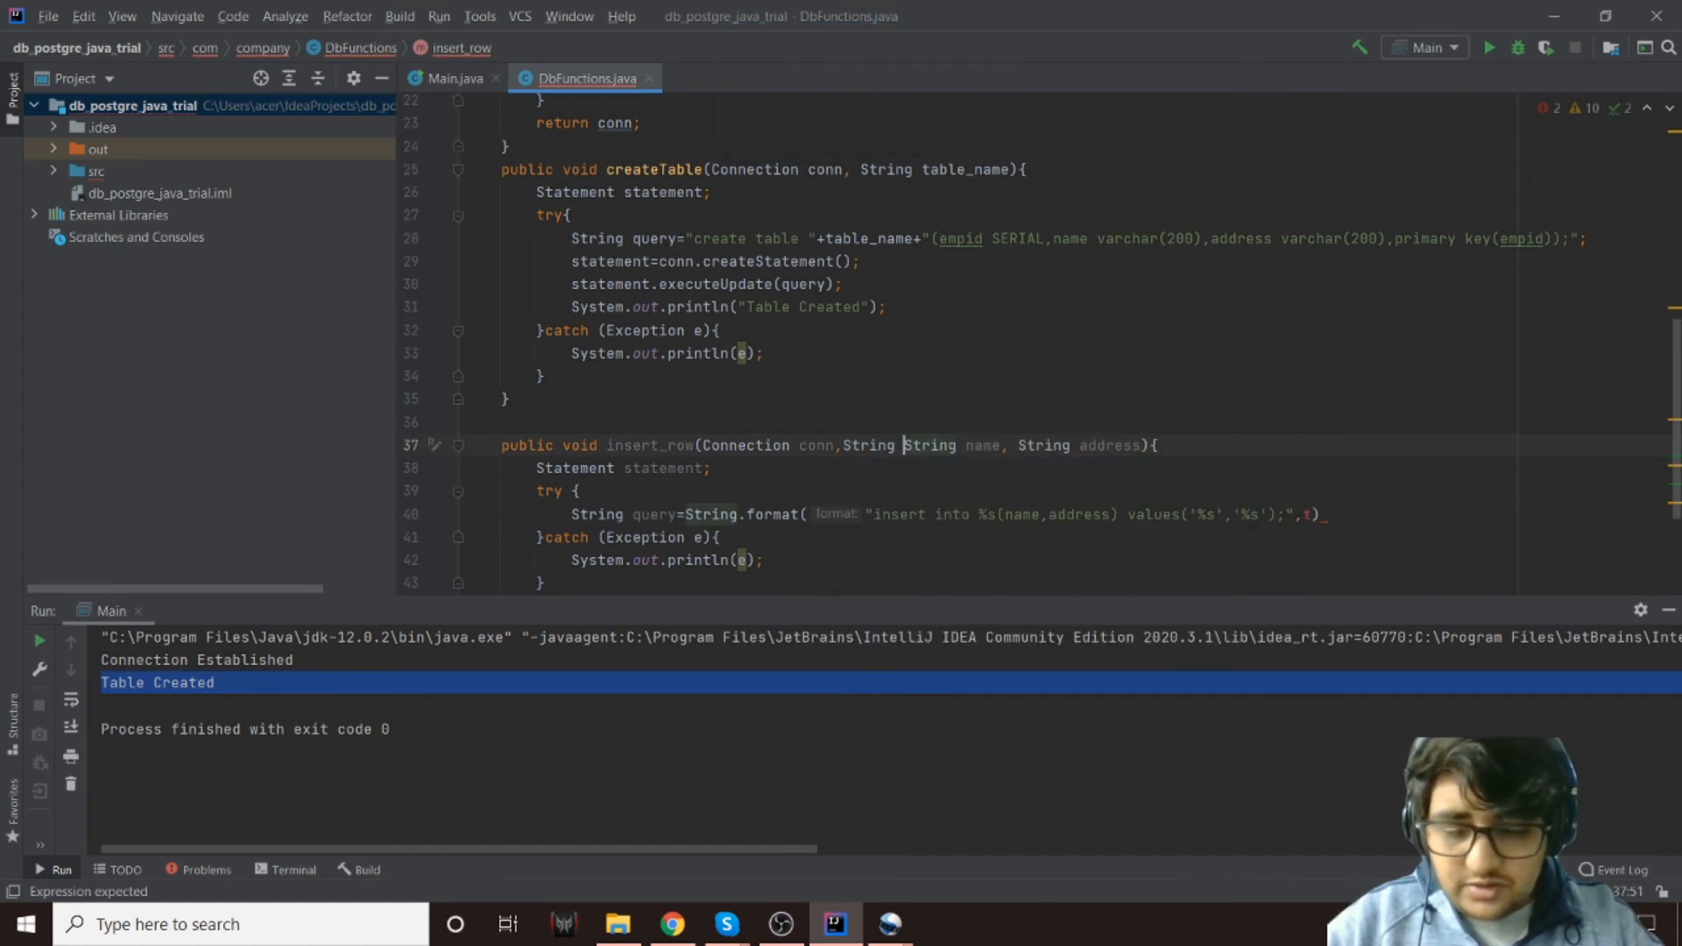
Pass table_name, name, address as the String.format arguments
type("table_name,")
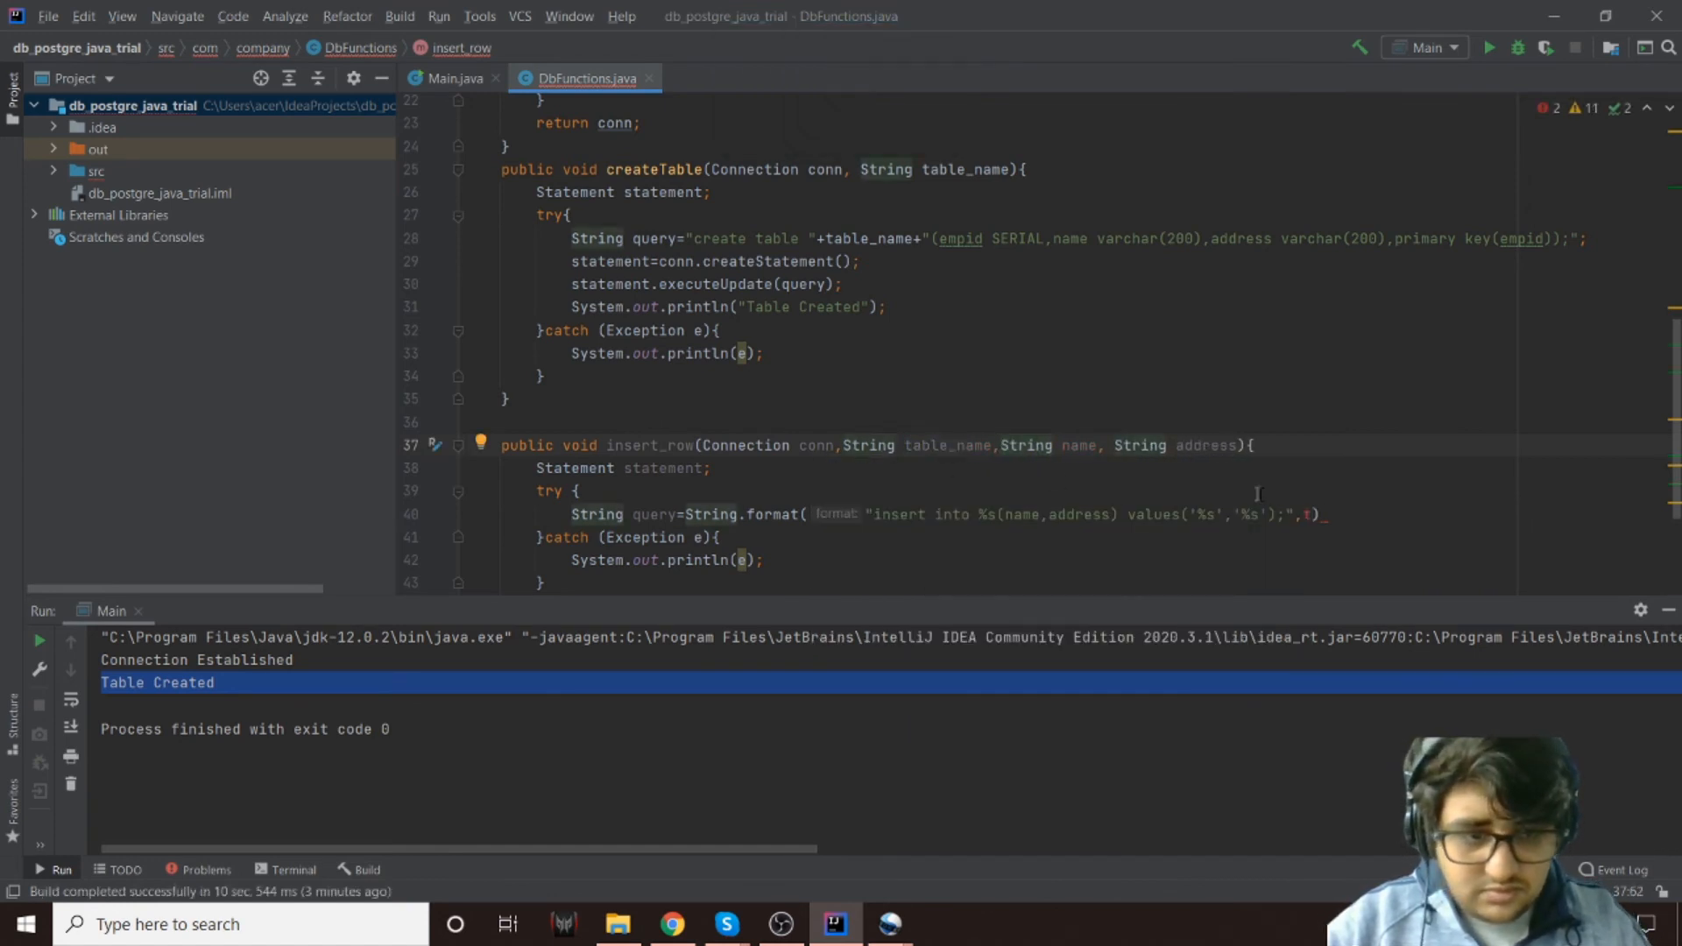
type("able_")
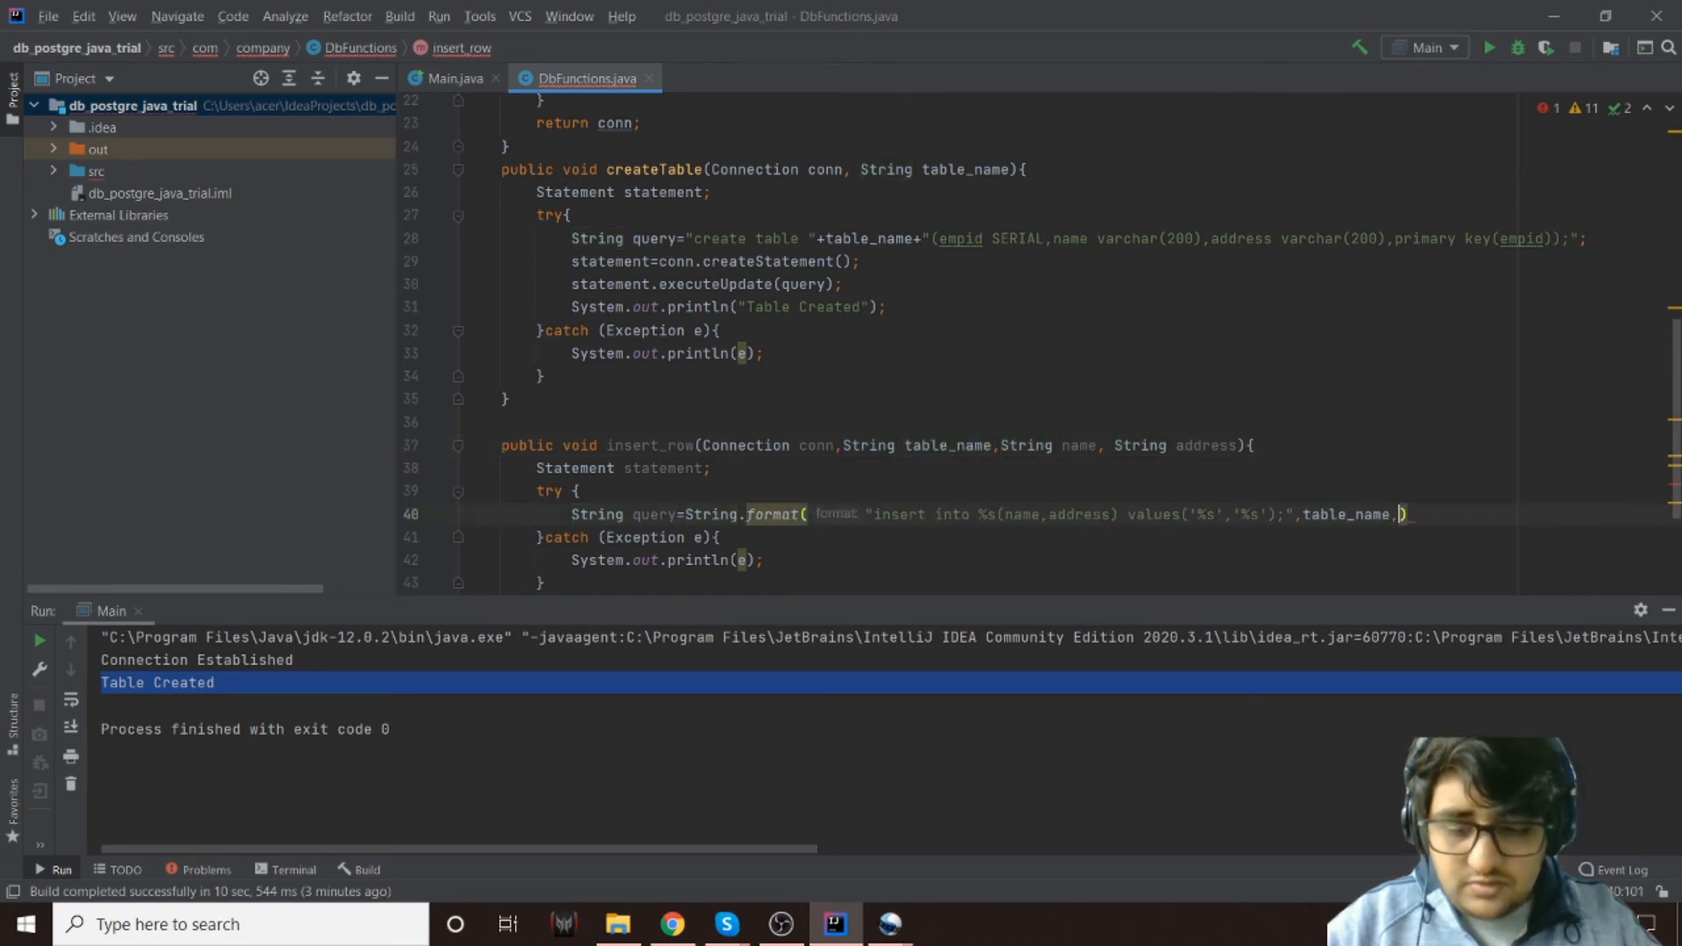
type("name,")
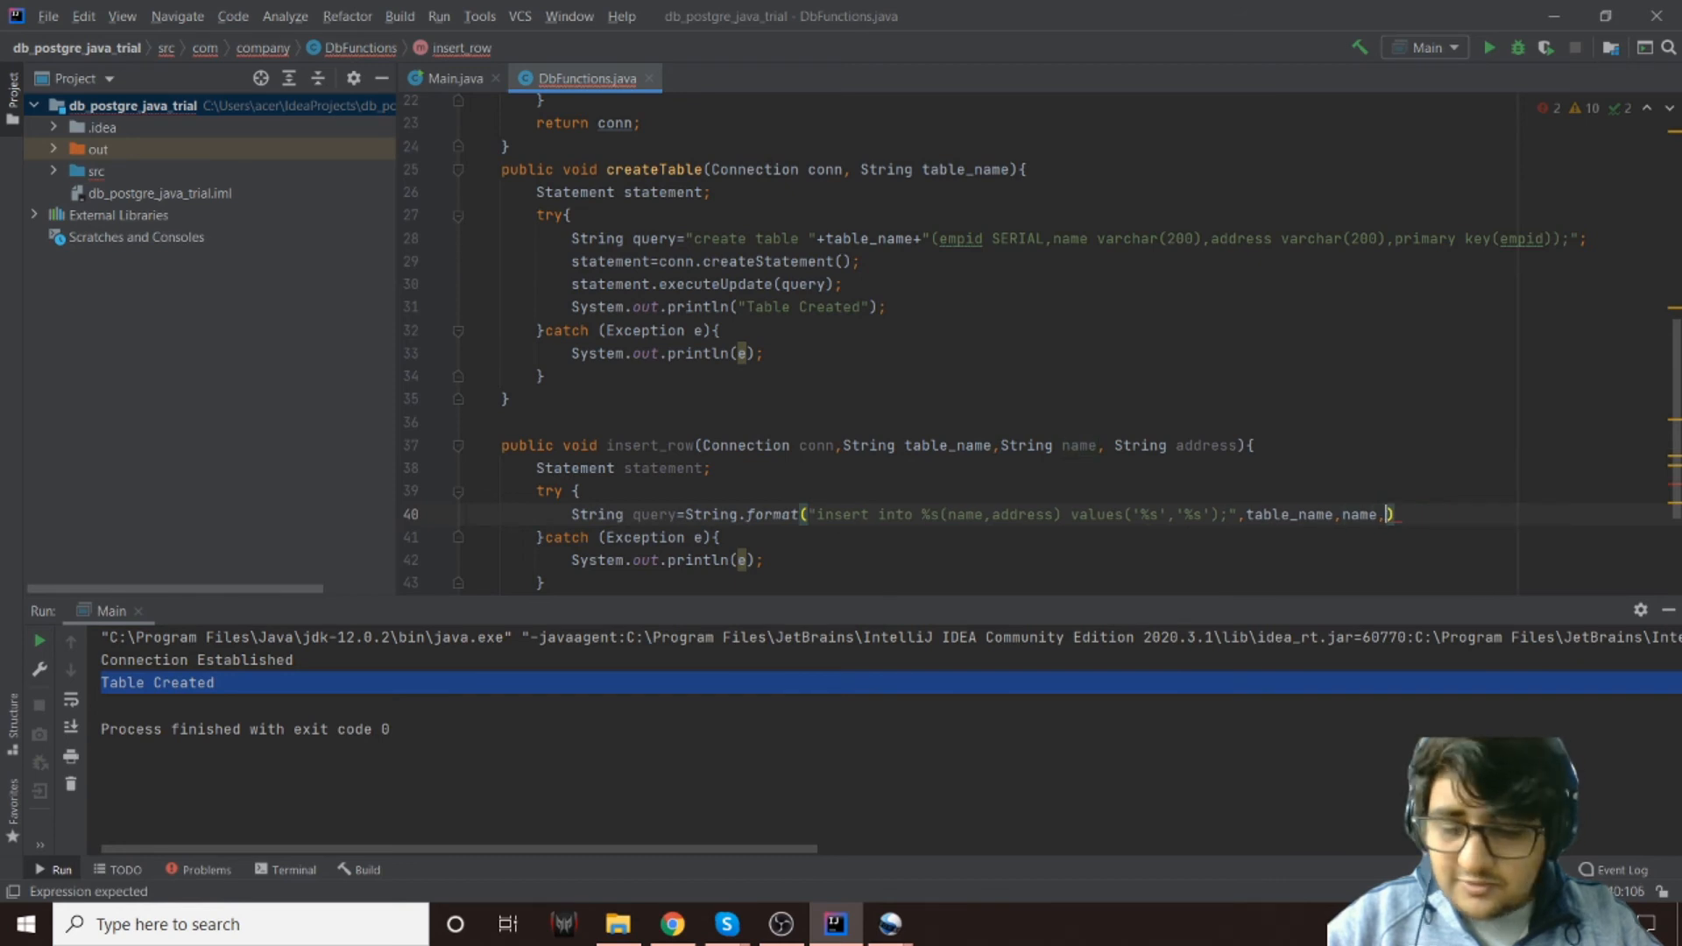
type("address")
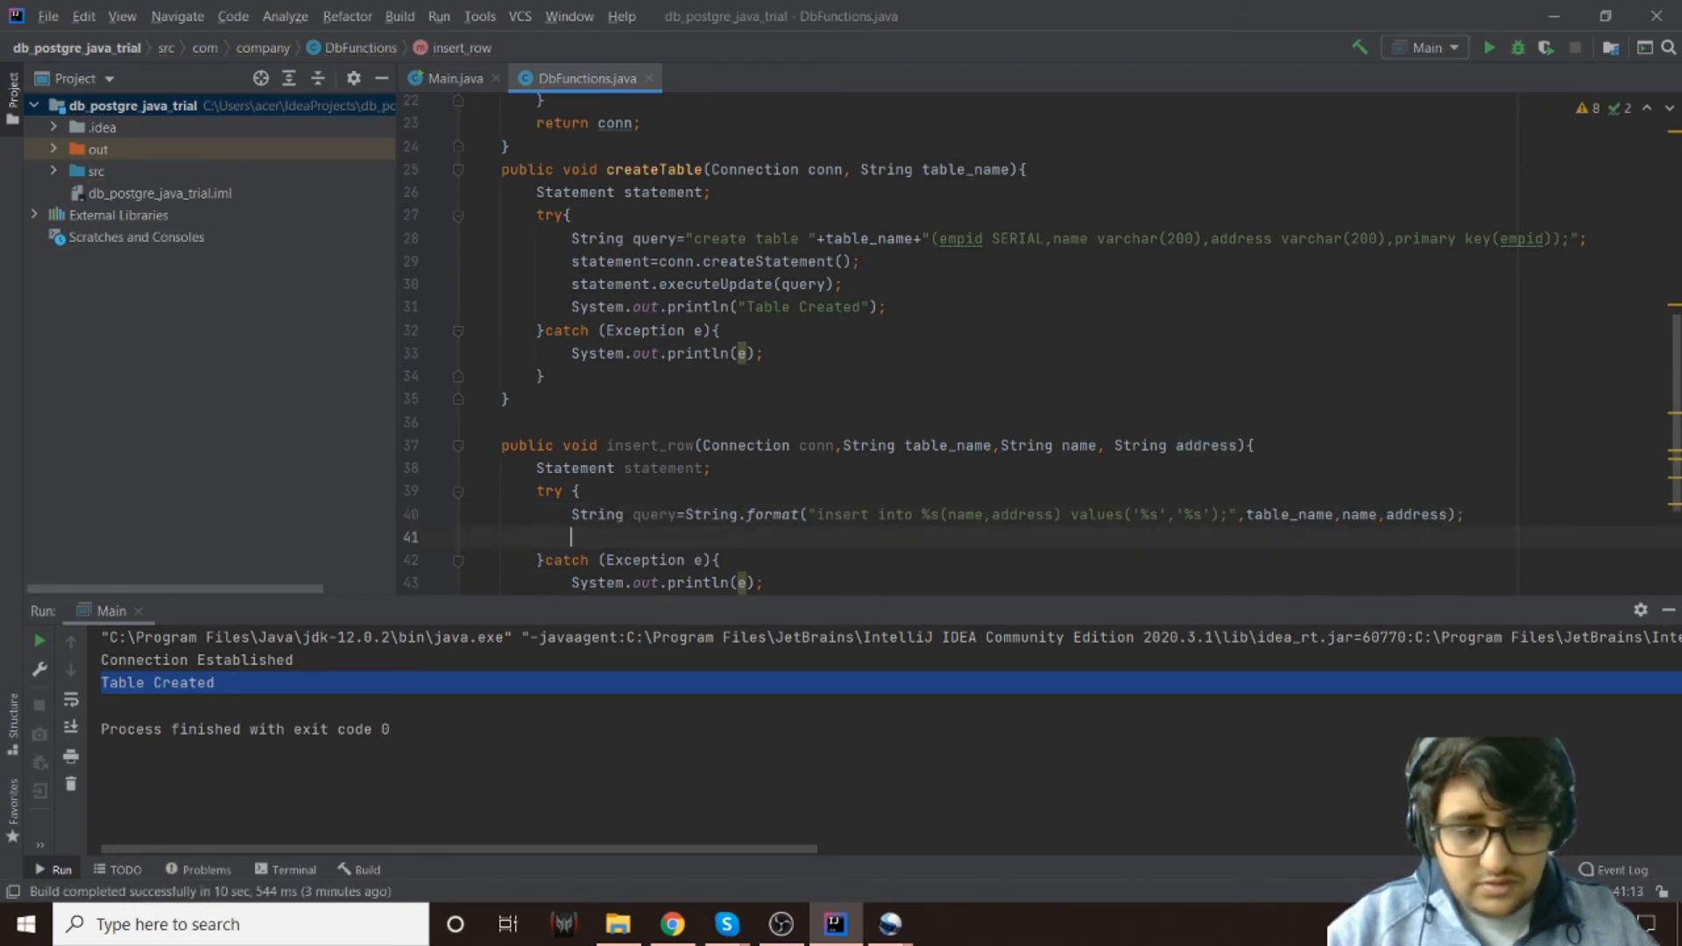
Create the statement with conn.createStatement() and run executeUpdate(query)
type("statement=conn.")
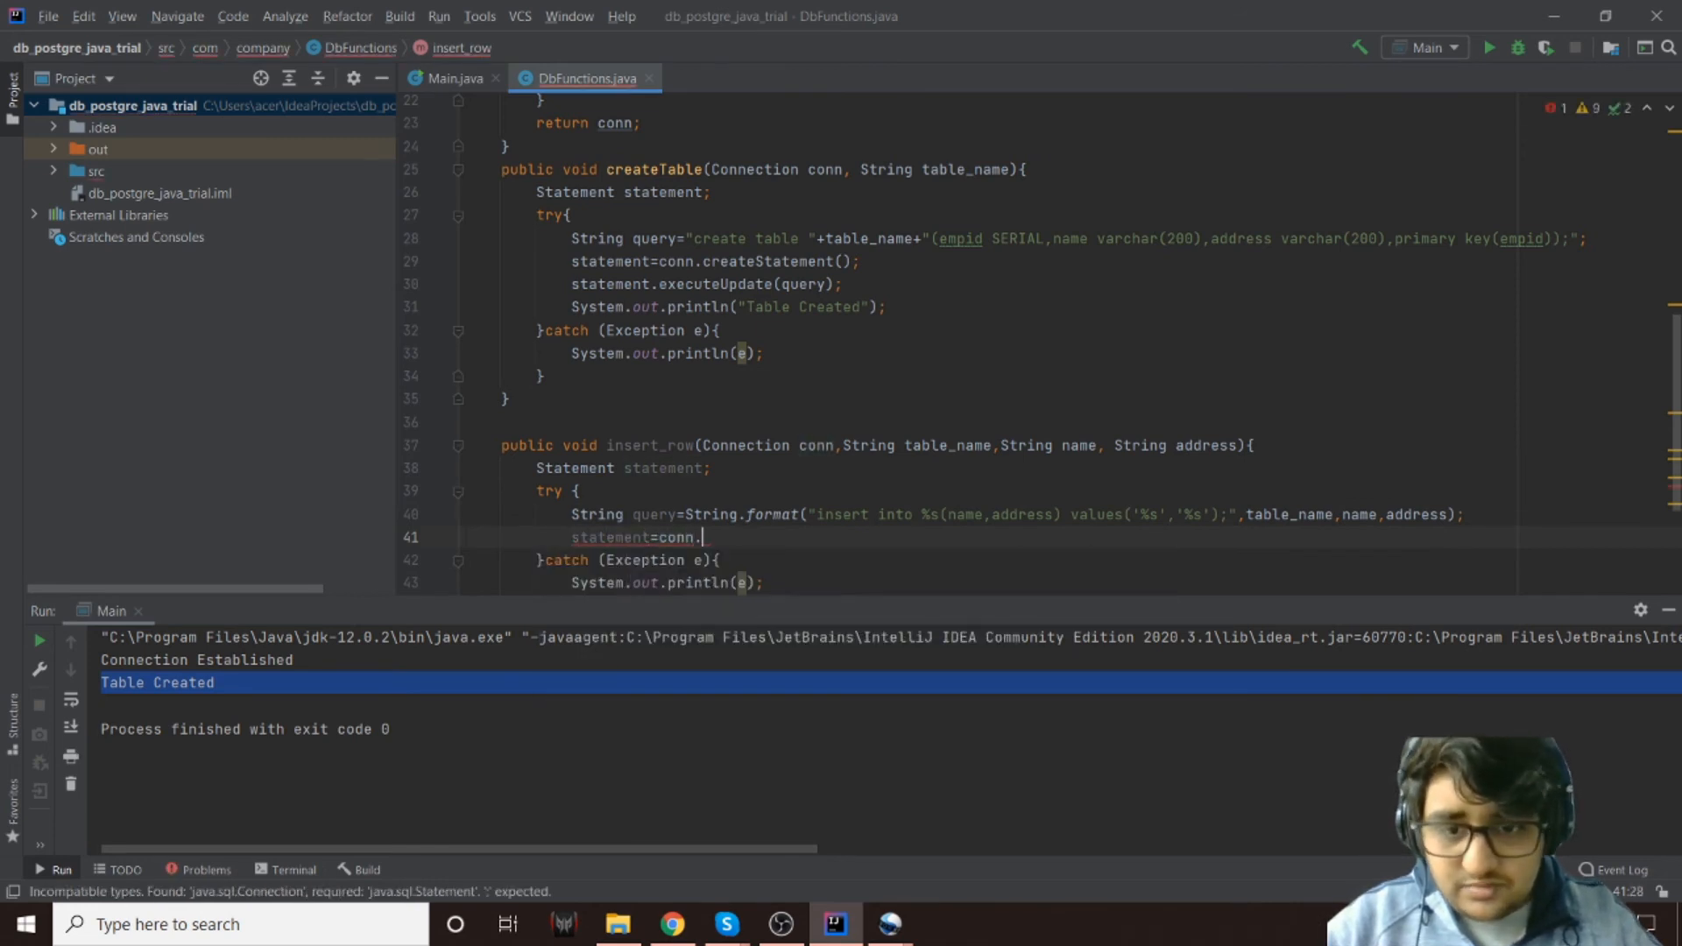
type("createStatement();")
type("statement.e")
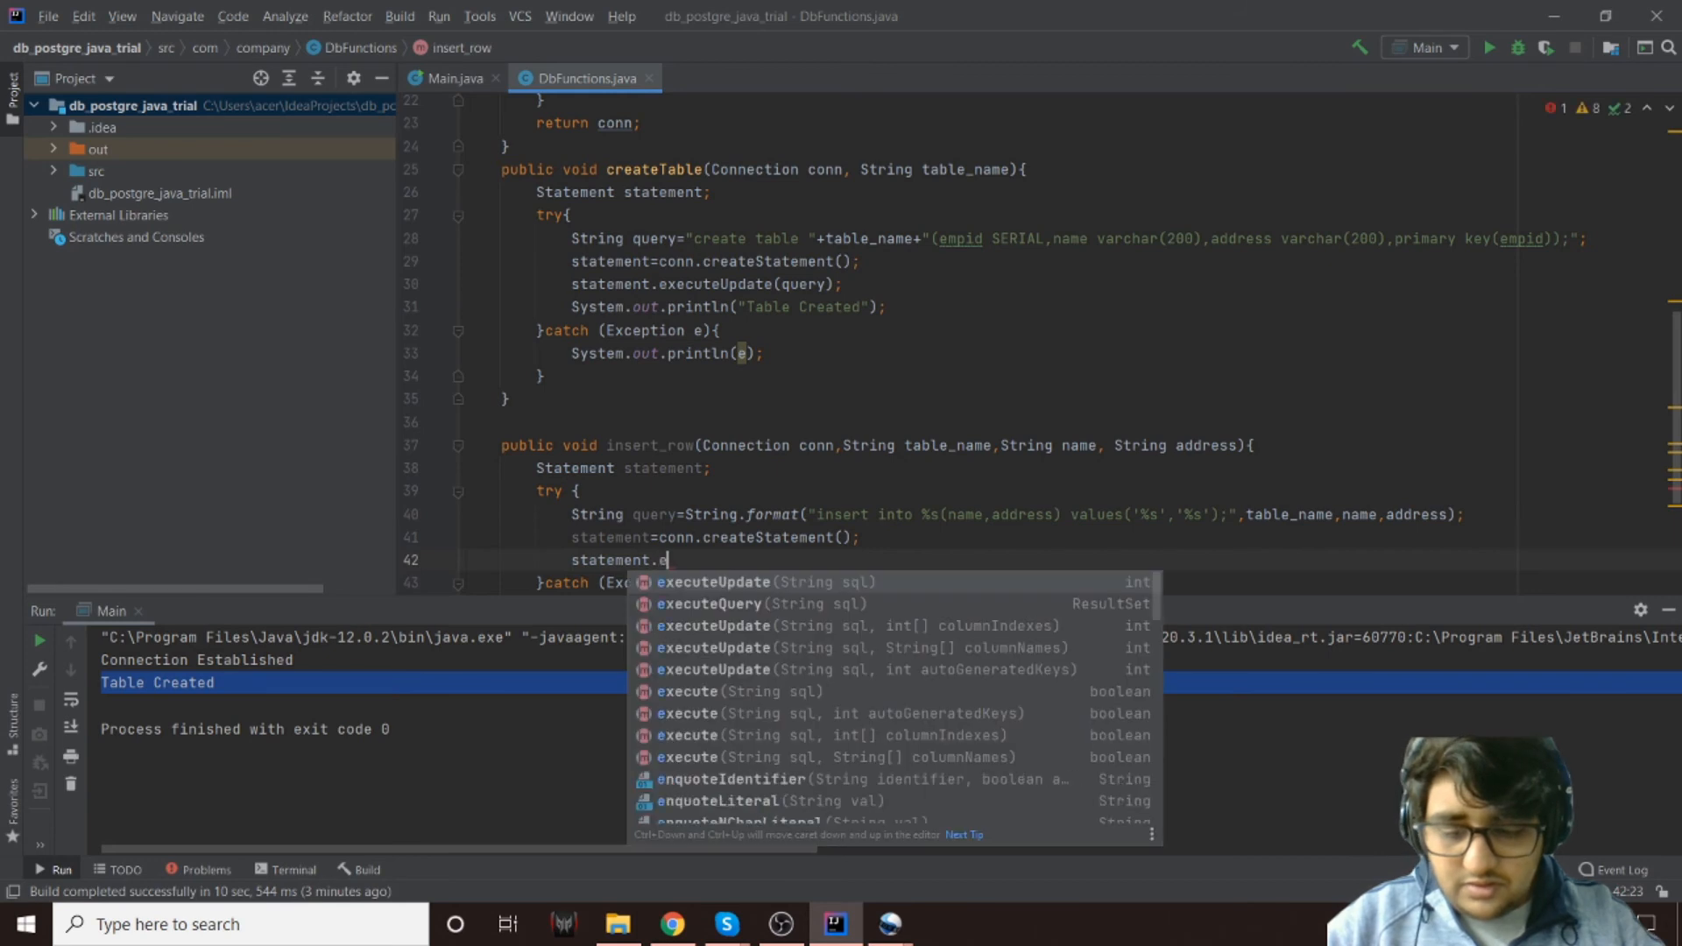
left_click(713, 582)
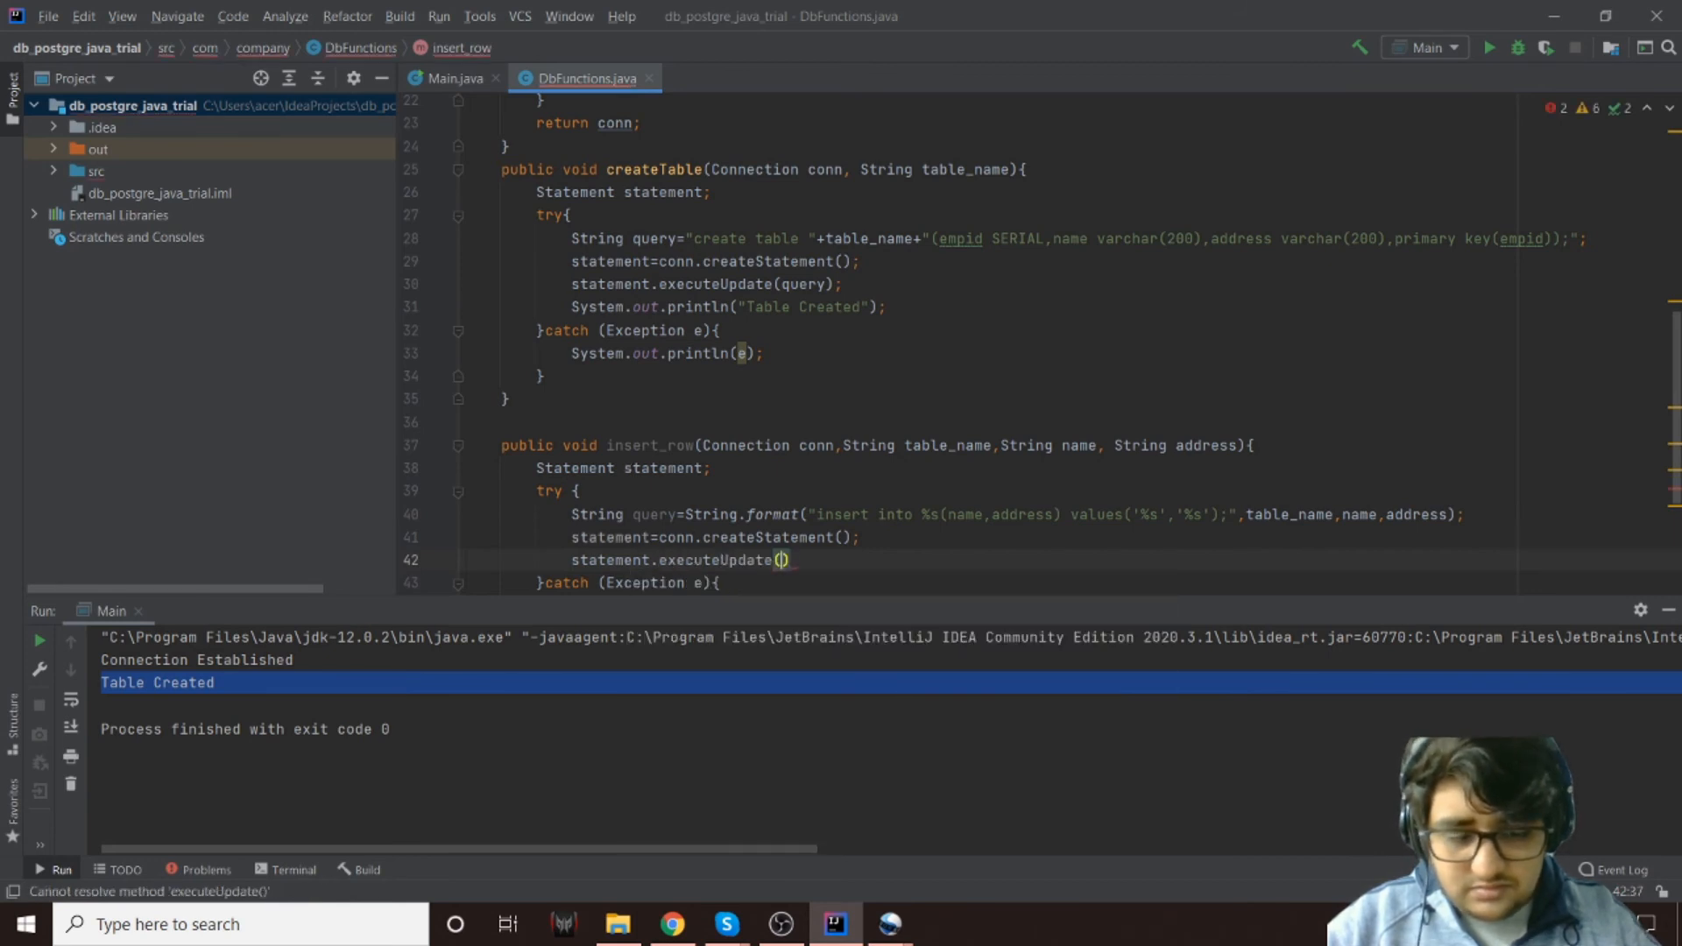
type("query")
type("Sy")
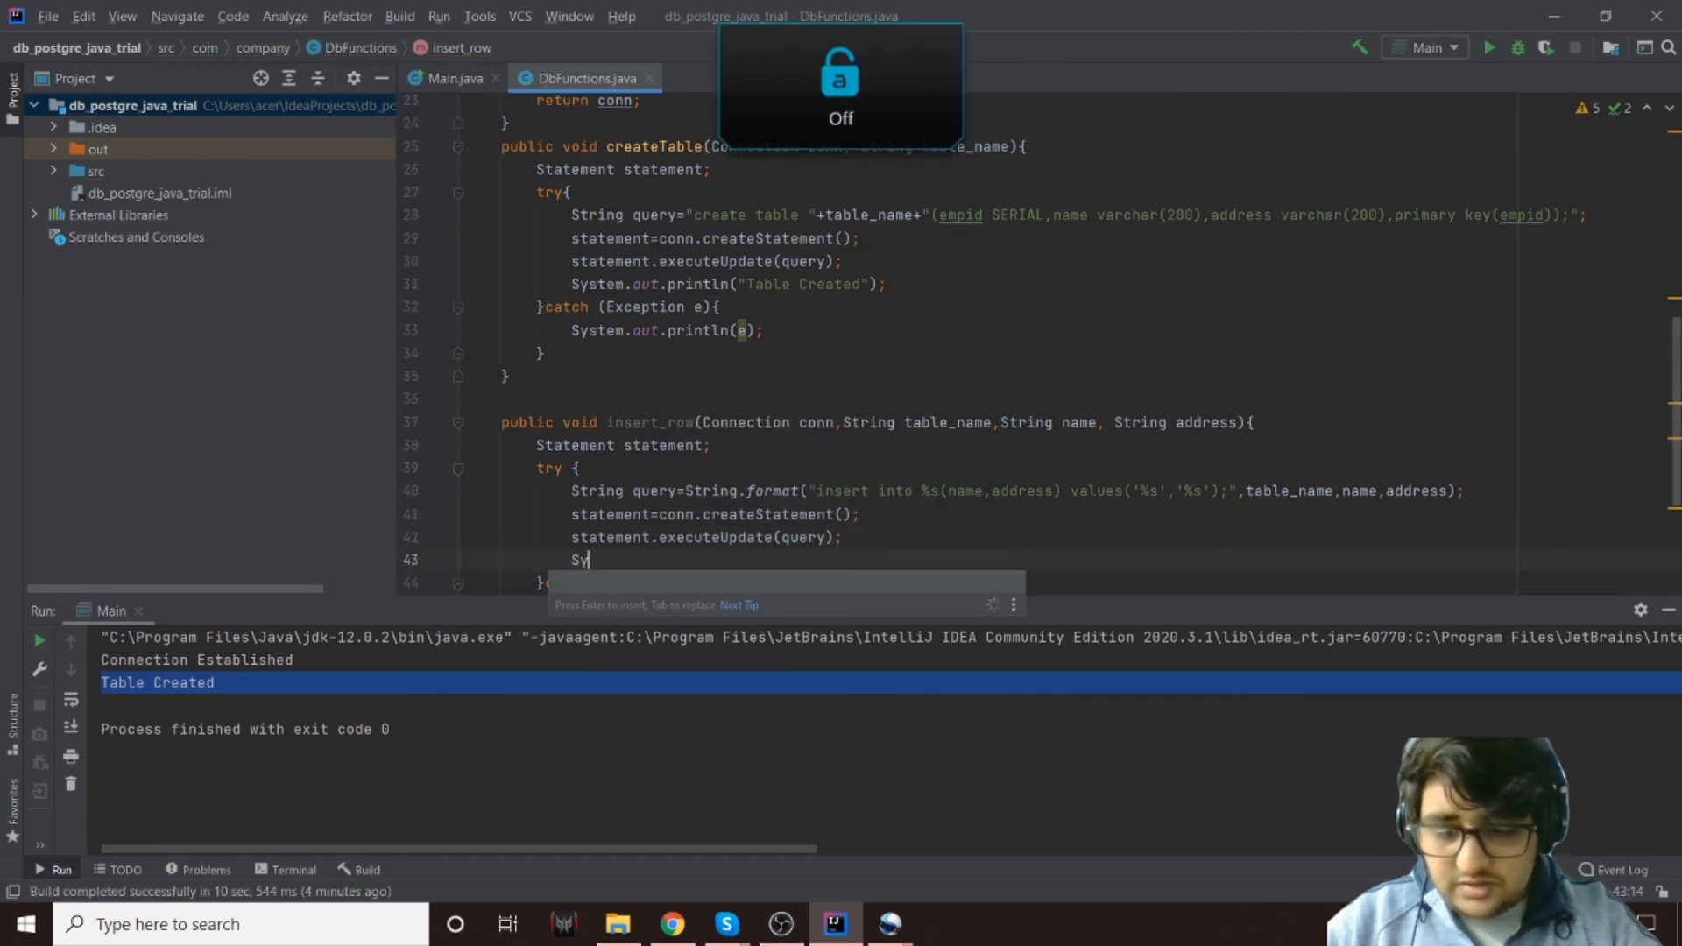
Print "Row Inserted" with System.out.println after the update
type("stem.")
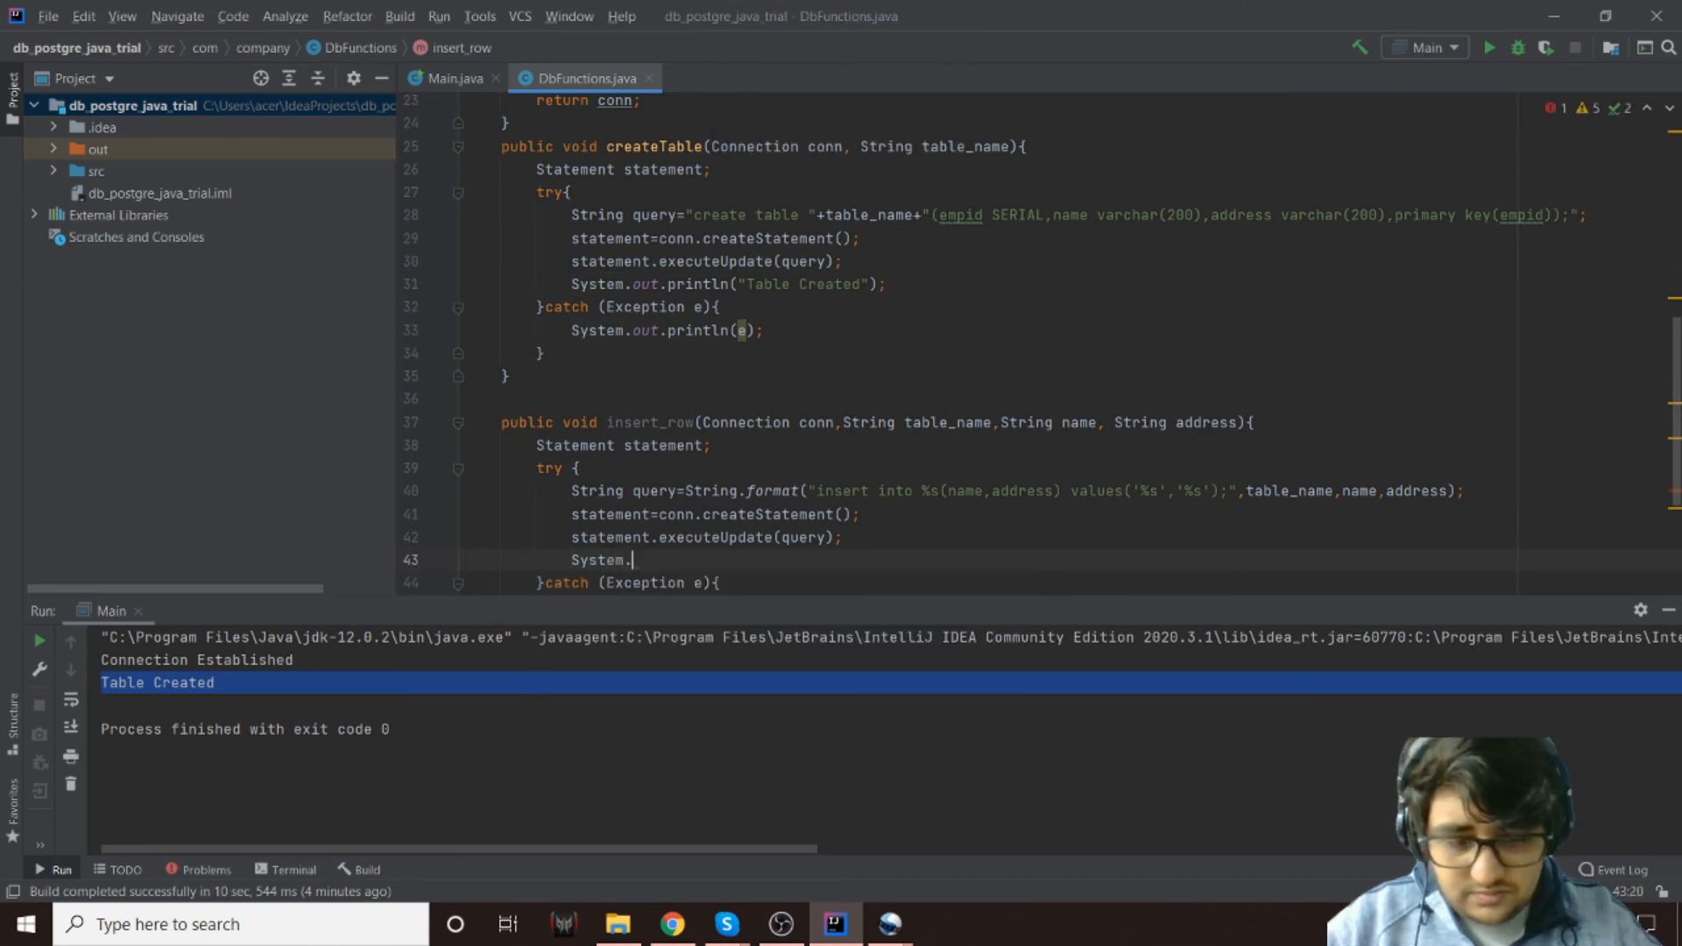
type("out.println(\"R\");")
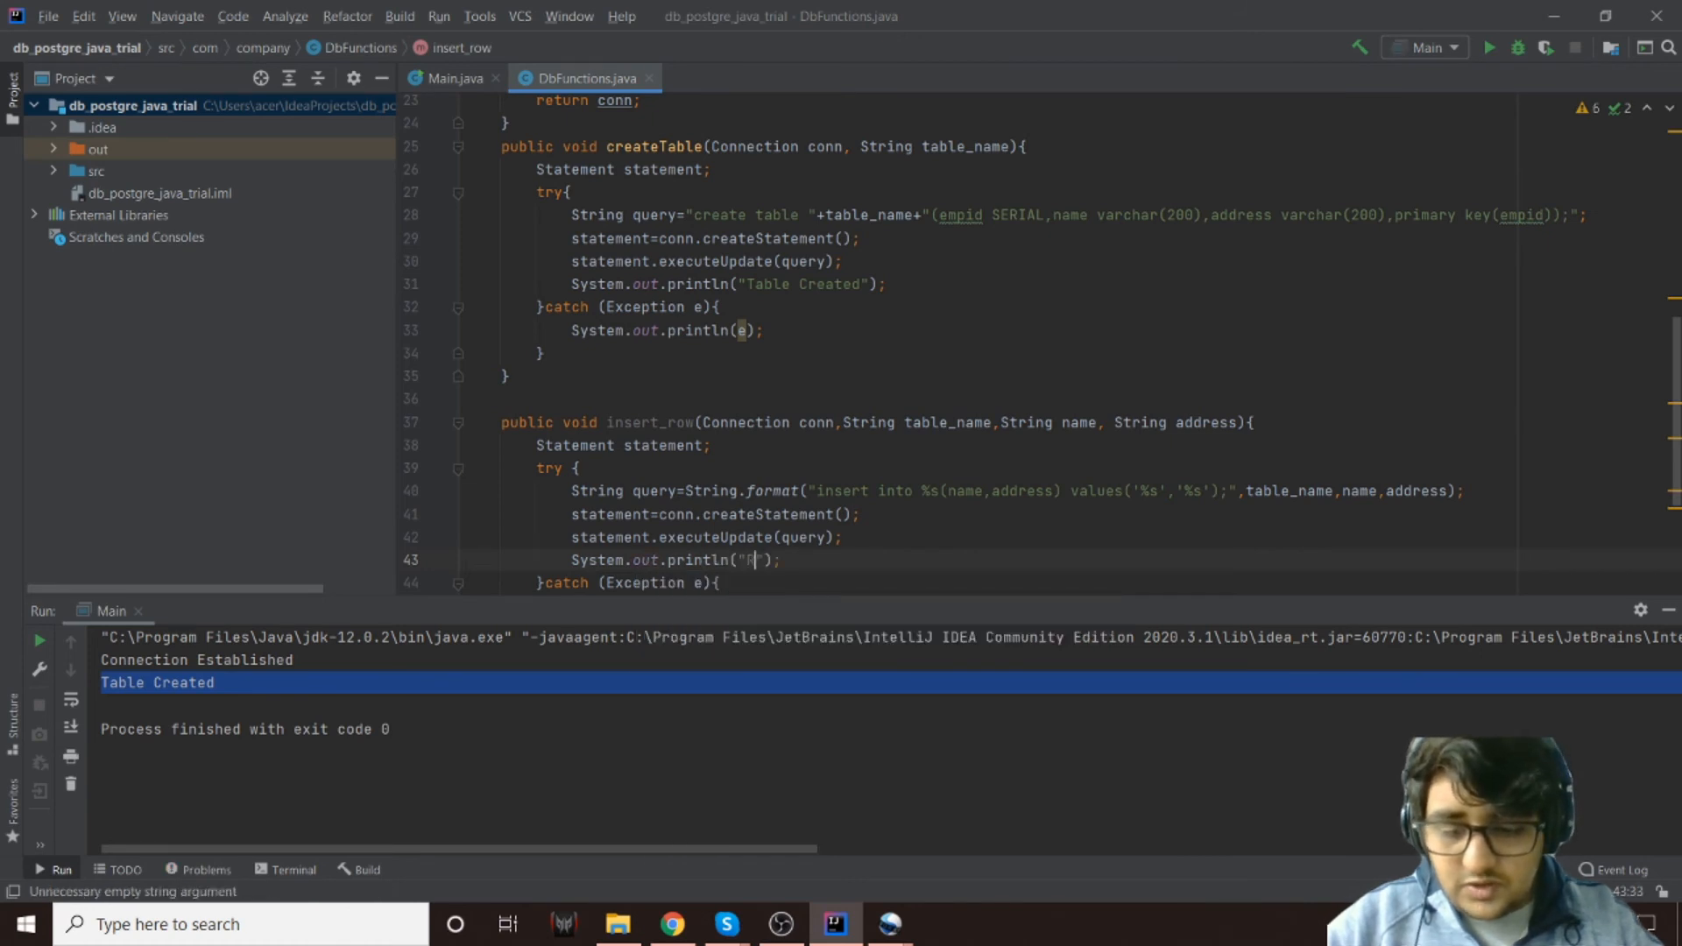
type("ow Inserted")
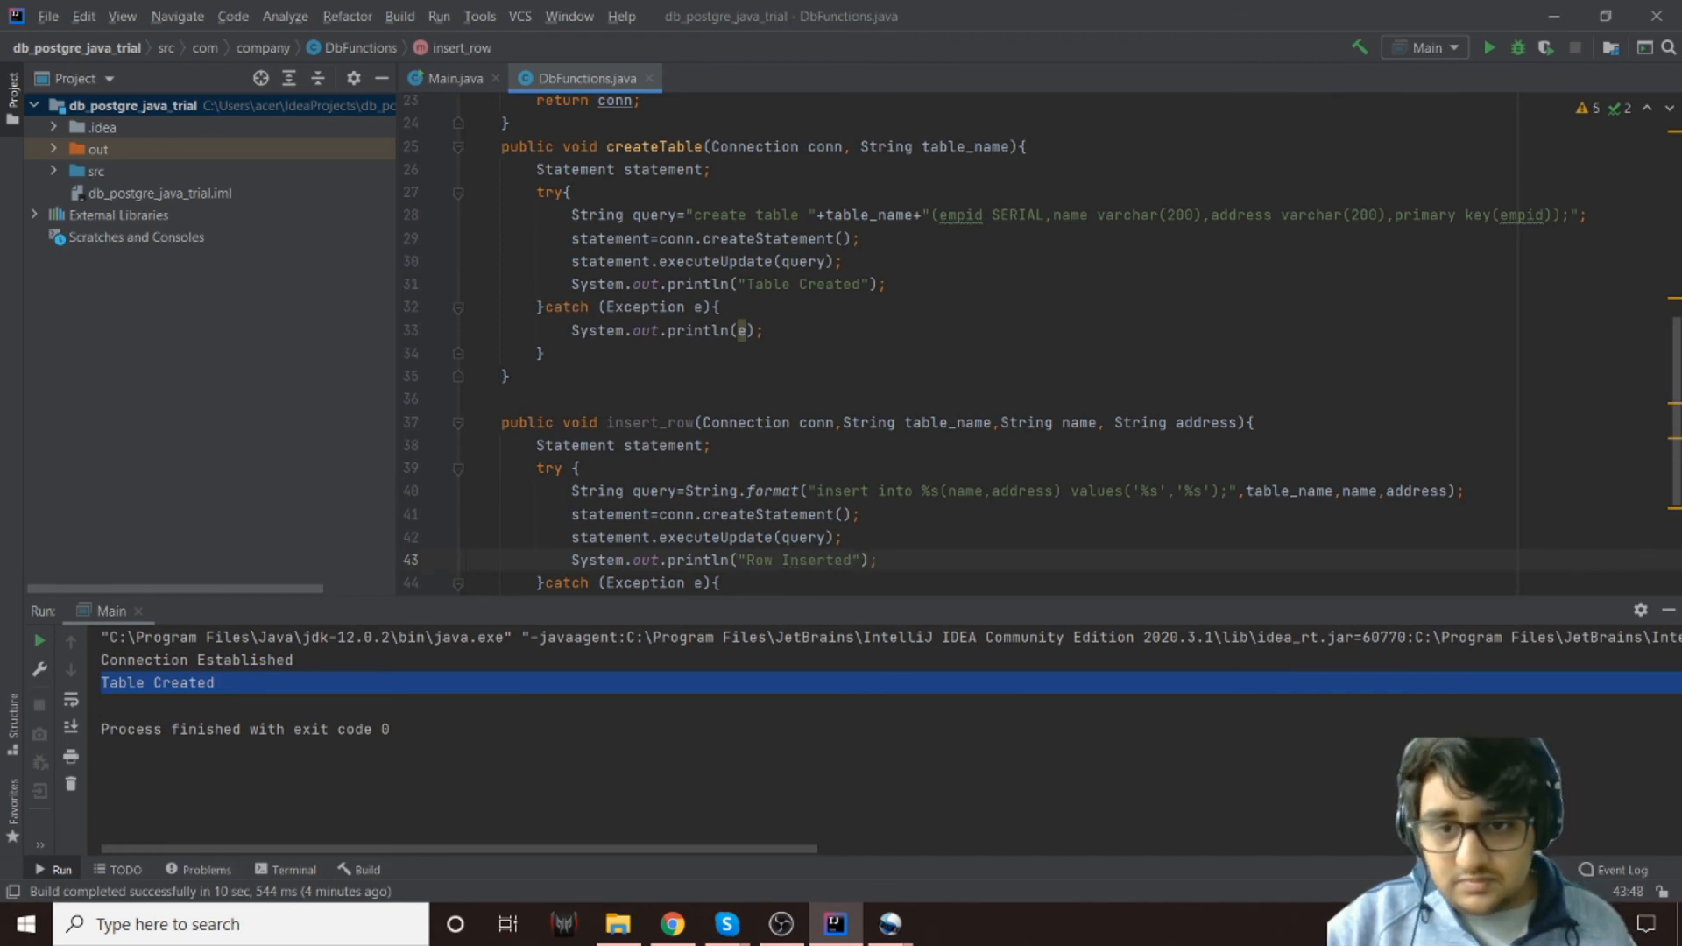
scroll("down", 3)
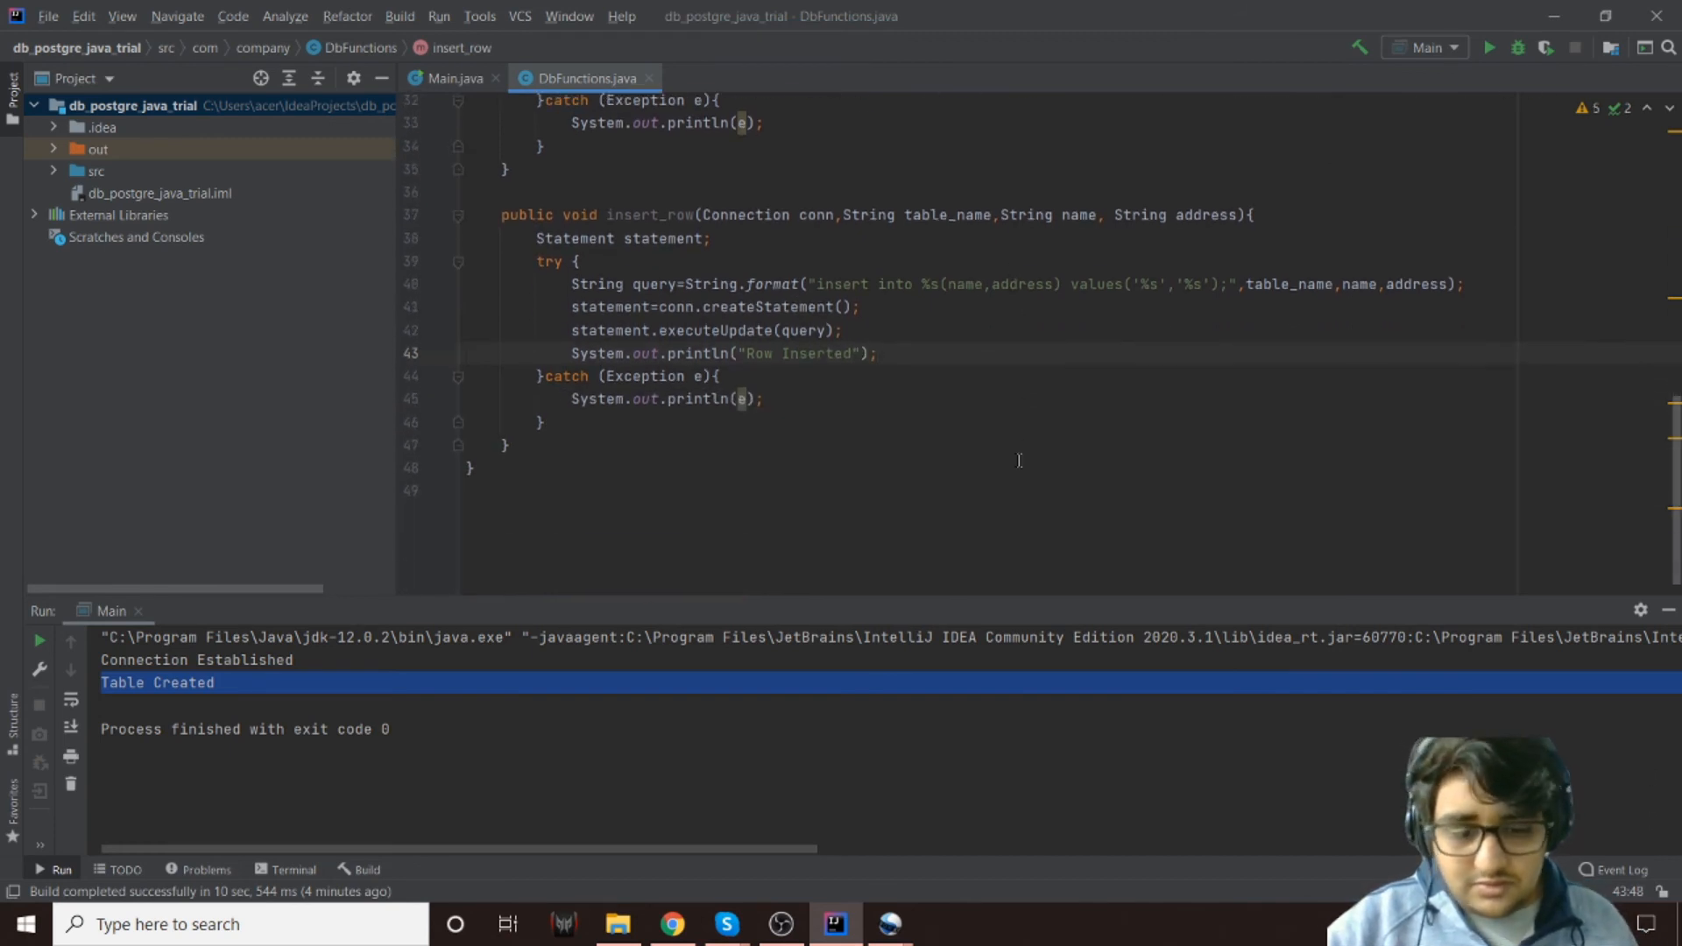
In Main, comment out db.createTable and call db.insert_row(conn, "employee", name, "India")
left_click(455, 77)
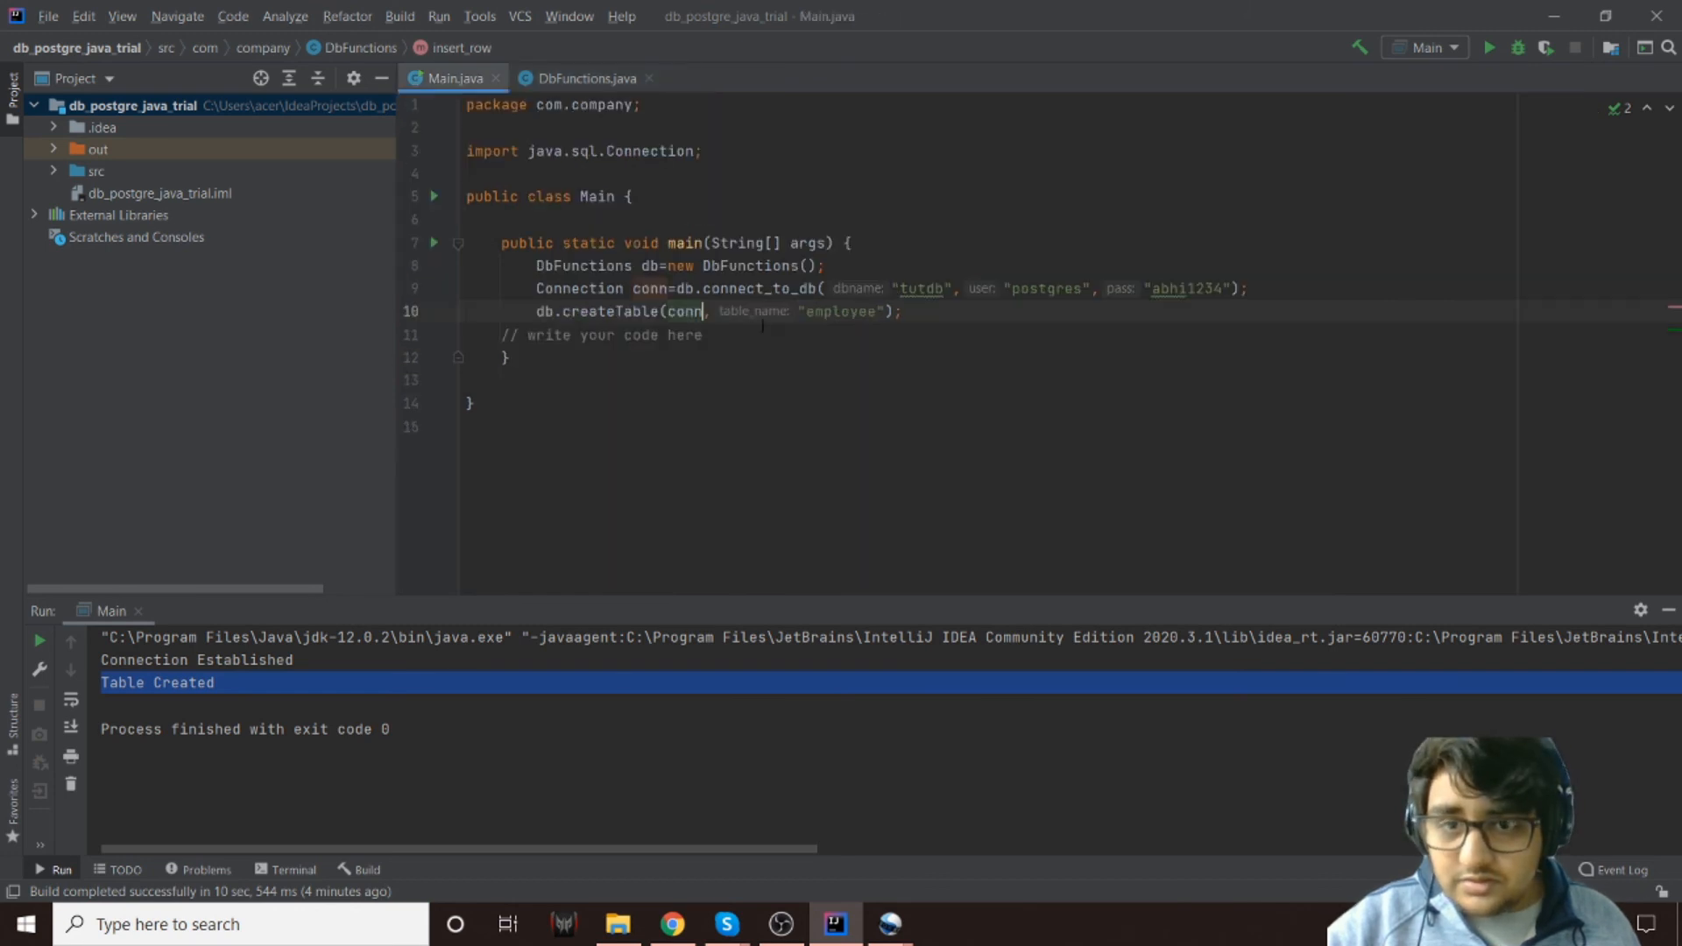
type("//")
type("db.insert_row(\"\");")
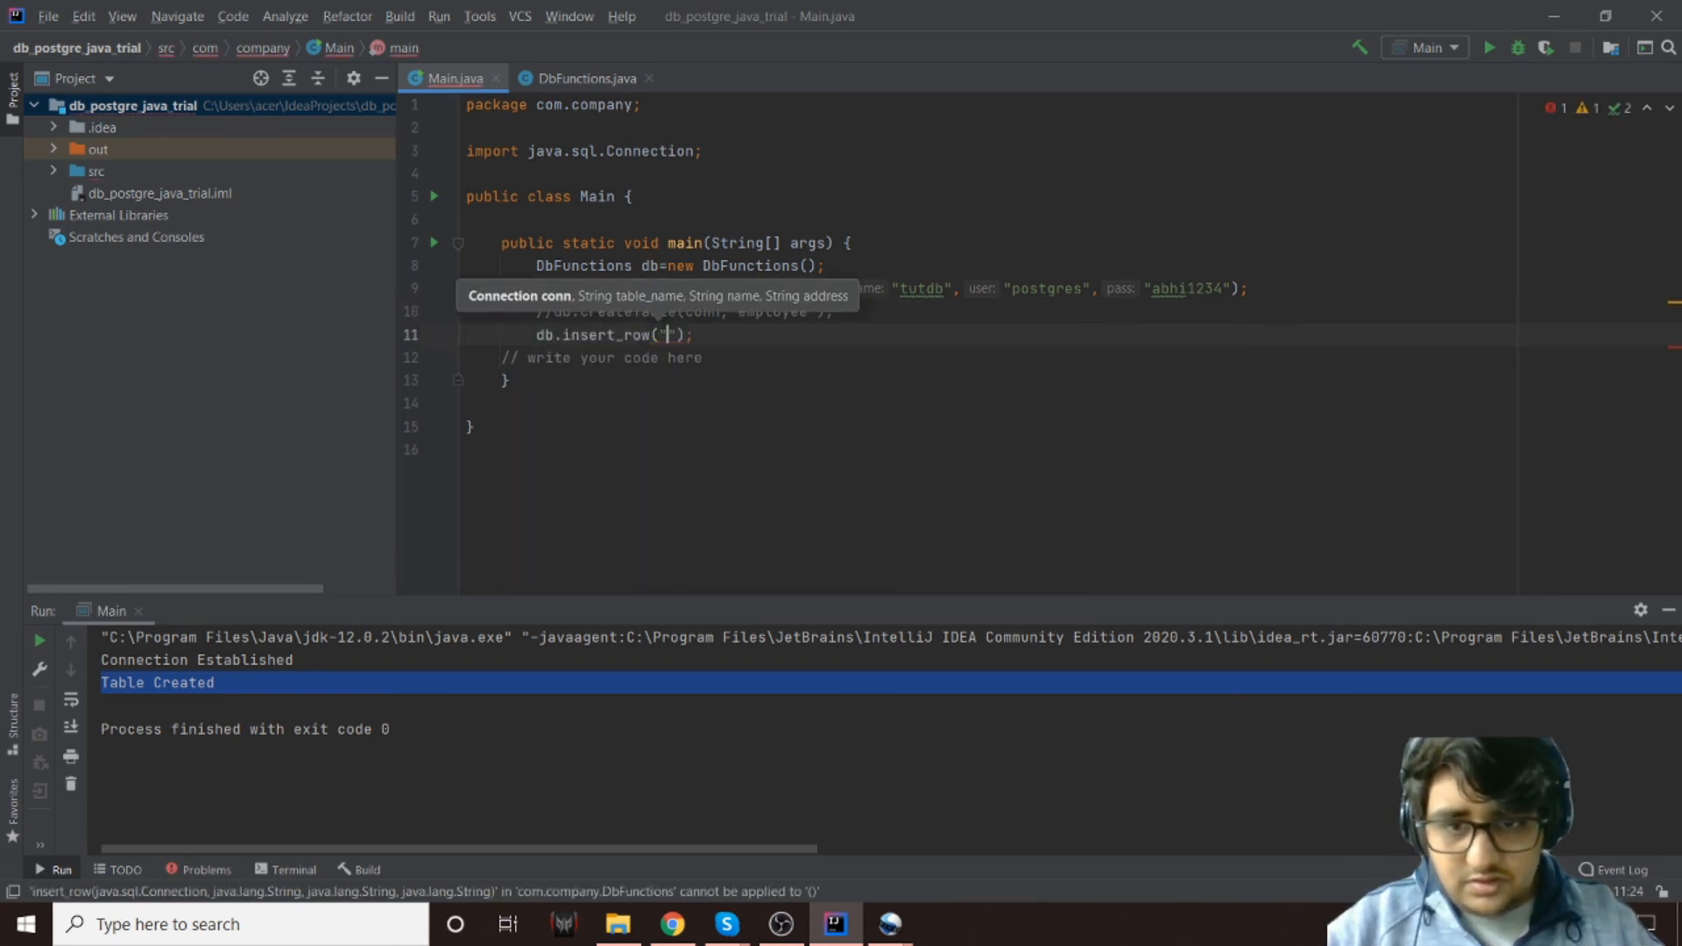
type("conn")
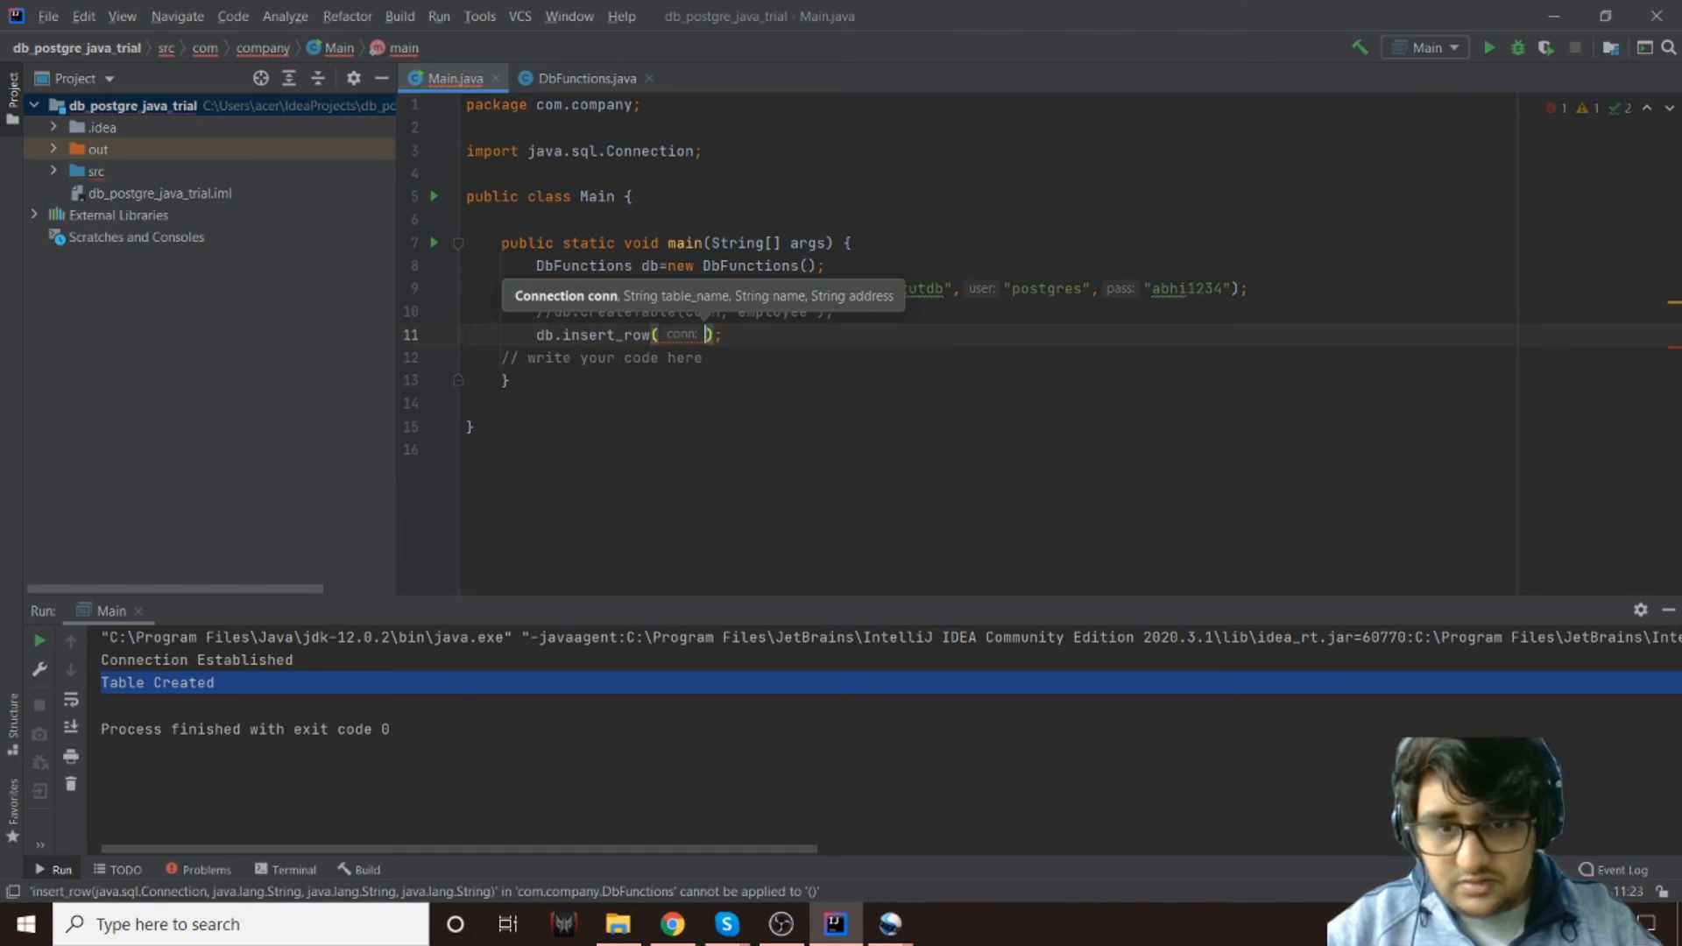
type(", \"")
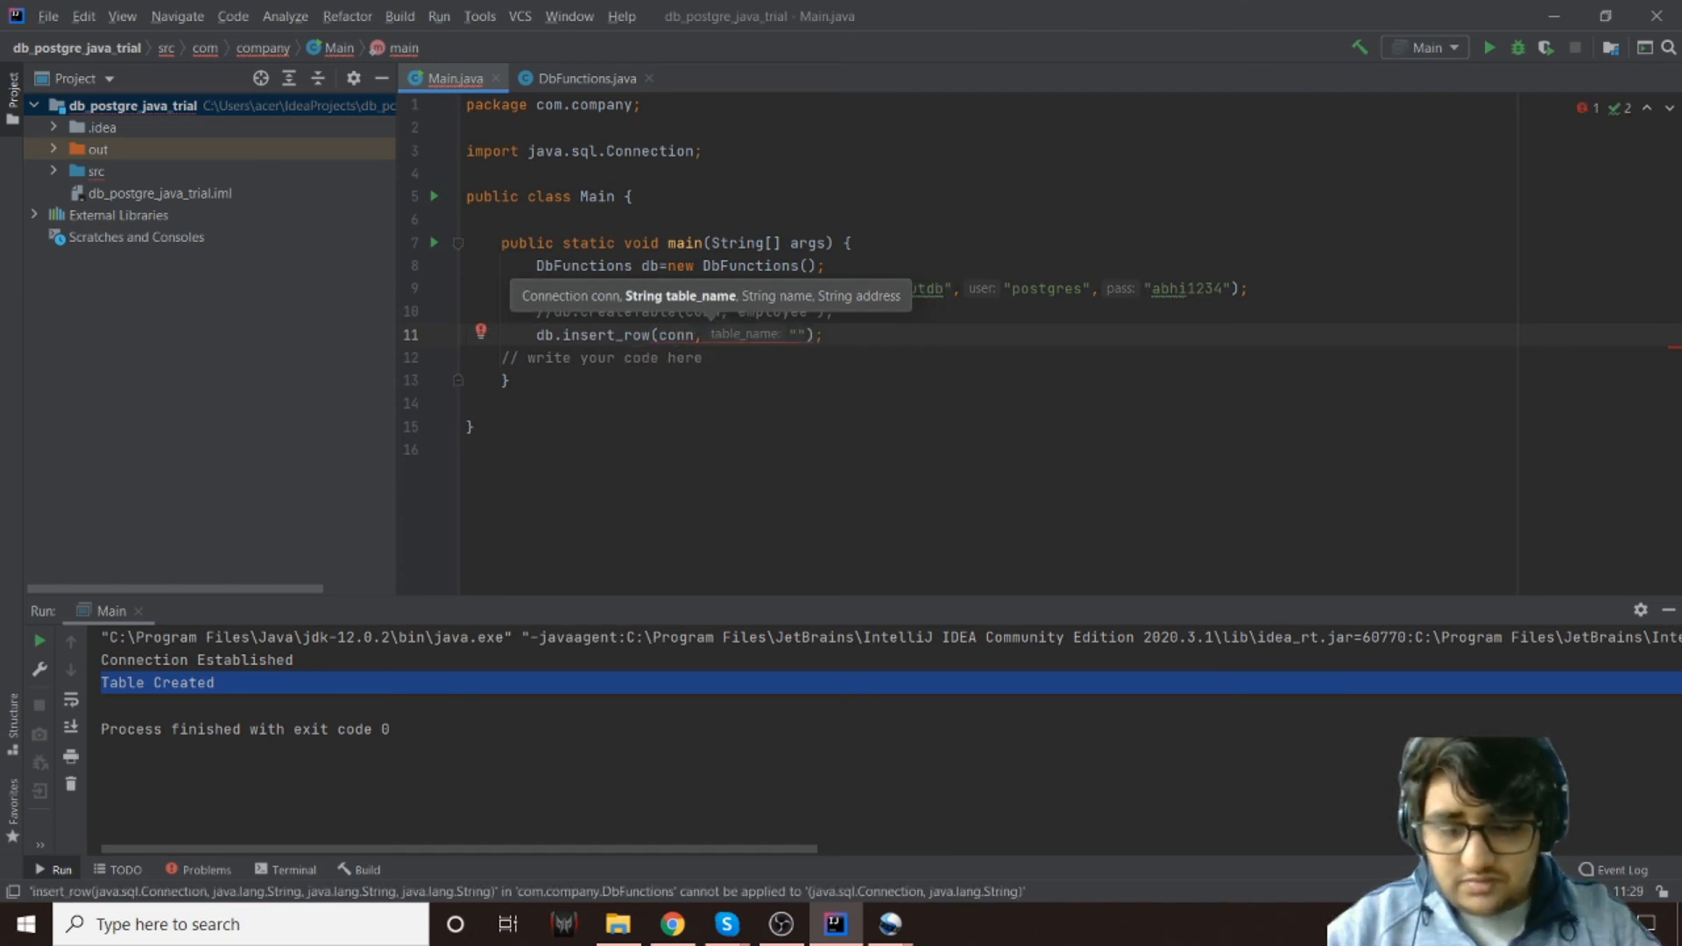
type("employee\", \"abhishek\", \"India")
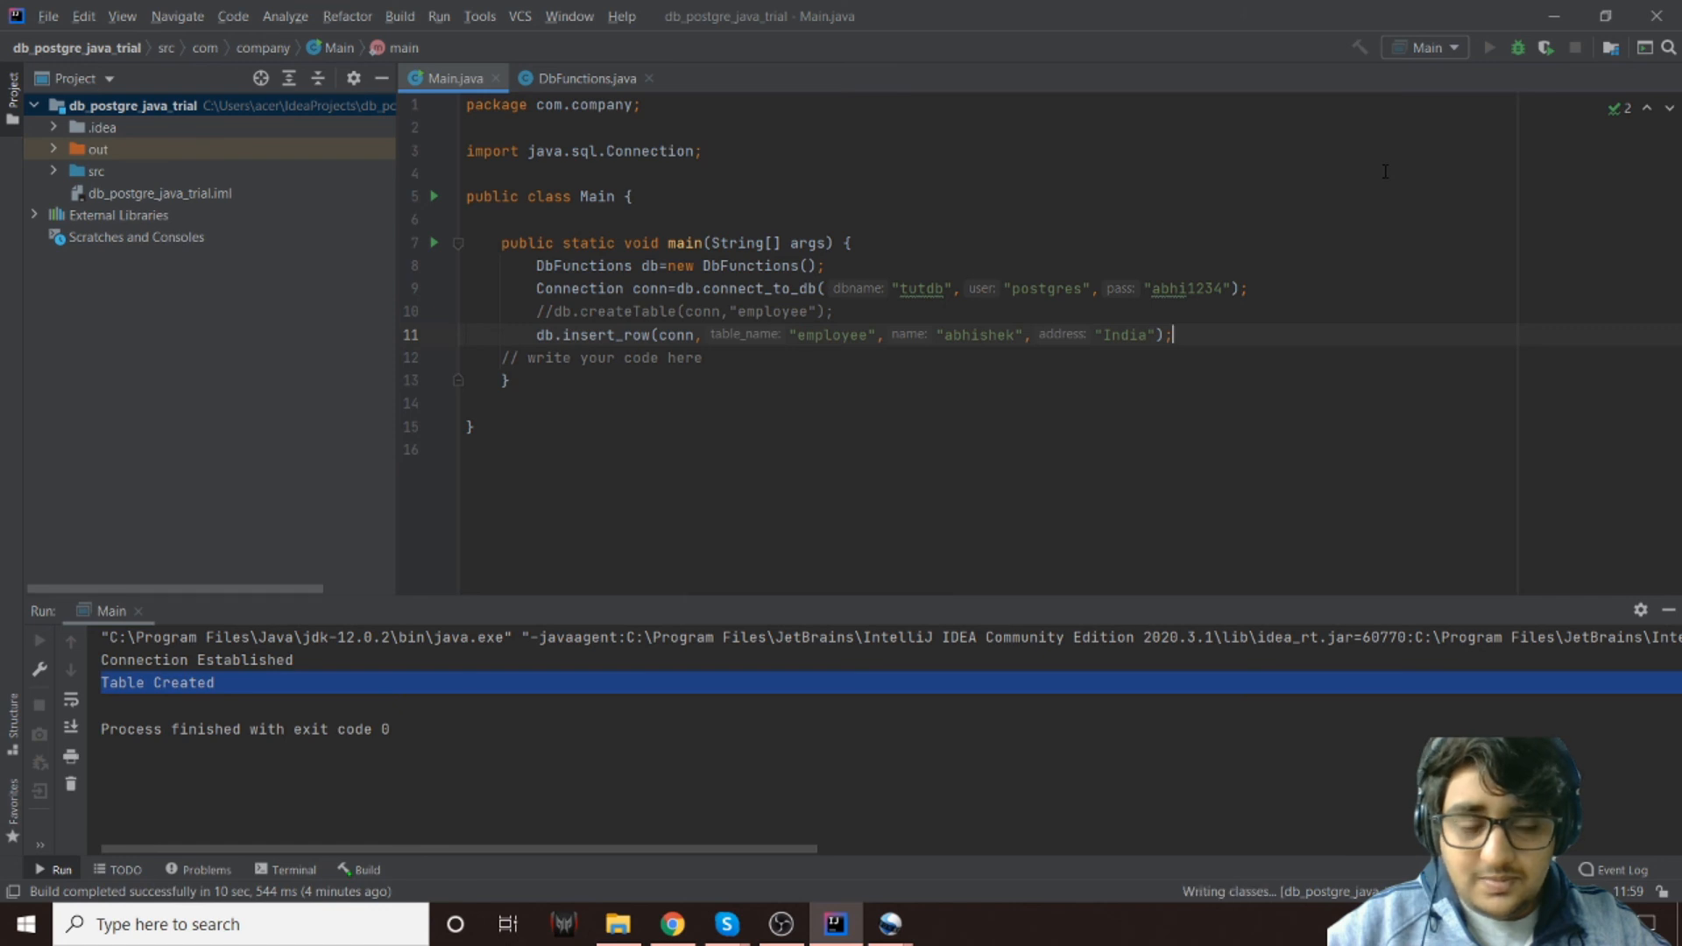
Run Main and confirm the console reports Connection Established and Row Inserted
left_click(1489, 47)
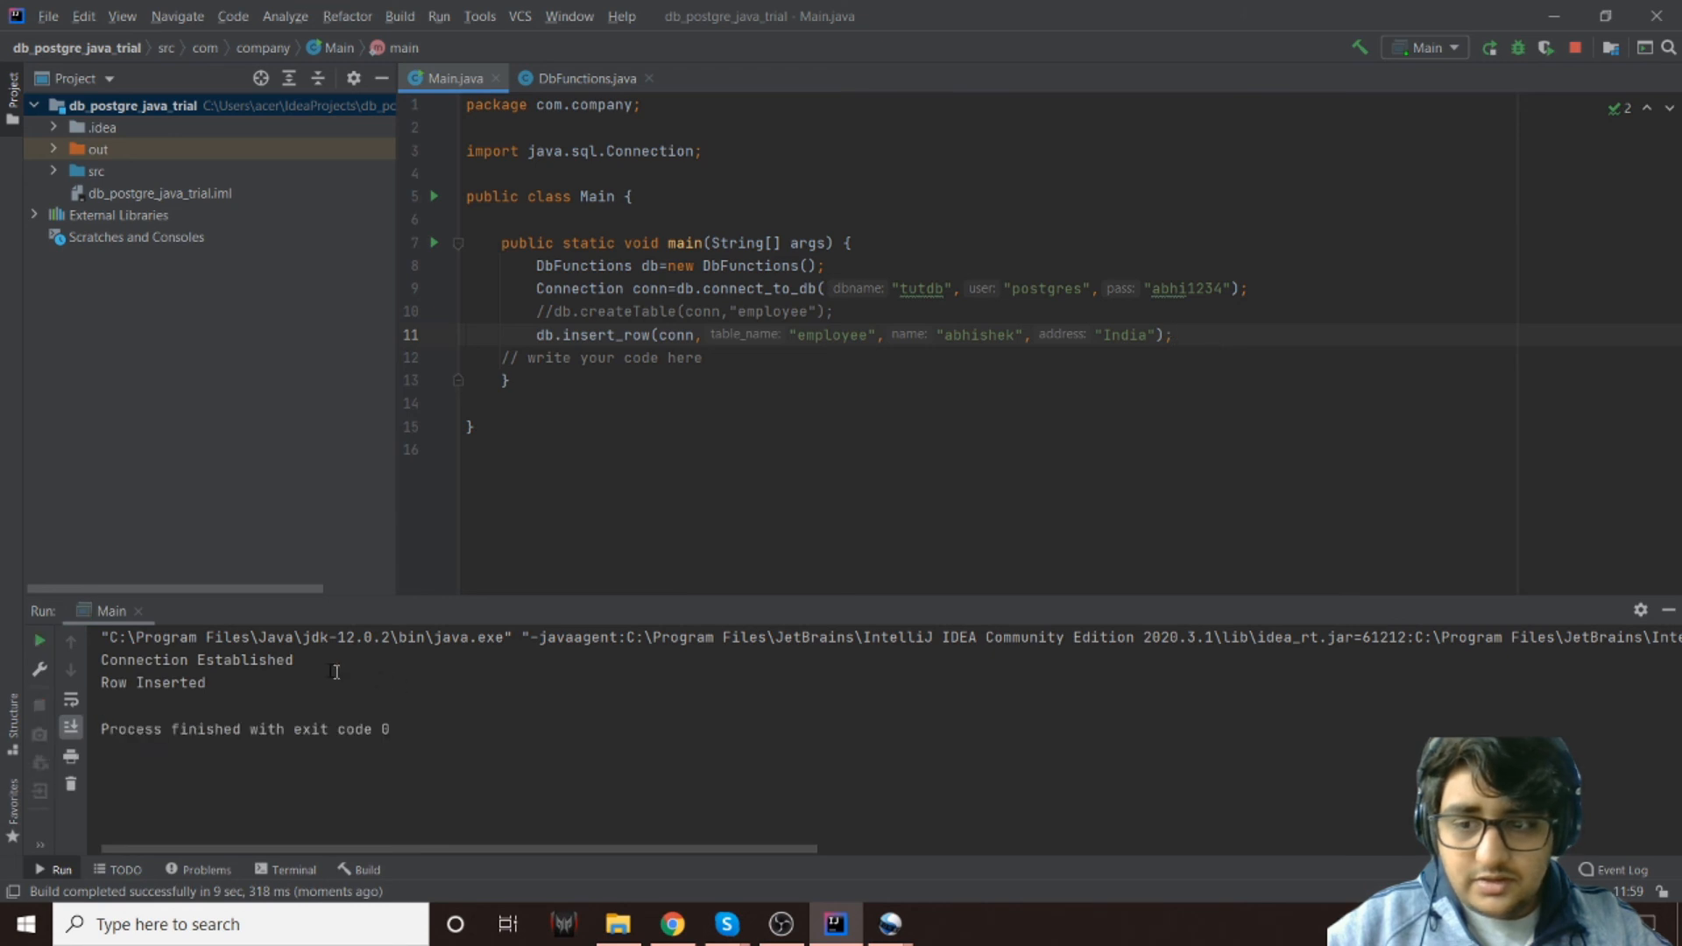
double_click(151, 681)
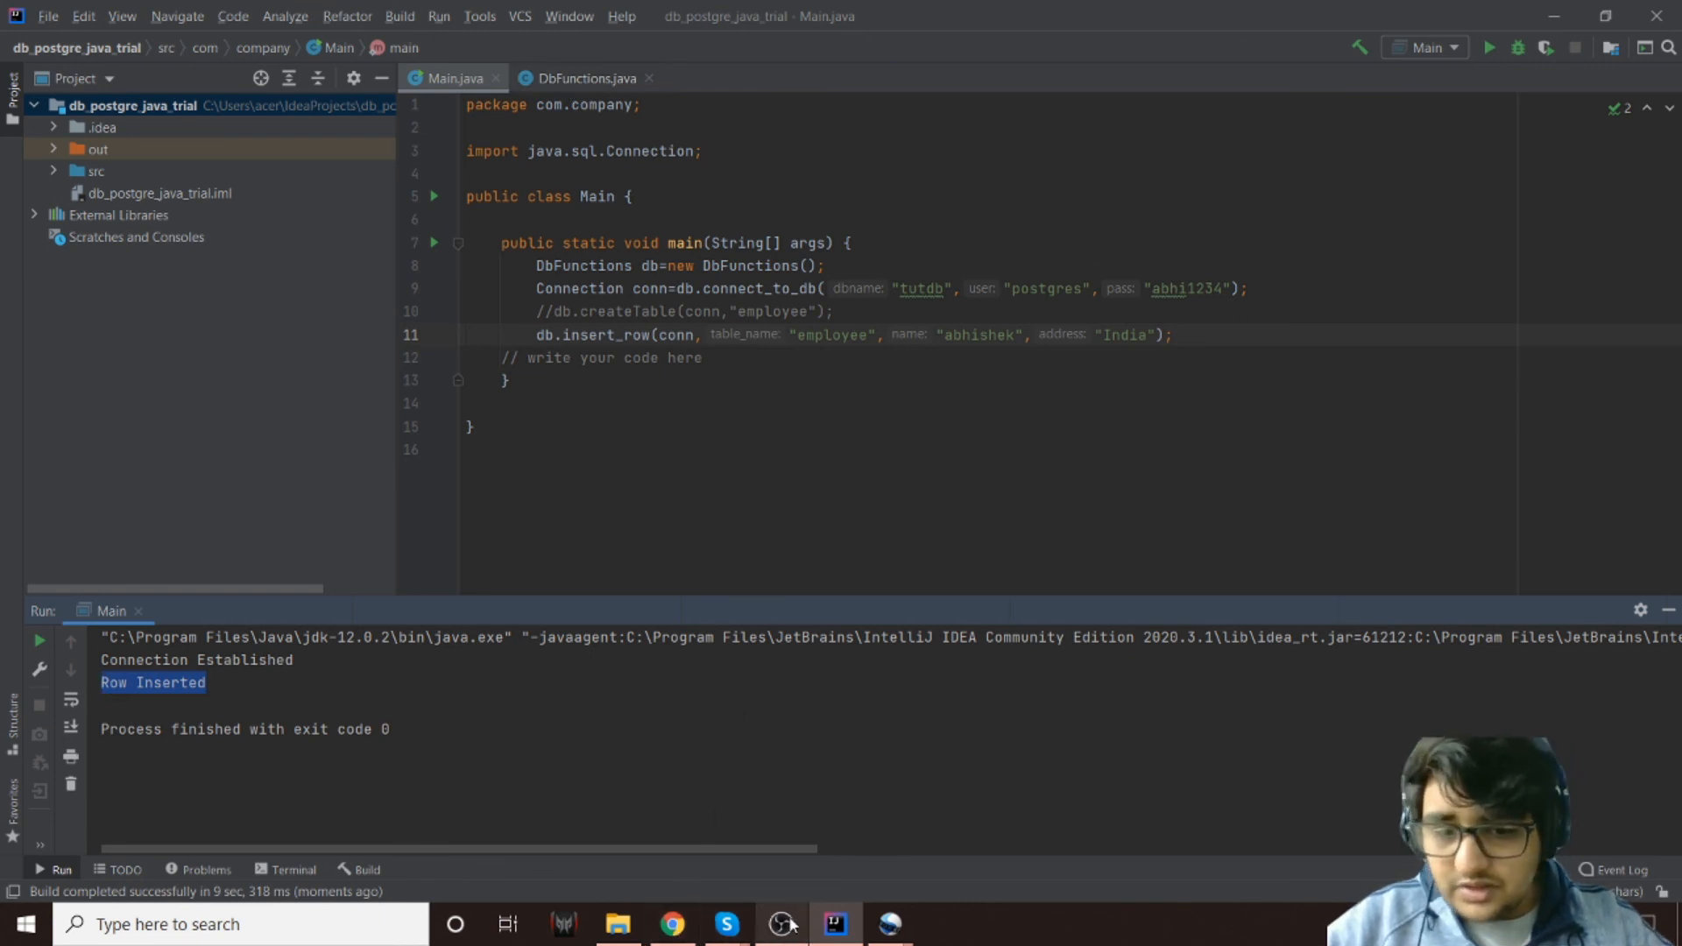
In pgAdmin, view all rows of employee showing empid 1, abhishek, India
left_click(670, 923)
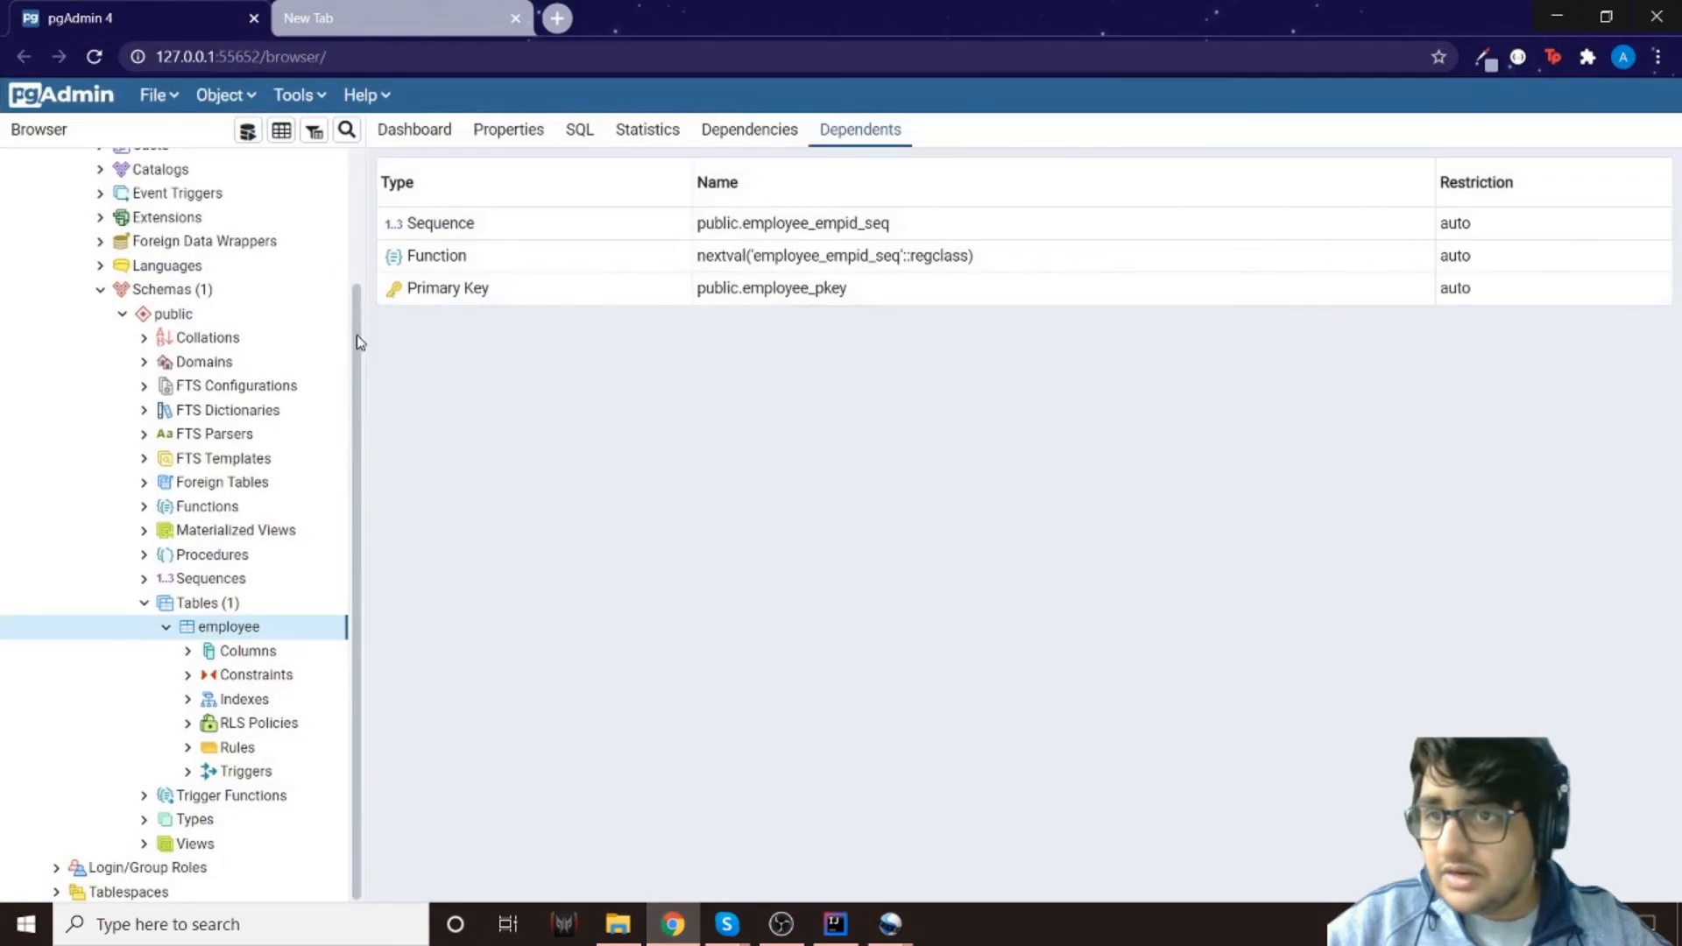
mouse_move(323, 444)
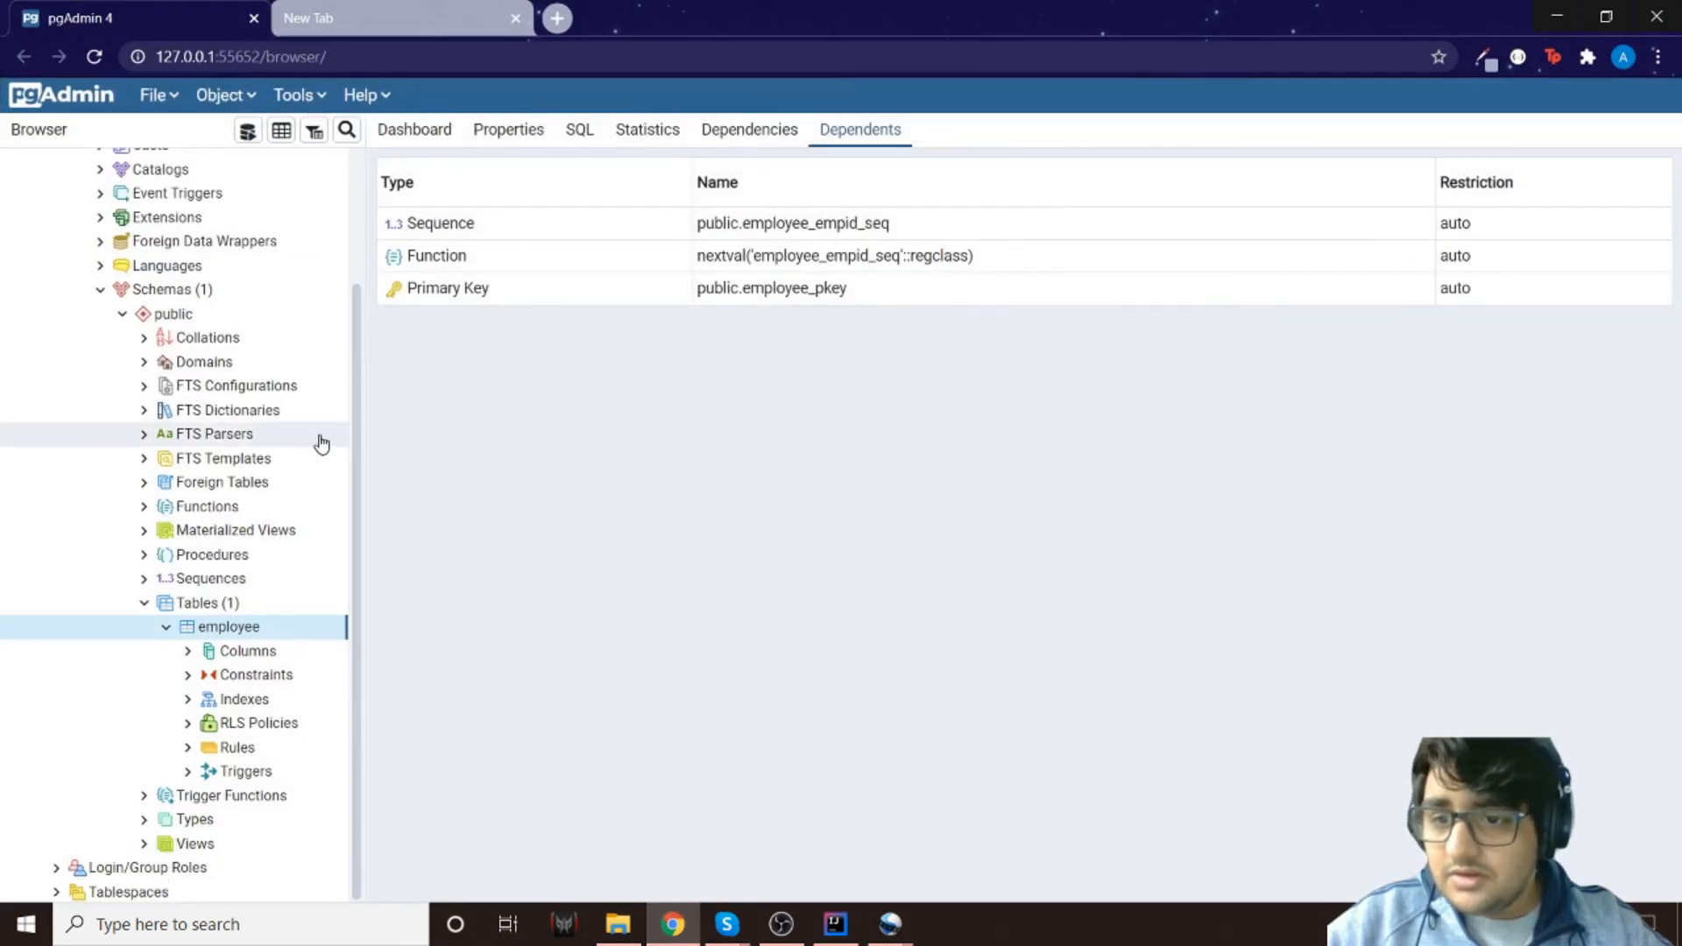
mouse_move(227, 632)
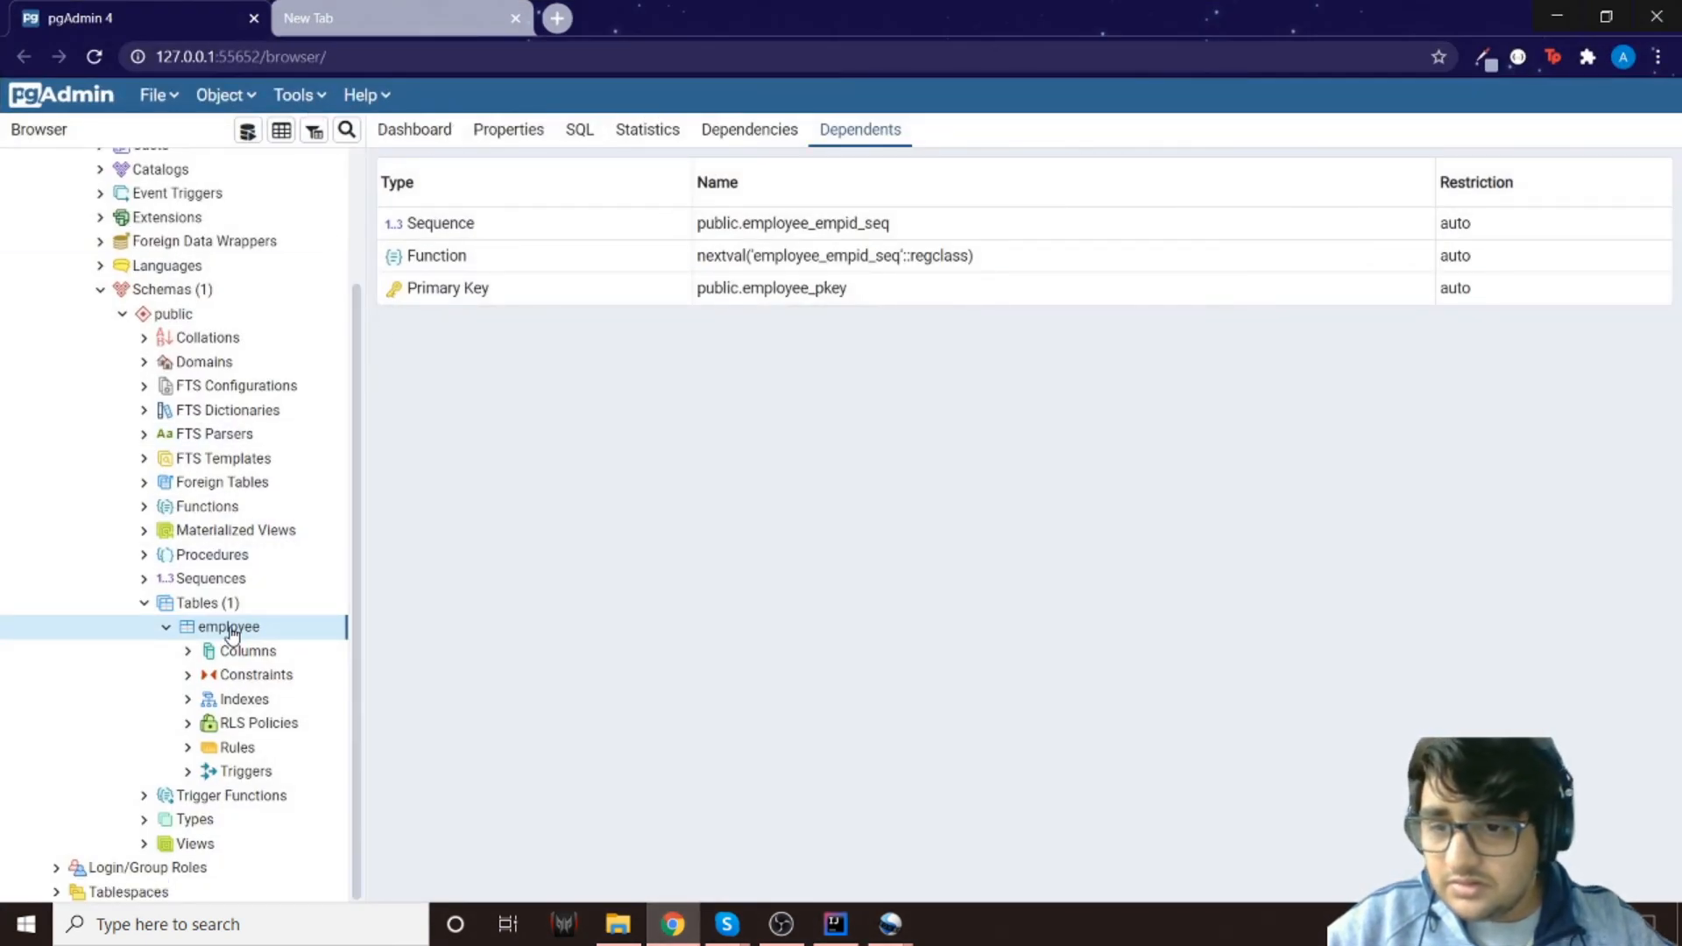
right_click(226, 627)
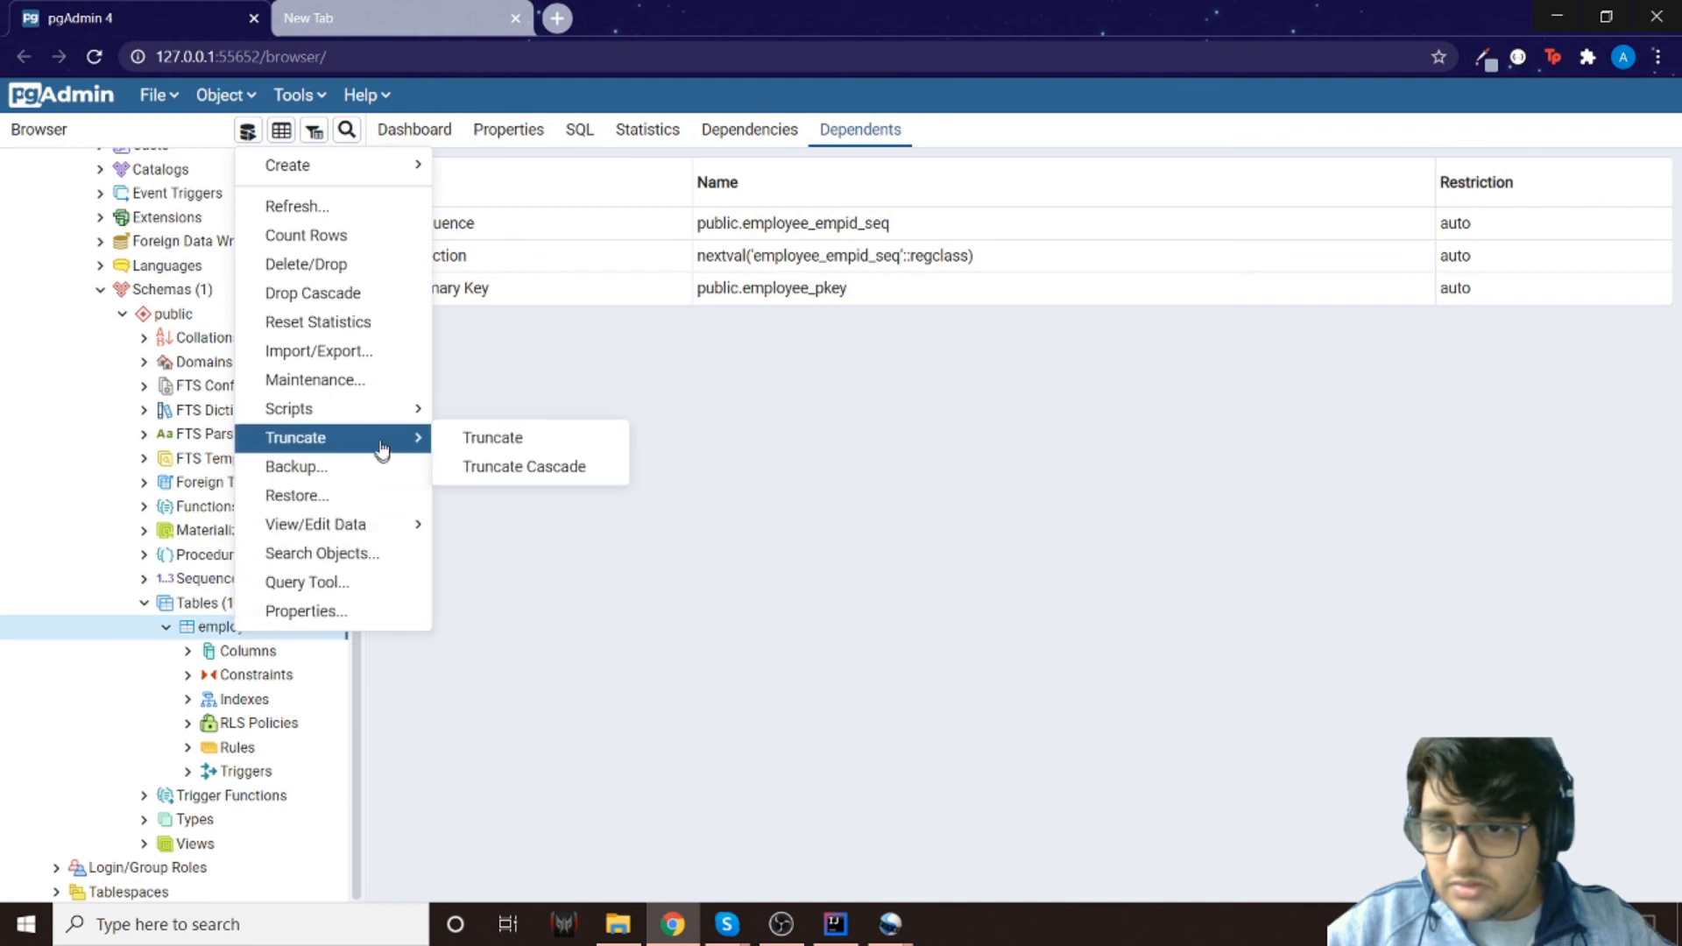
mouse_move(323, 552)
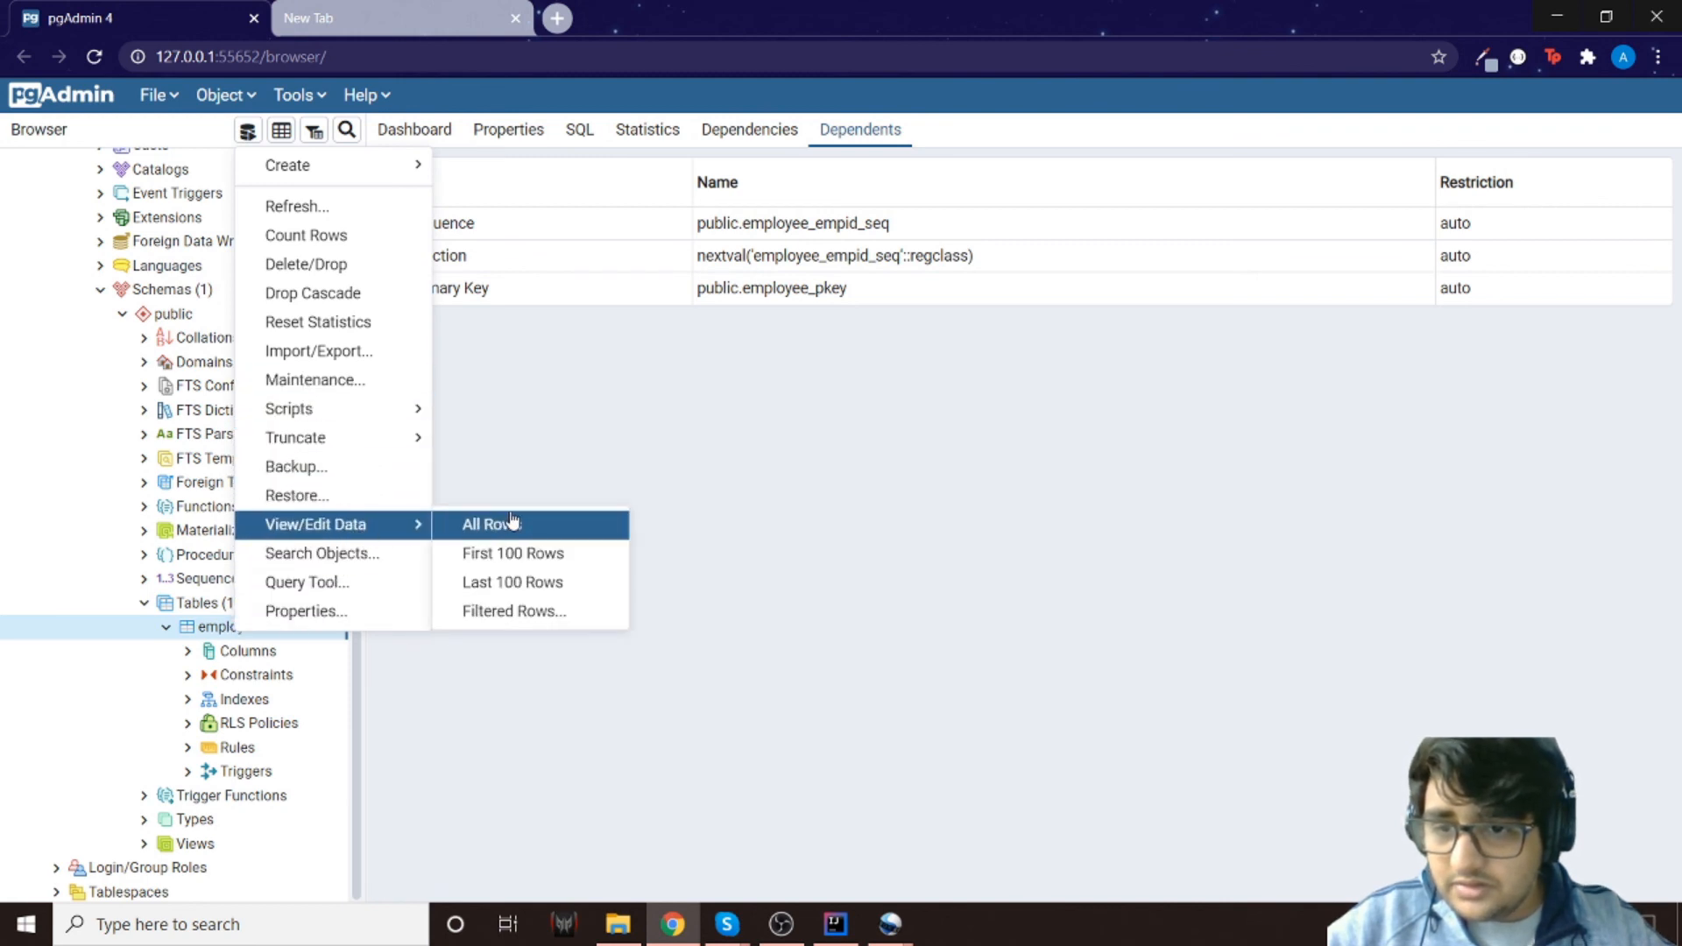
left_click(489, 524)
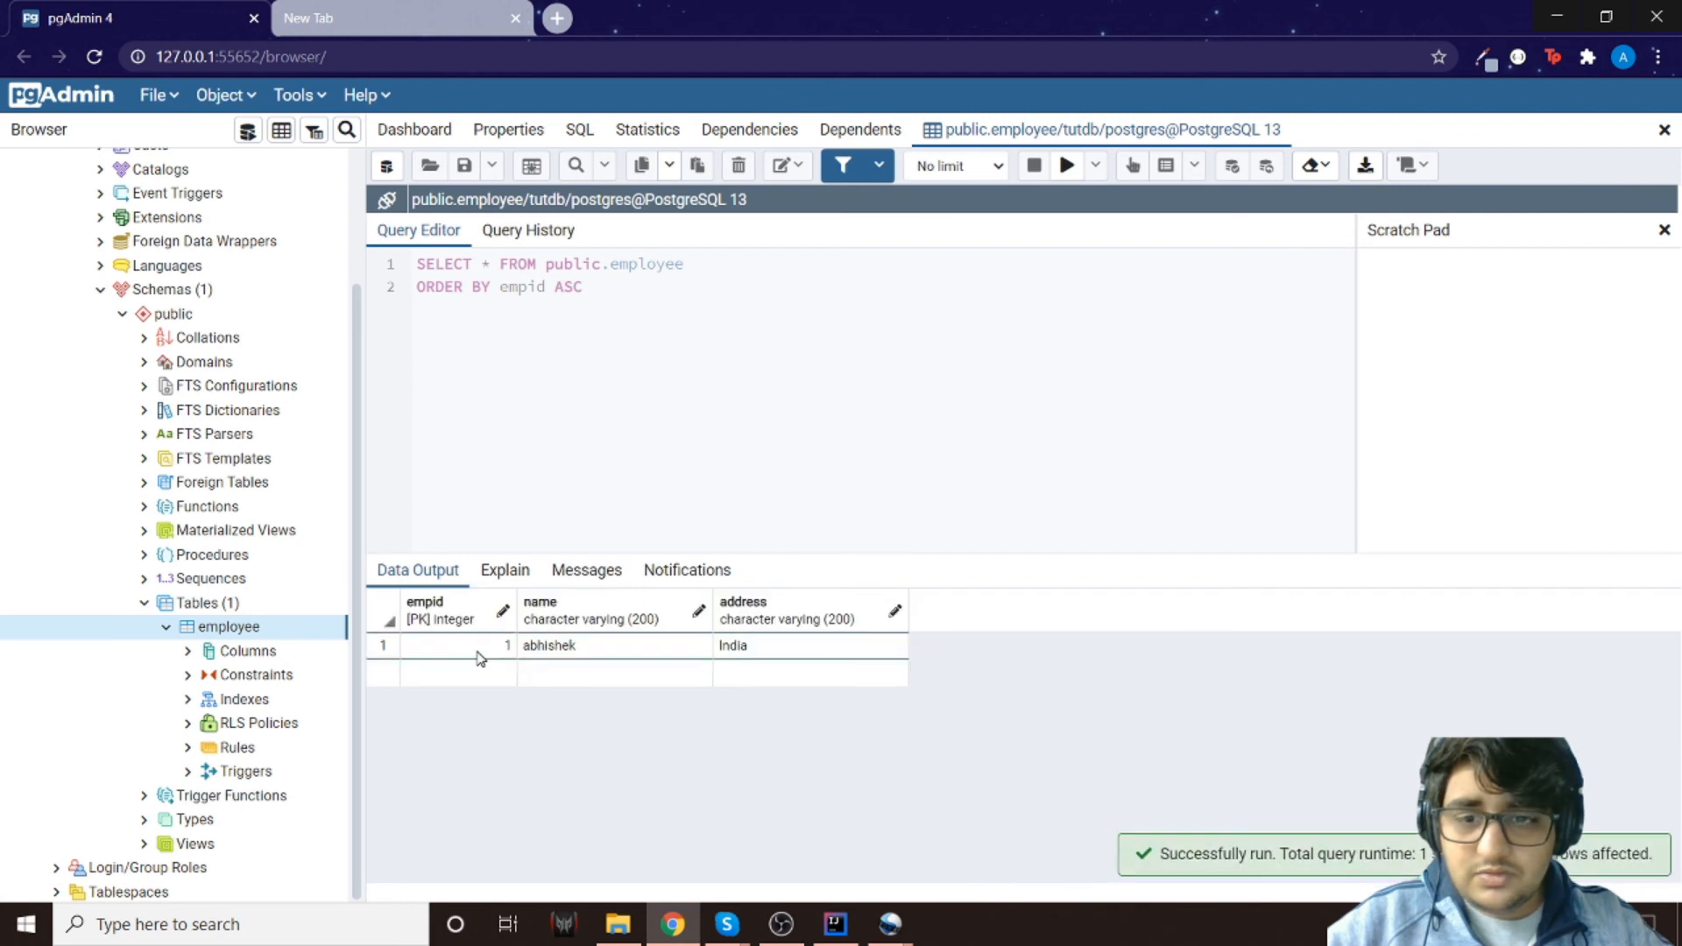
mouse_move(596, 657)
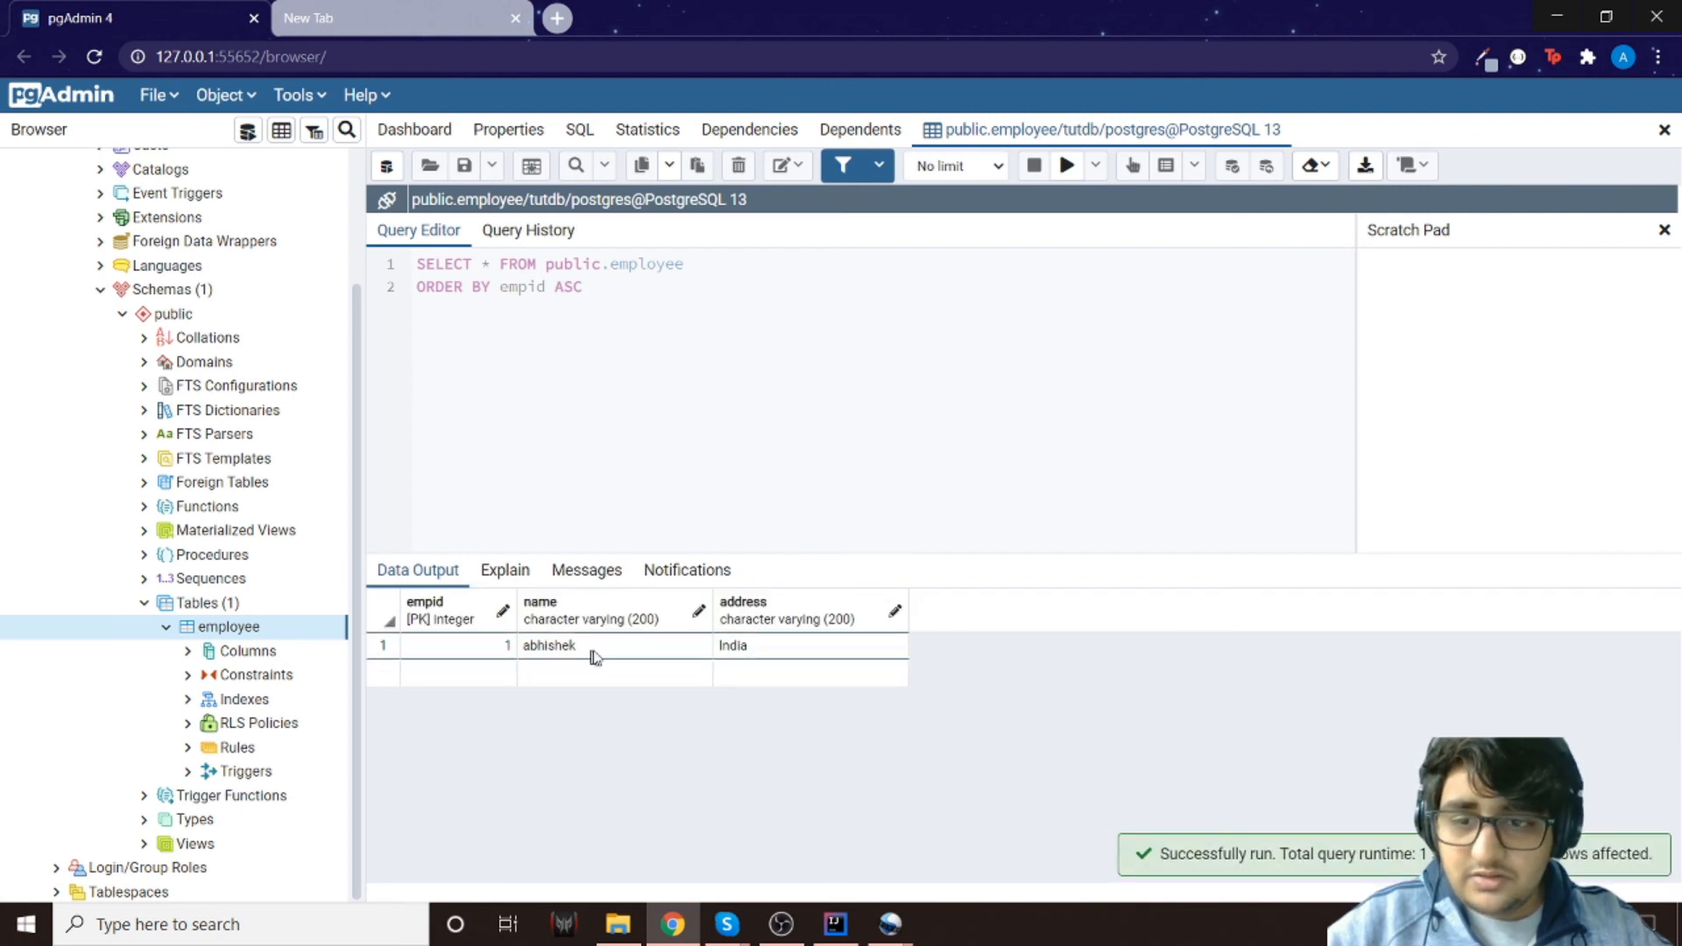
mouse_move(567, 659)
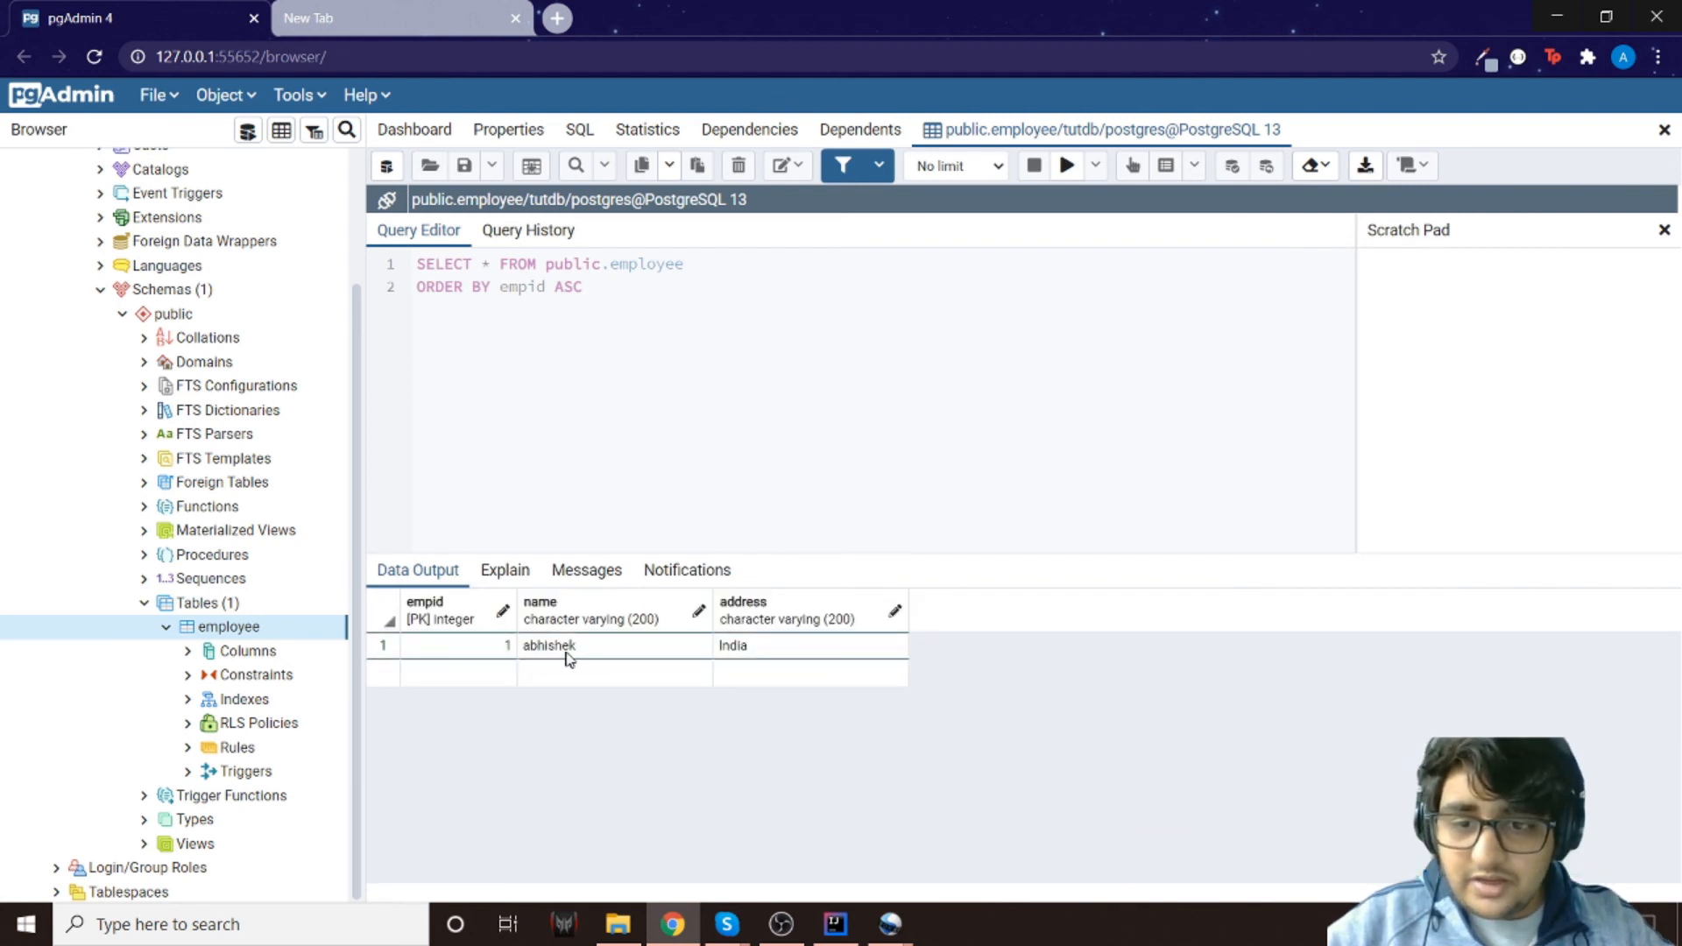
double_click(732, 644)
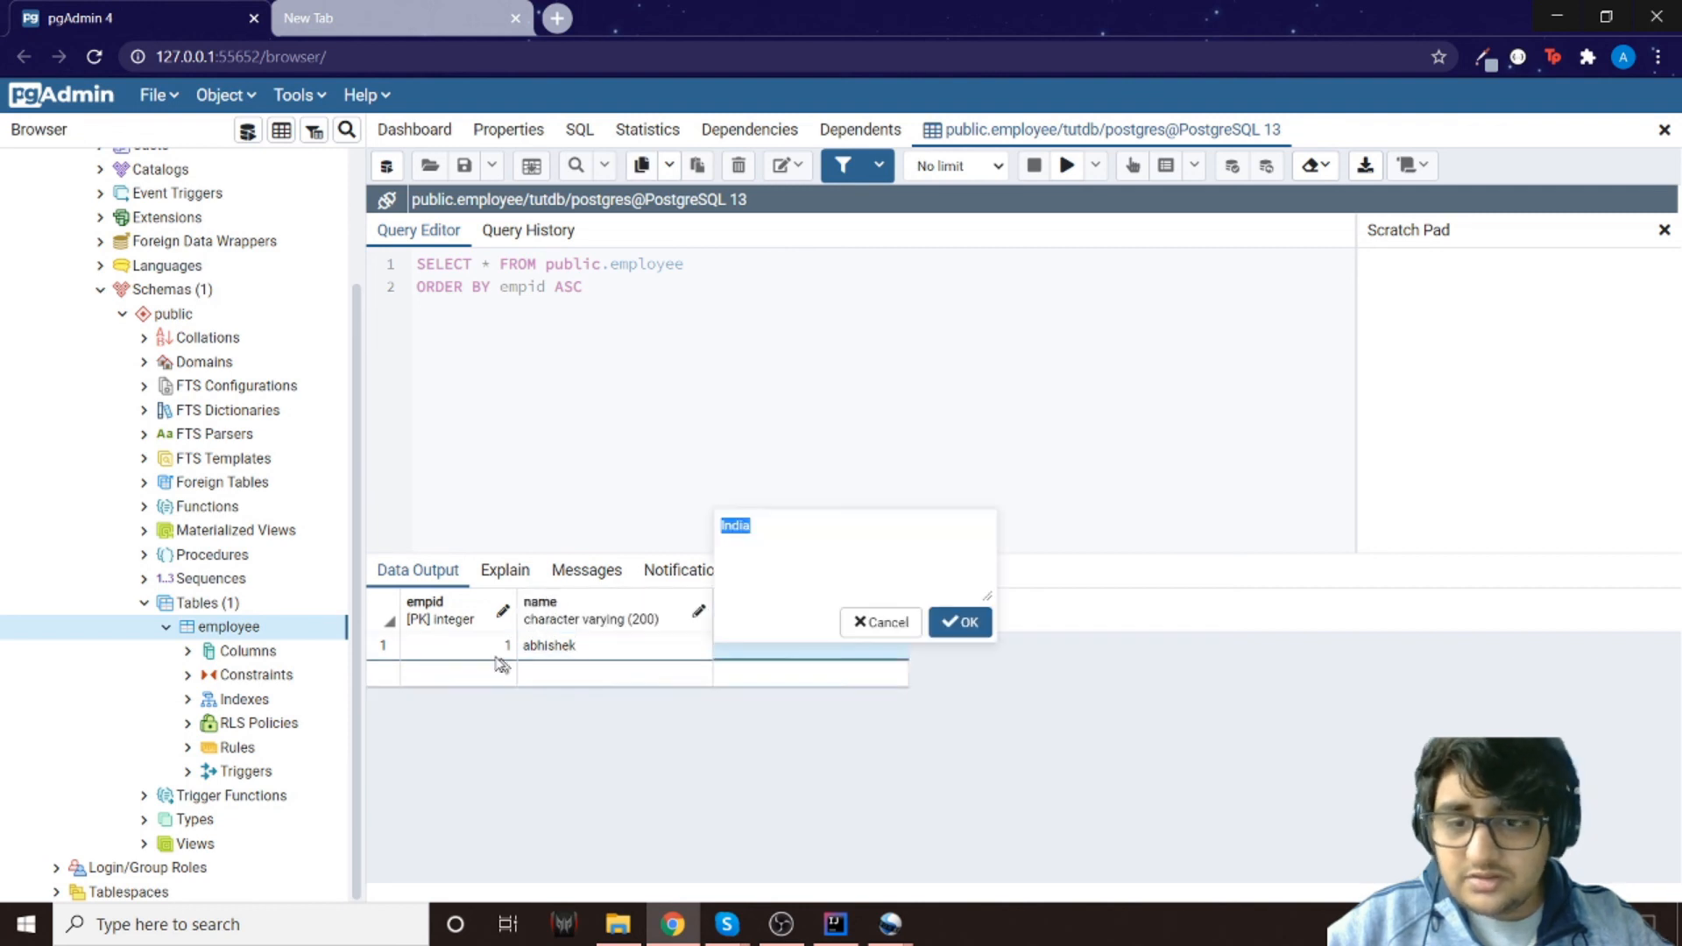
left_click(959, 622)
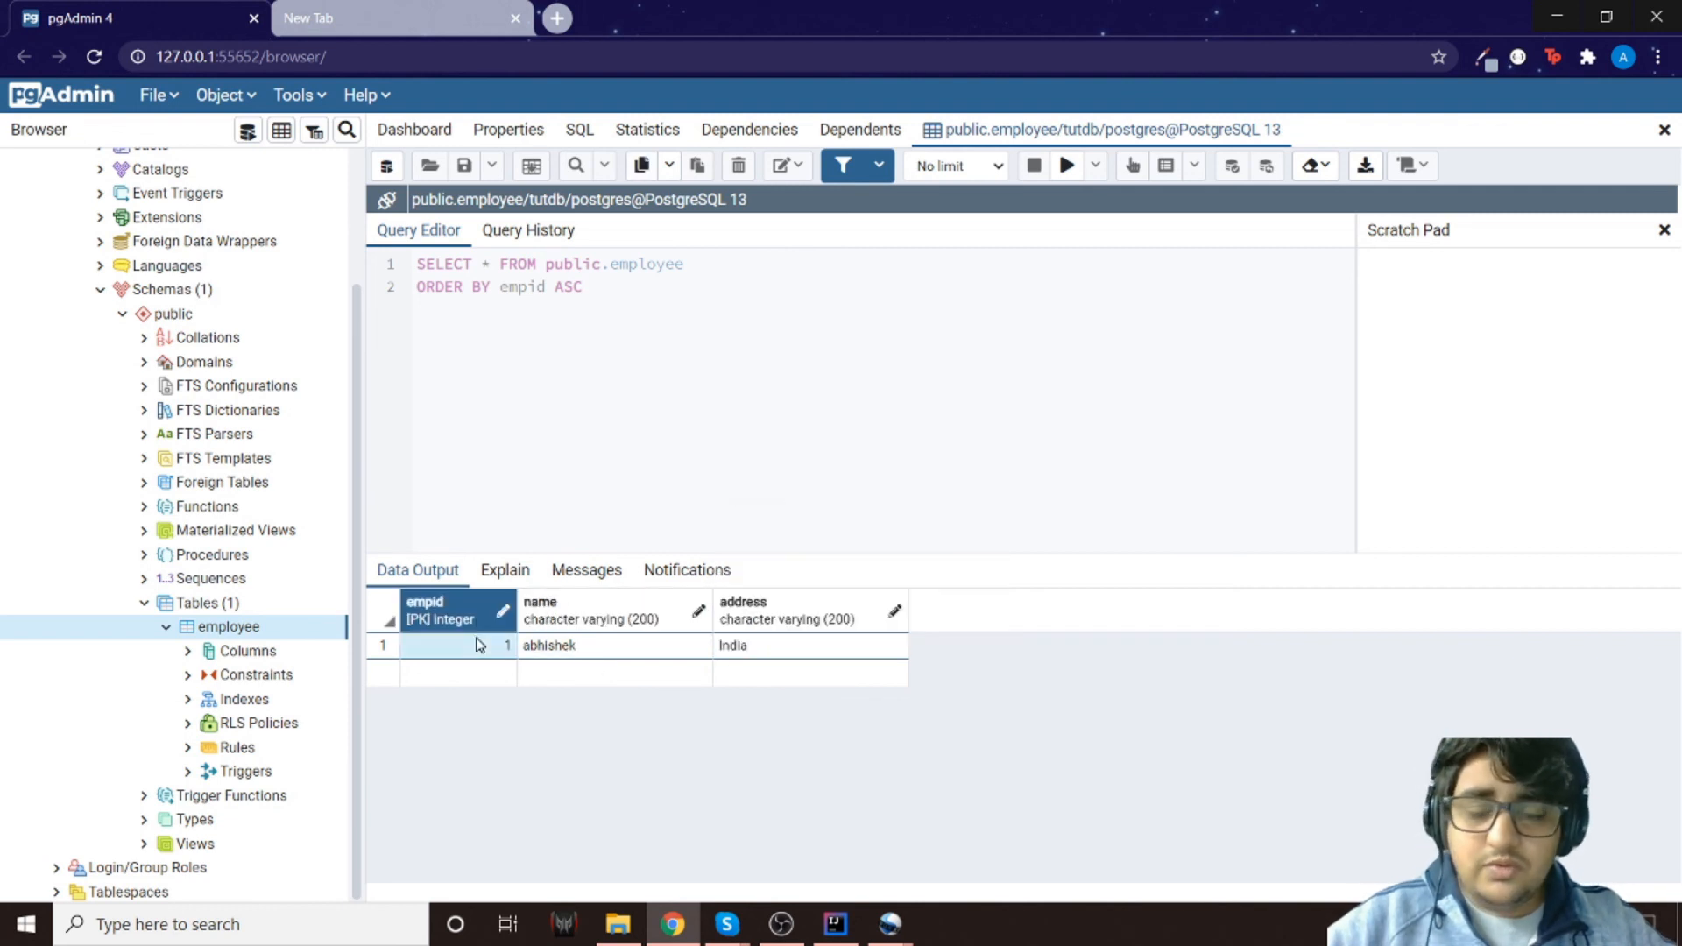